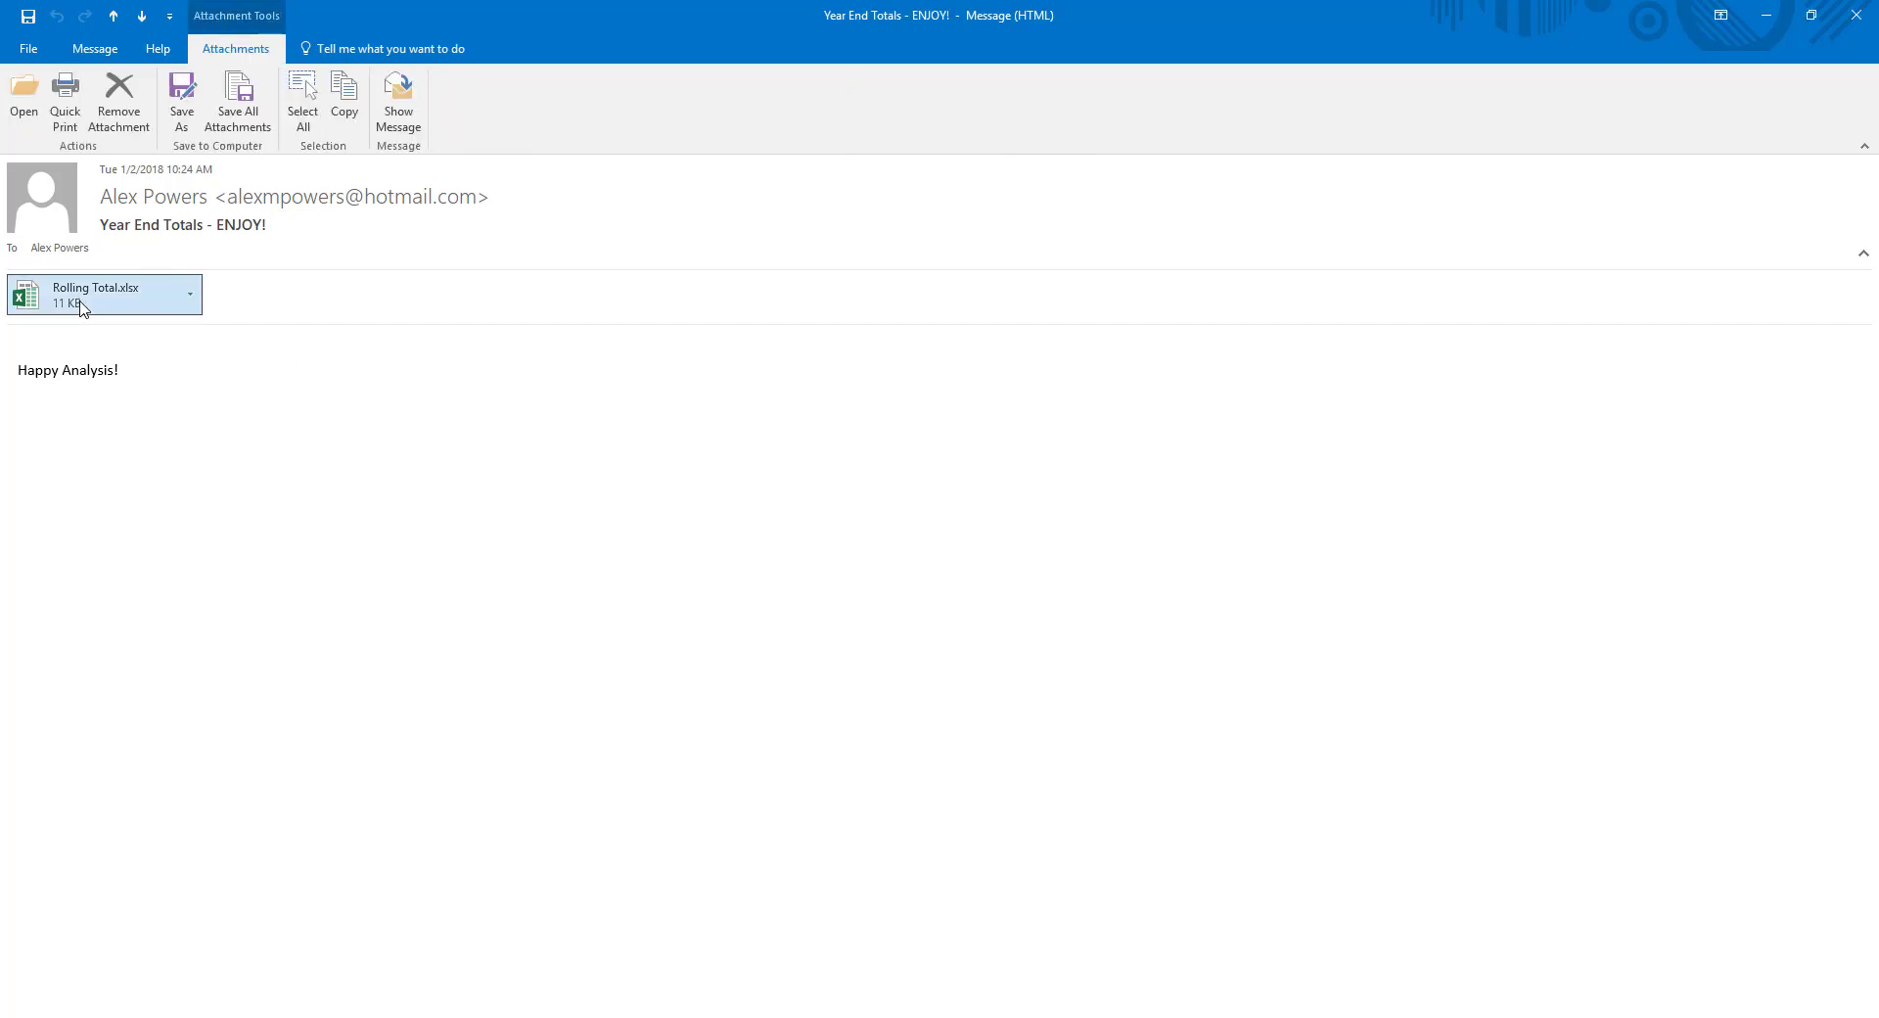
- Open the Rolling Total.xlsx attachment from the Outlook email in Excel
{"action": "double_click", "coordinate": [104, 294]}
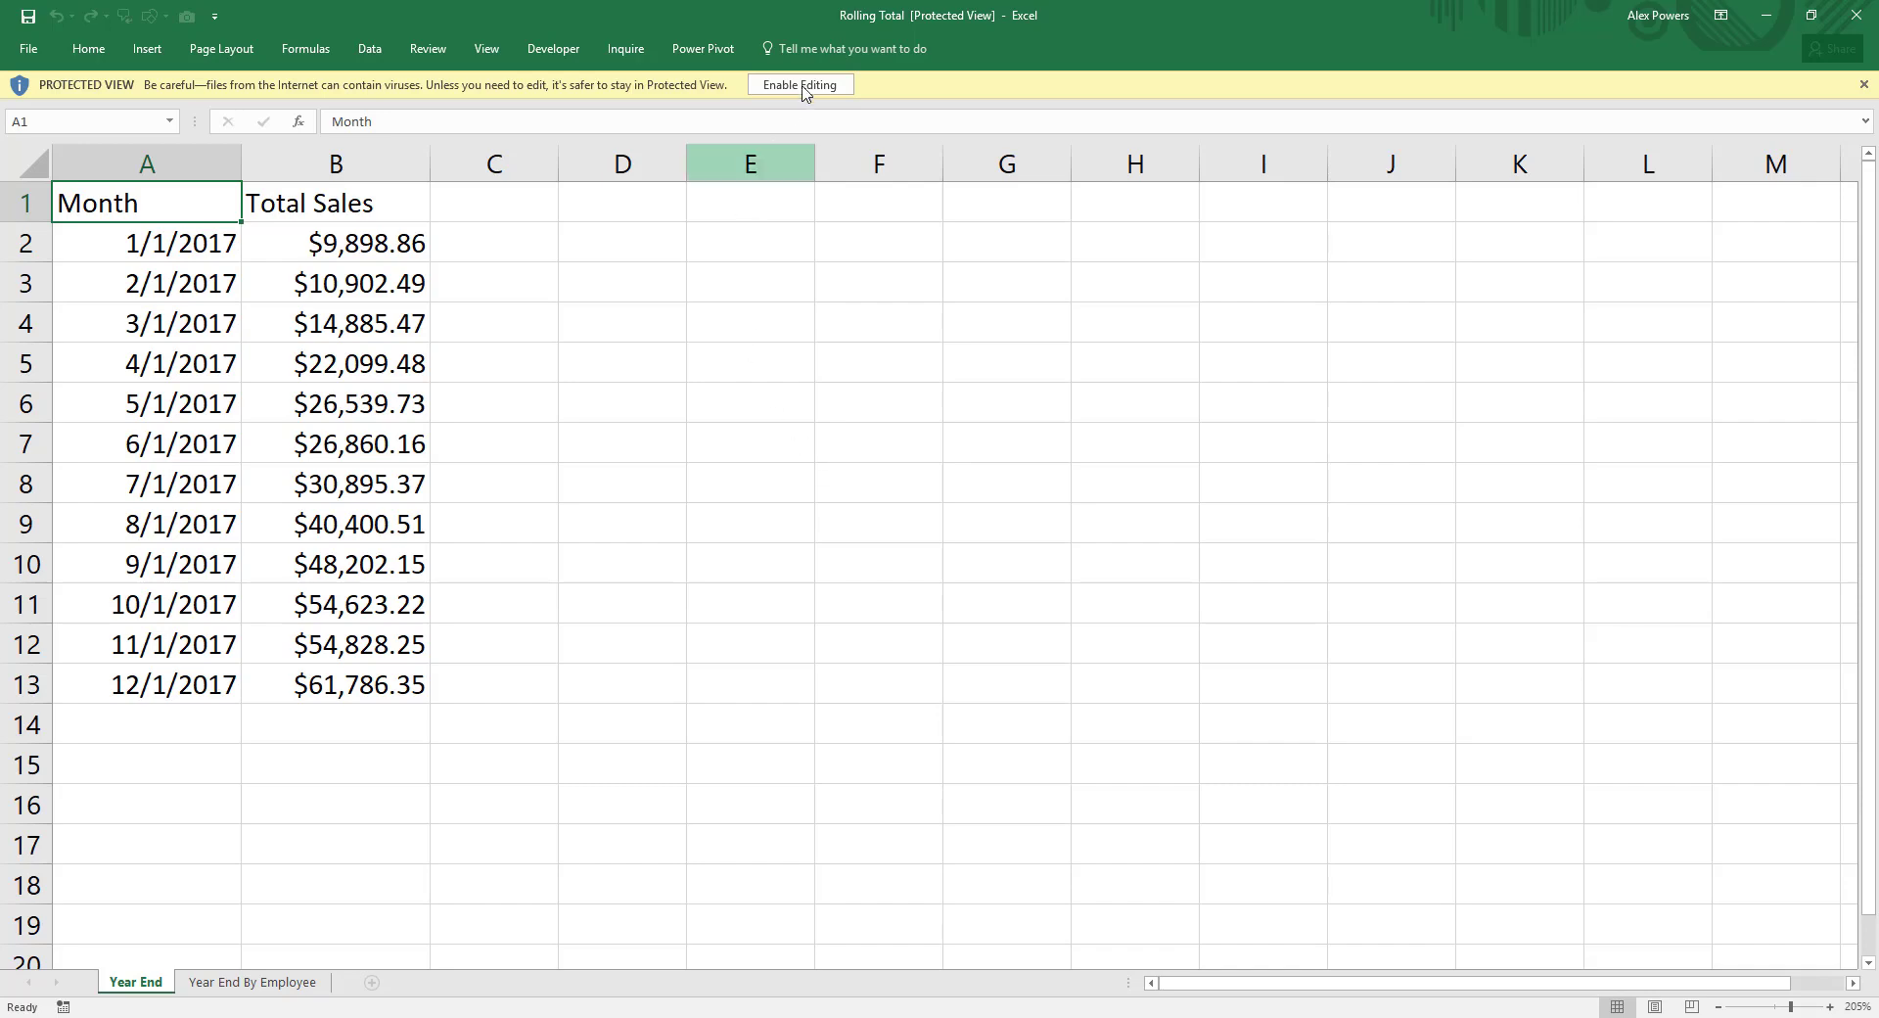
- Enable editing for the protected Rolling Total workbook
{"action": "left_click", "coordinate": [799, 84]}
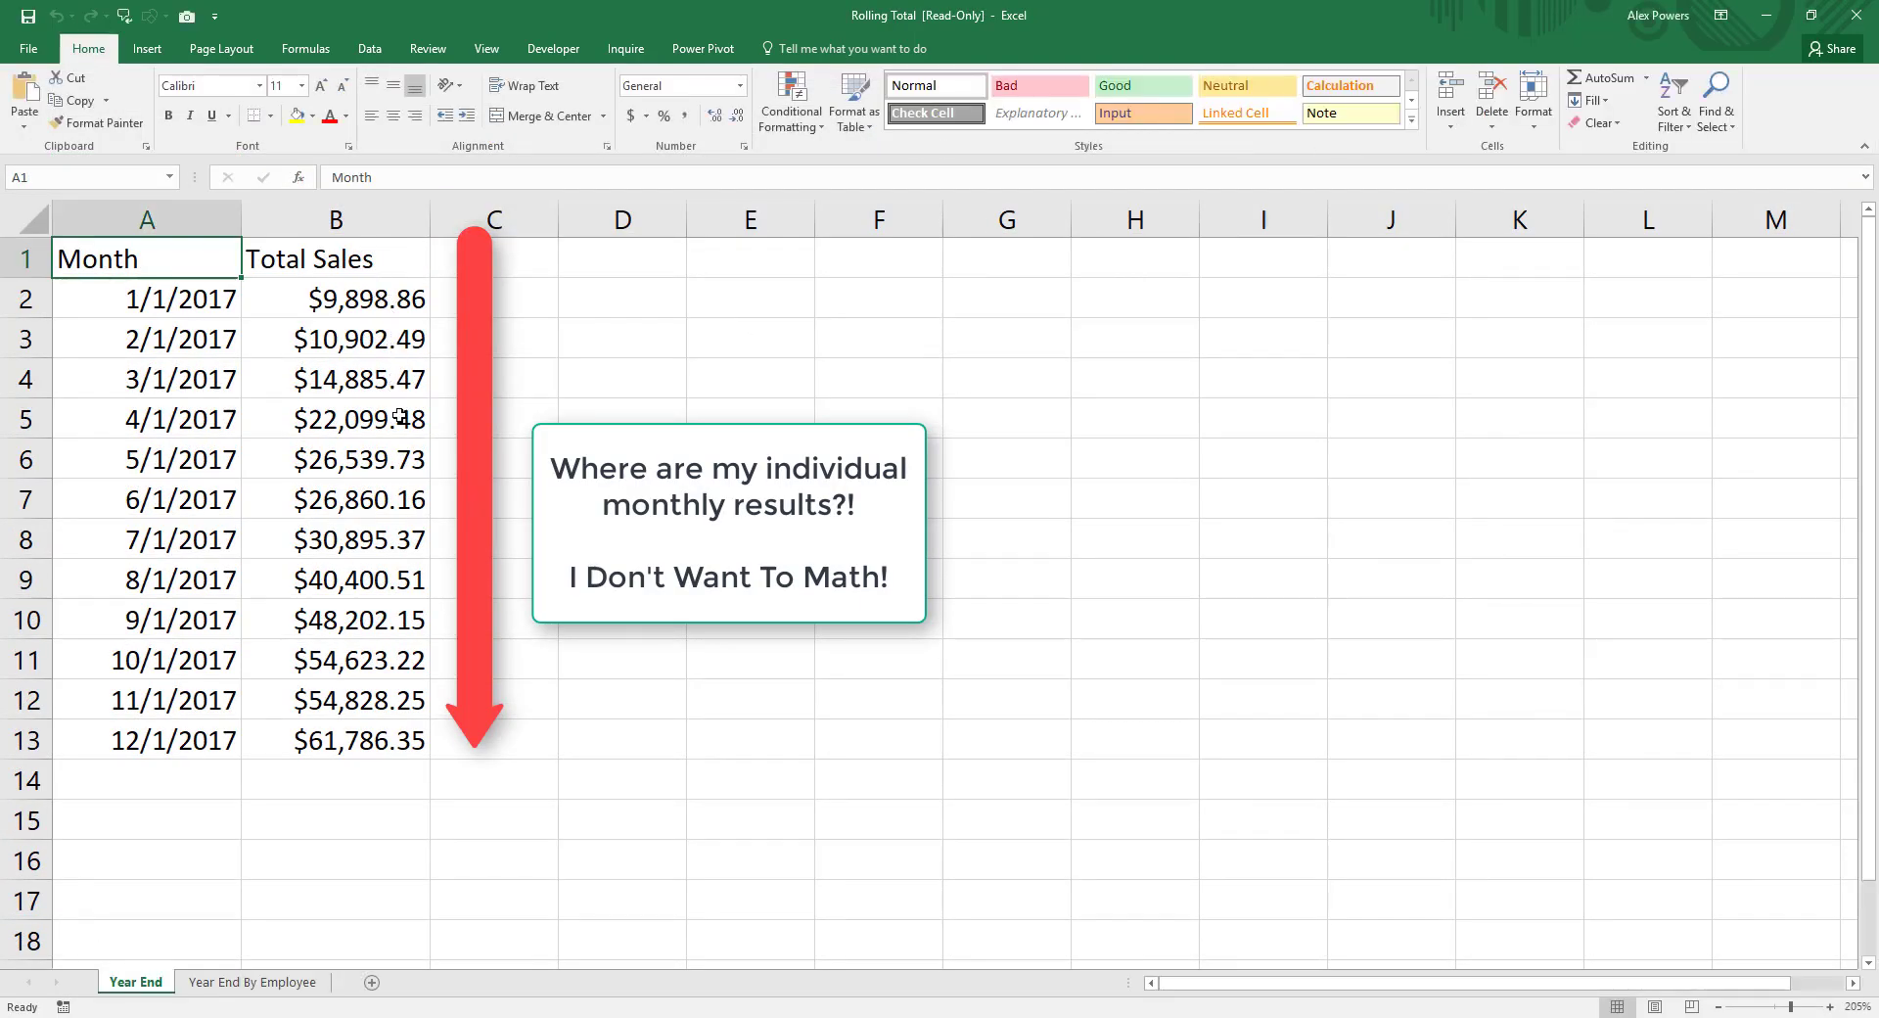
{"action": "mouse_move", "coordinate": [450, 756]}
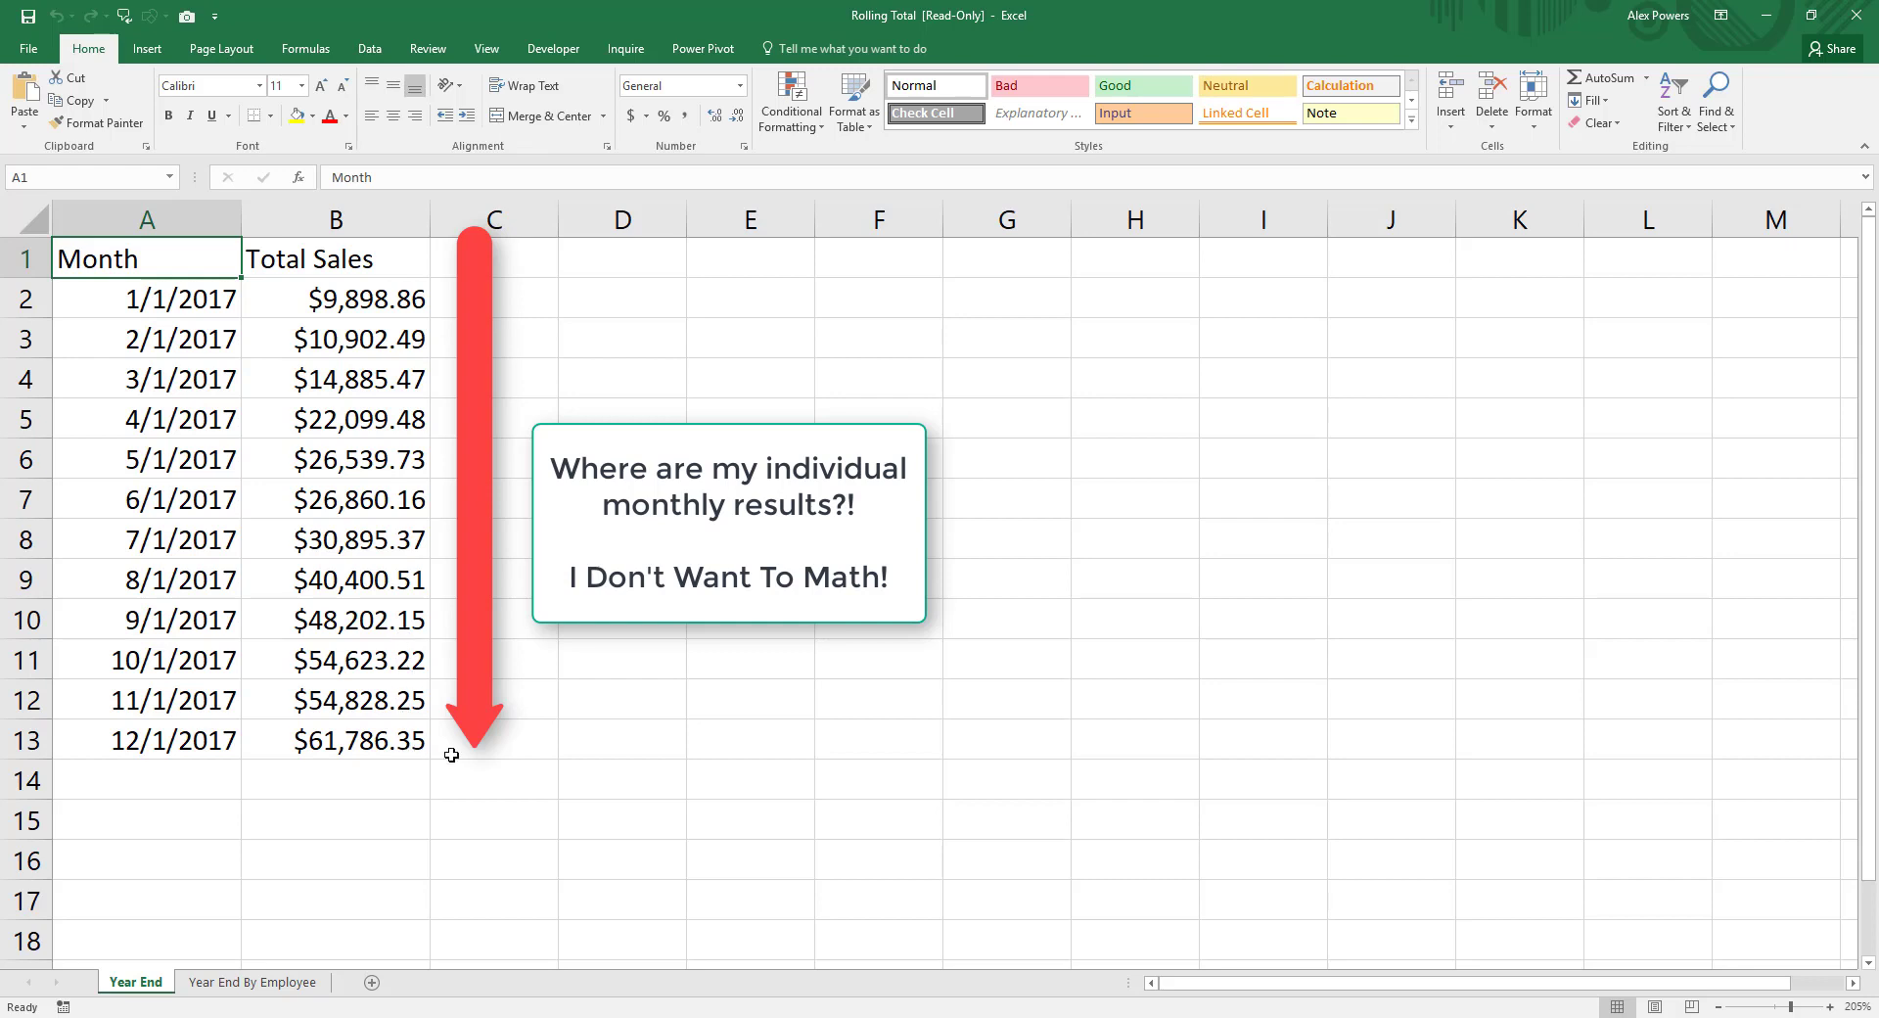
{"action": "mouse_move", "coordinate": [809, 734]}
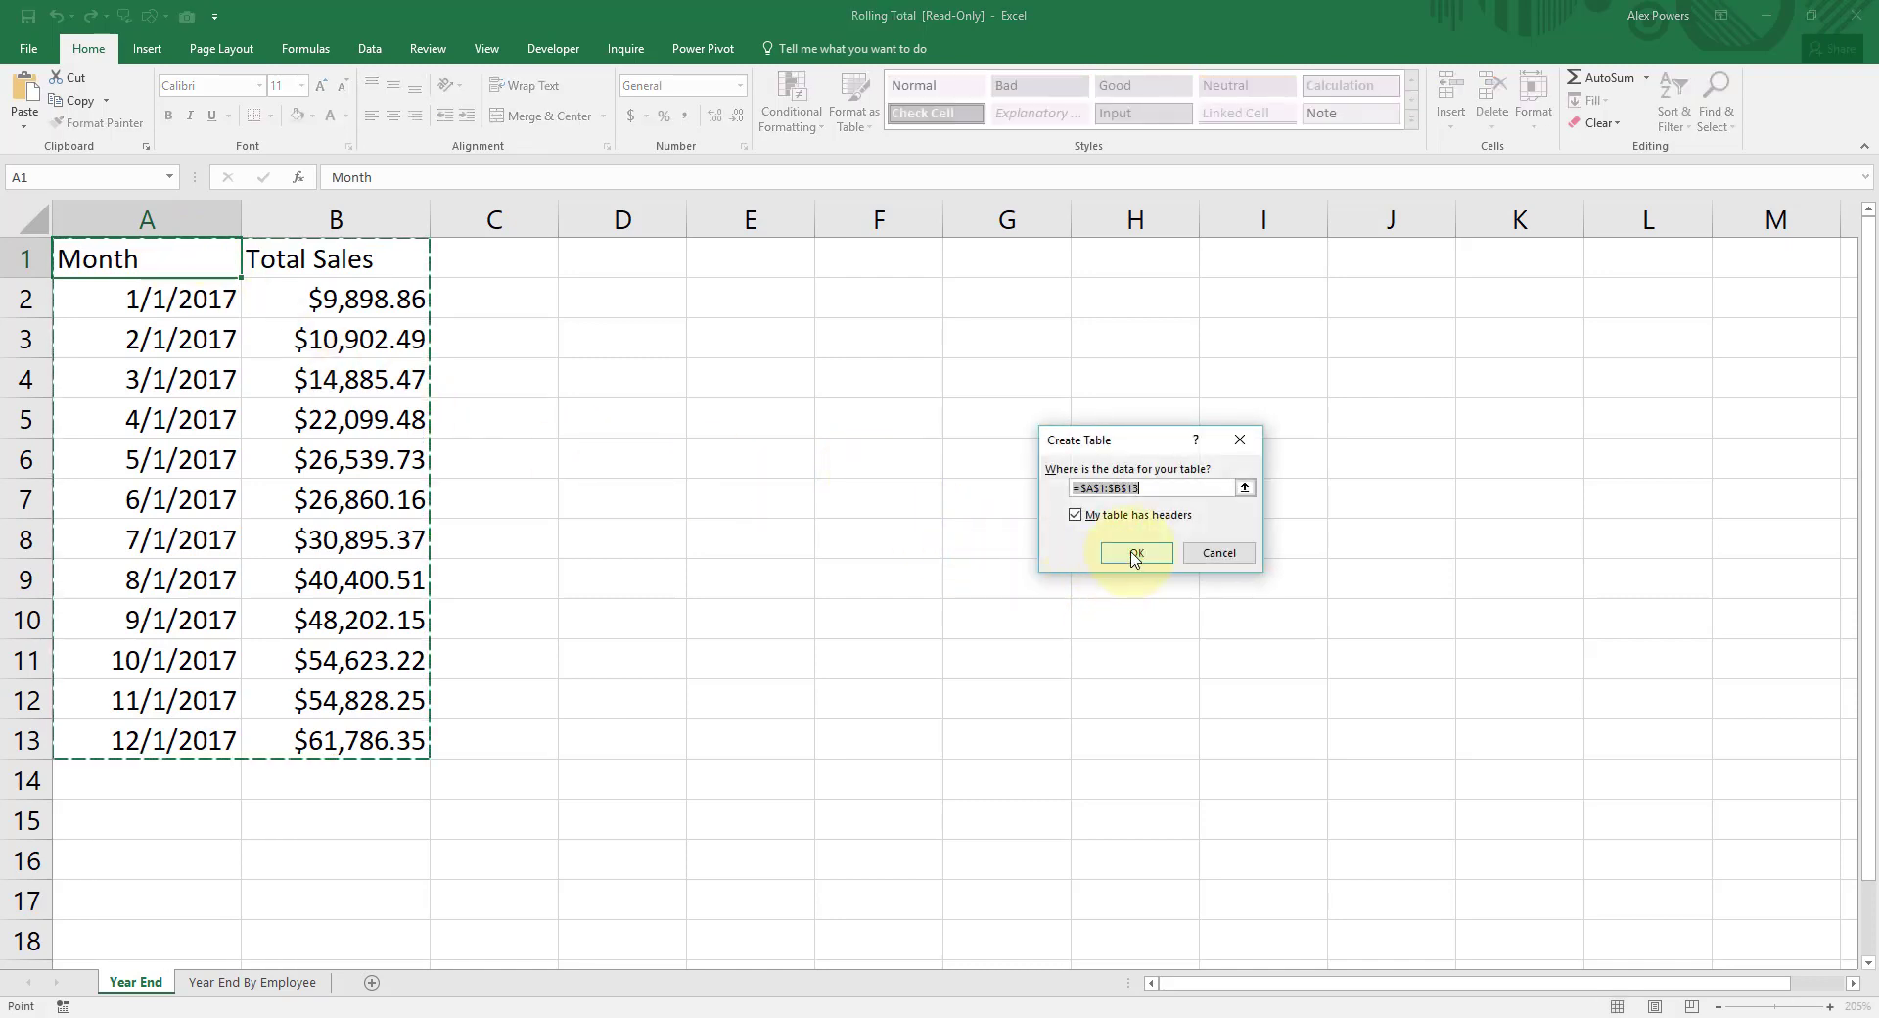
- Create a table with headers over the sales data and name it totalYTD
{"action": "left_click", "coordinate": [1134, 552]}
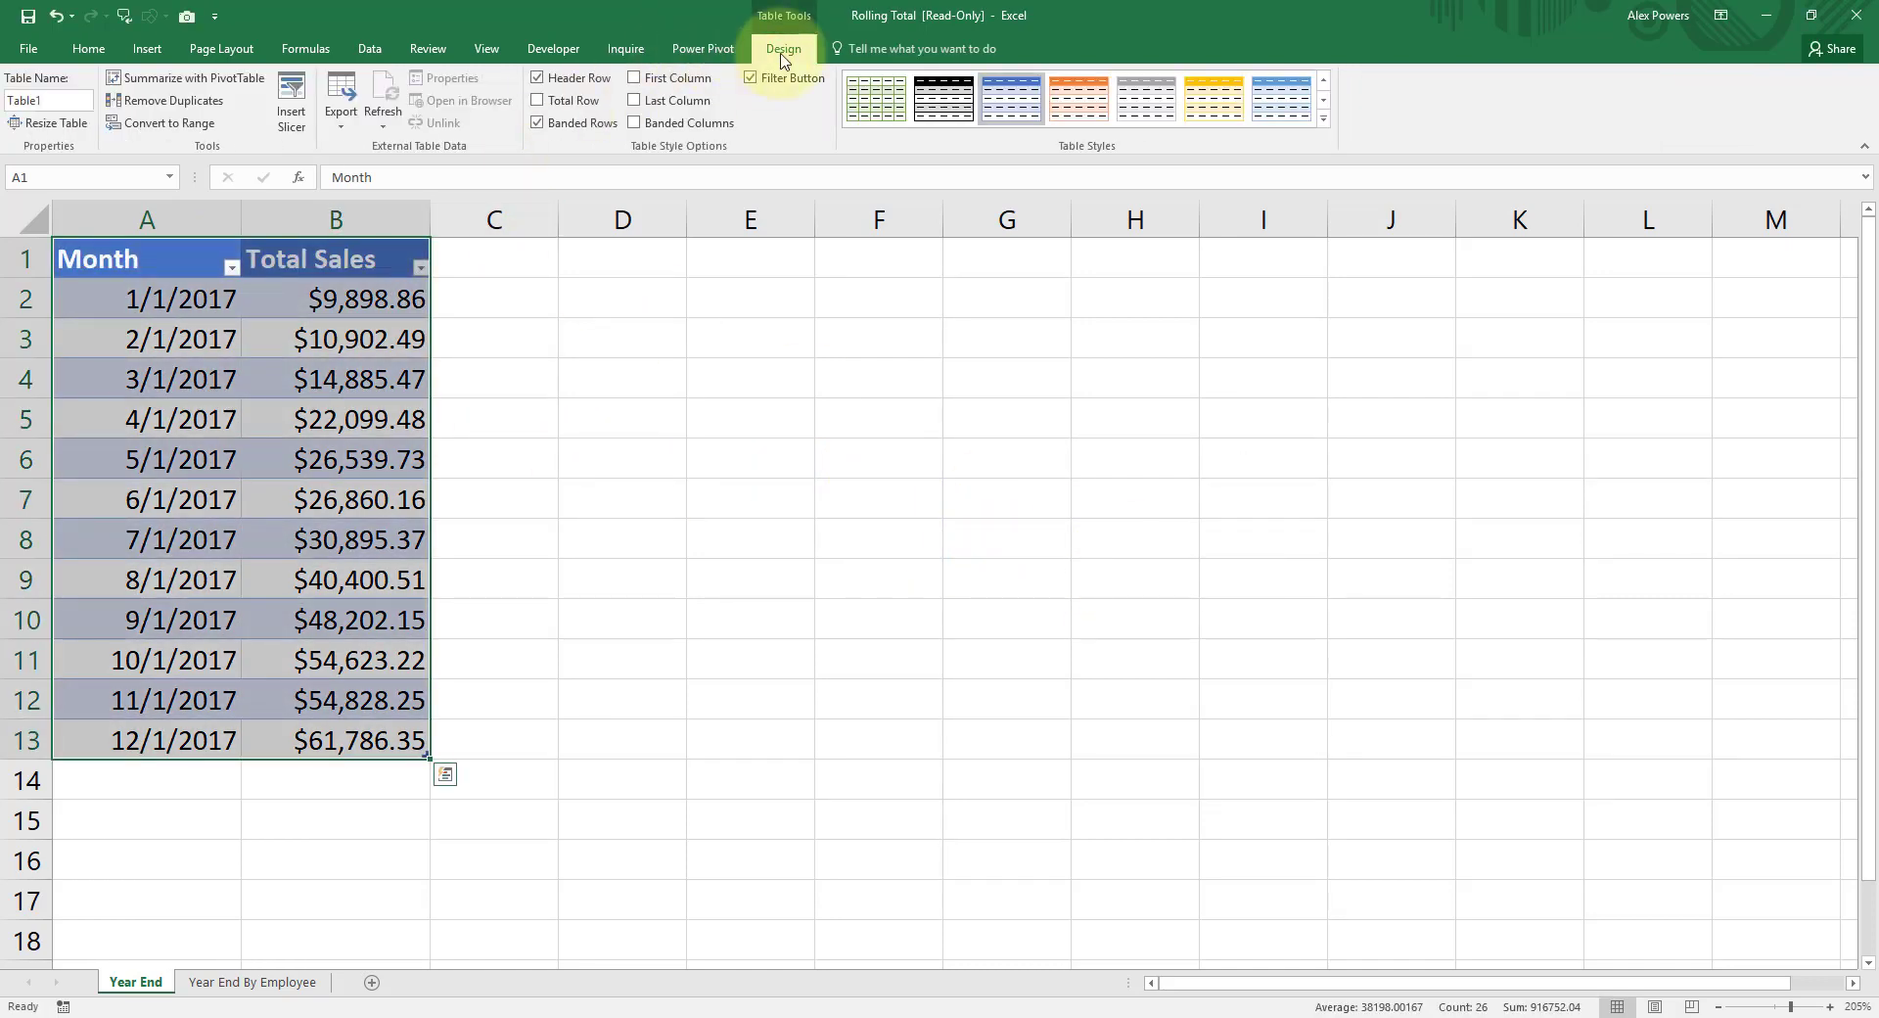
{"action": "left_click", "coordinate": [47, 100]}
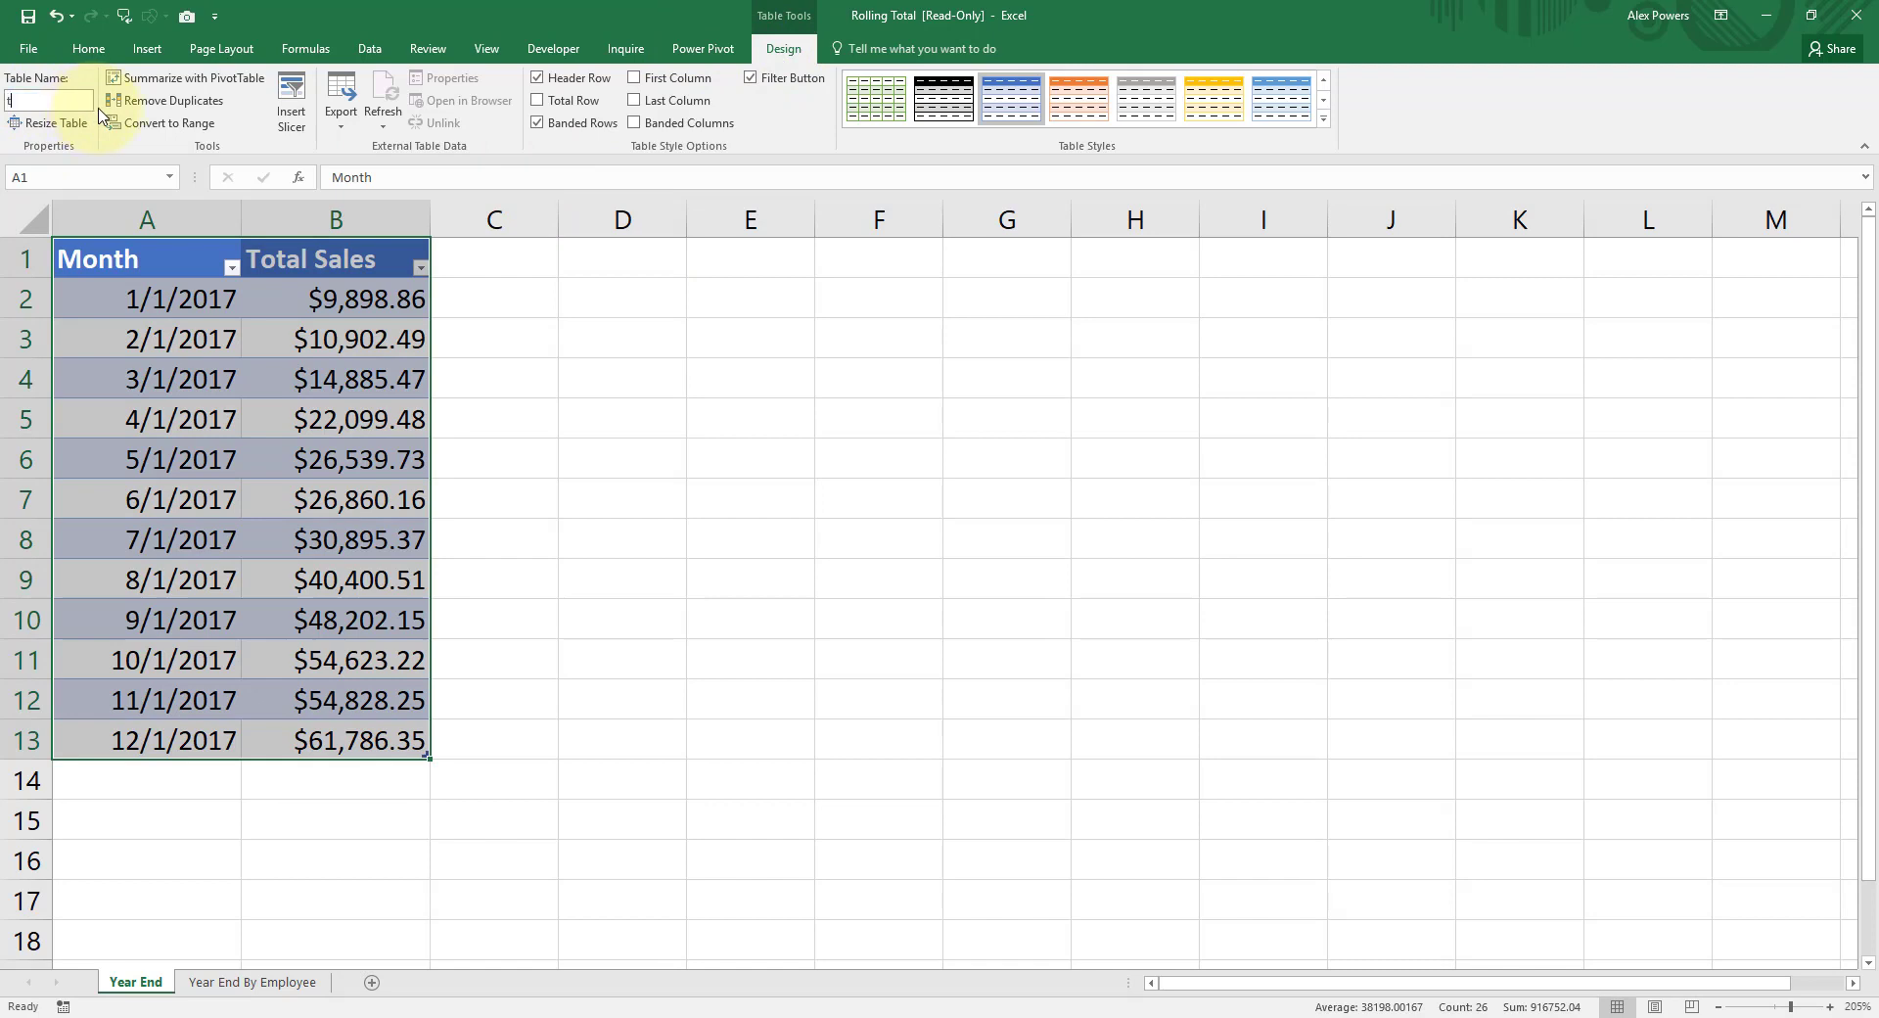
{"action": "type", "text": "totalYTD"}
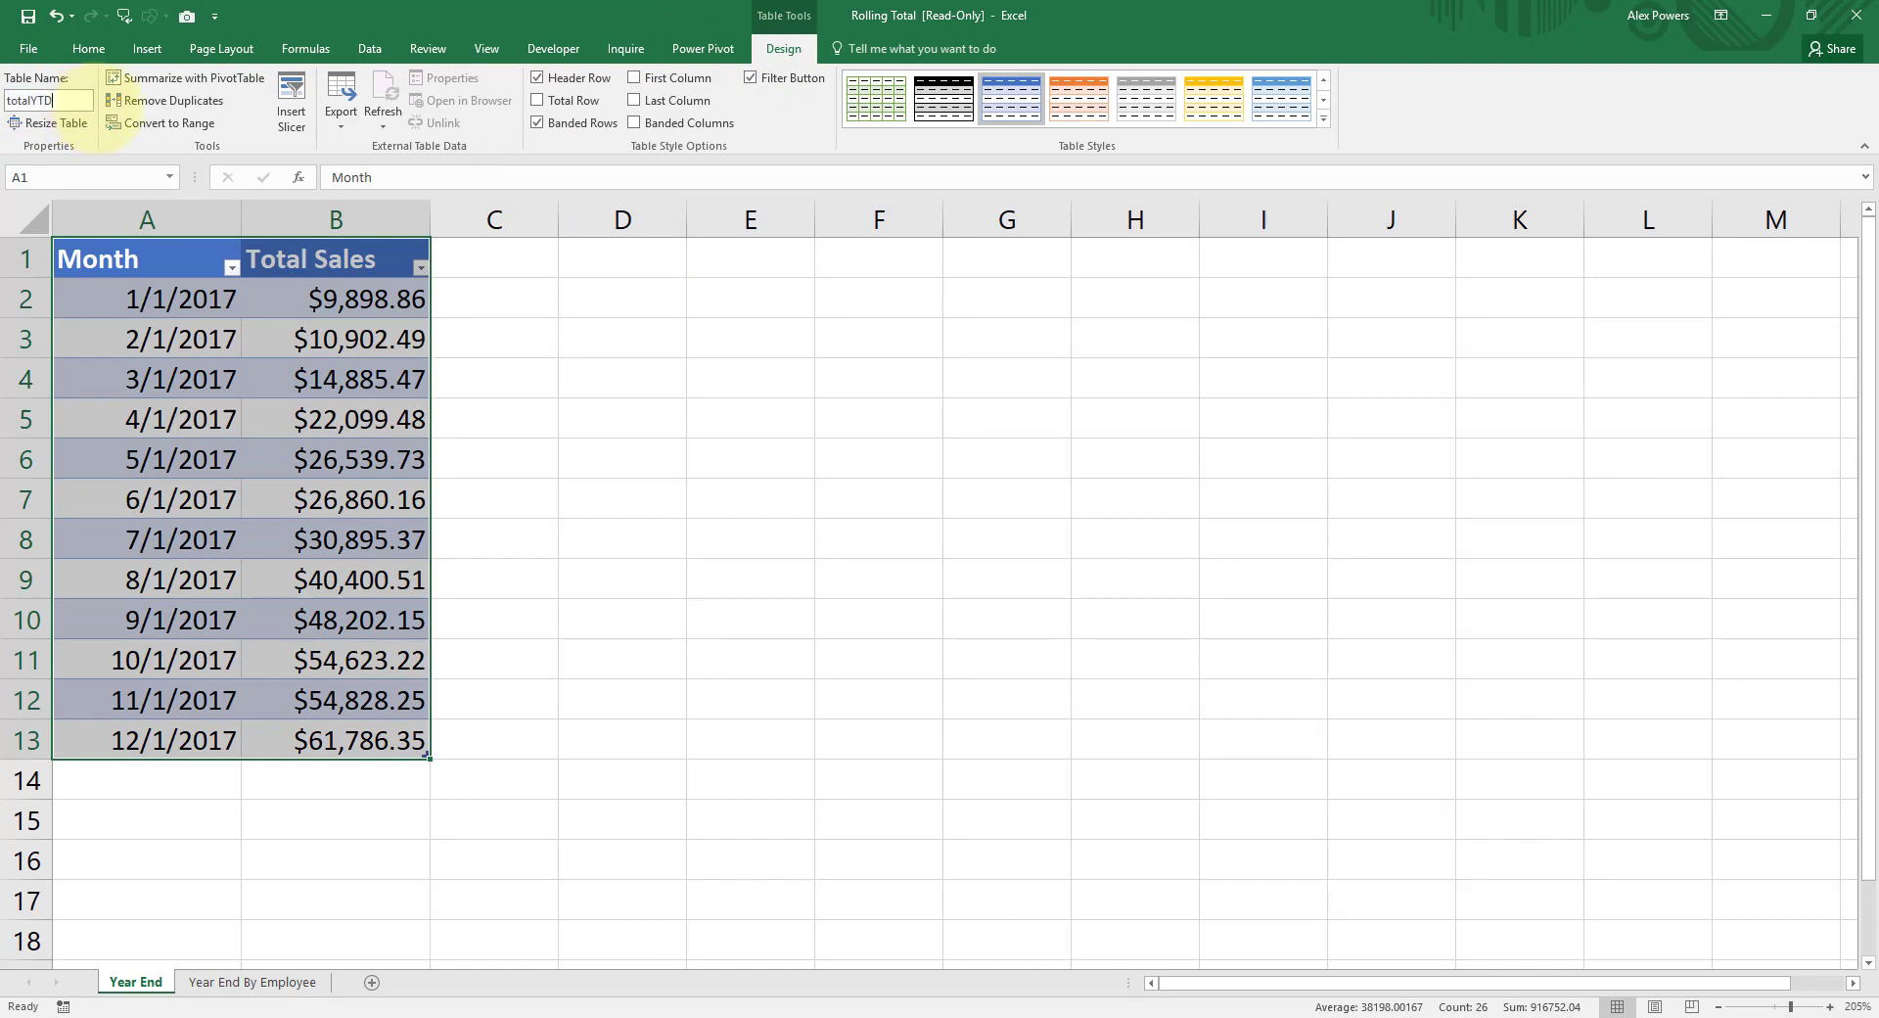
{"action": "left_click", "coordinate": [180, 380]}
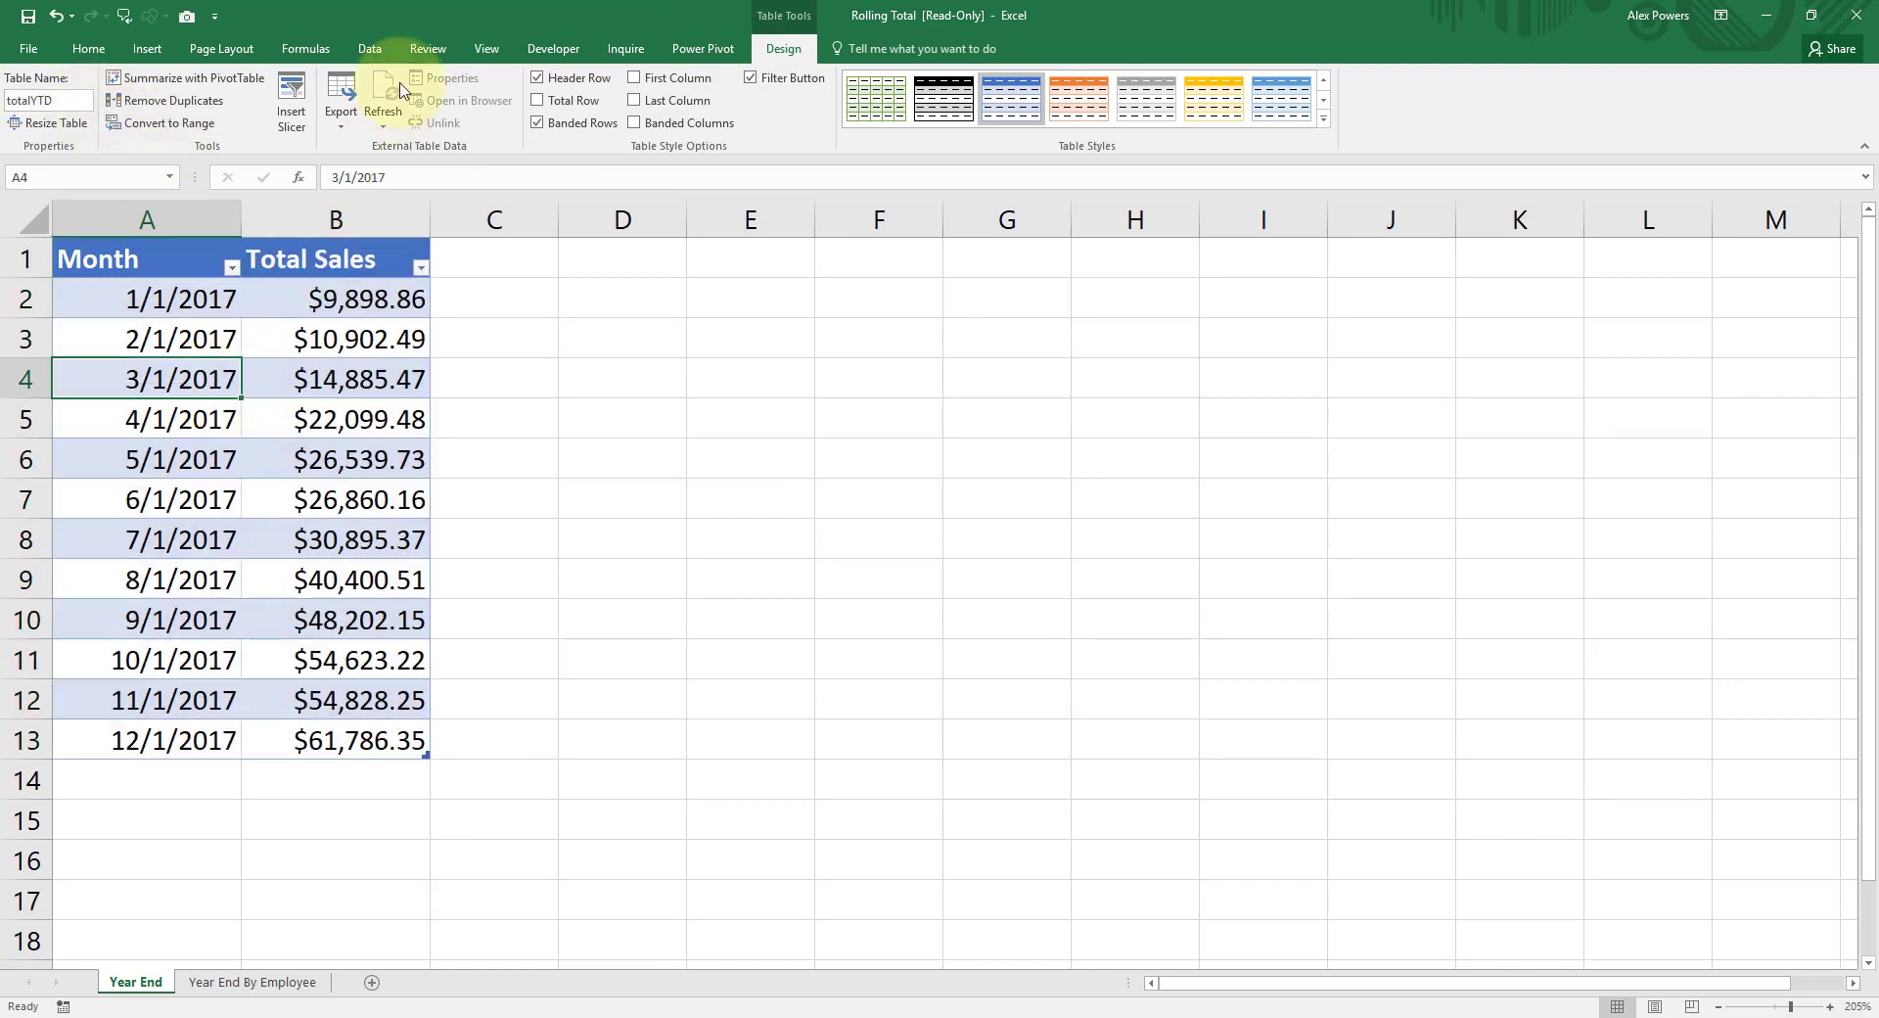
{"action": "left_click", "coordinate": [370, 47]}
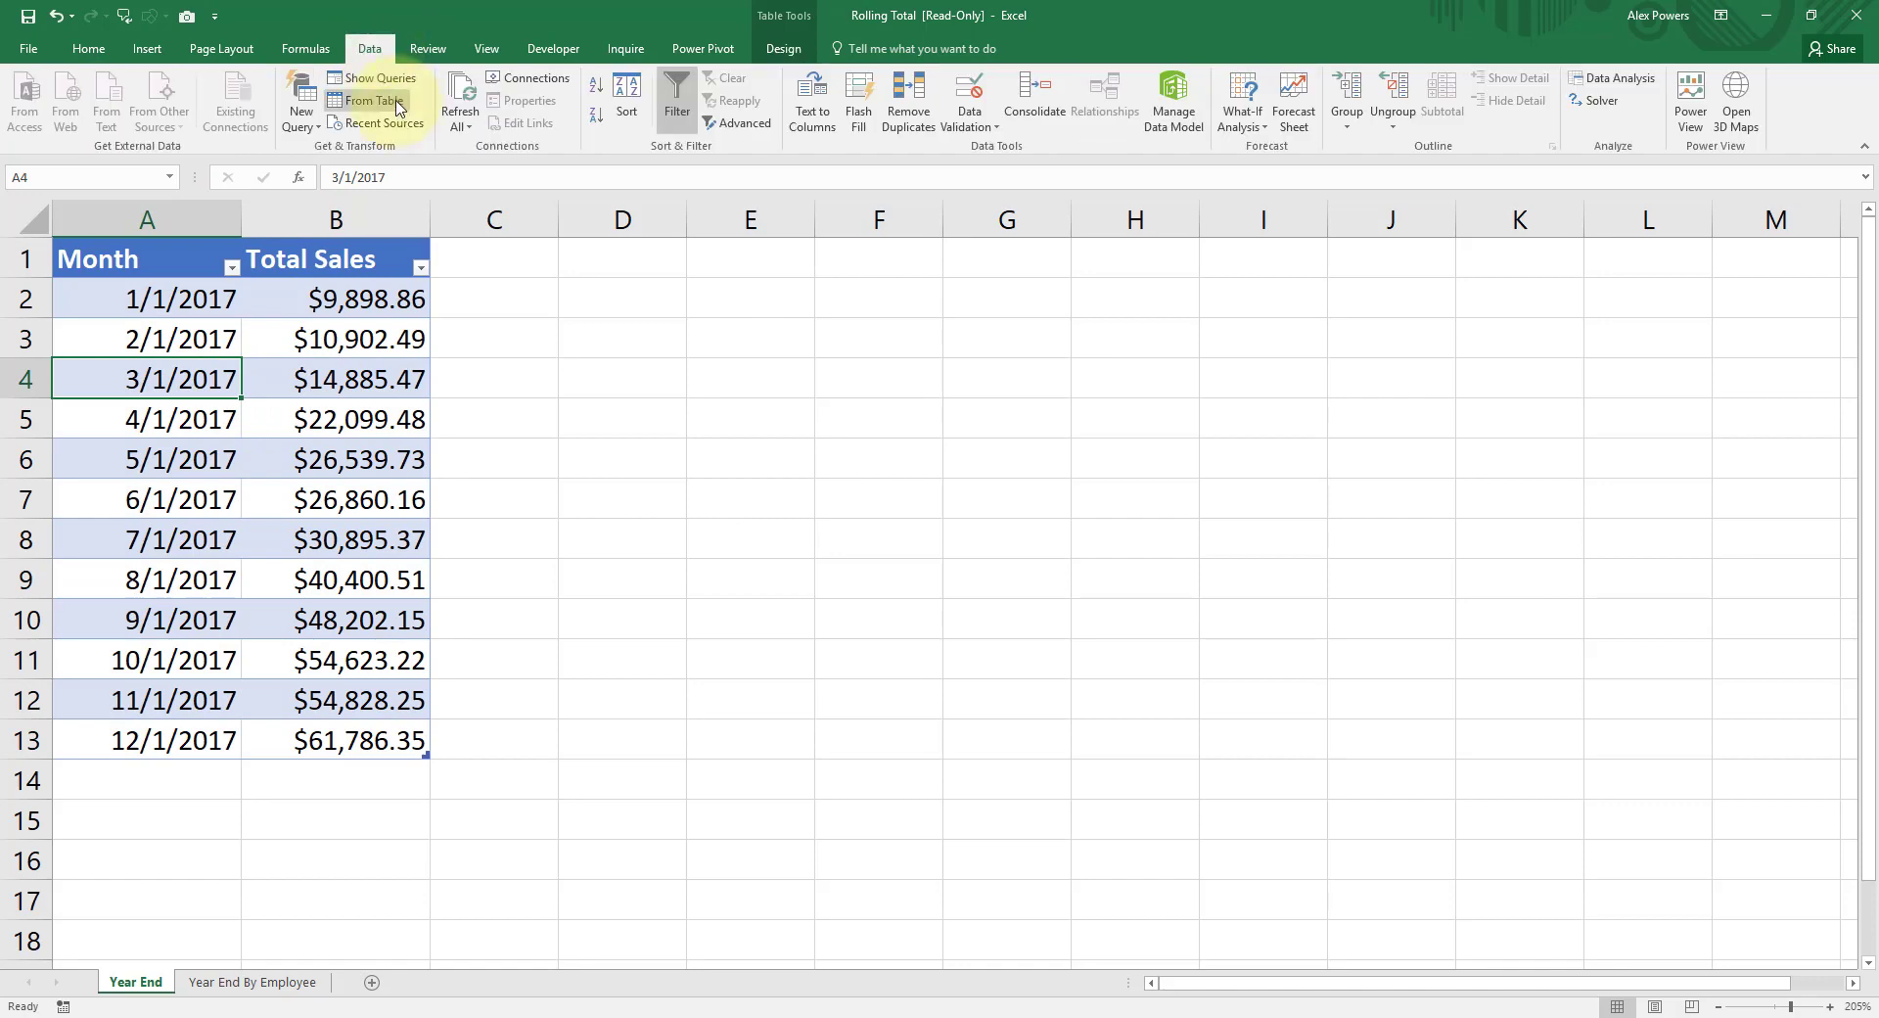
- Load totalYTD into Power Query and add index columns starting from 0 and from 1
{"action": "left_click", "coordinate": [371, 99]}
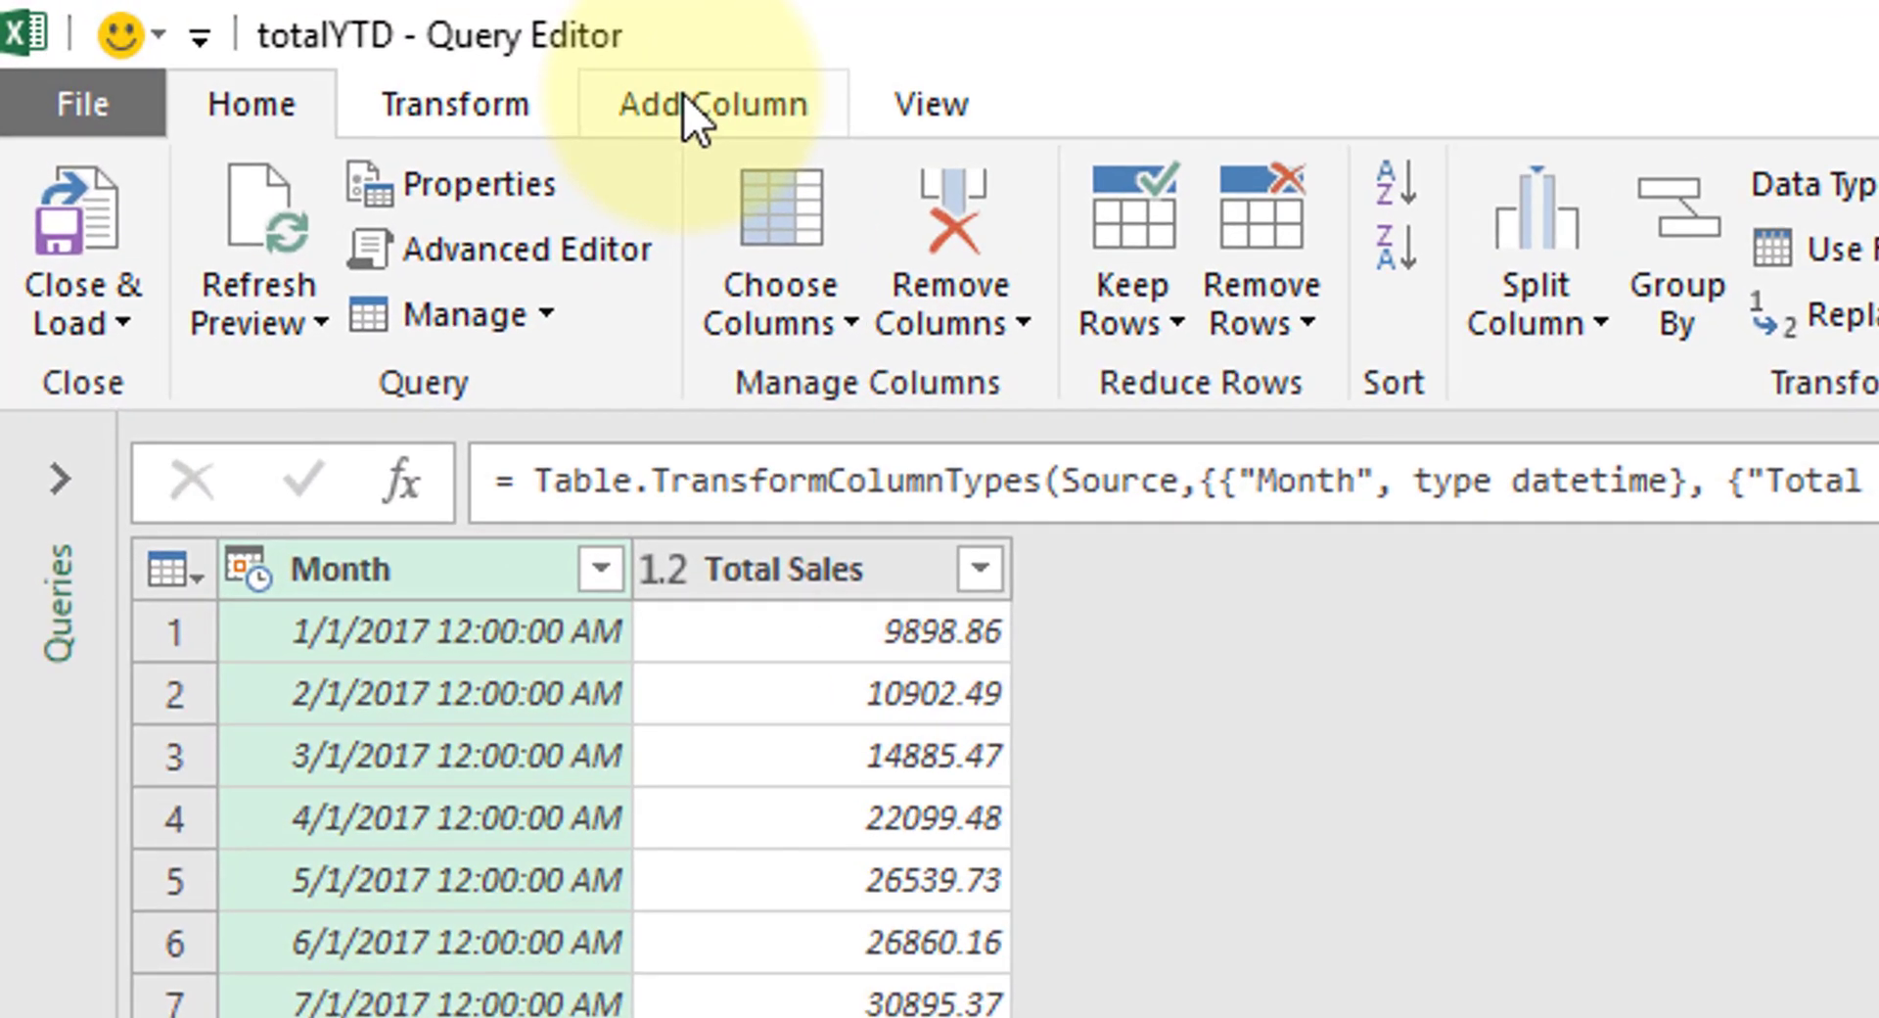
{"action": "left_click", "coordinate": [710, 104]}
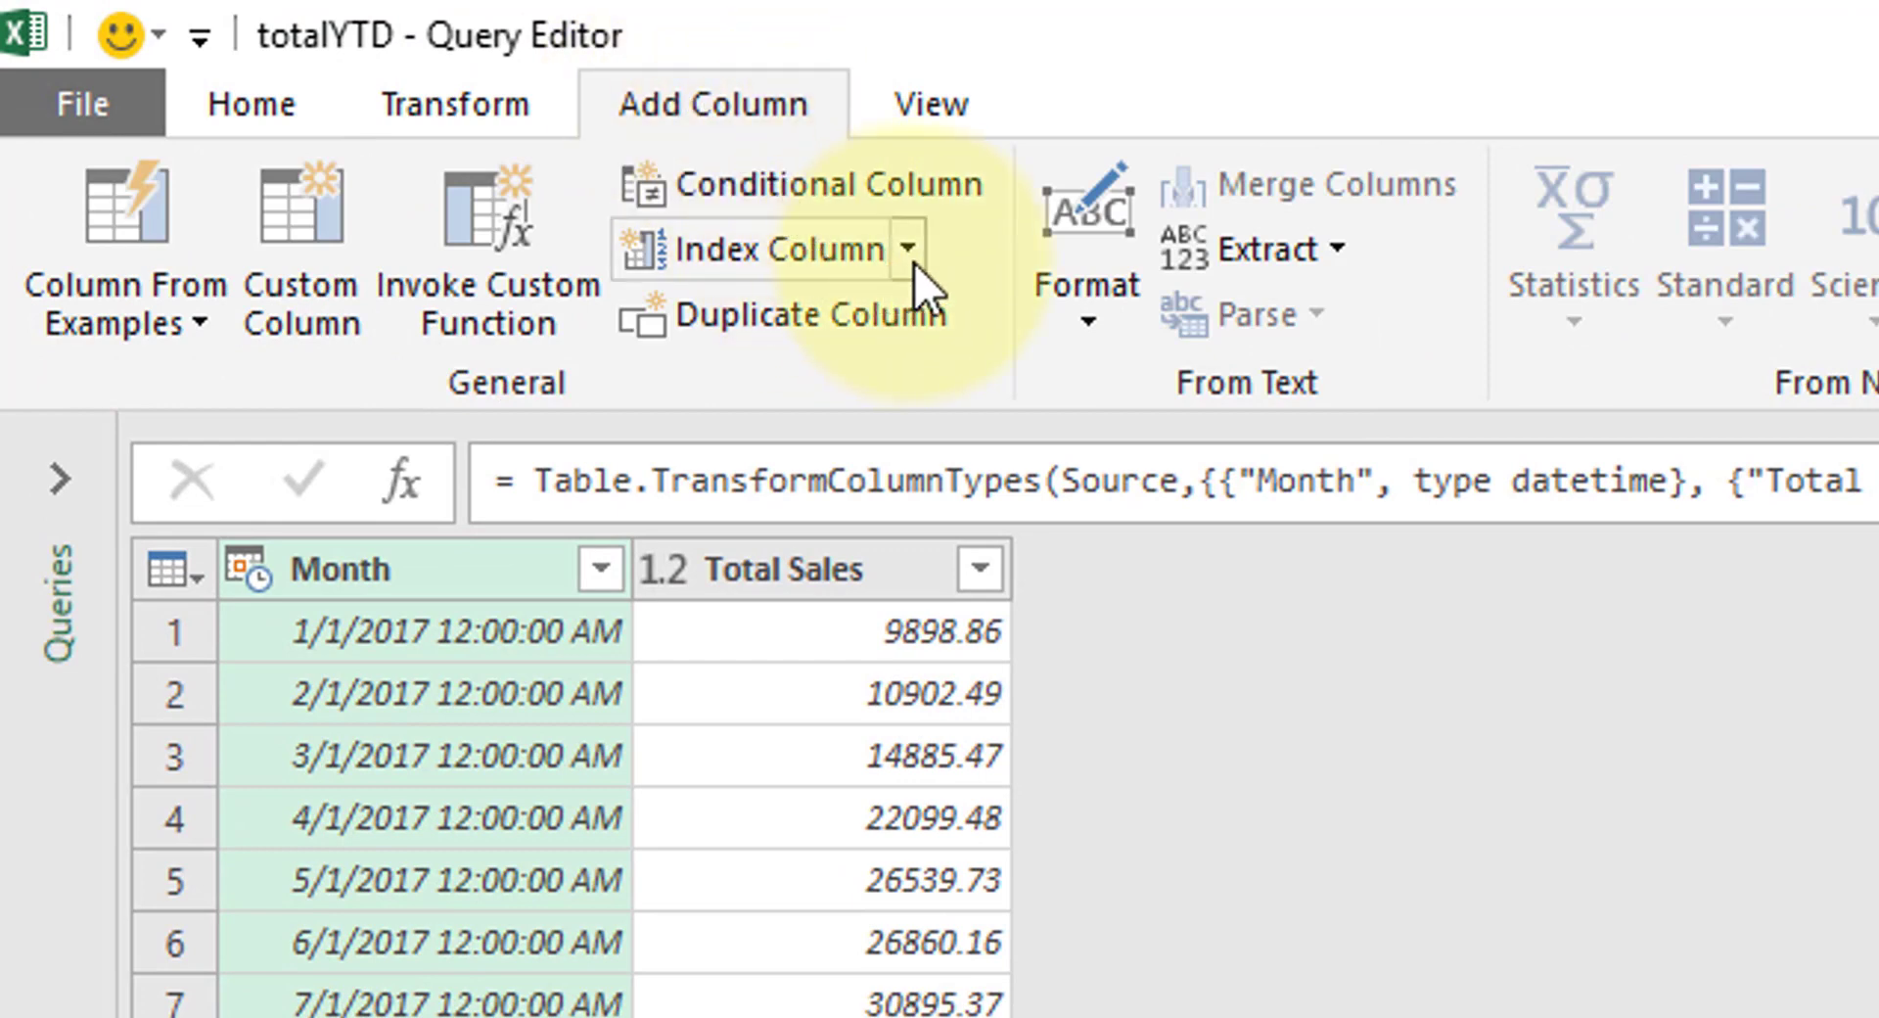
{"action": "left_click", "coordinate": [906, 249]}
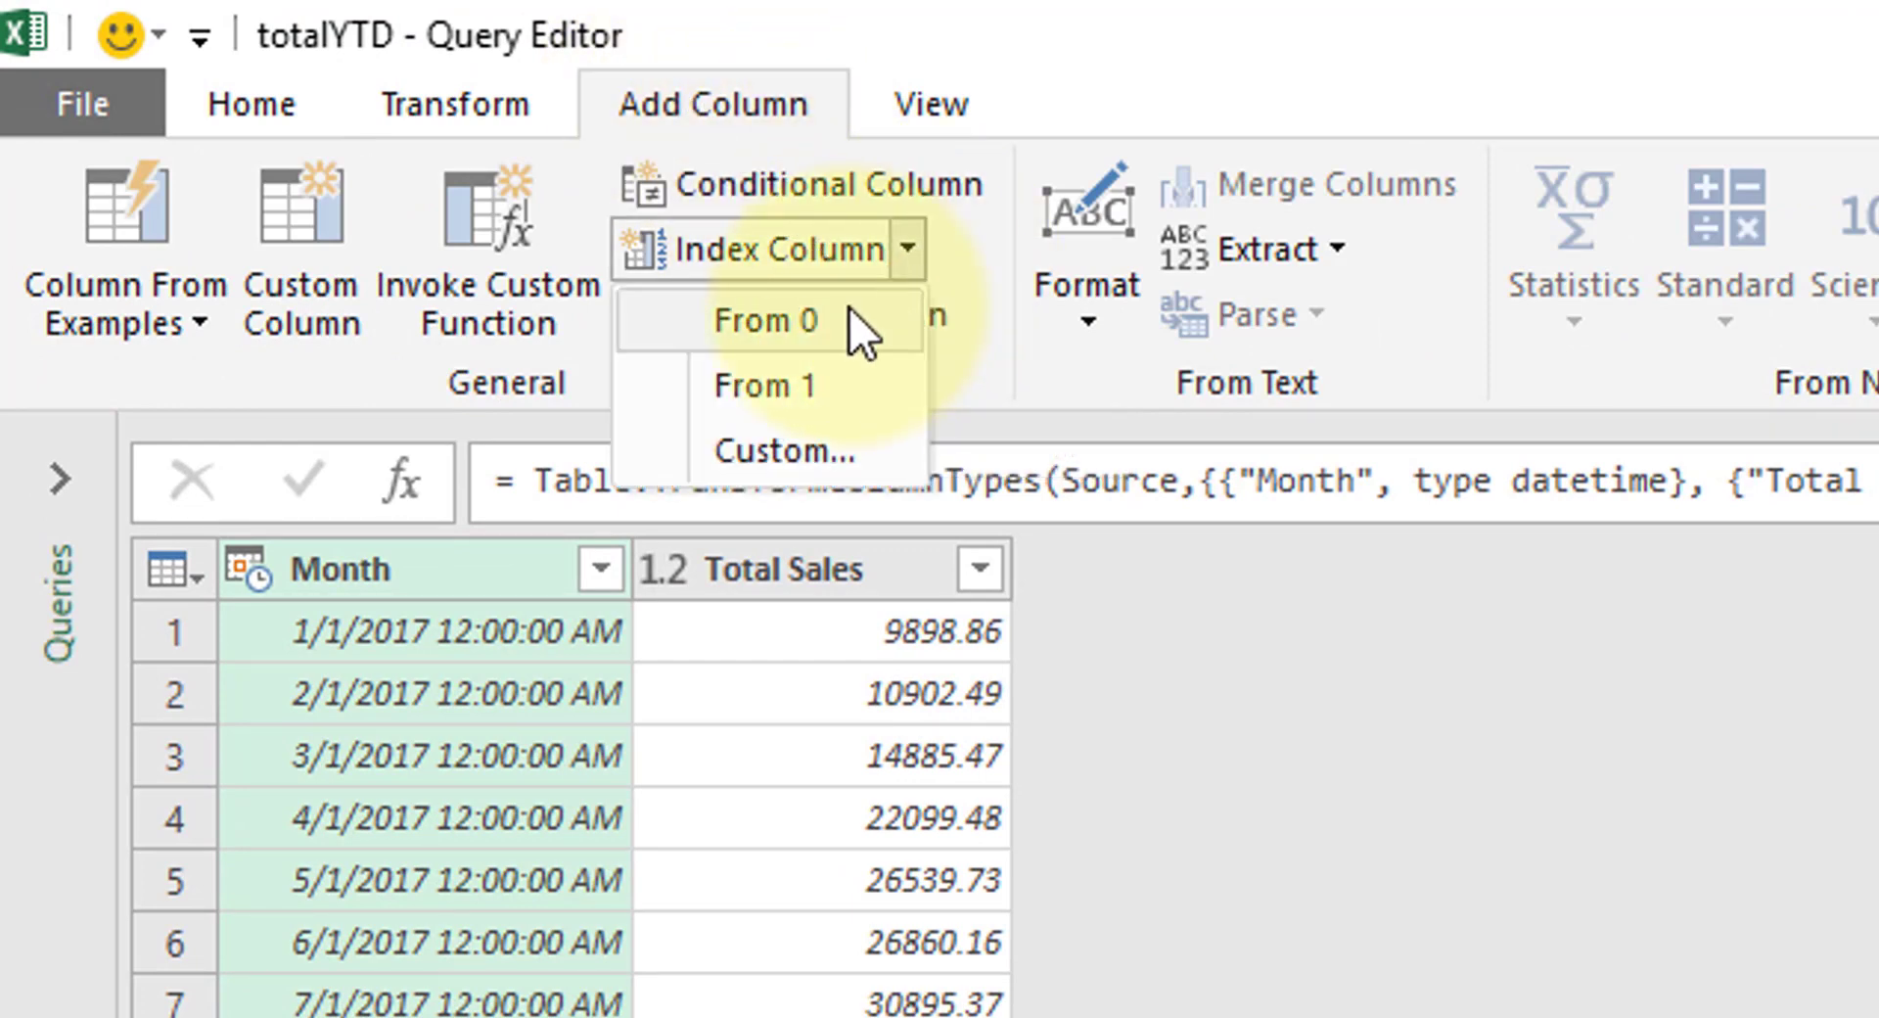
{"action": "mouse_move", "coordinate": [869, 348]}
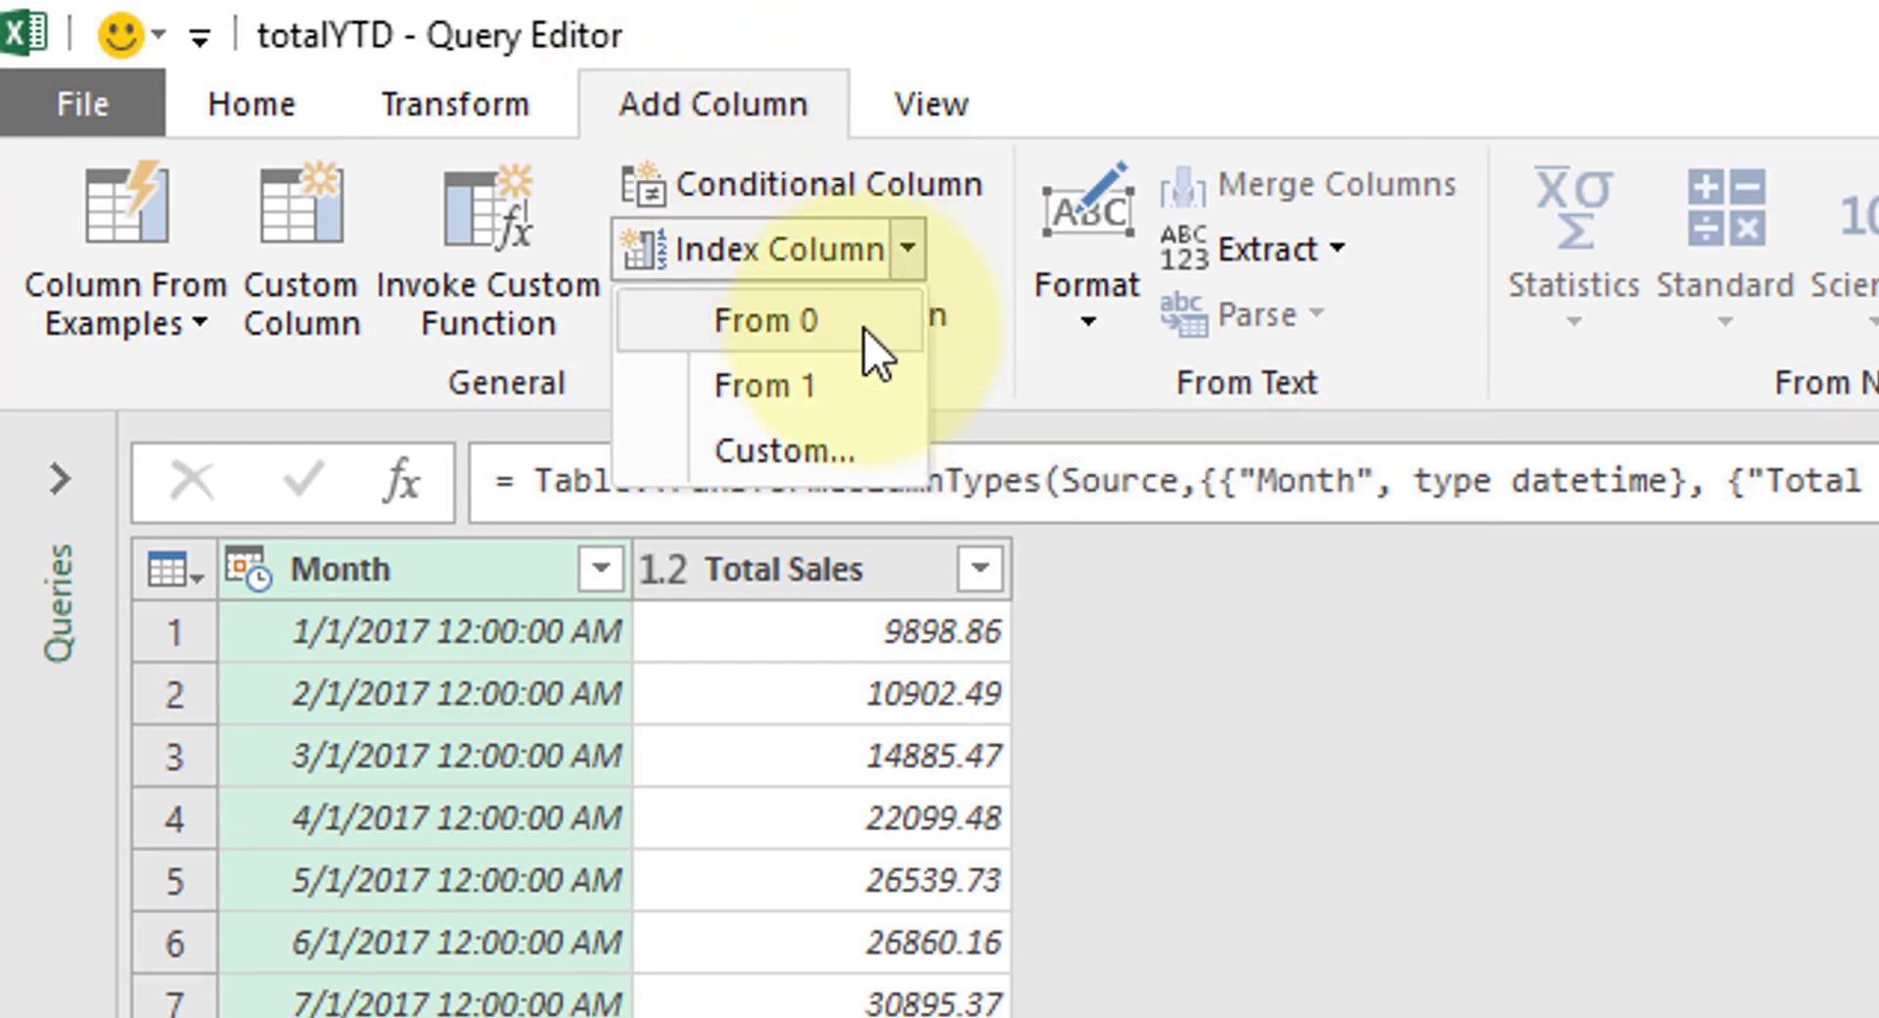
{"action": "left_click", "coordinate": [773, 319]}
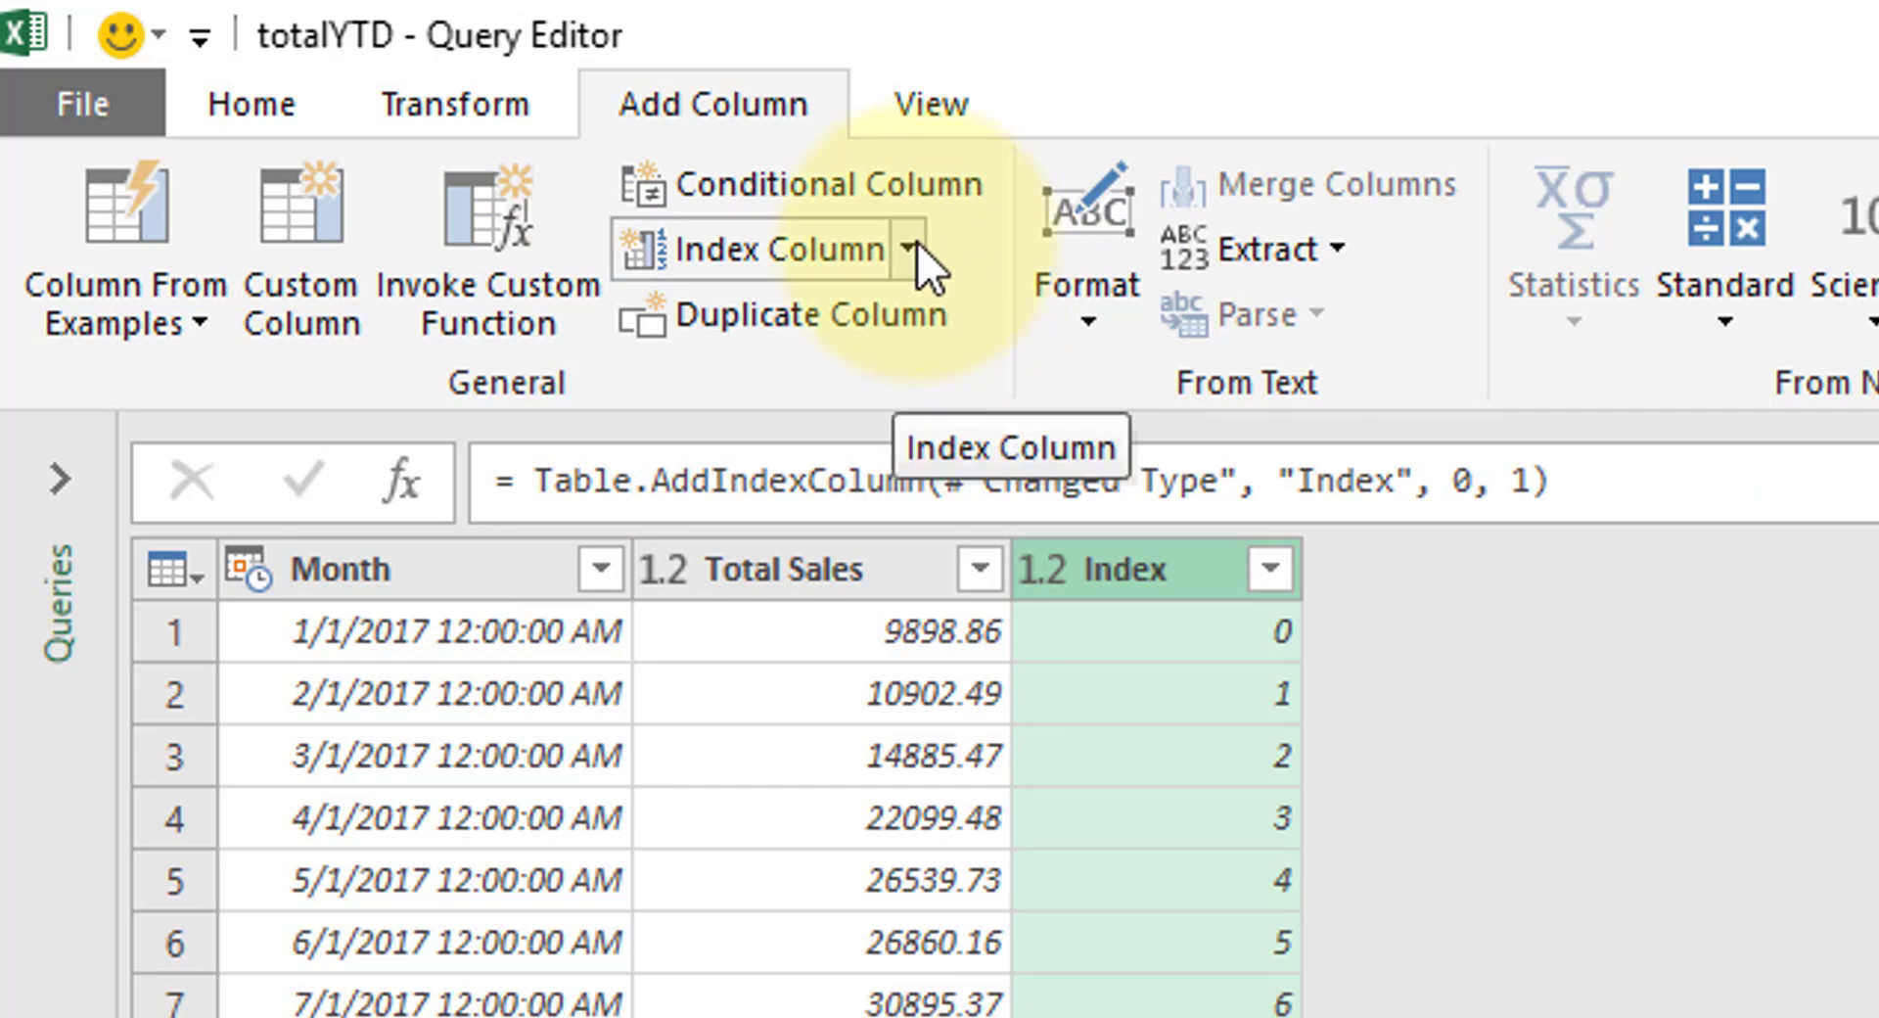
{"action": "left_click", "coordinate": [918, 248]}
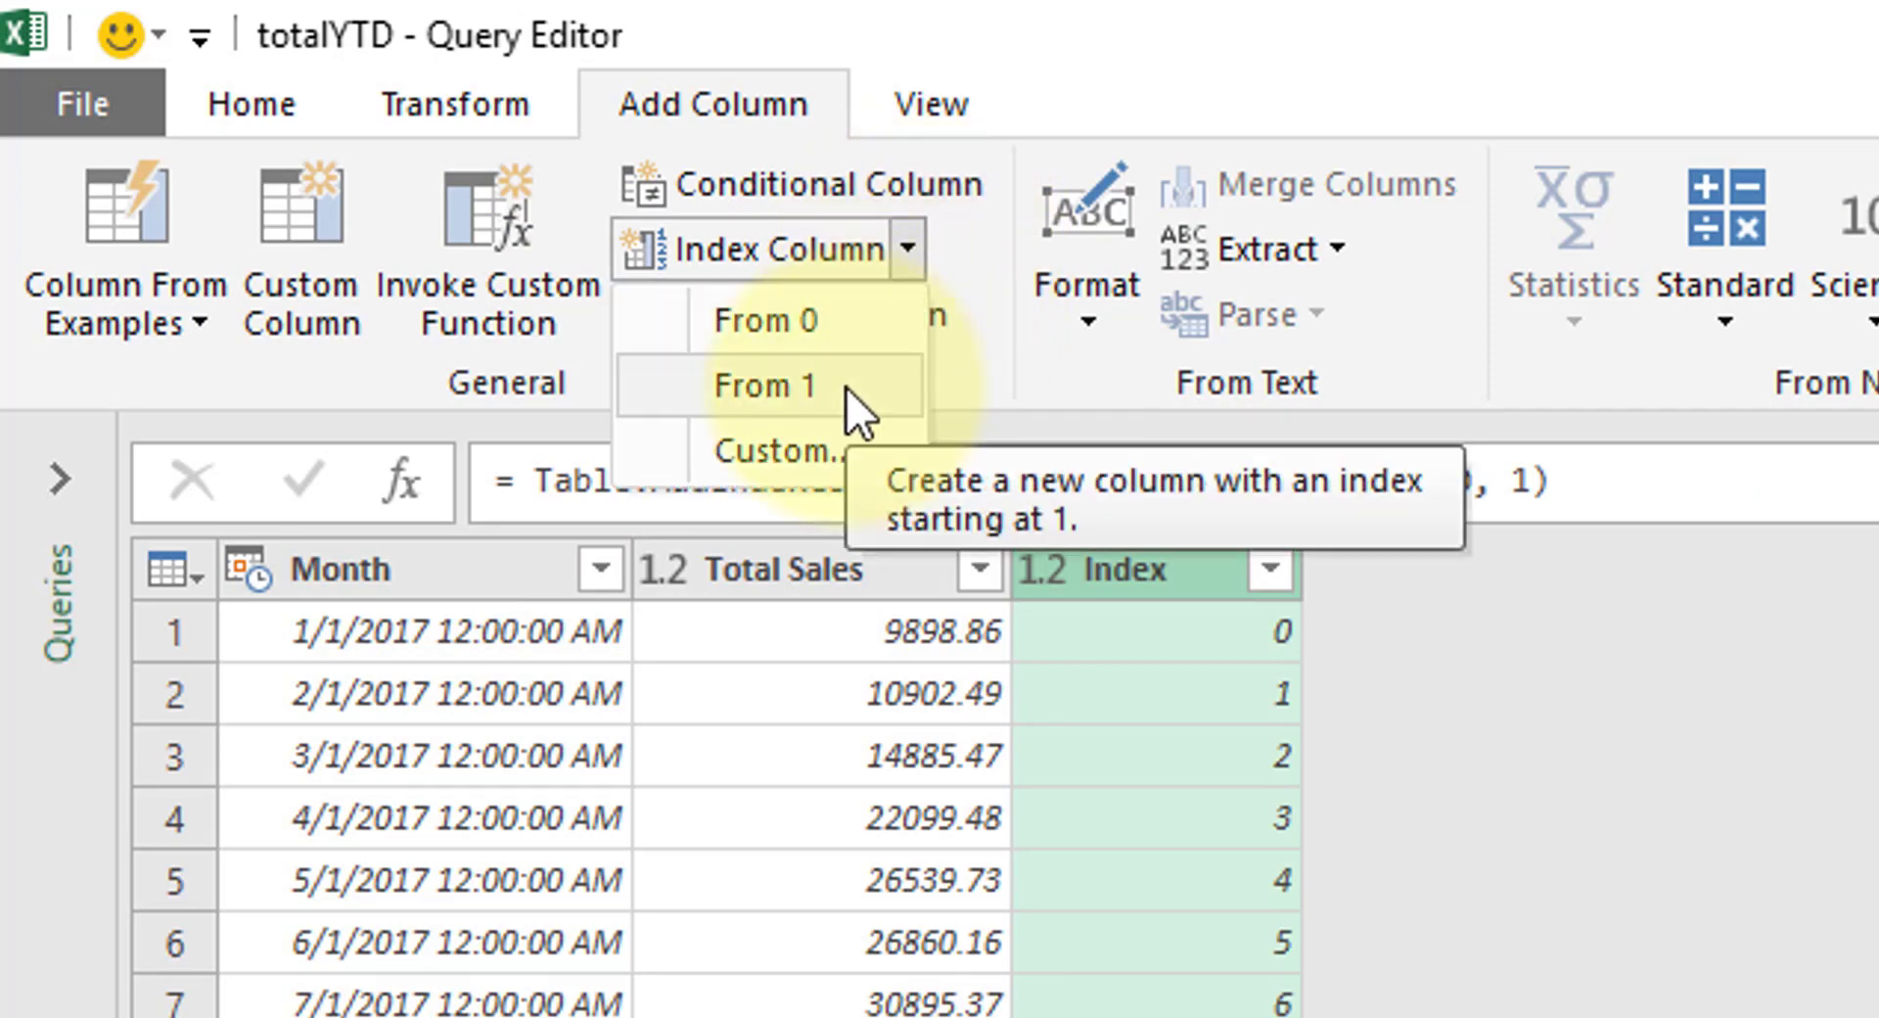
{"action": "left_click", "coordinate": [771, 385]}
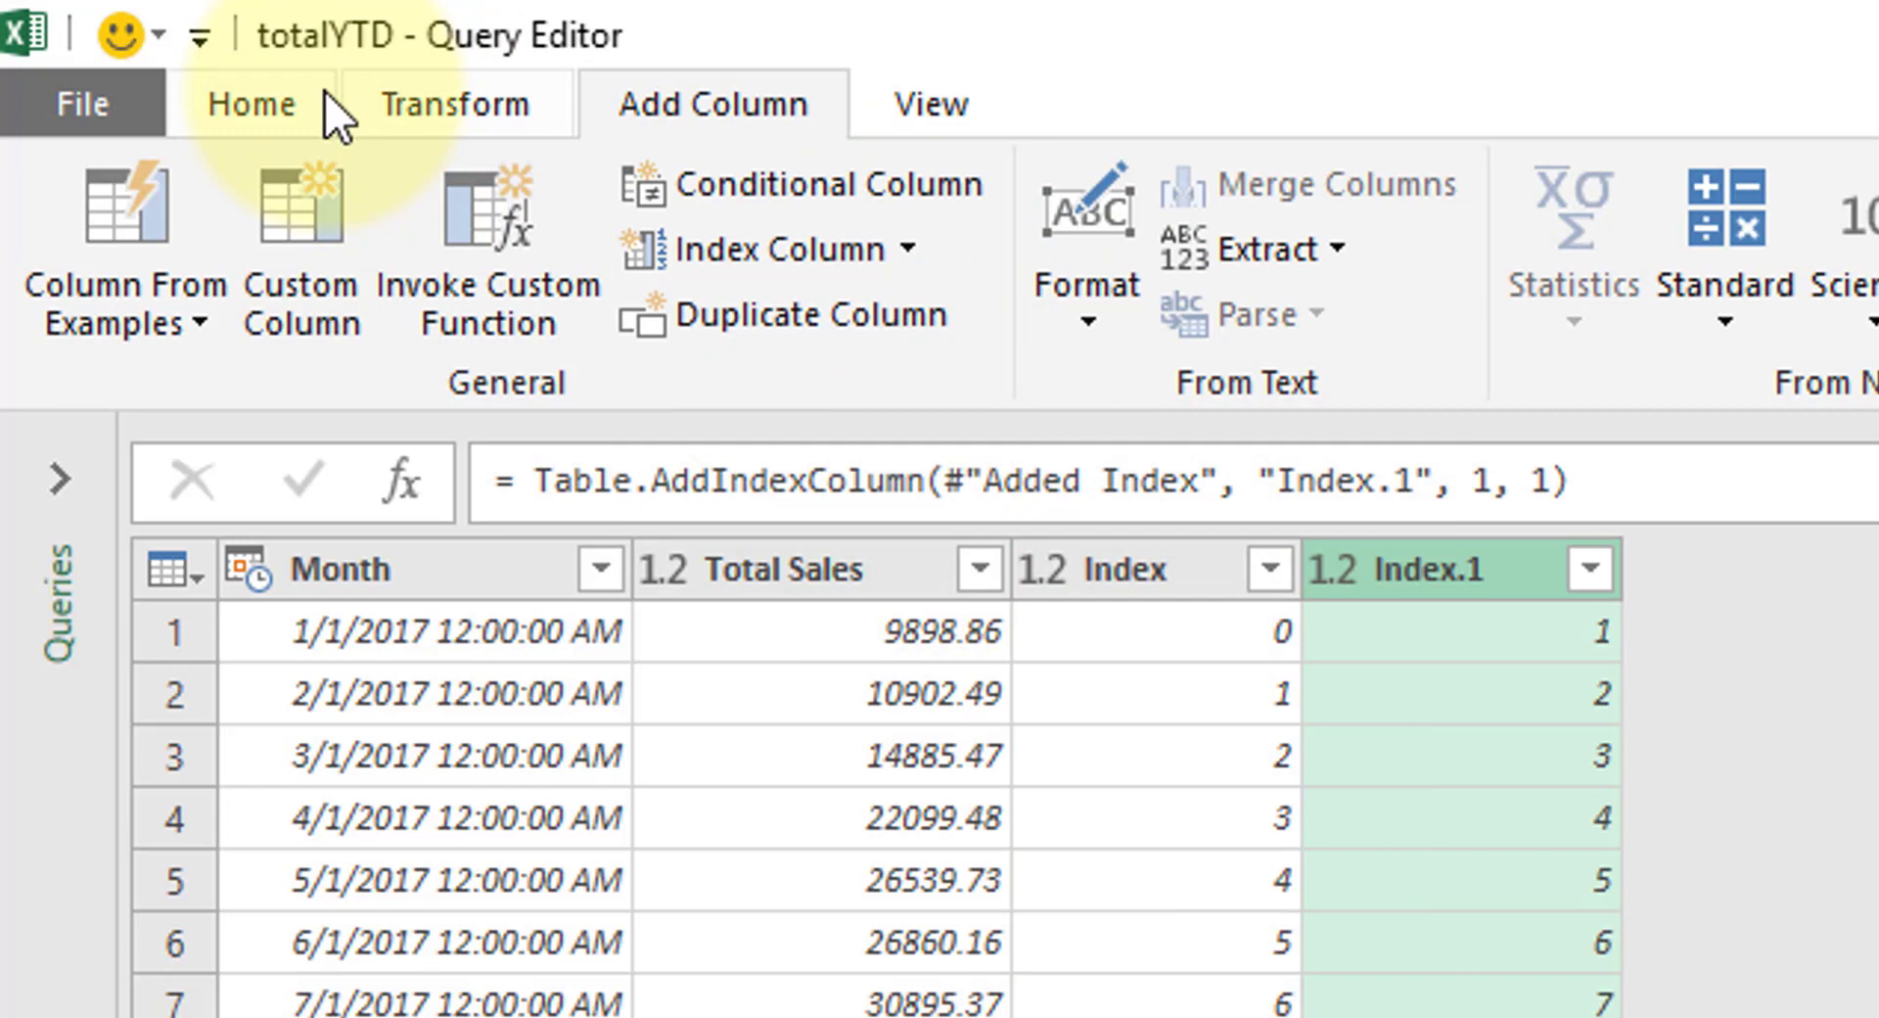
- Set up a merge of totalYTD with itself, matching Index to Index.1
{"action": "left_click", "coordinate": [250, 104]}
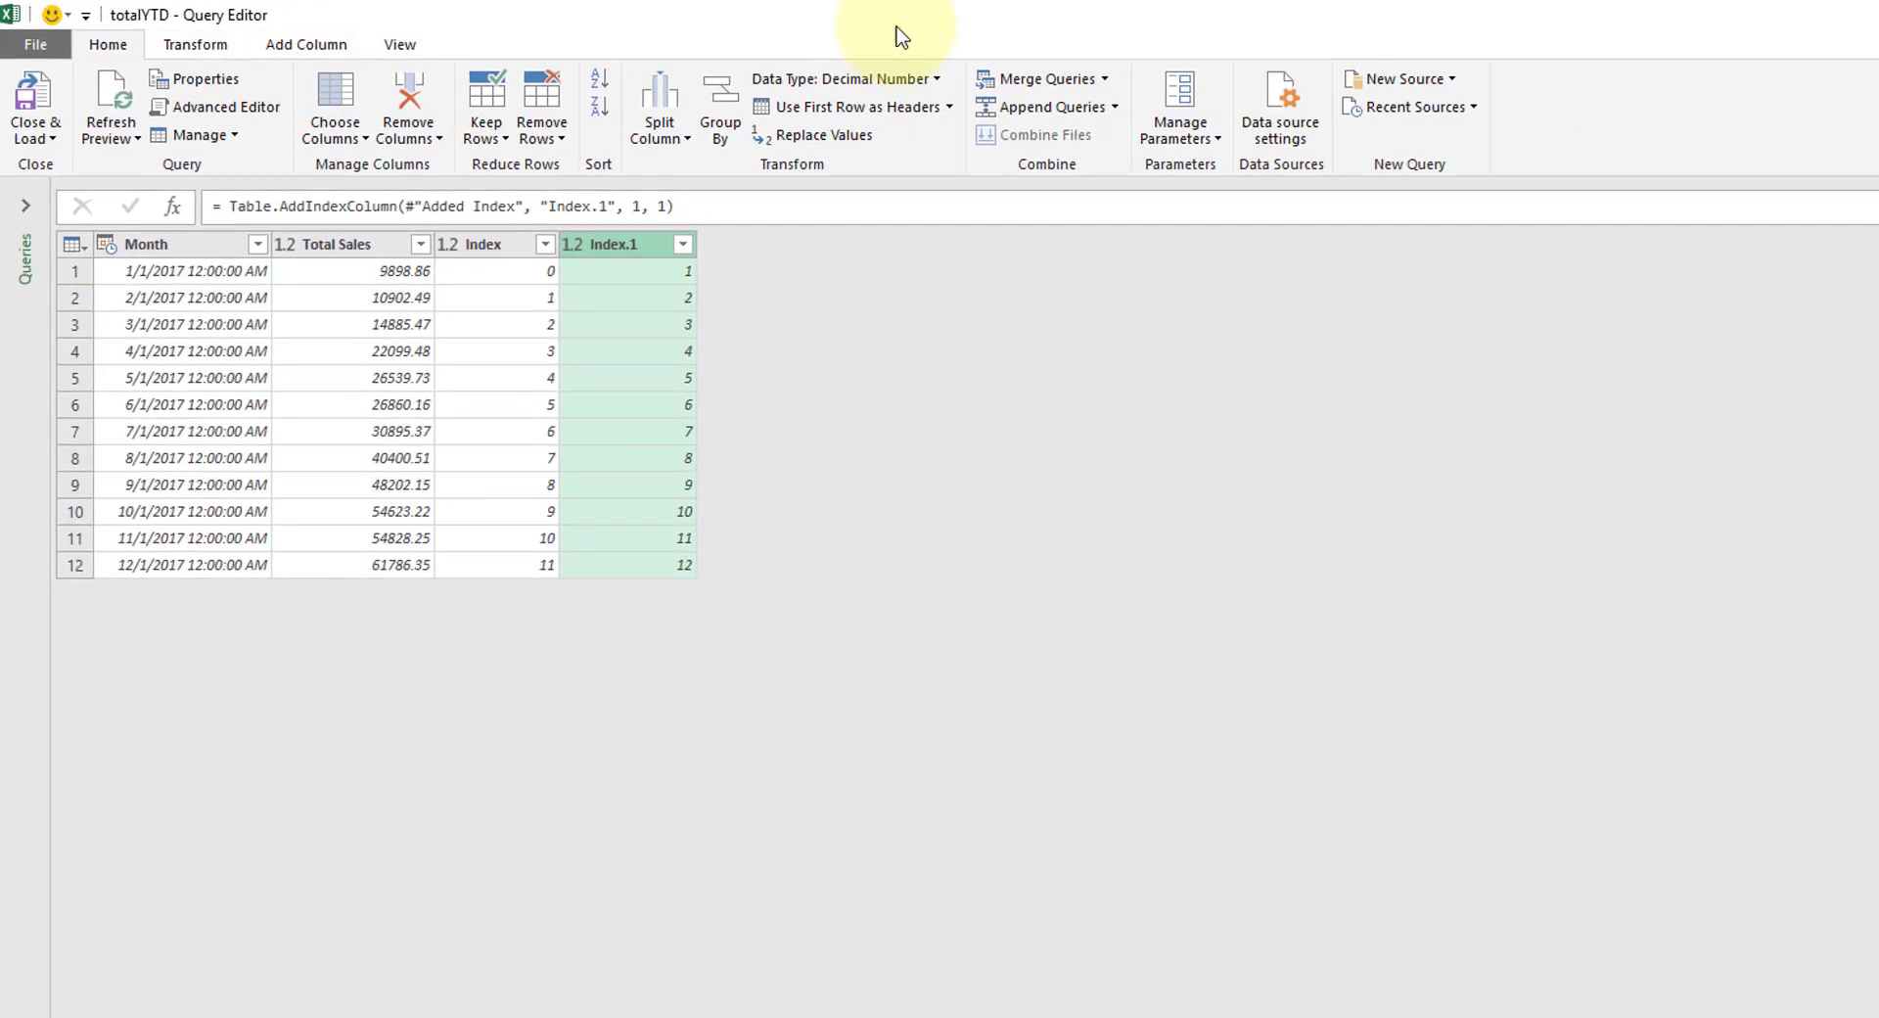
{"action": "mouse_move", "coordinate": [1037, 78]}
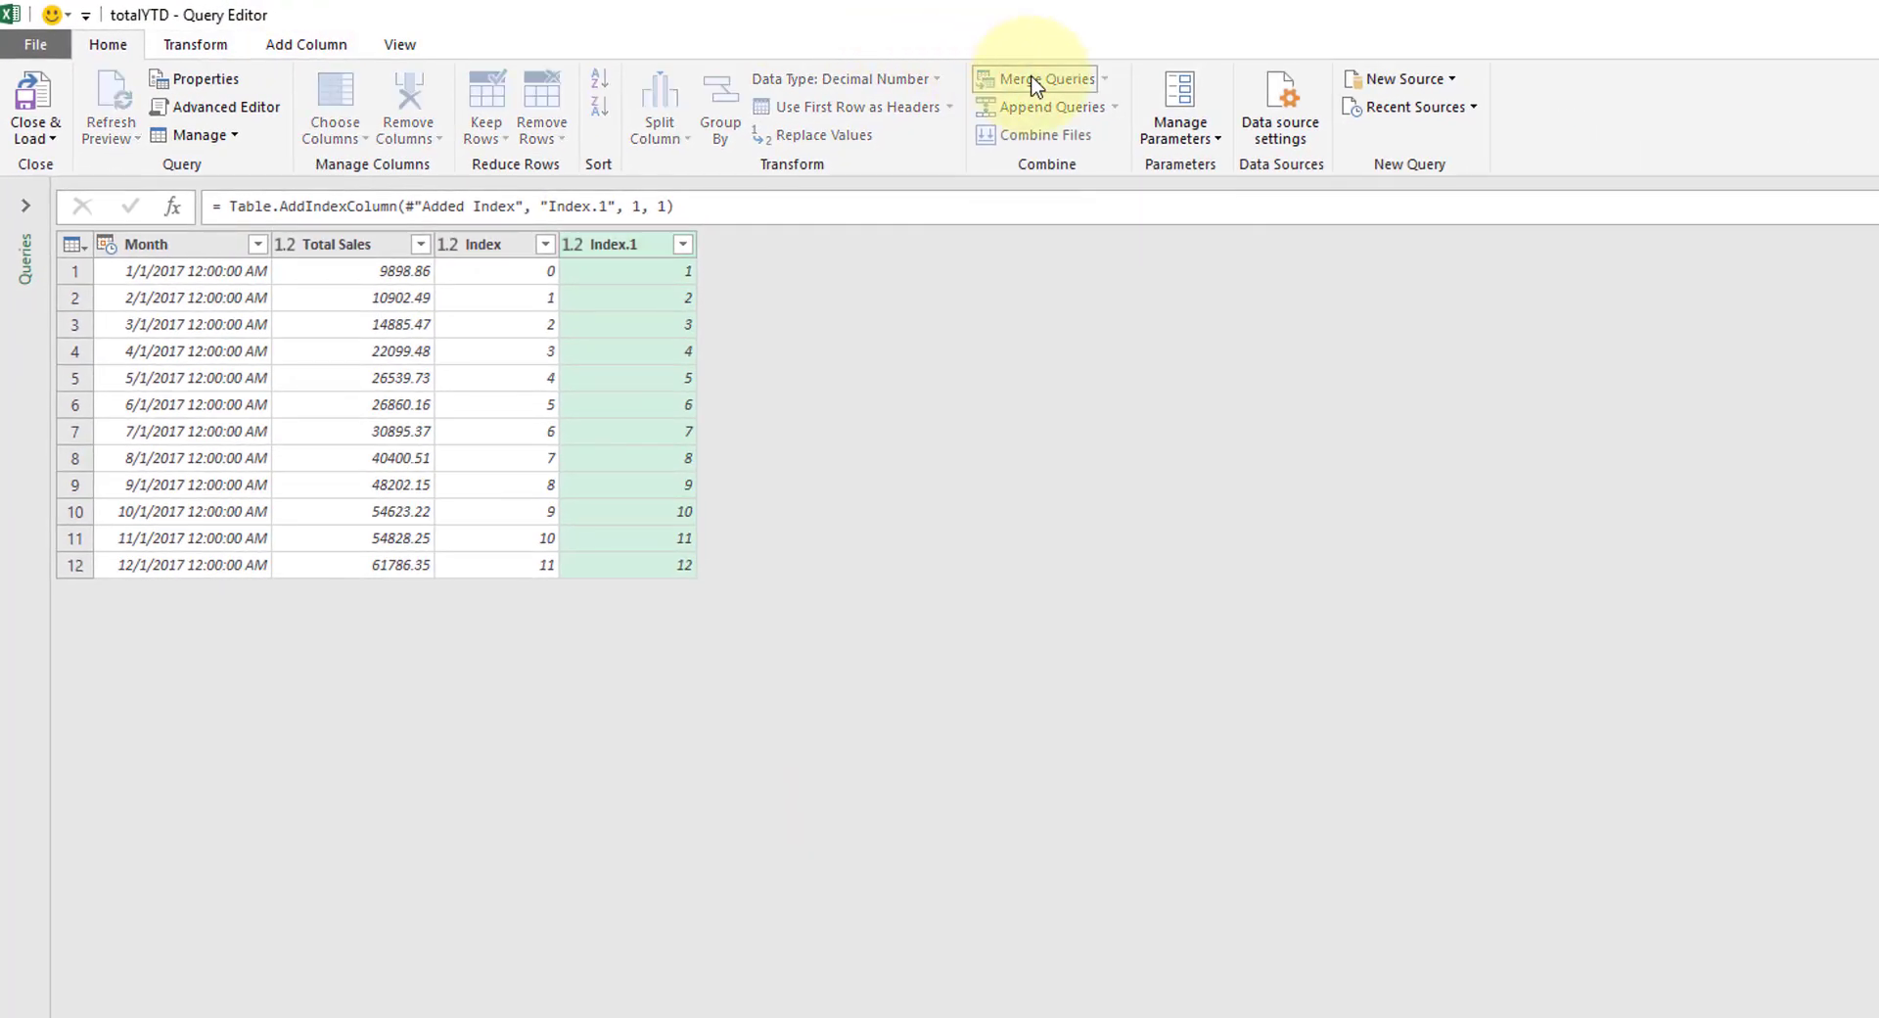
{"action": "left_click", "coordinate": [1043, 78]}
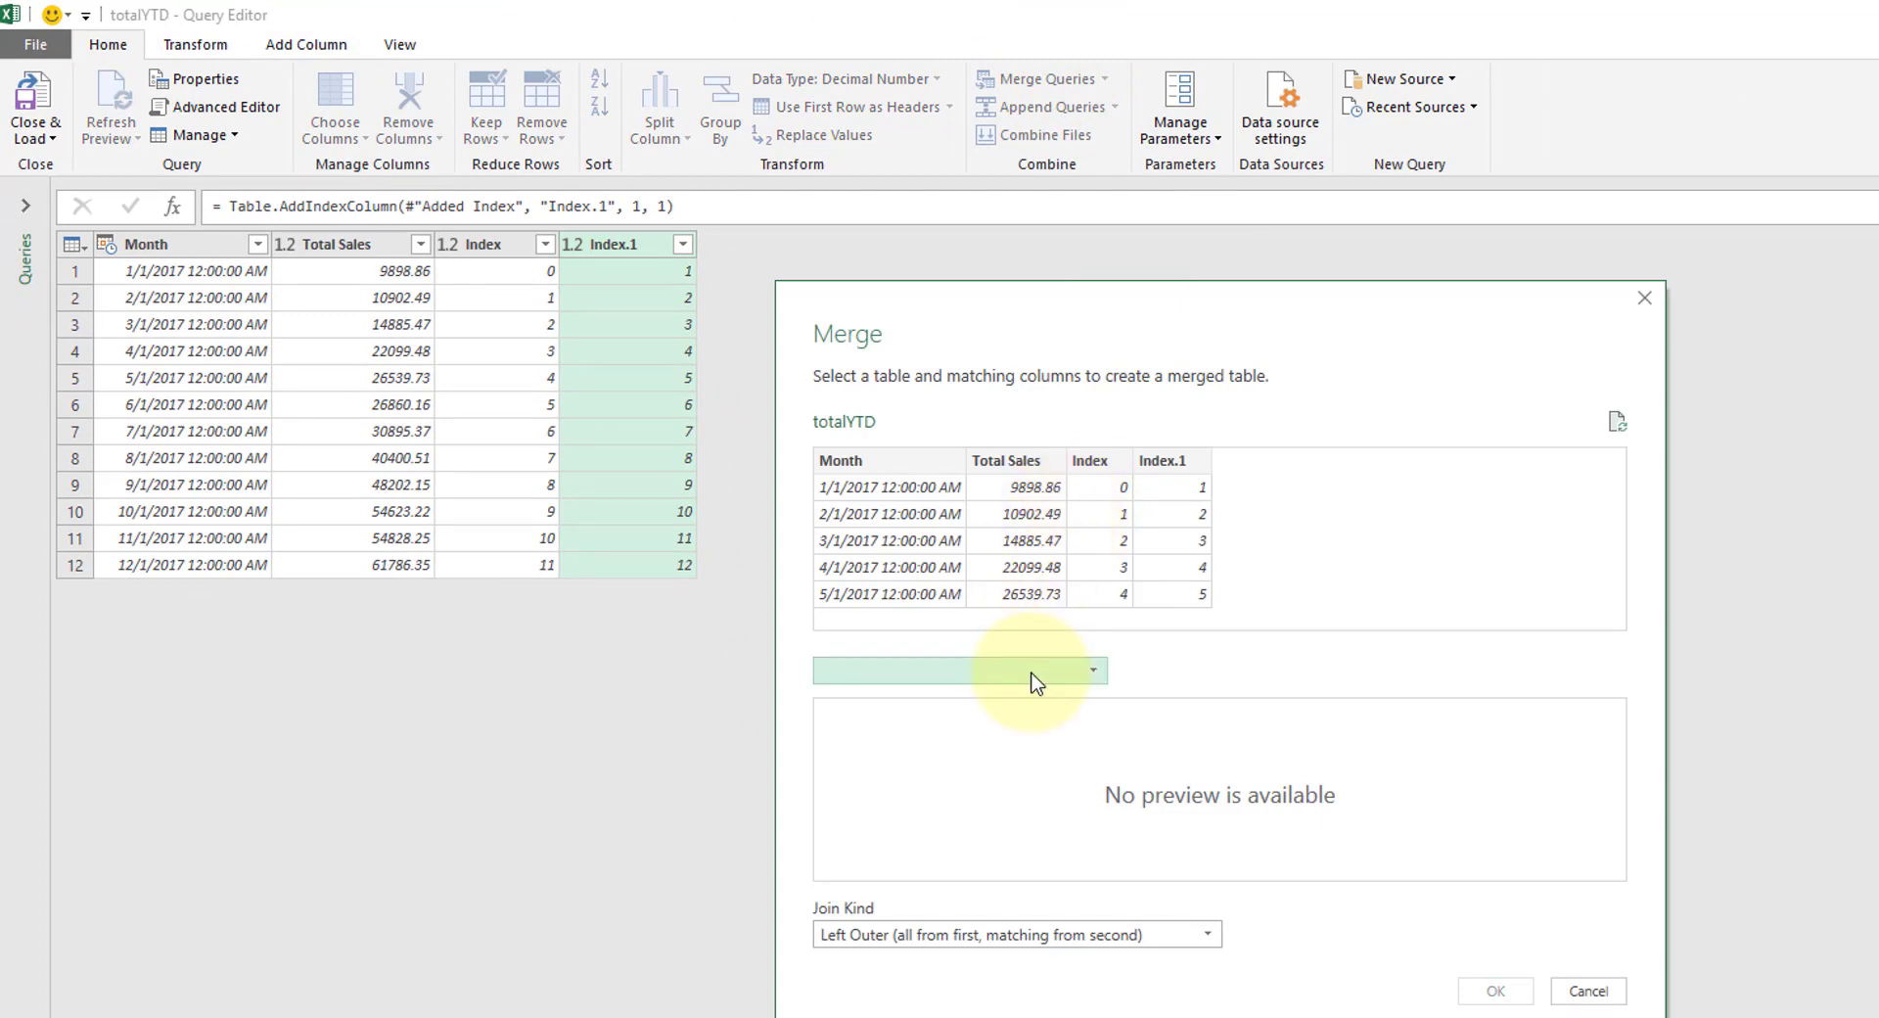
{"action": "left_click", "coordinate": [1088, 670]}
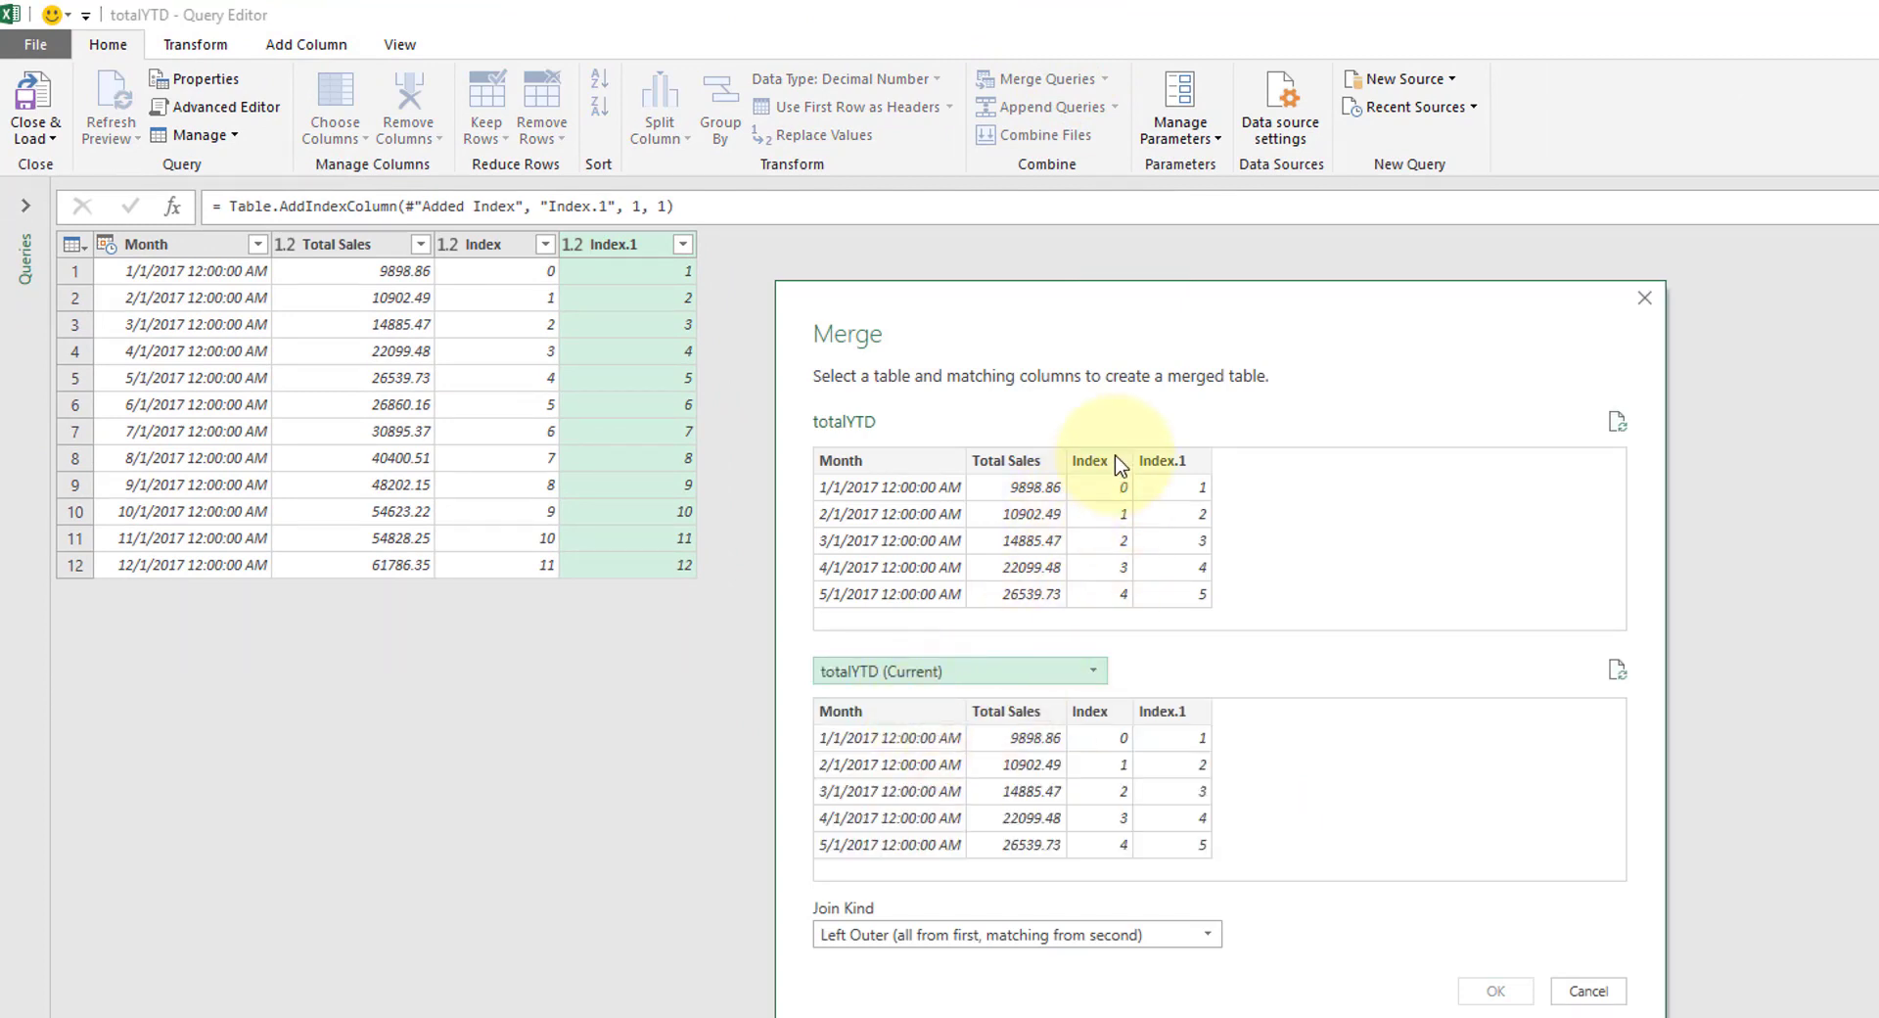
{"action": "left_click", "coordinate": [1090, 460]}
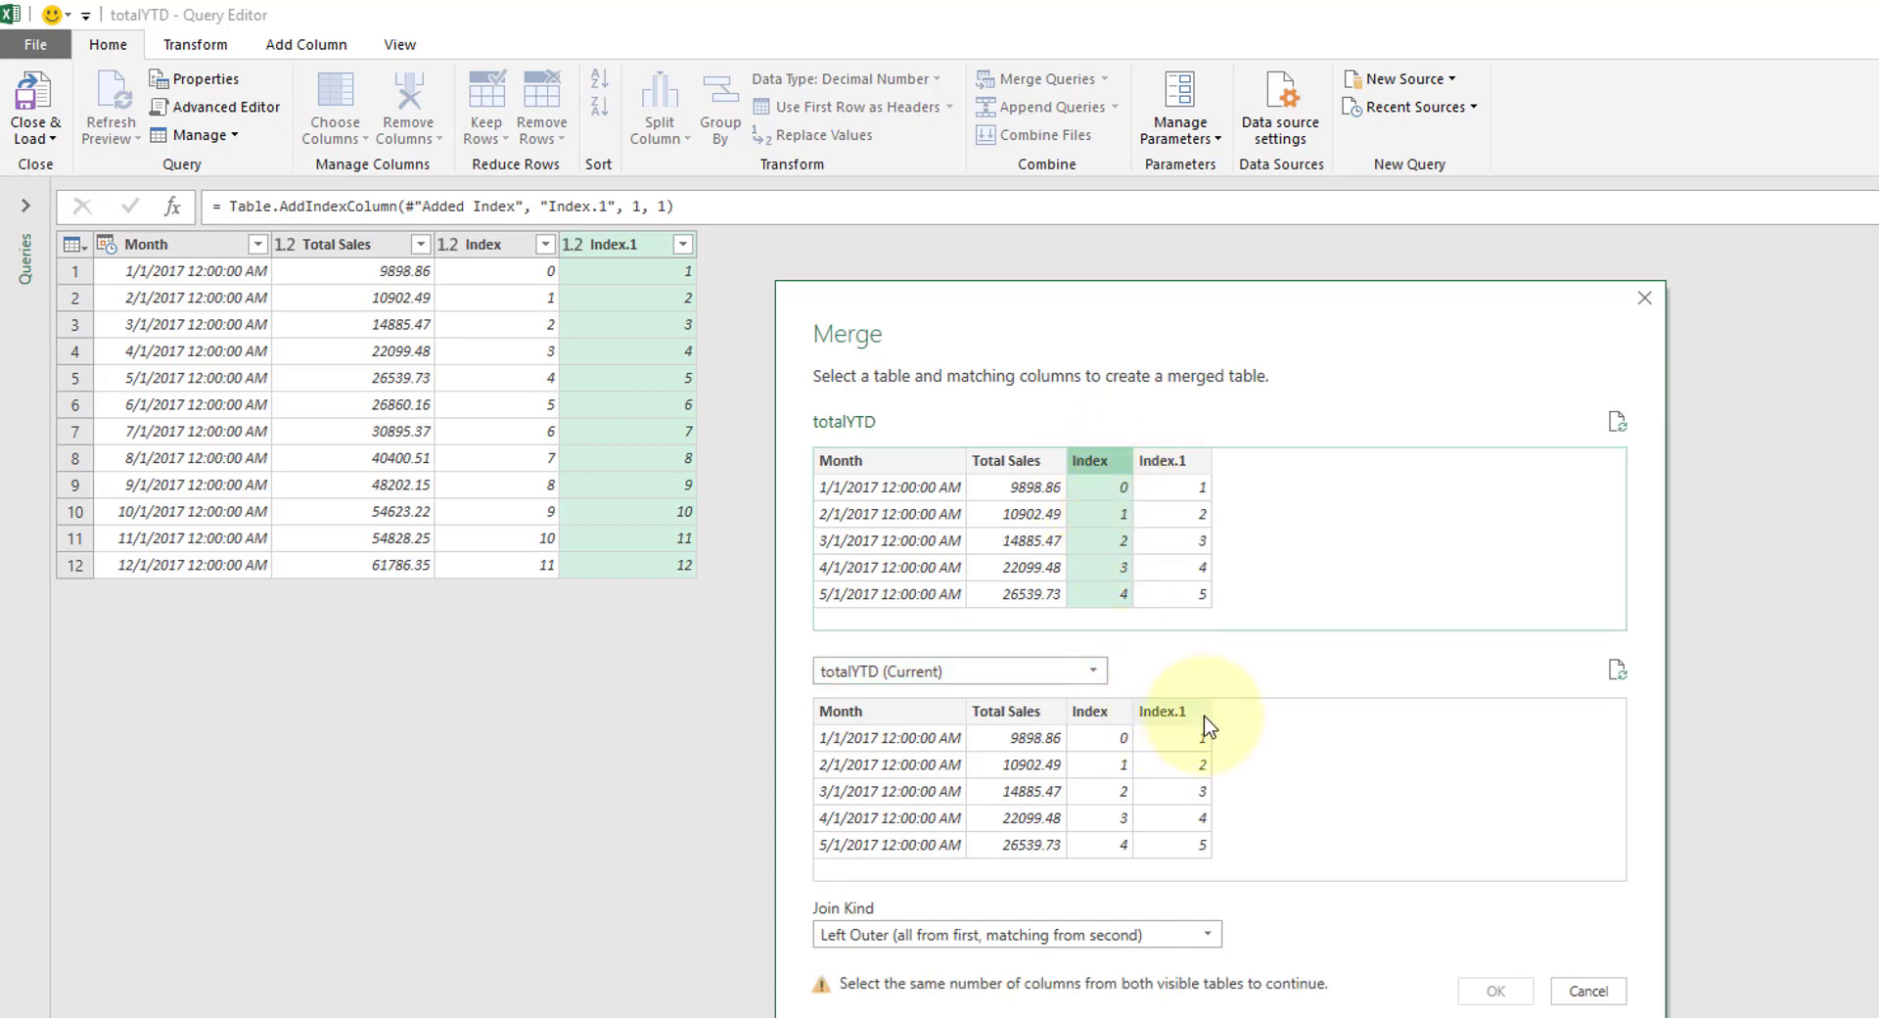
{"action": "left_click", "coordinate": [1161, 711]}
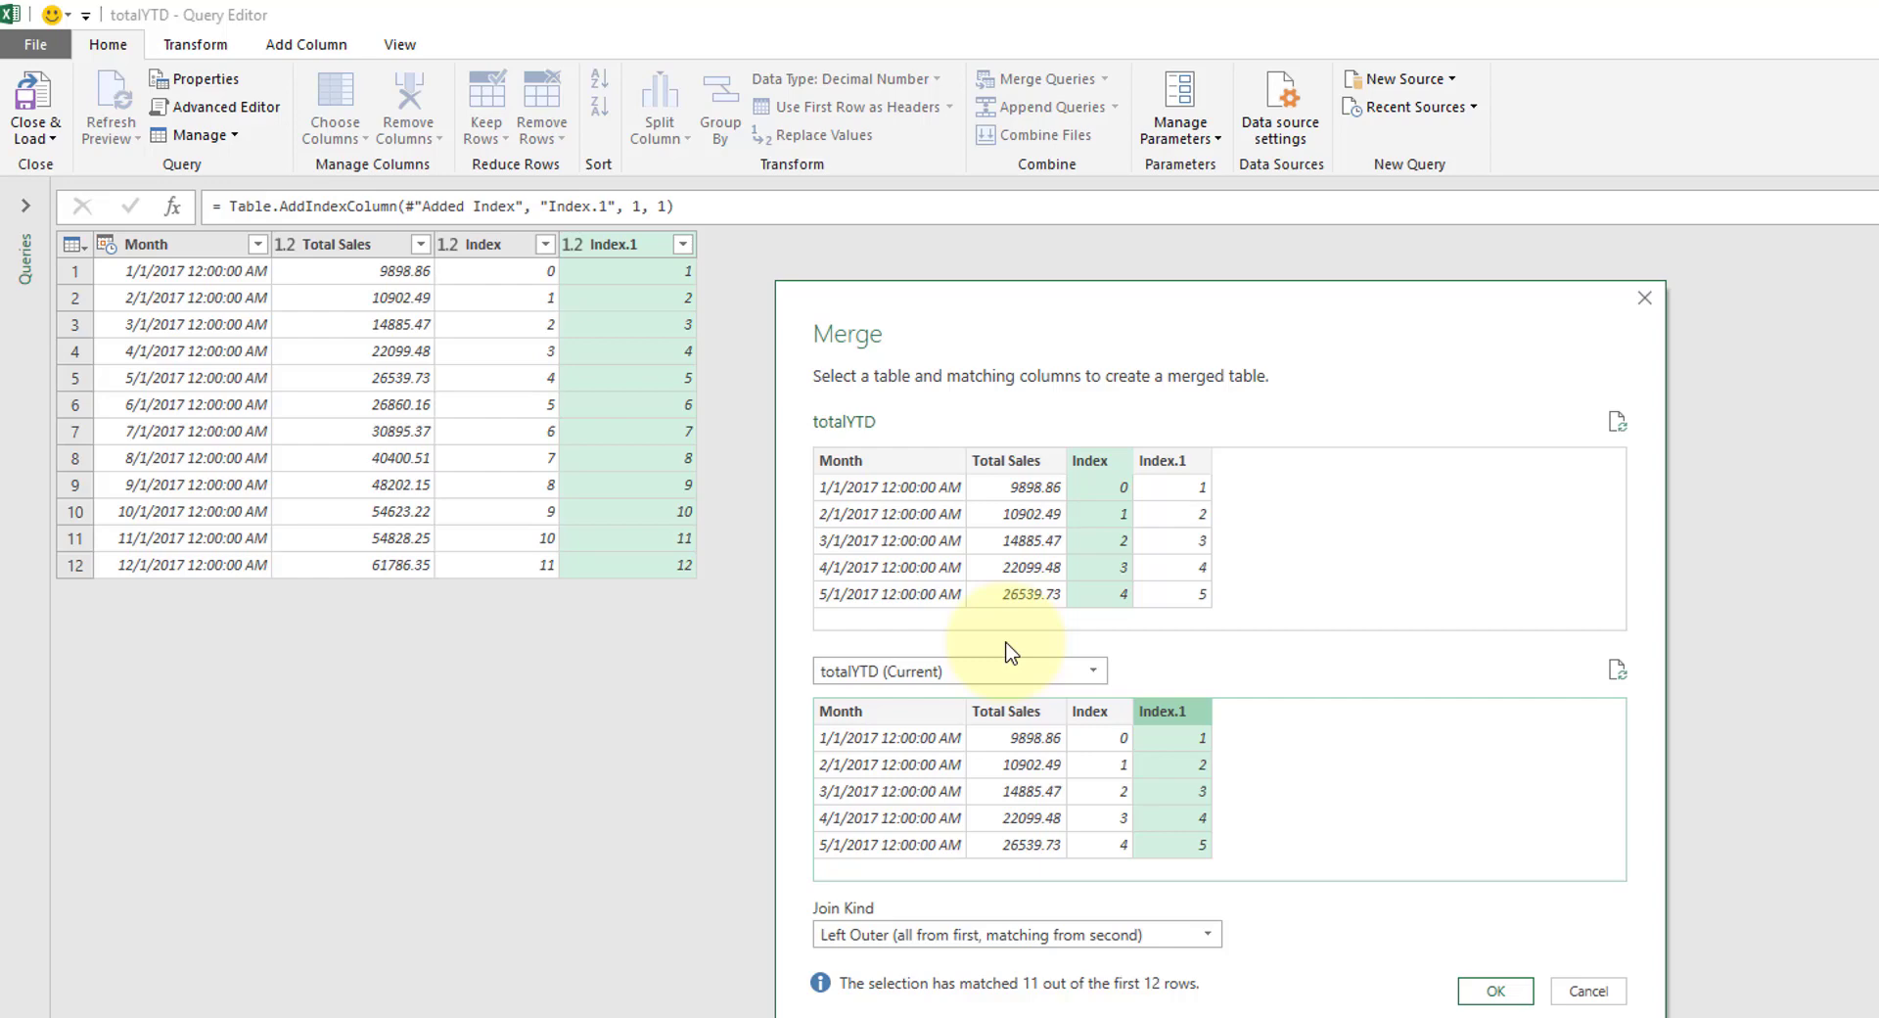
{"action": "mouse_move", "coordinate": [1156, 998]}
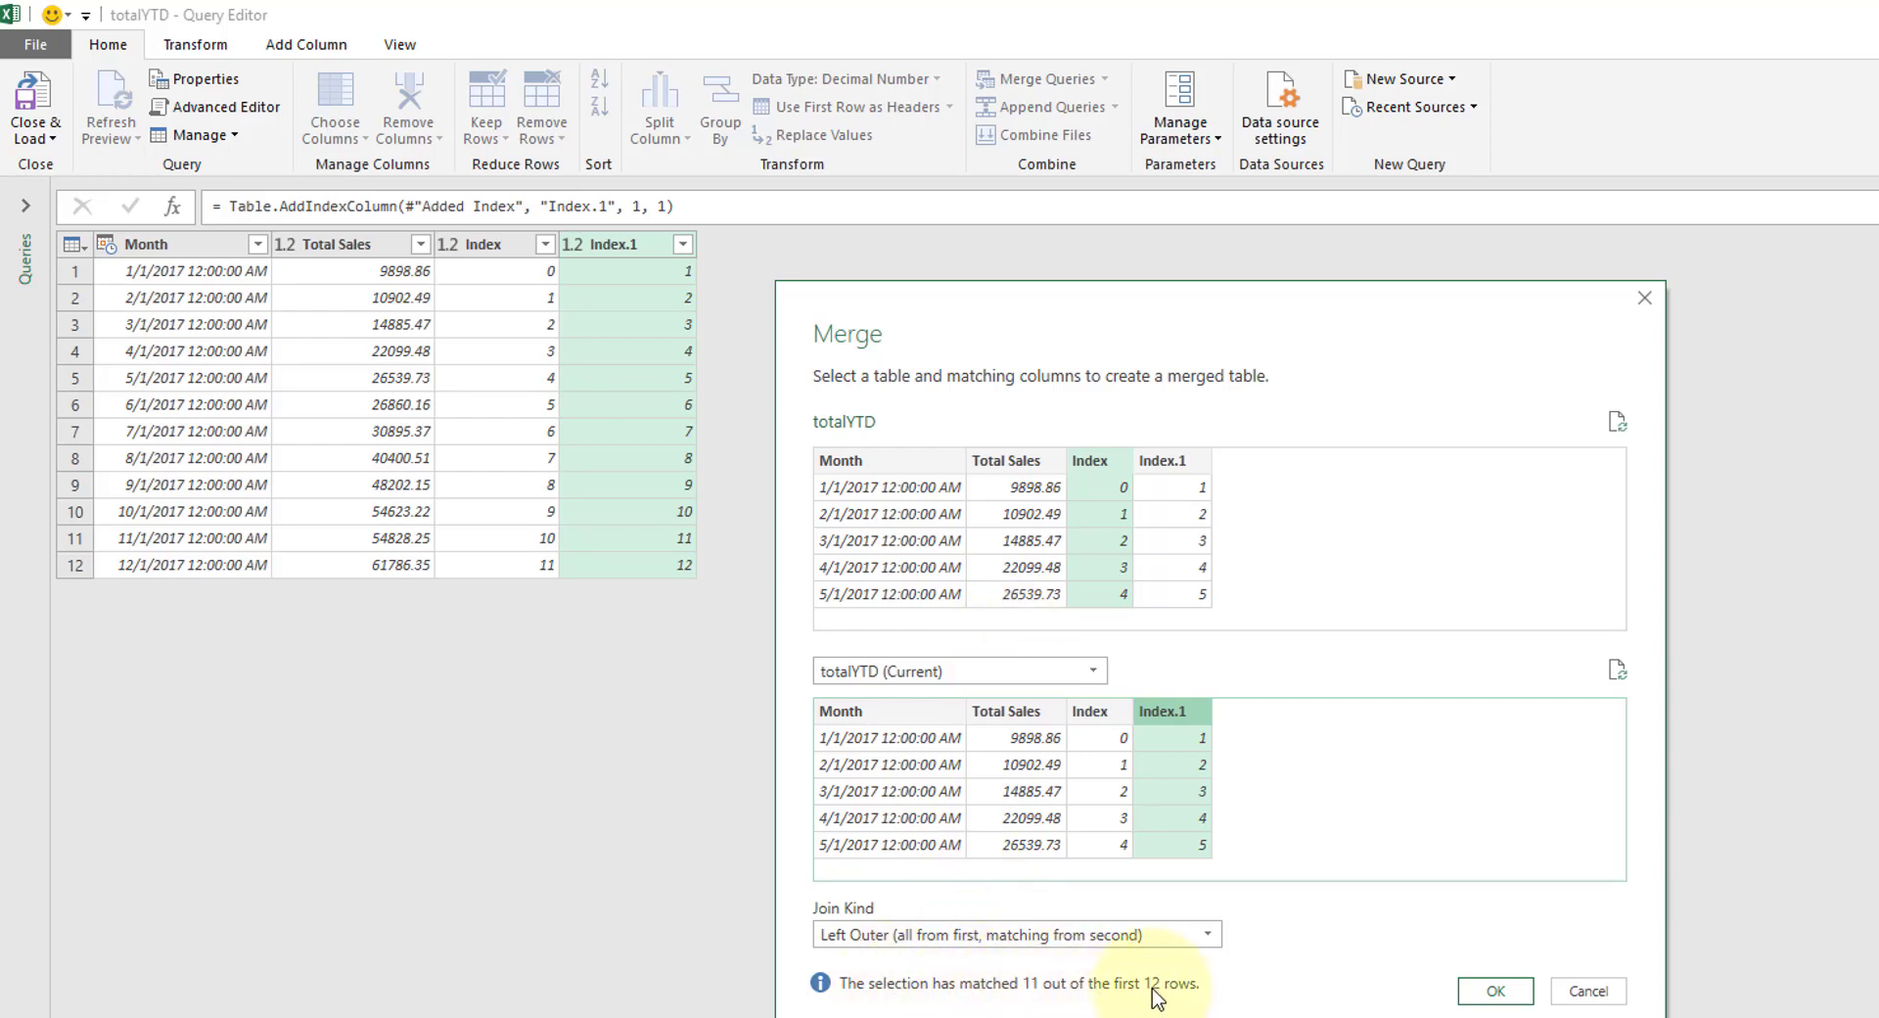
{"action": "mouse_move", "coordinate": [903, 967]}
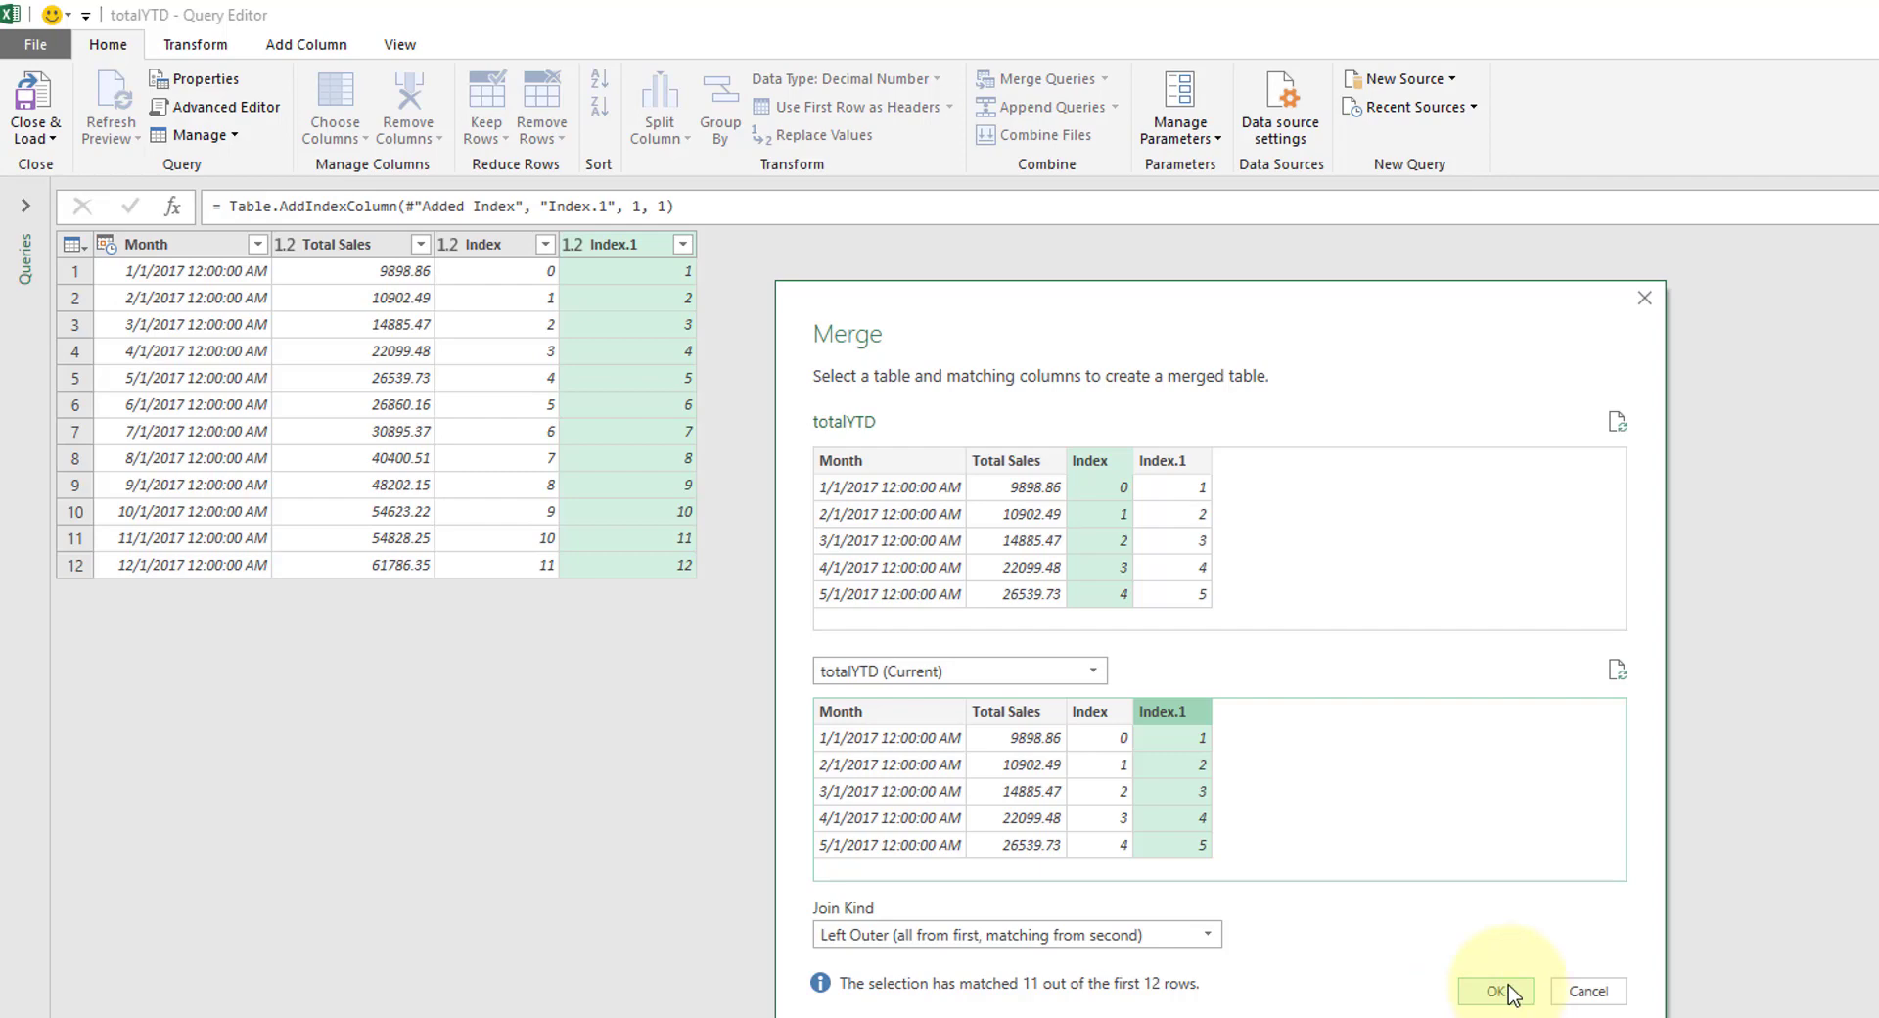
- Confirm the self-merge and expand only Total Sales, unprefixed, as Total Sales.1
{"action": "left_click", "coordinate": [1494, 990]}
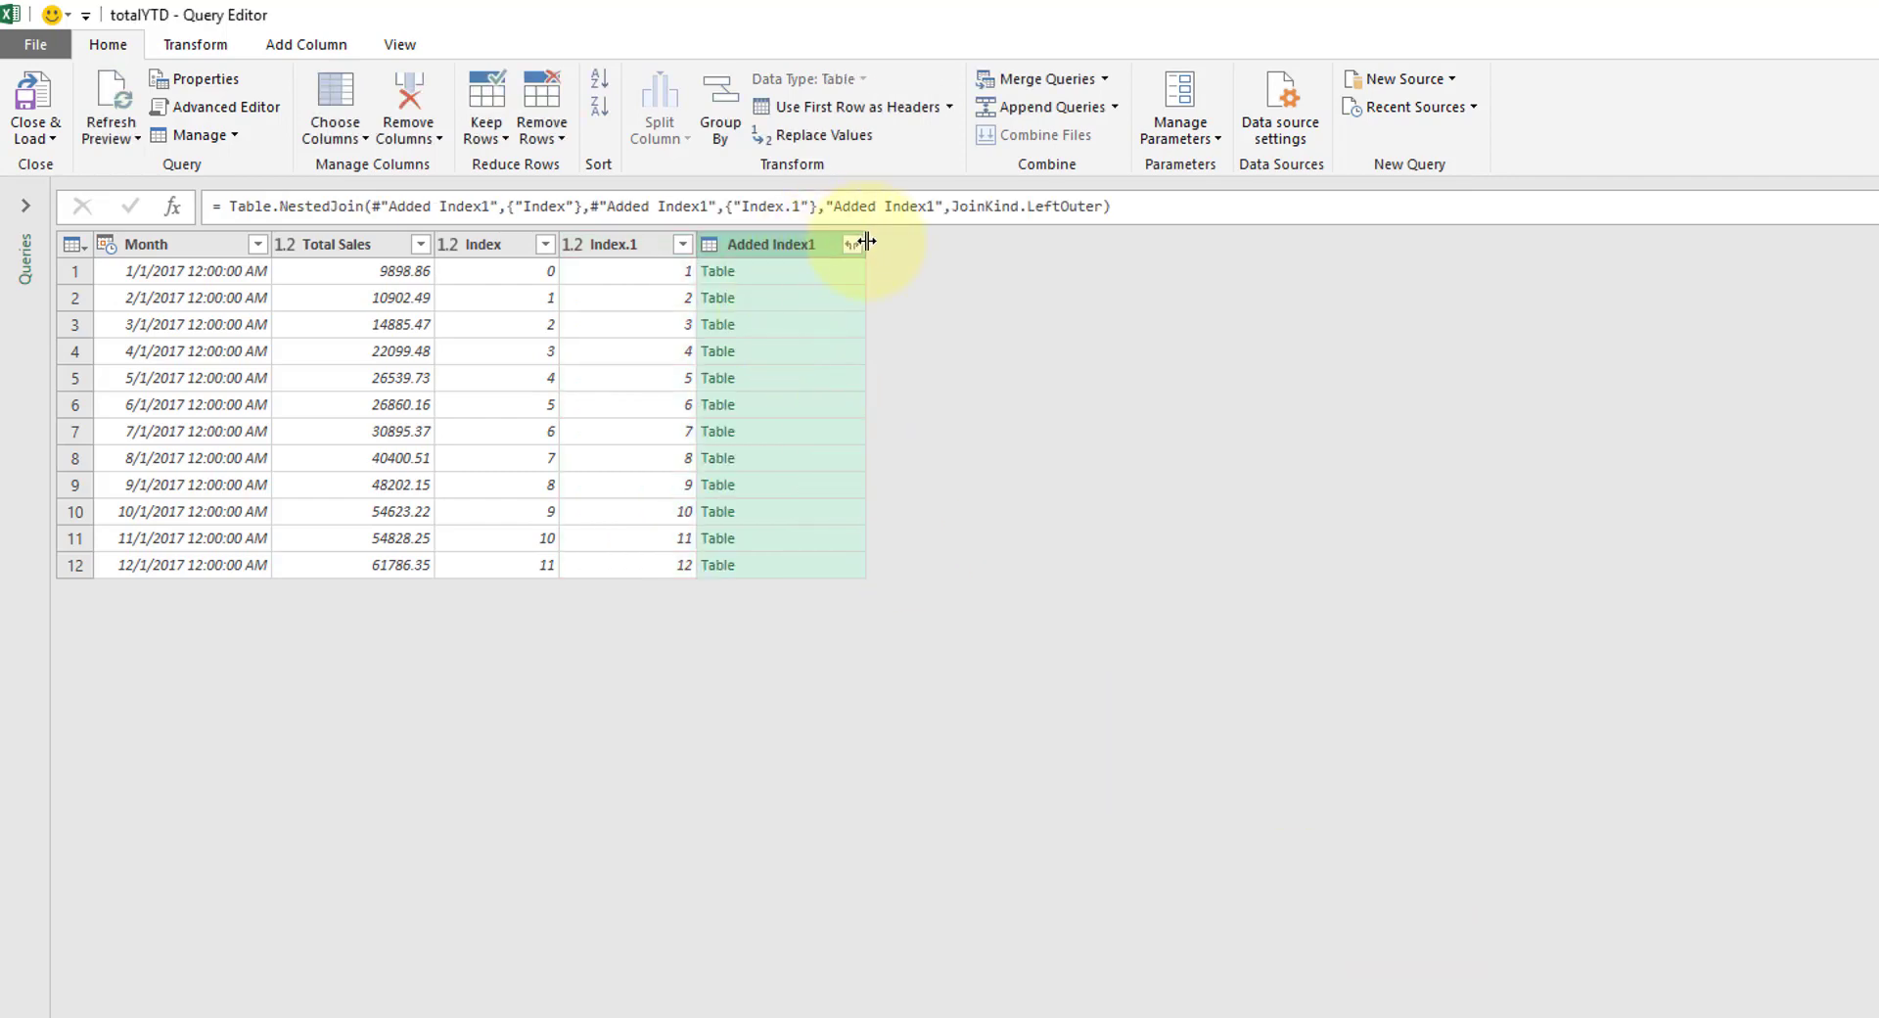
{"action": "left_click", "coordinate": [852, 242]}
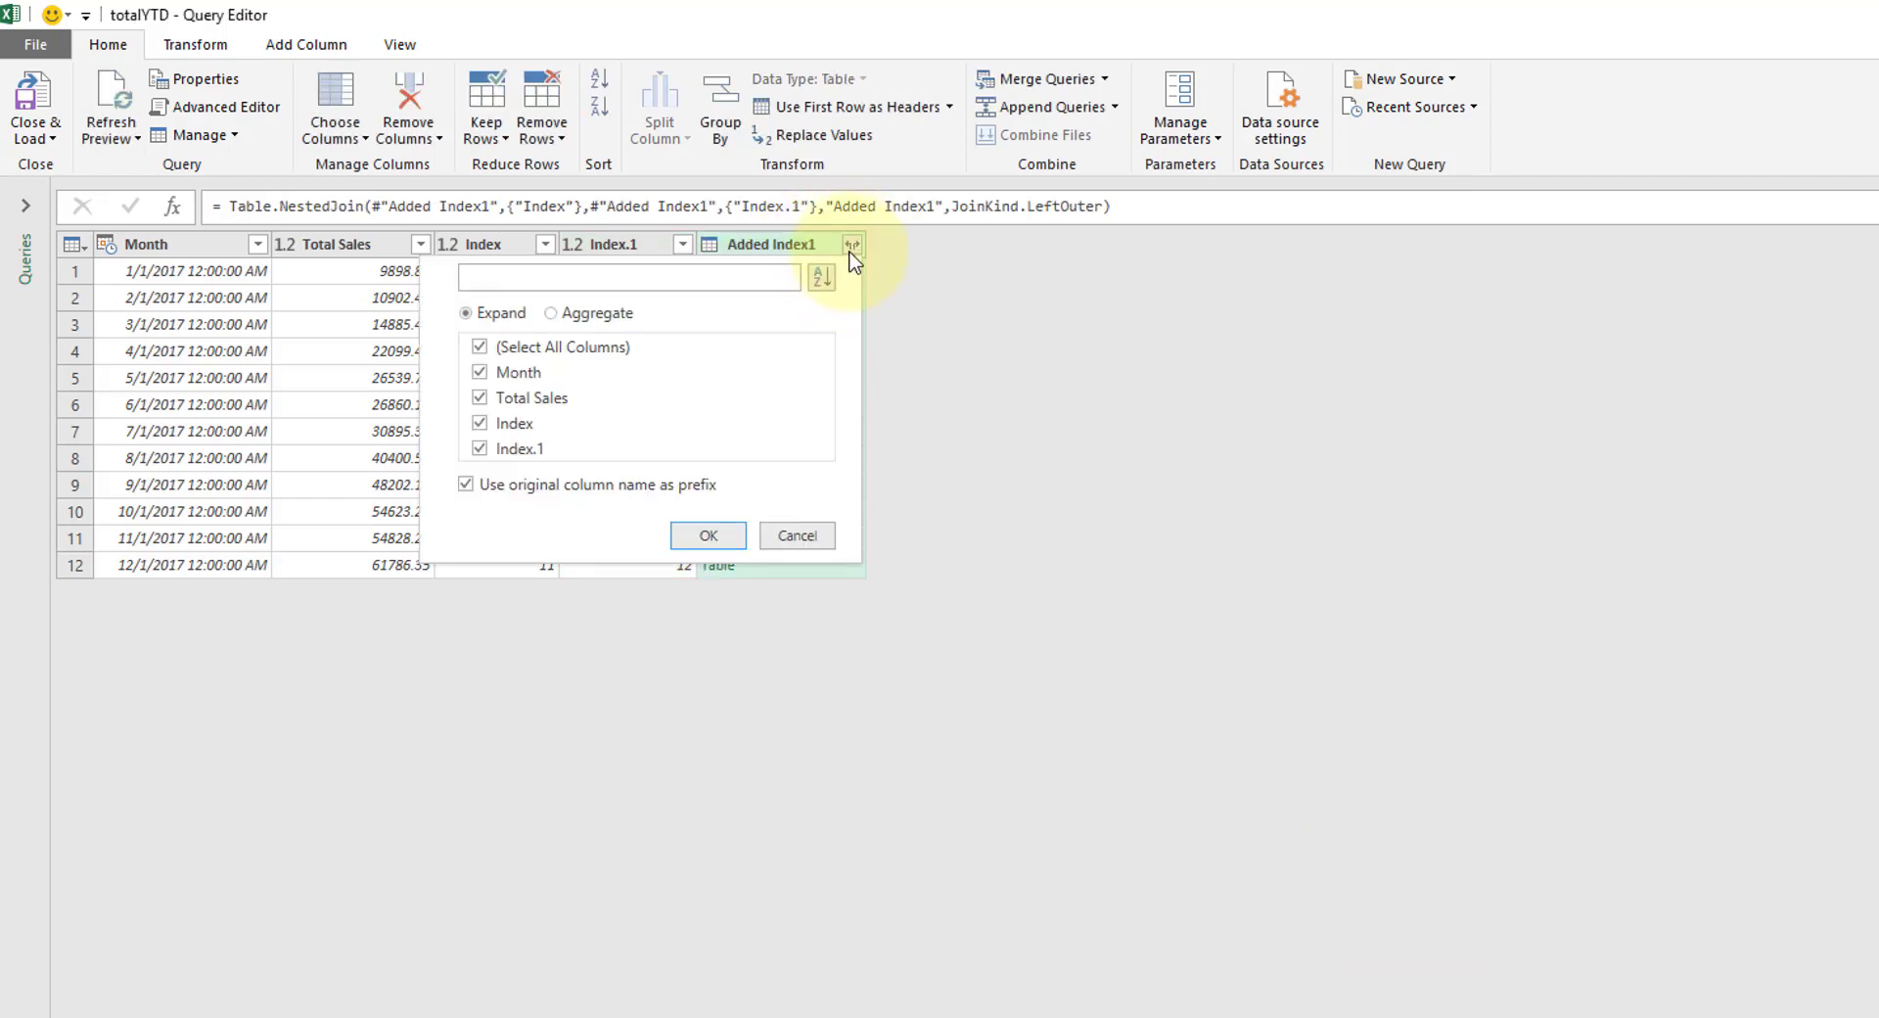
{"action": "left_click", "coordinate": [479, 347]}
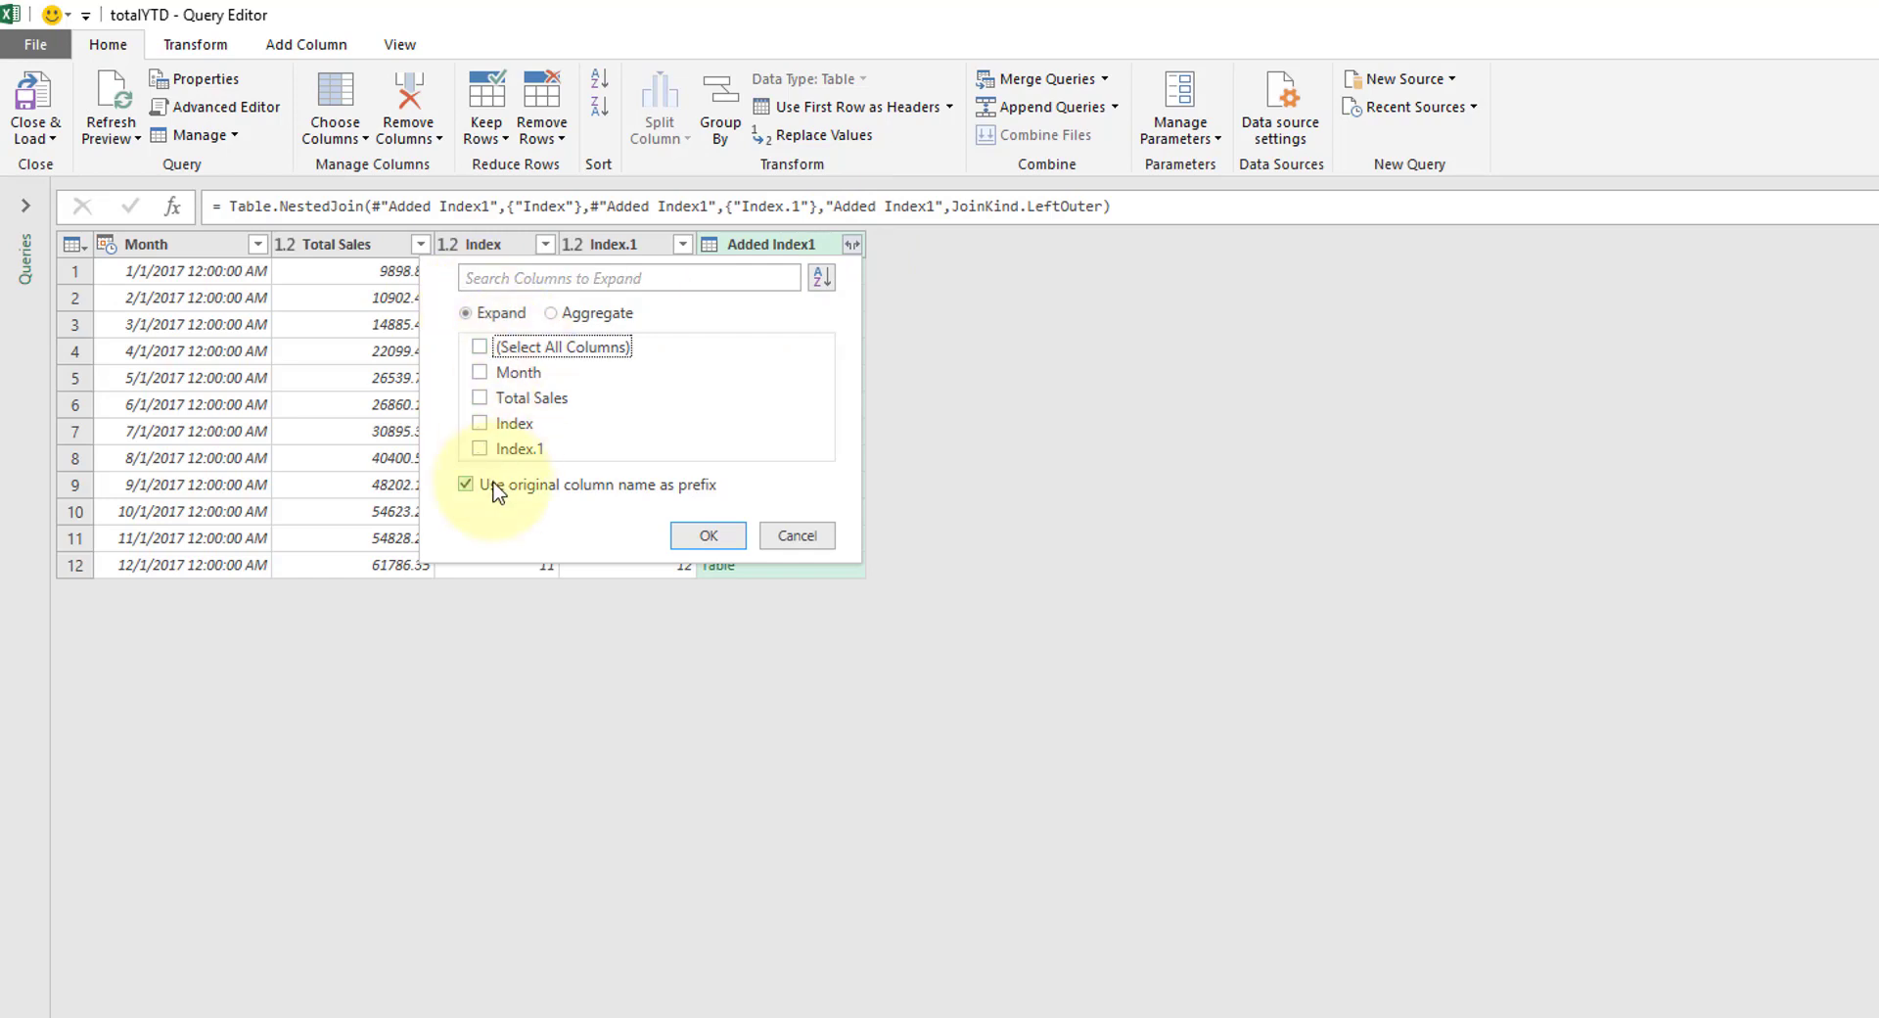
{"action": "left_click", "coordinate": [466, 483]}
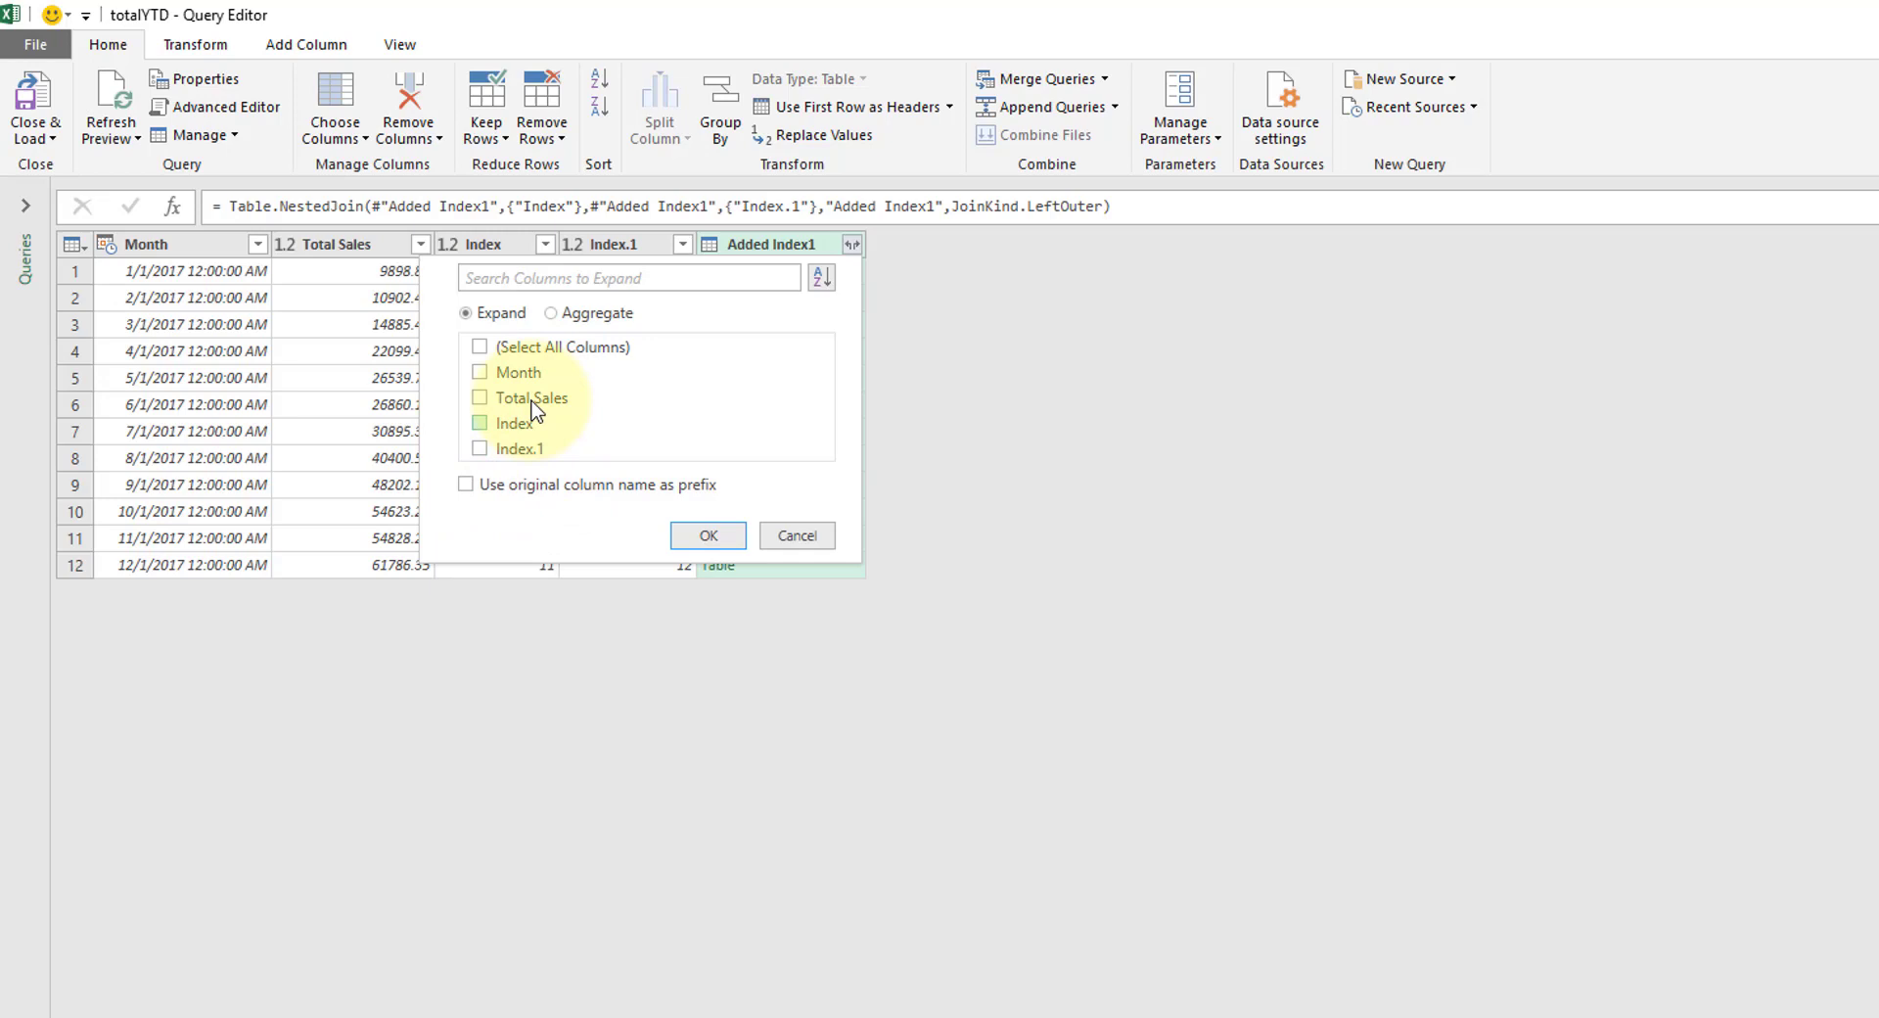
{"action": "left_click", "coordinate": [480, 397]}
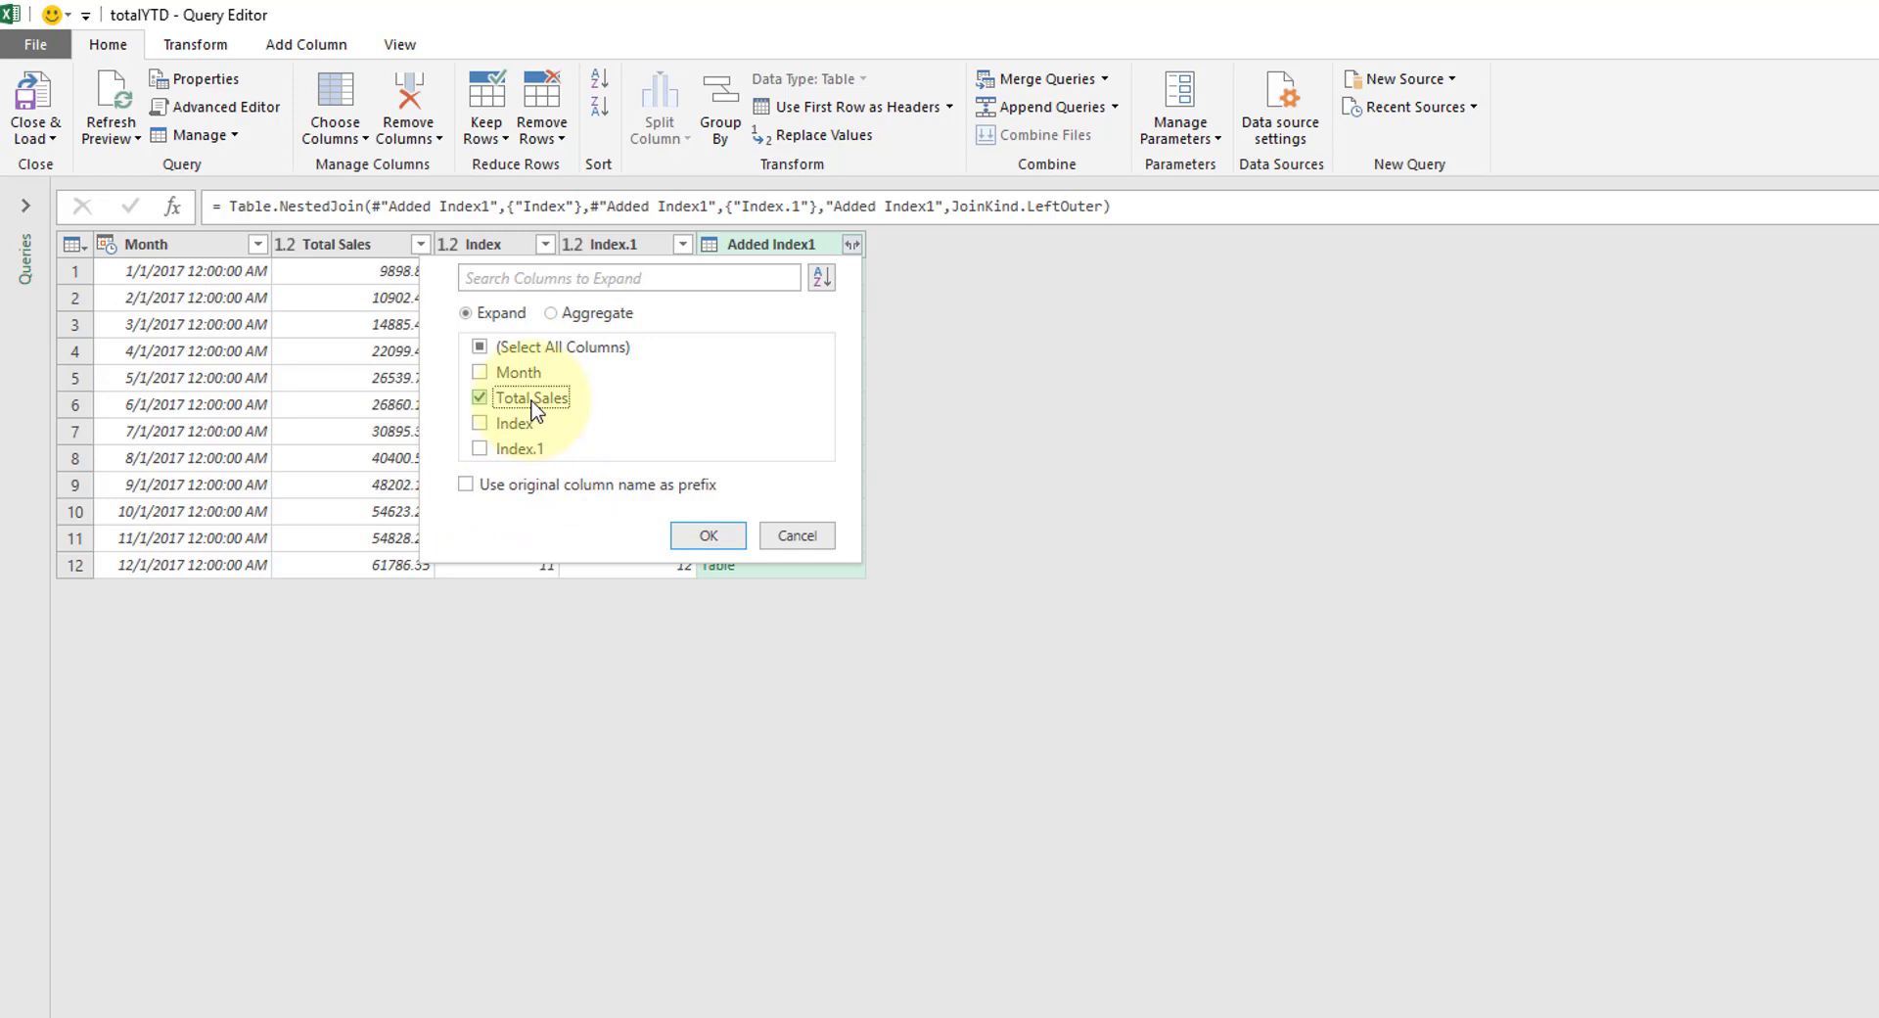
{"action": "left_click", "coordinate": [707, 534]}
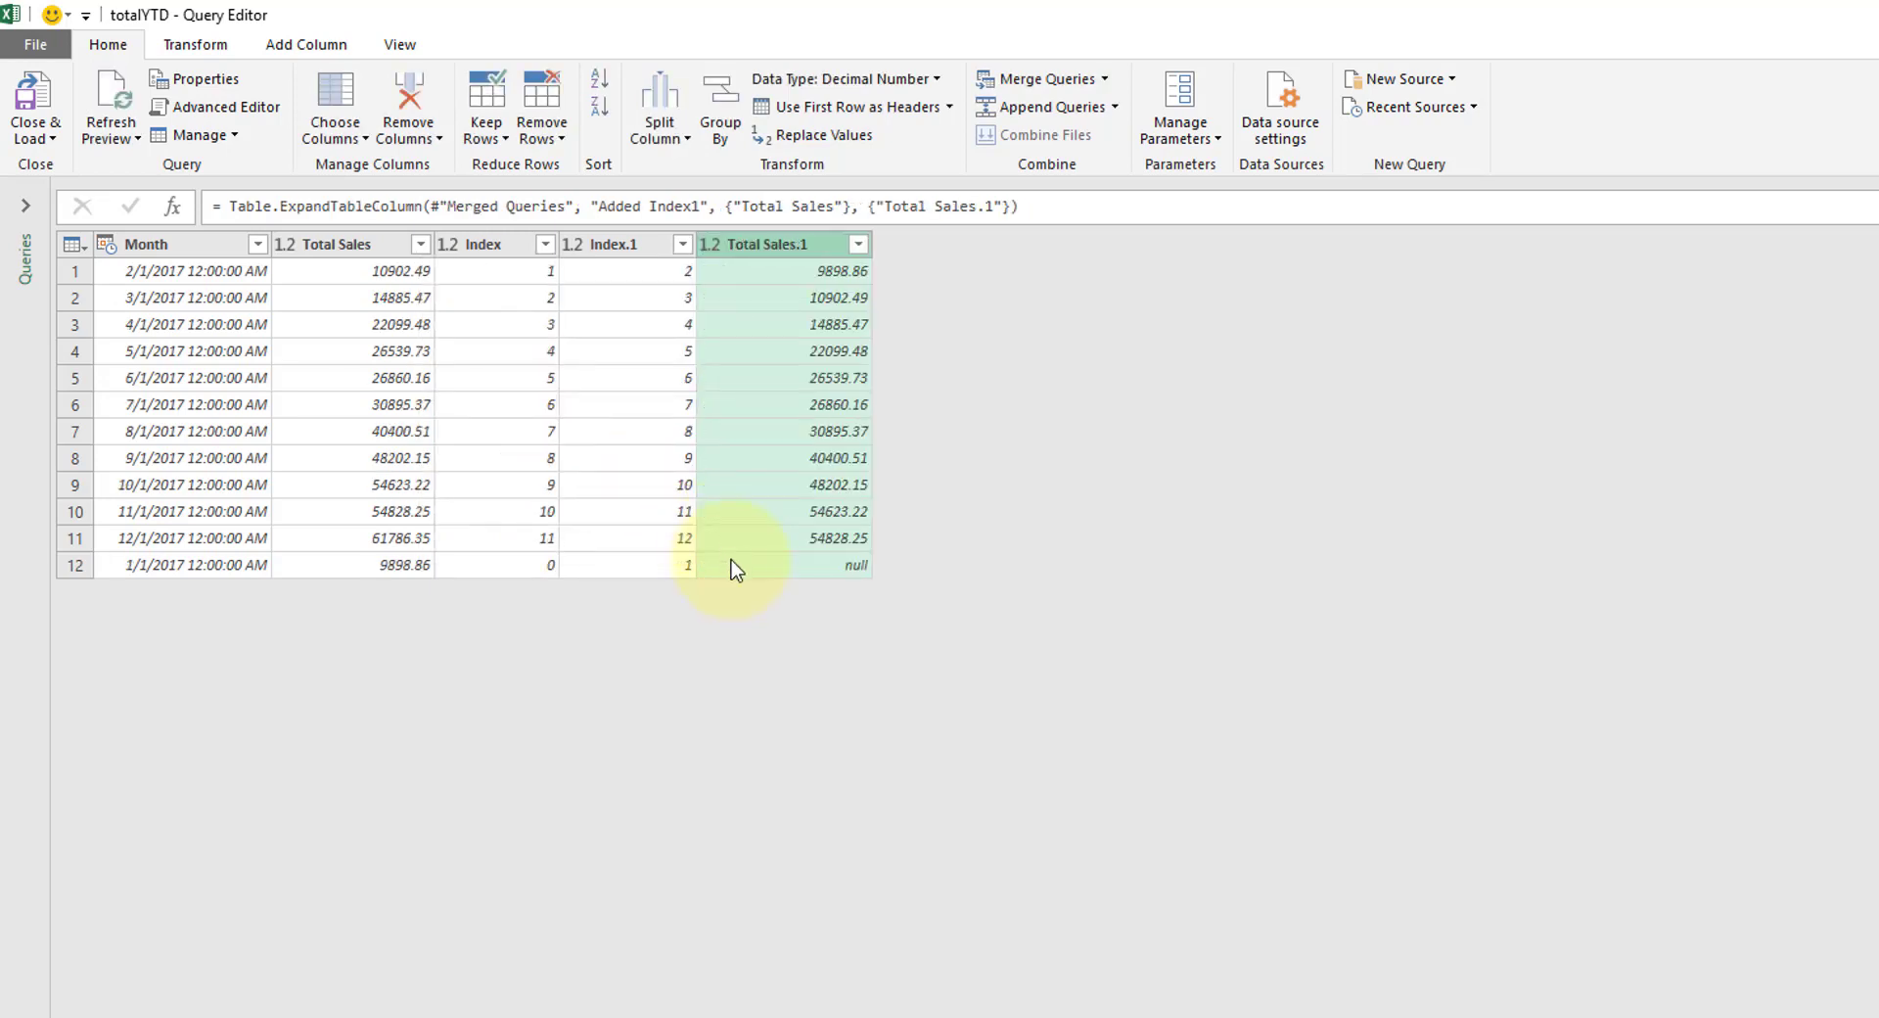
{"action": "mouse_move", "coordinate": [176, 576]}
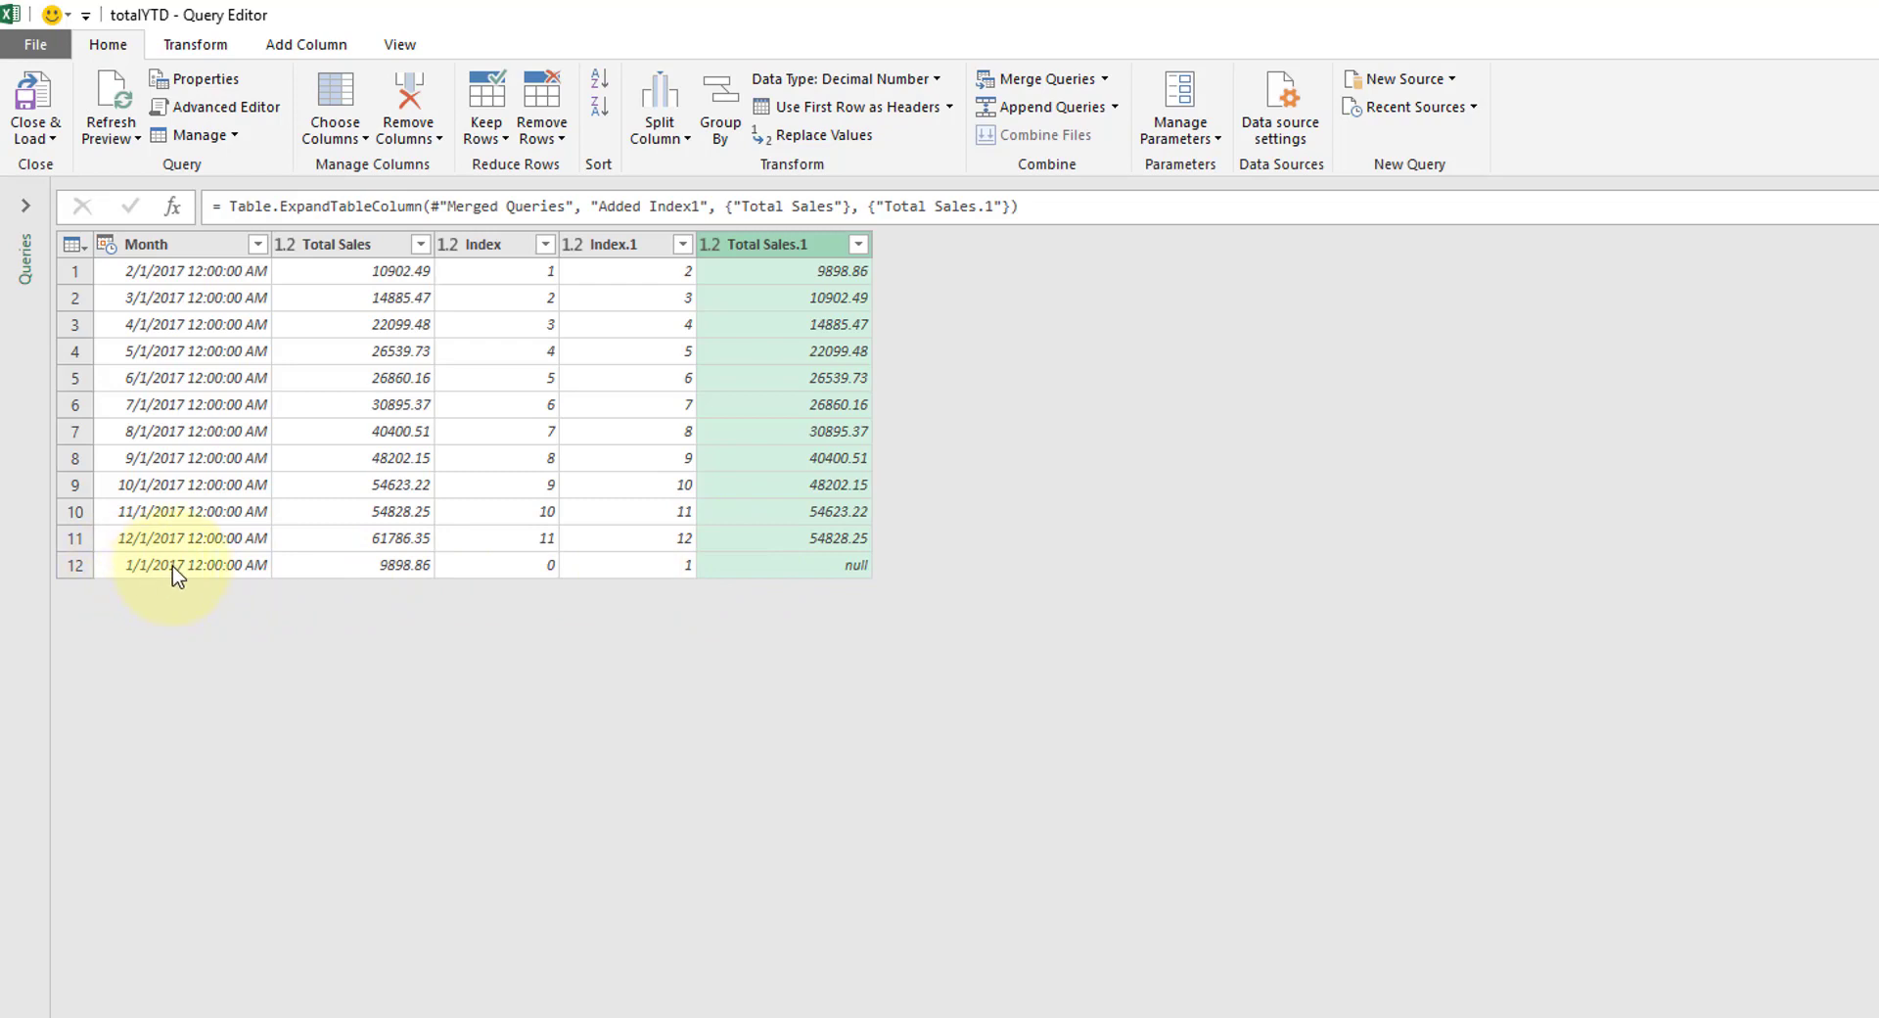
{"action": "mouse_move", "coordinate": [771, 587]}
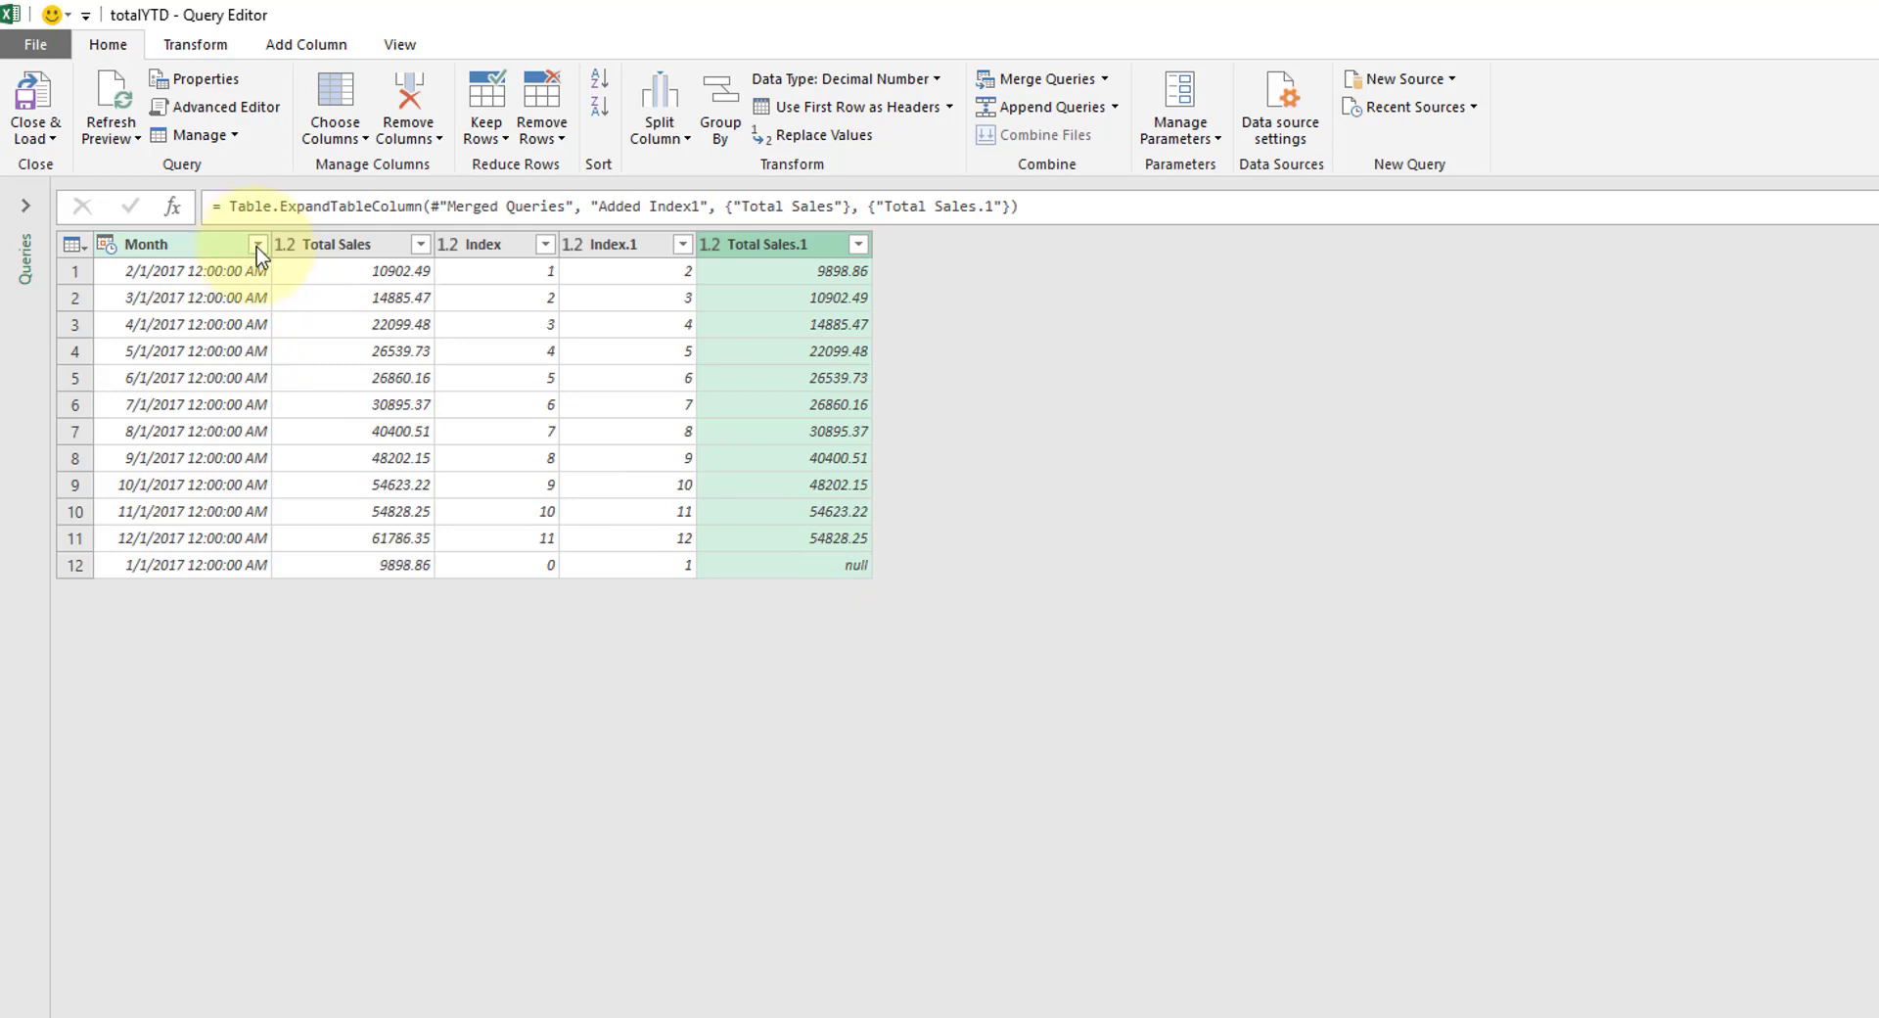
- Sort the rows ascending by Month so January 2017 comes first
{"action": "left_click", "coordinate": [256, 245]}
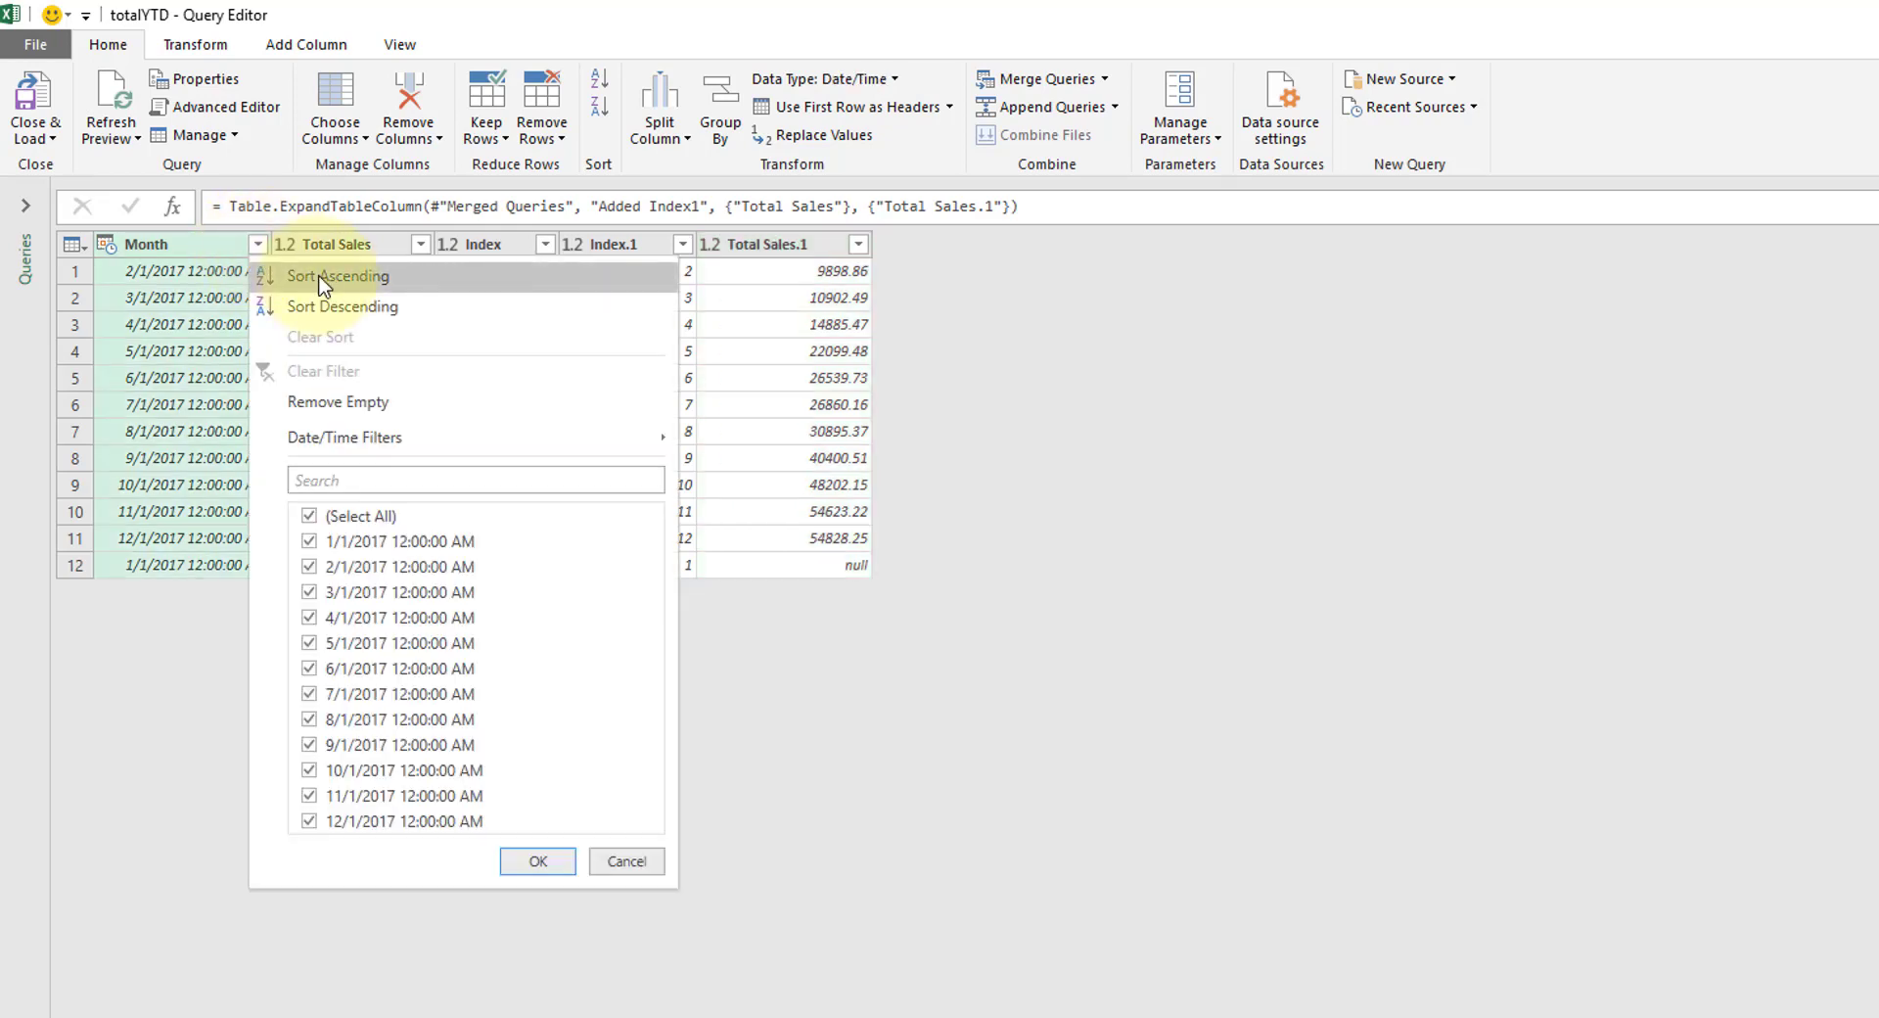
{"action": "left_click", "coordinate": [339, 276]}
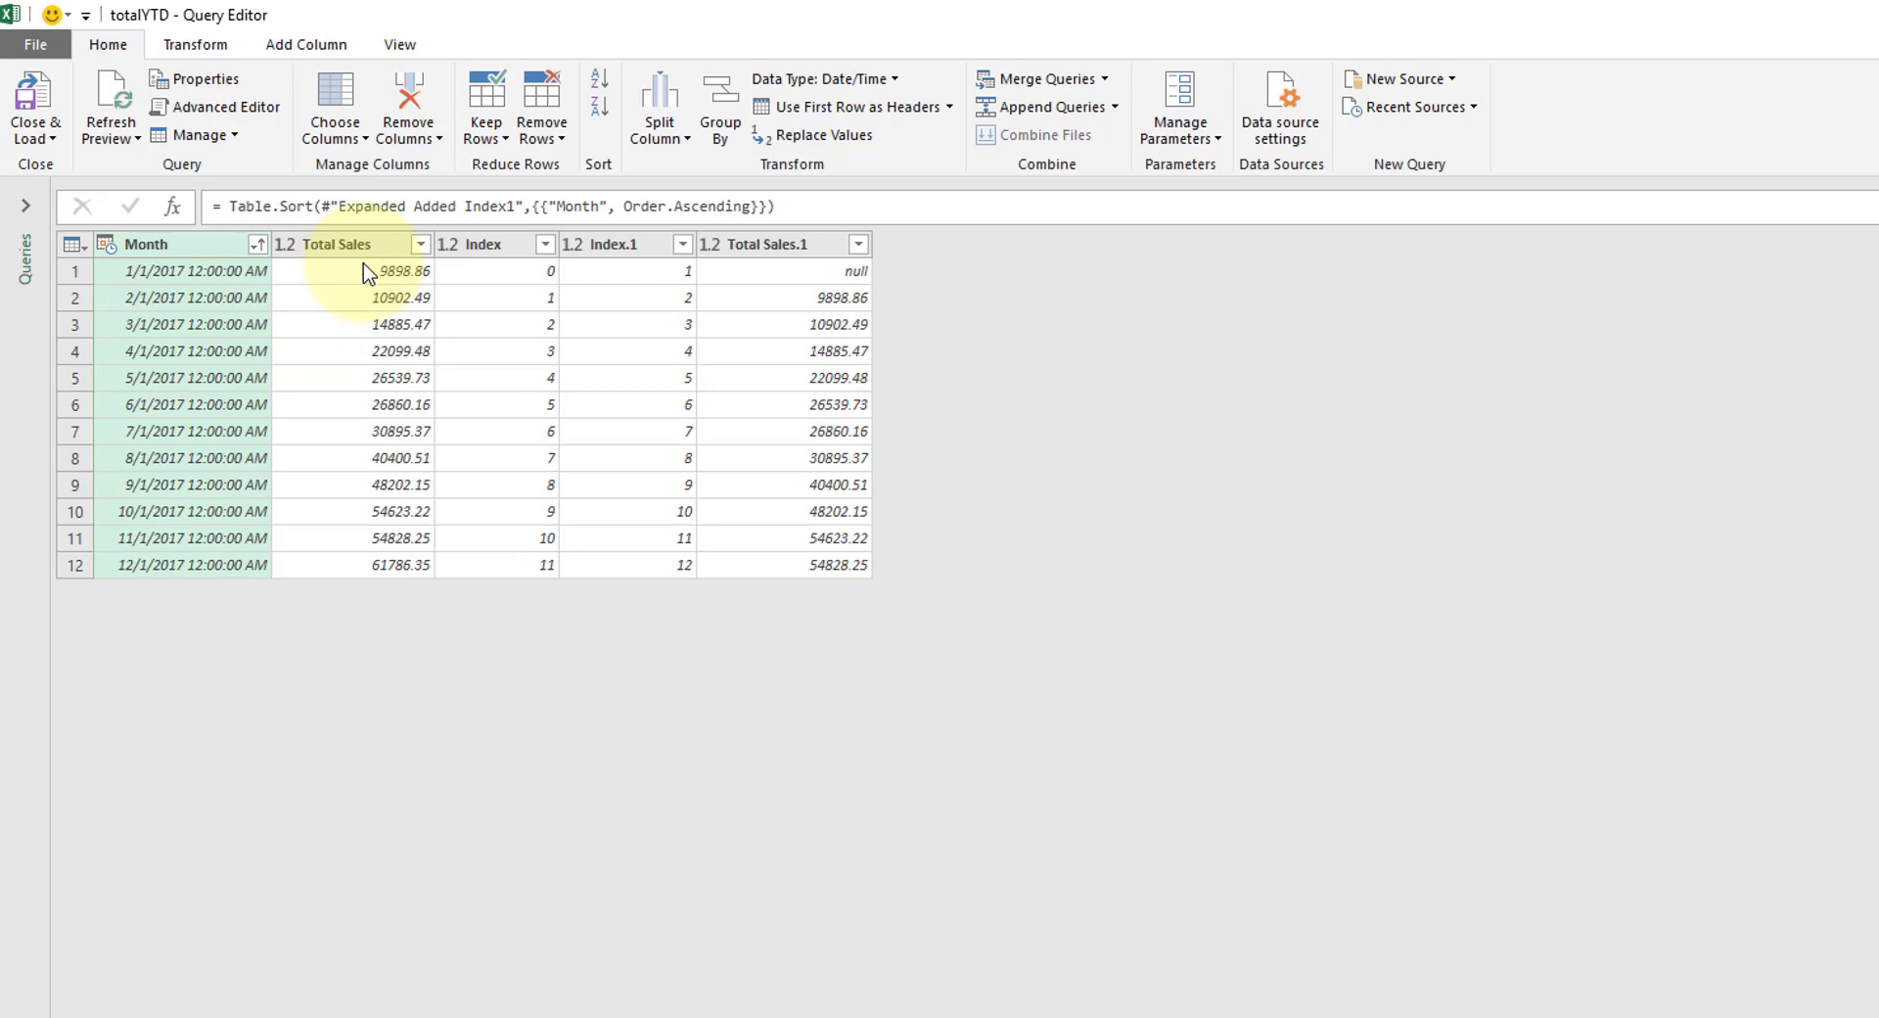
{"action": "mouse_move", "coordinate": [396, 296]}
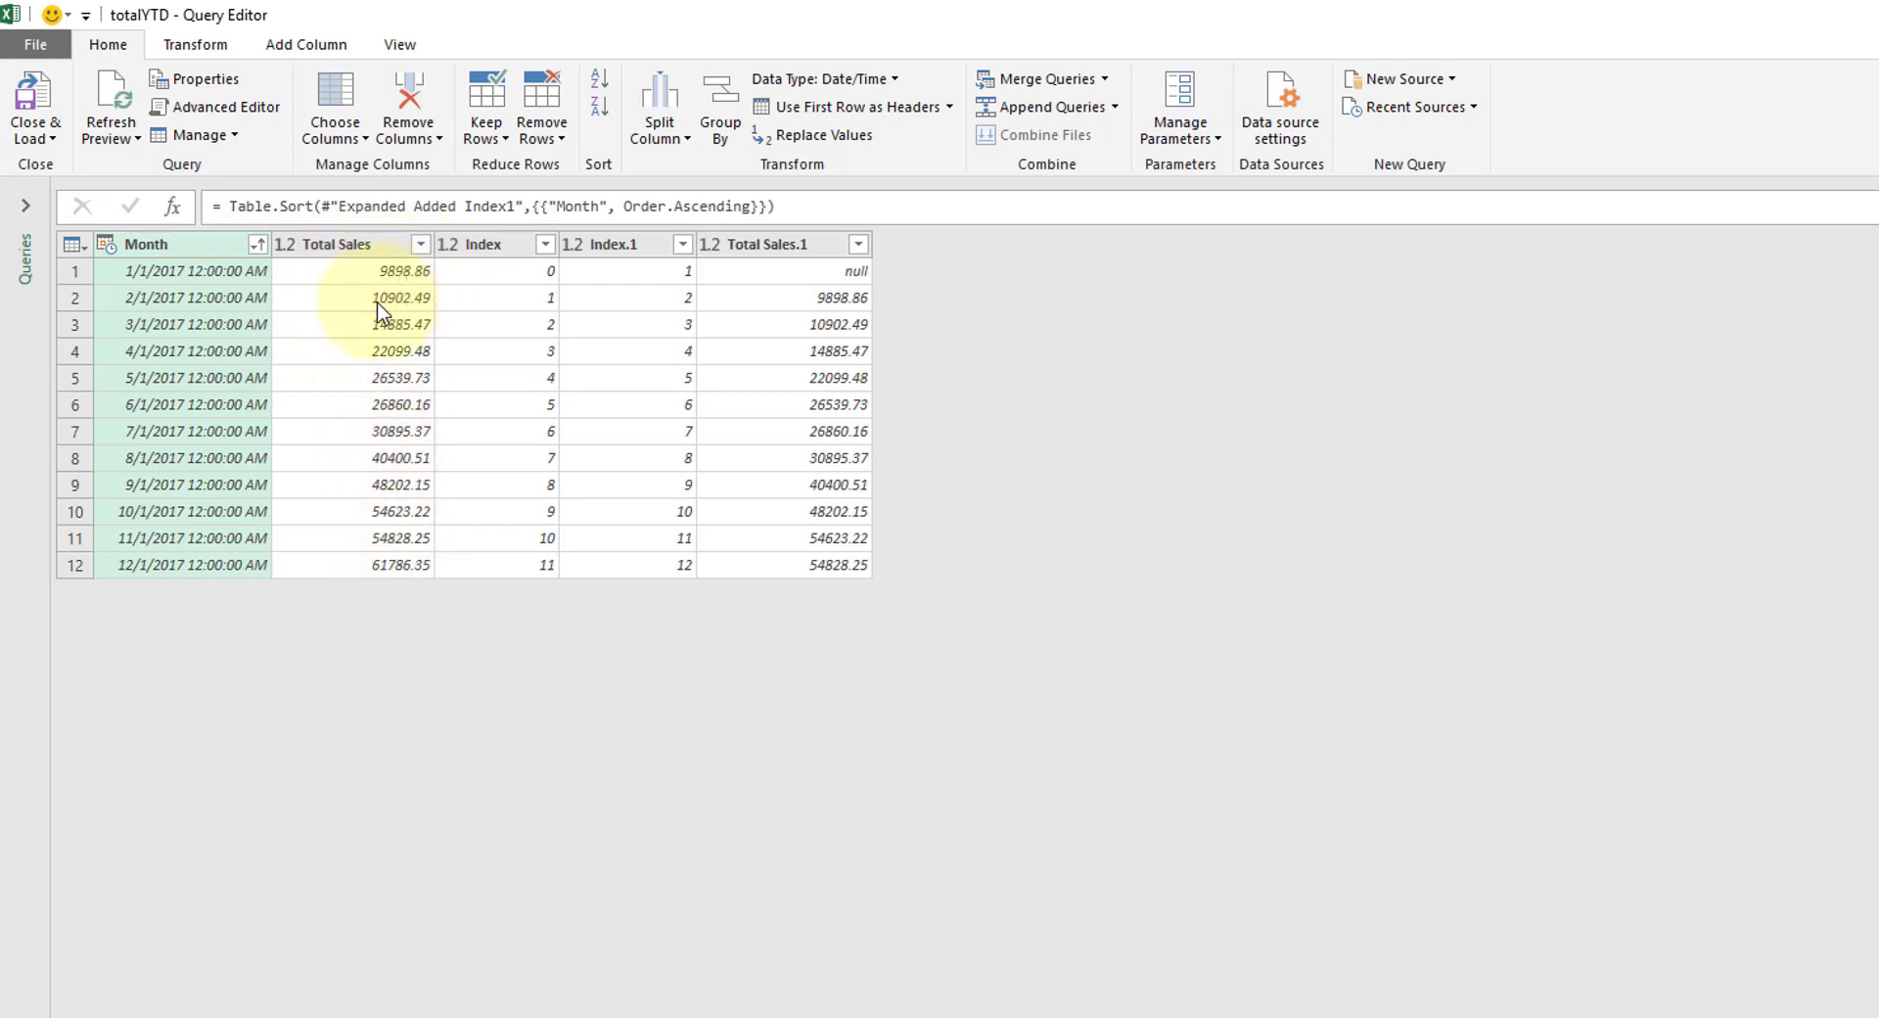
{"action": "mouse_move", "coordinate": [419, 313]}
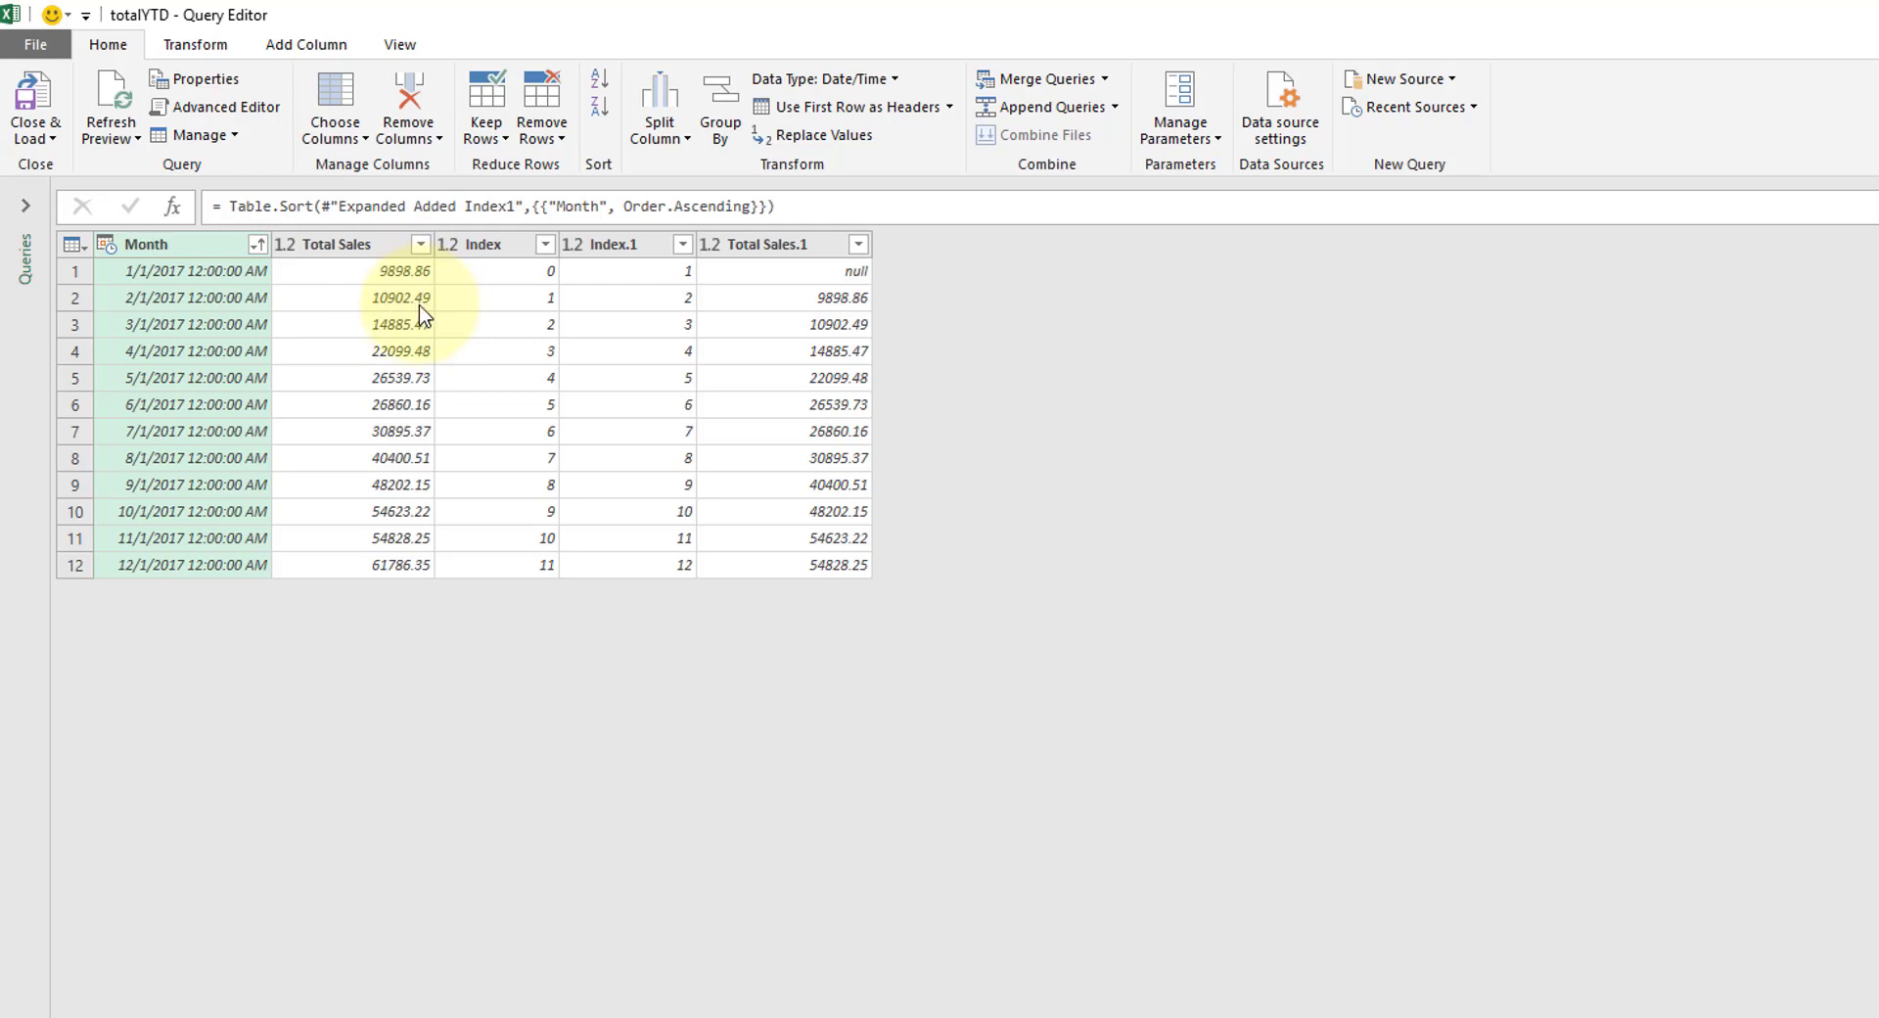
{"action": "mouse_move", "coordinate": [819, 300]}
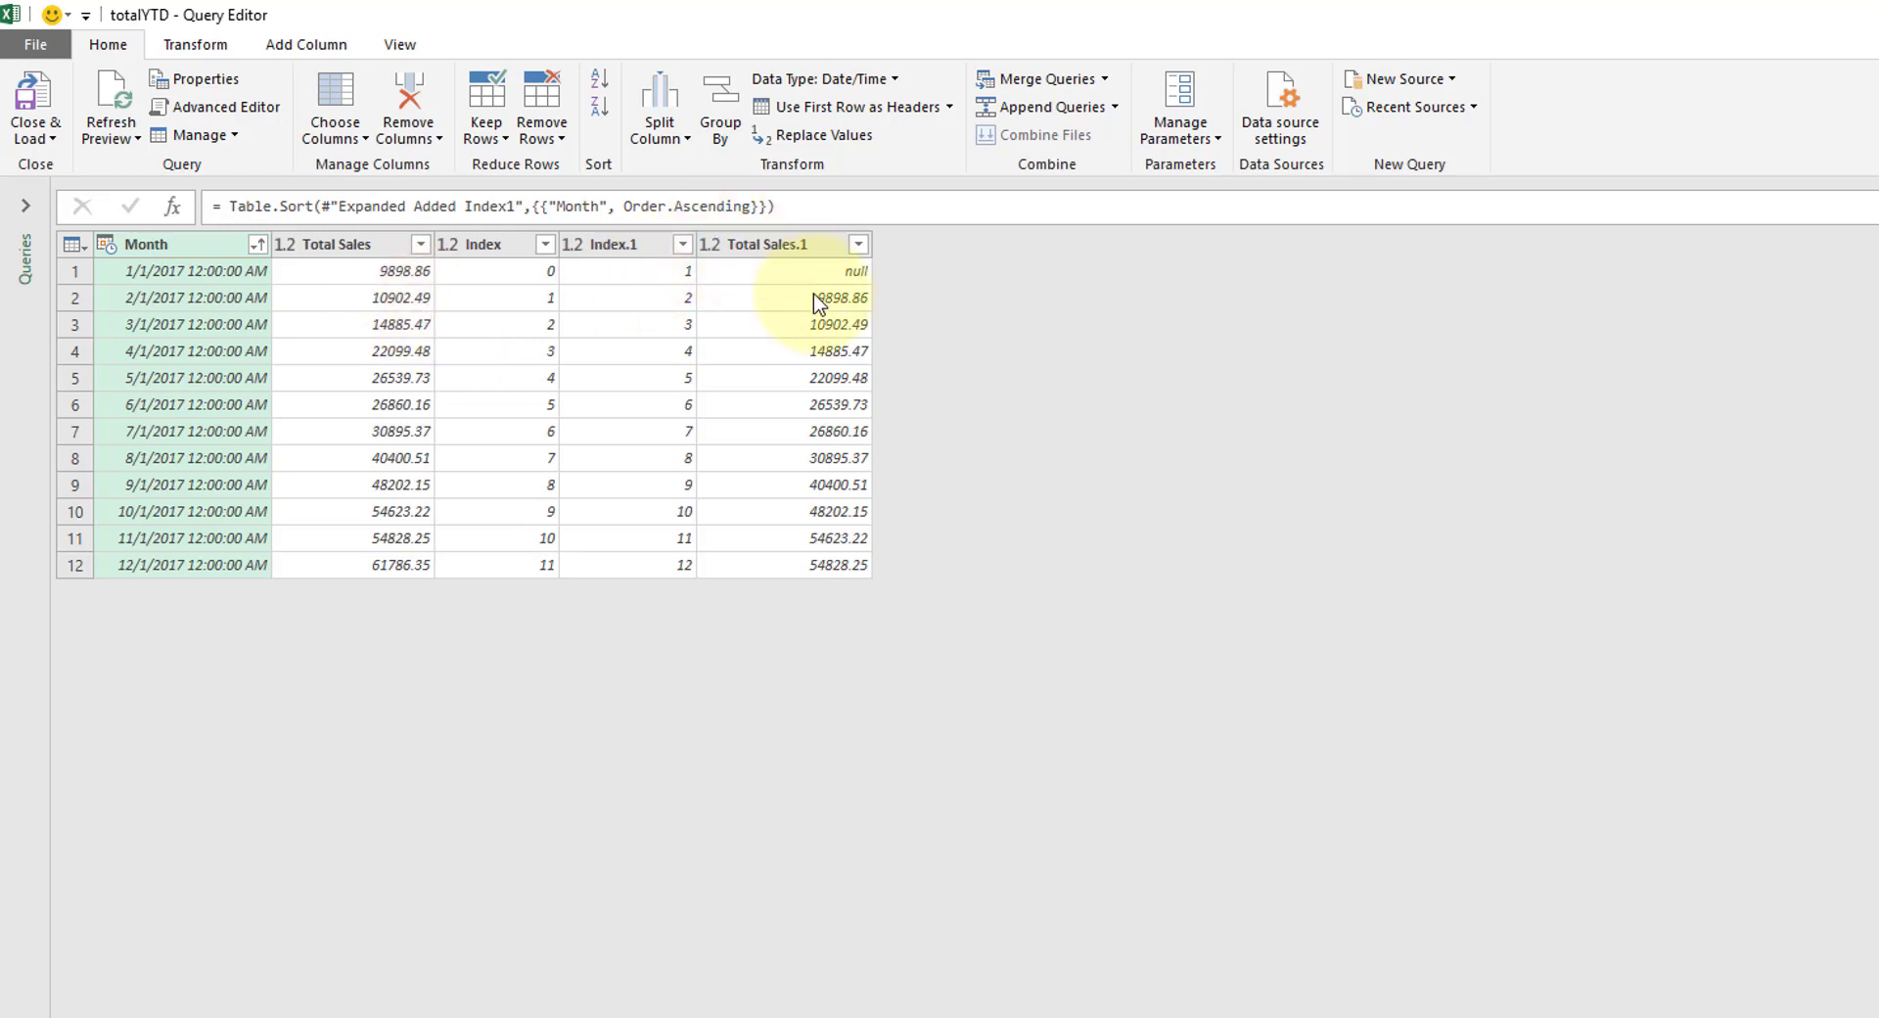
{"action": "mouse_move", "coordinate": [604, 323]}
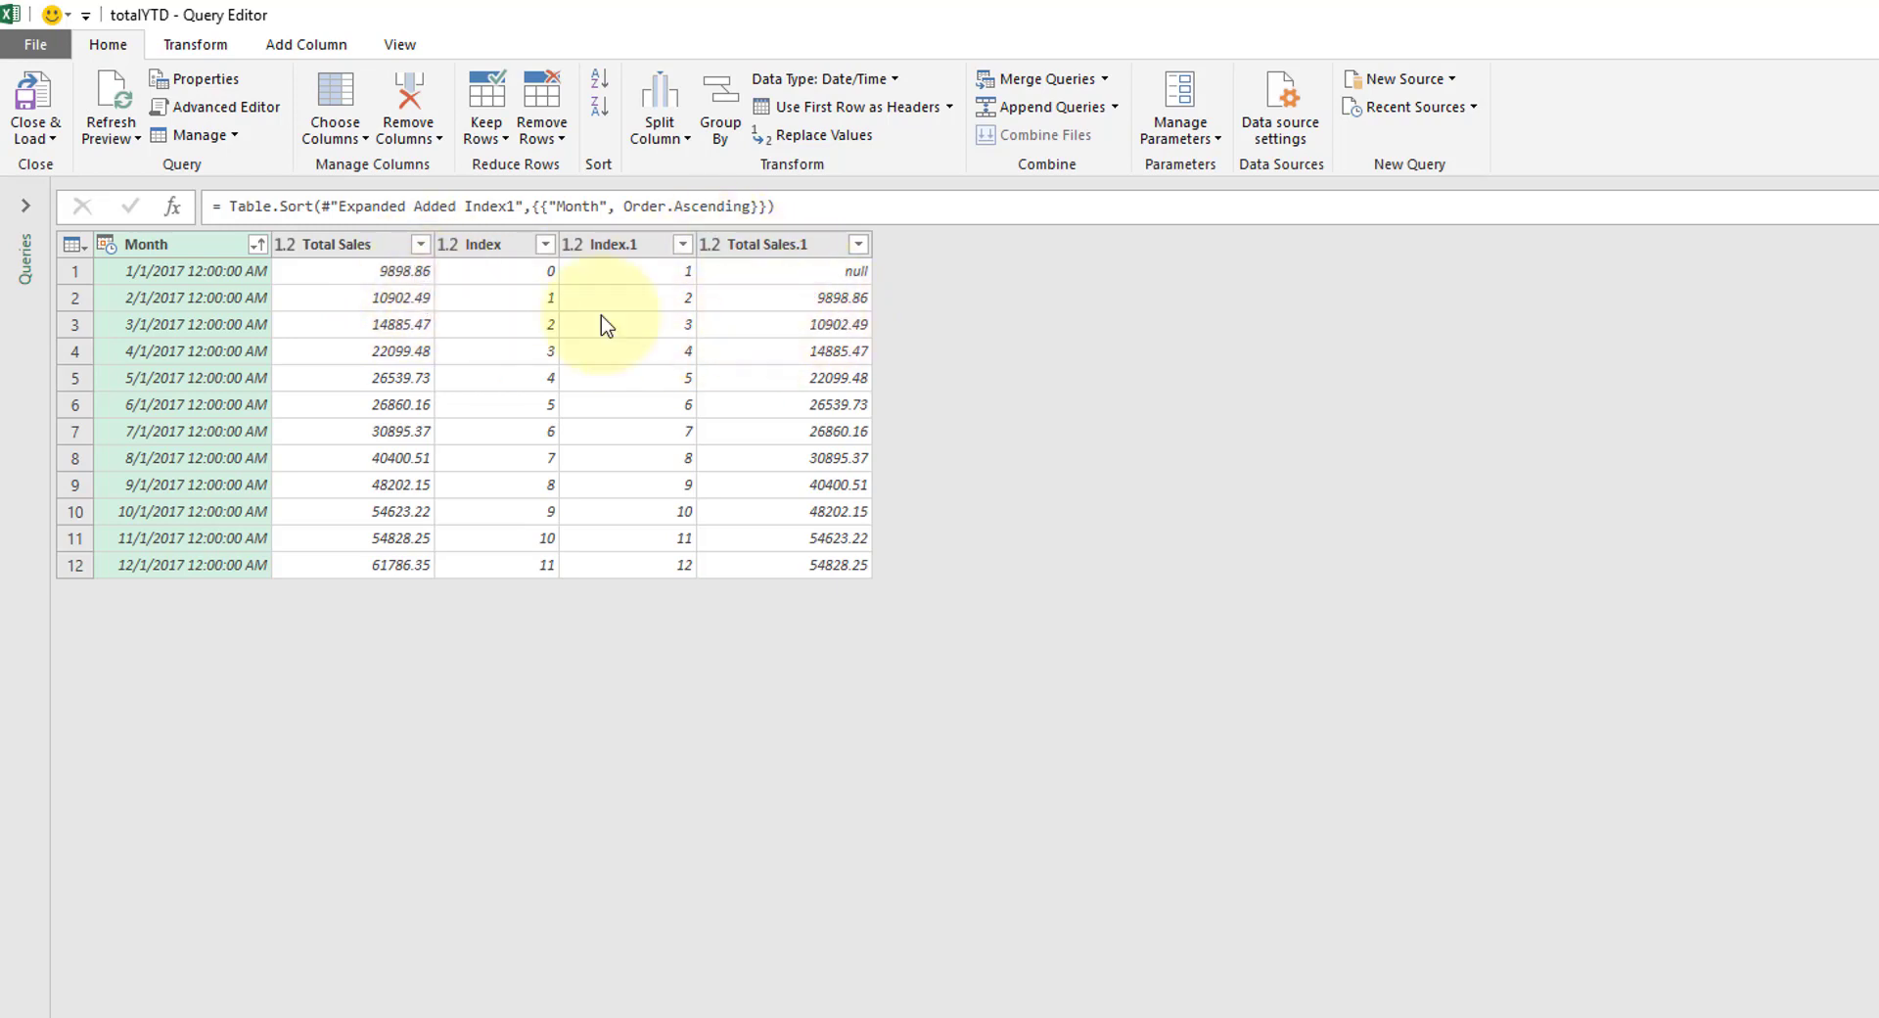
{"action": "mouse_move", "coordinate": [781, 351]}
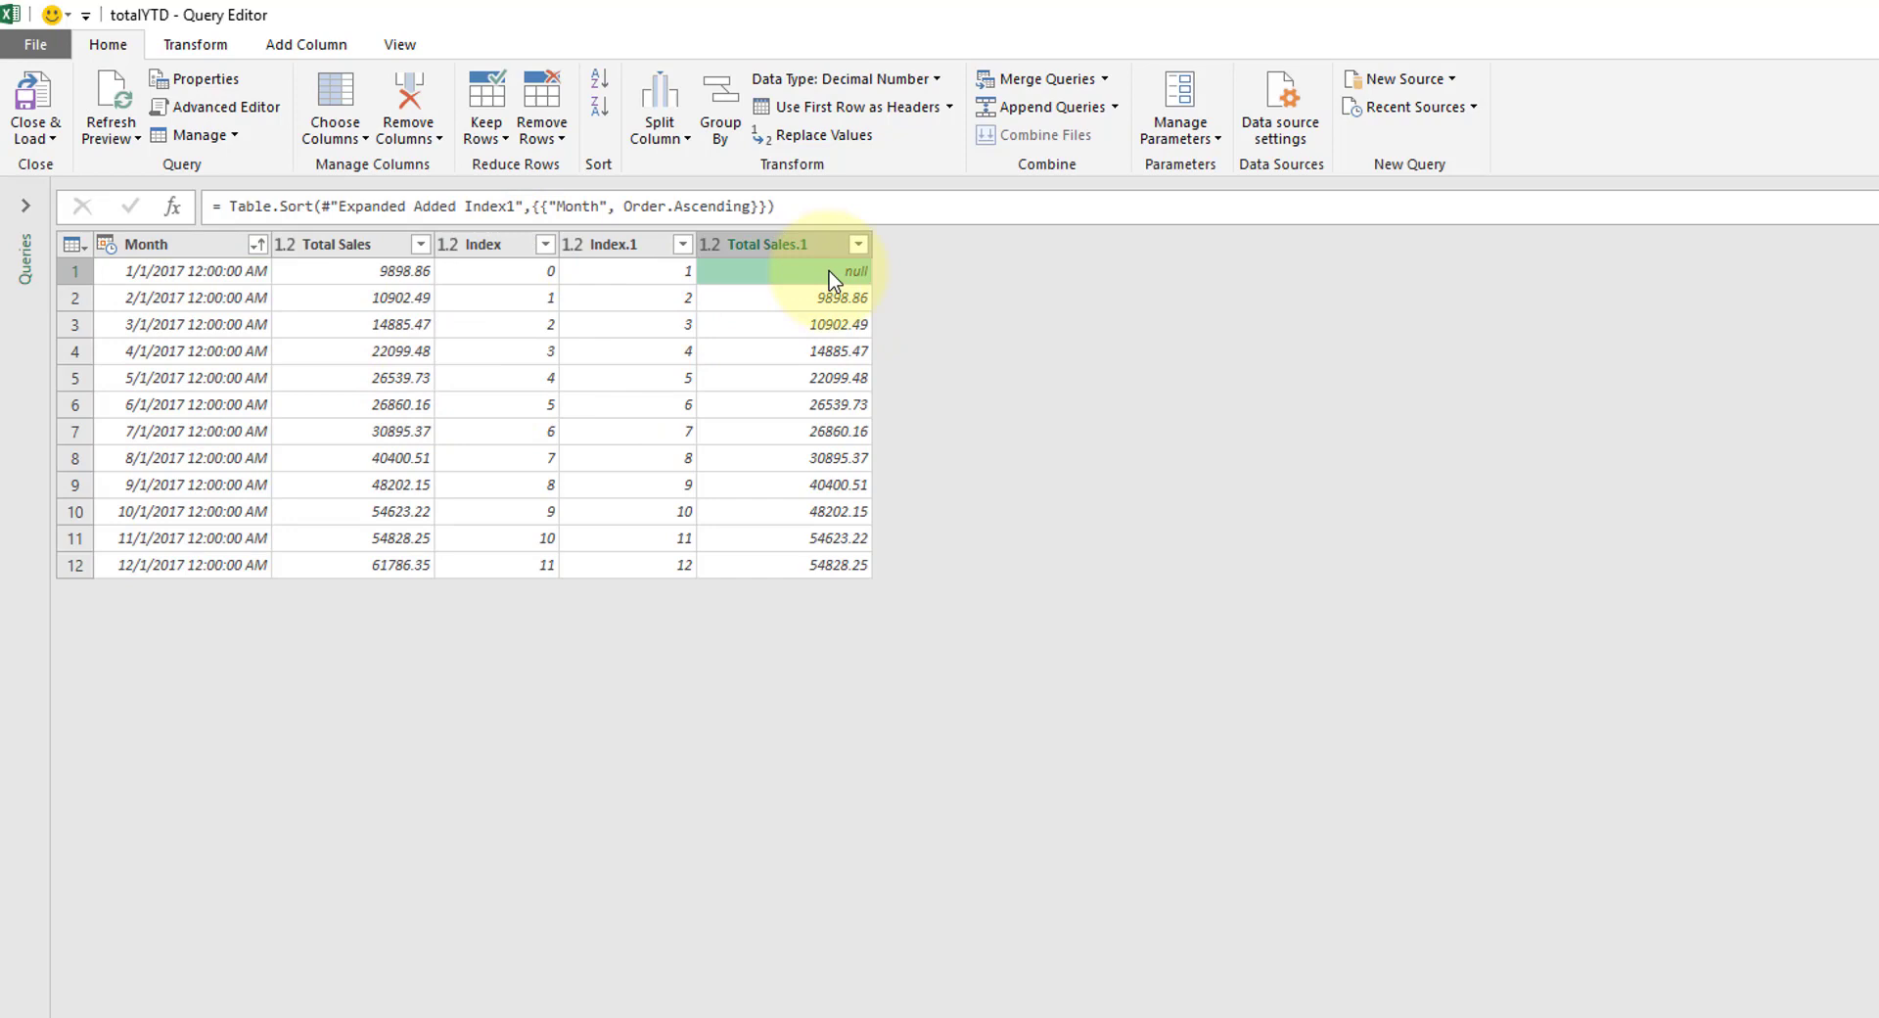
{"action": "mouse_move", "coordinate": [879, 391]}
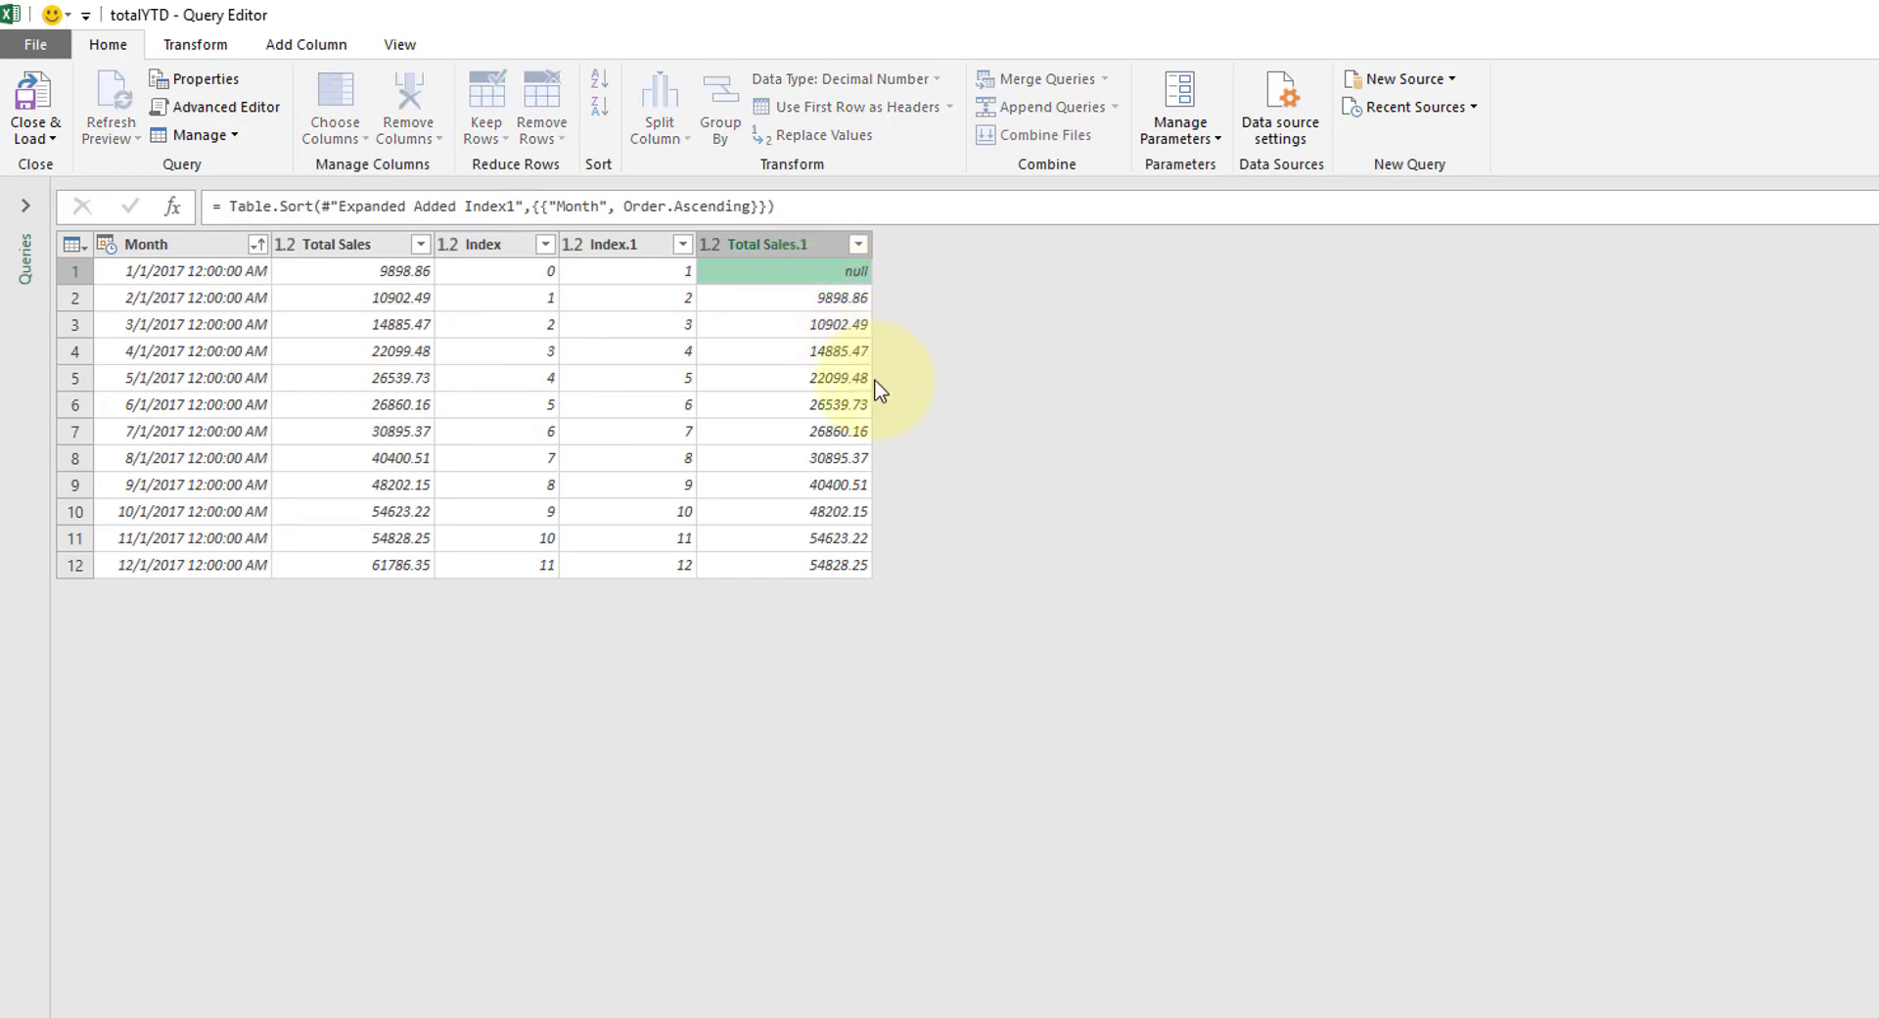
- Replace the January null in Total Sales.1 with 0
{"action": "left_click", "coordinate": [820, 135]}
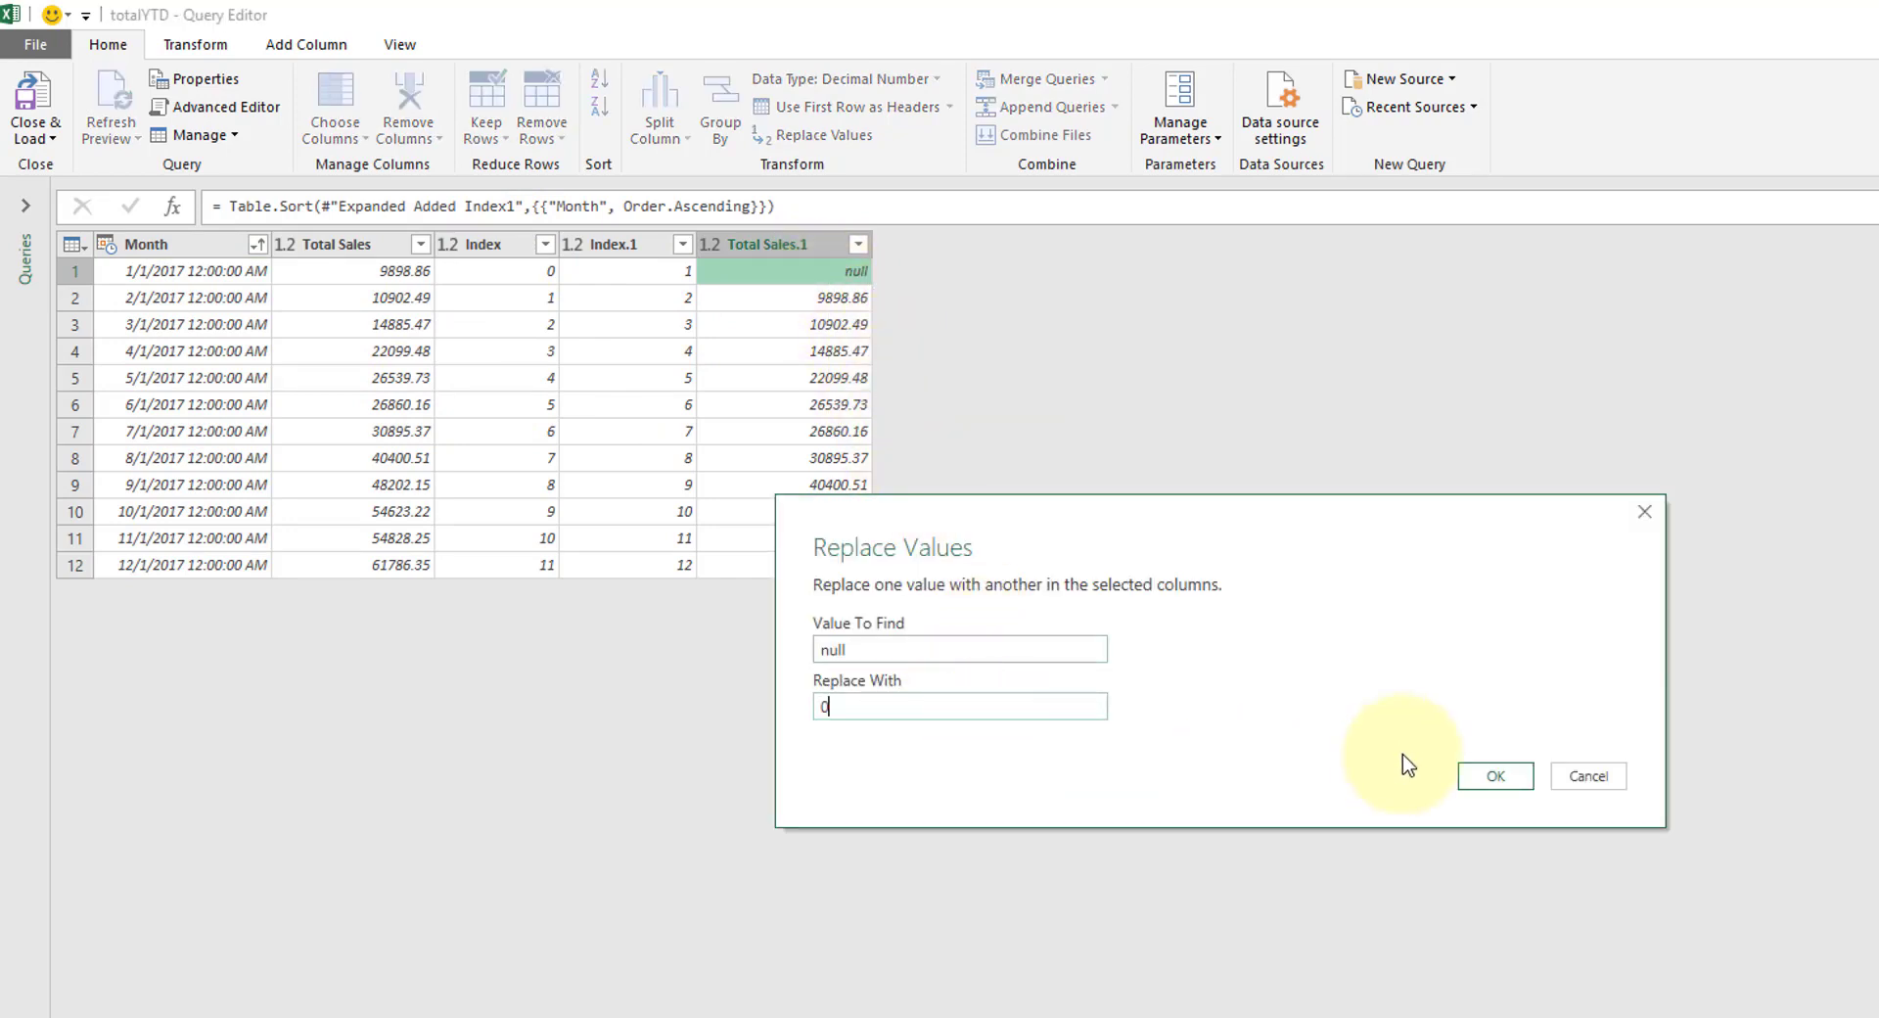
{"action": "left_click", "coordinate": [1493, 775]}
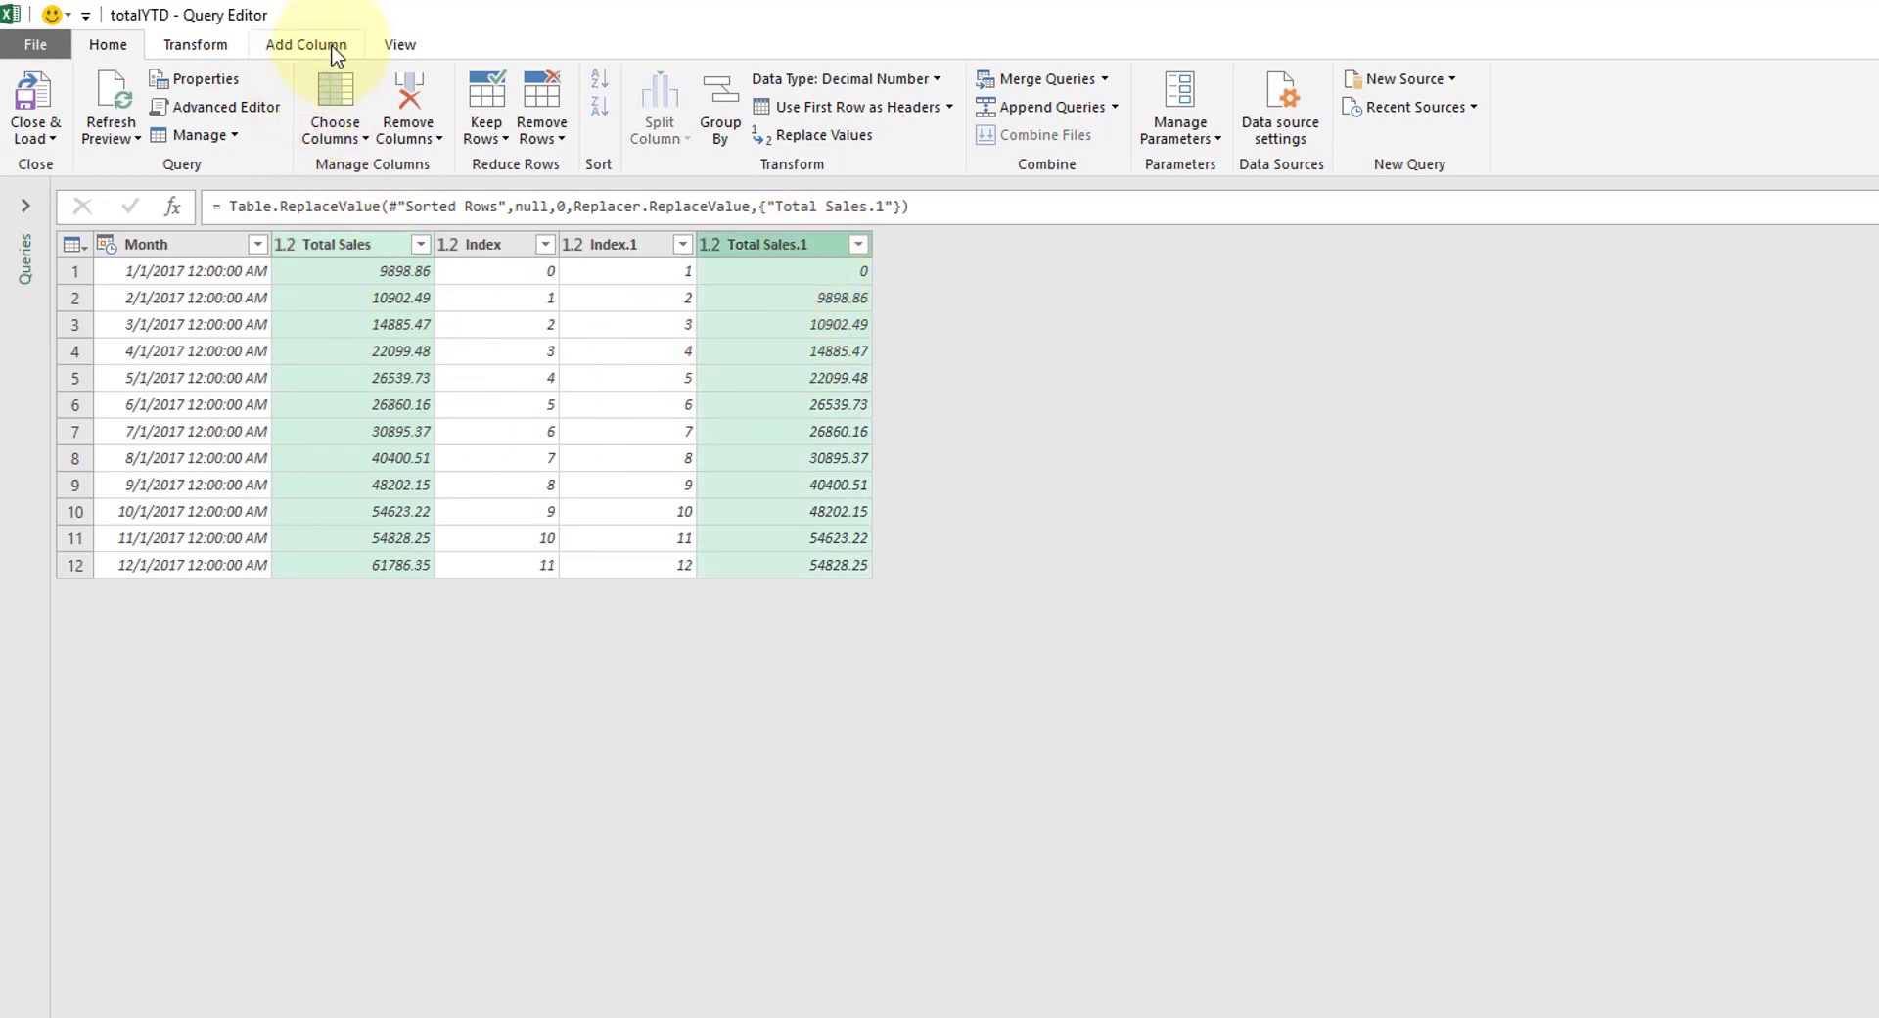
- Add a Subtraction column of Total Sales minus Total Sales.1 via Standard > Subtract
{"action": "left_click", "coordinate": [305, 45]}
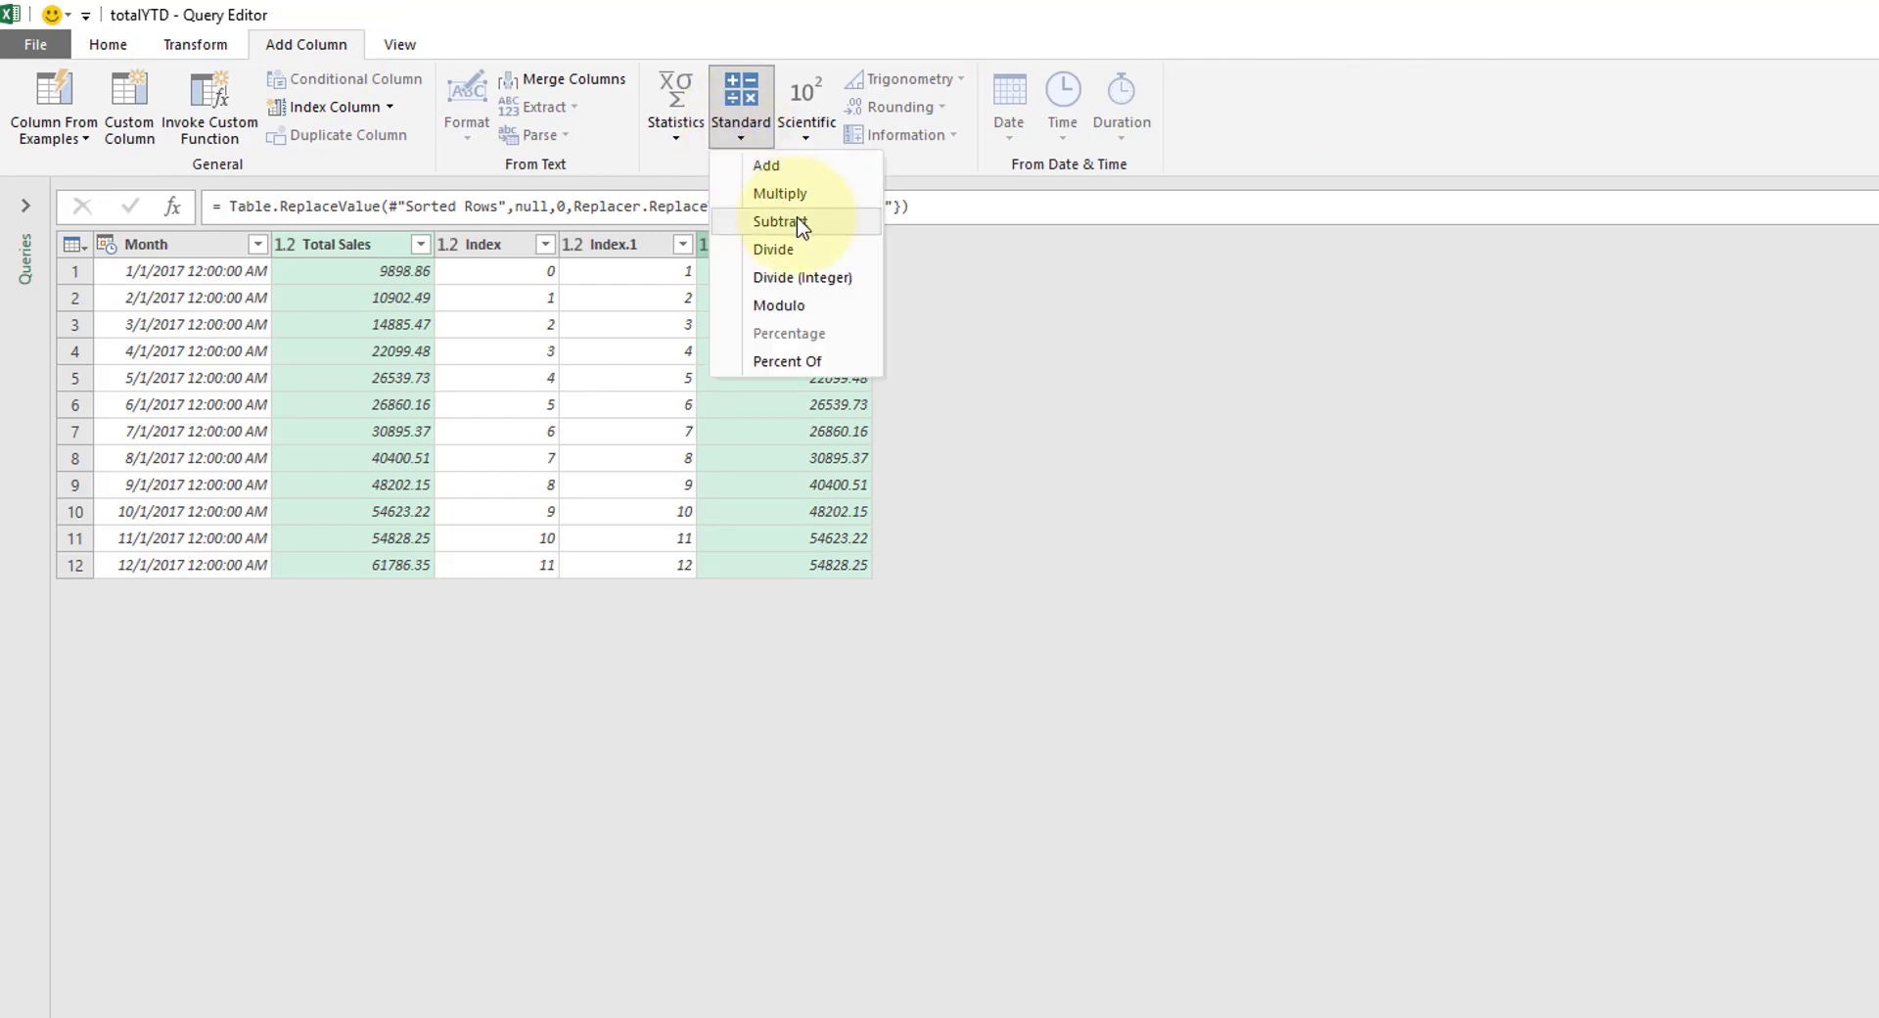
{"action": "left_click", "coordinate": [781, 222]}
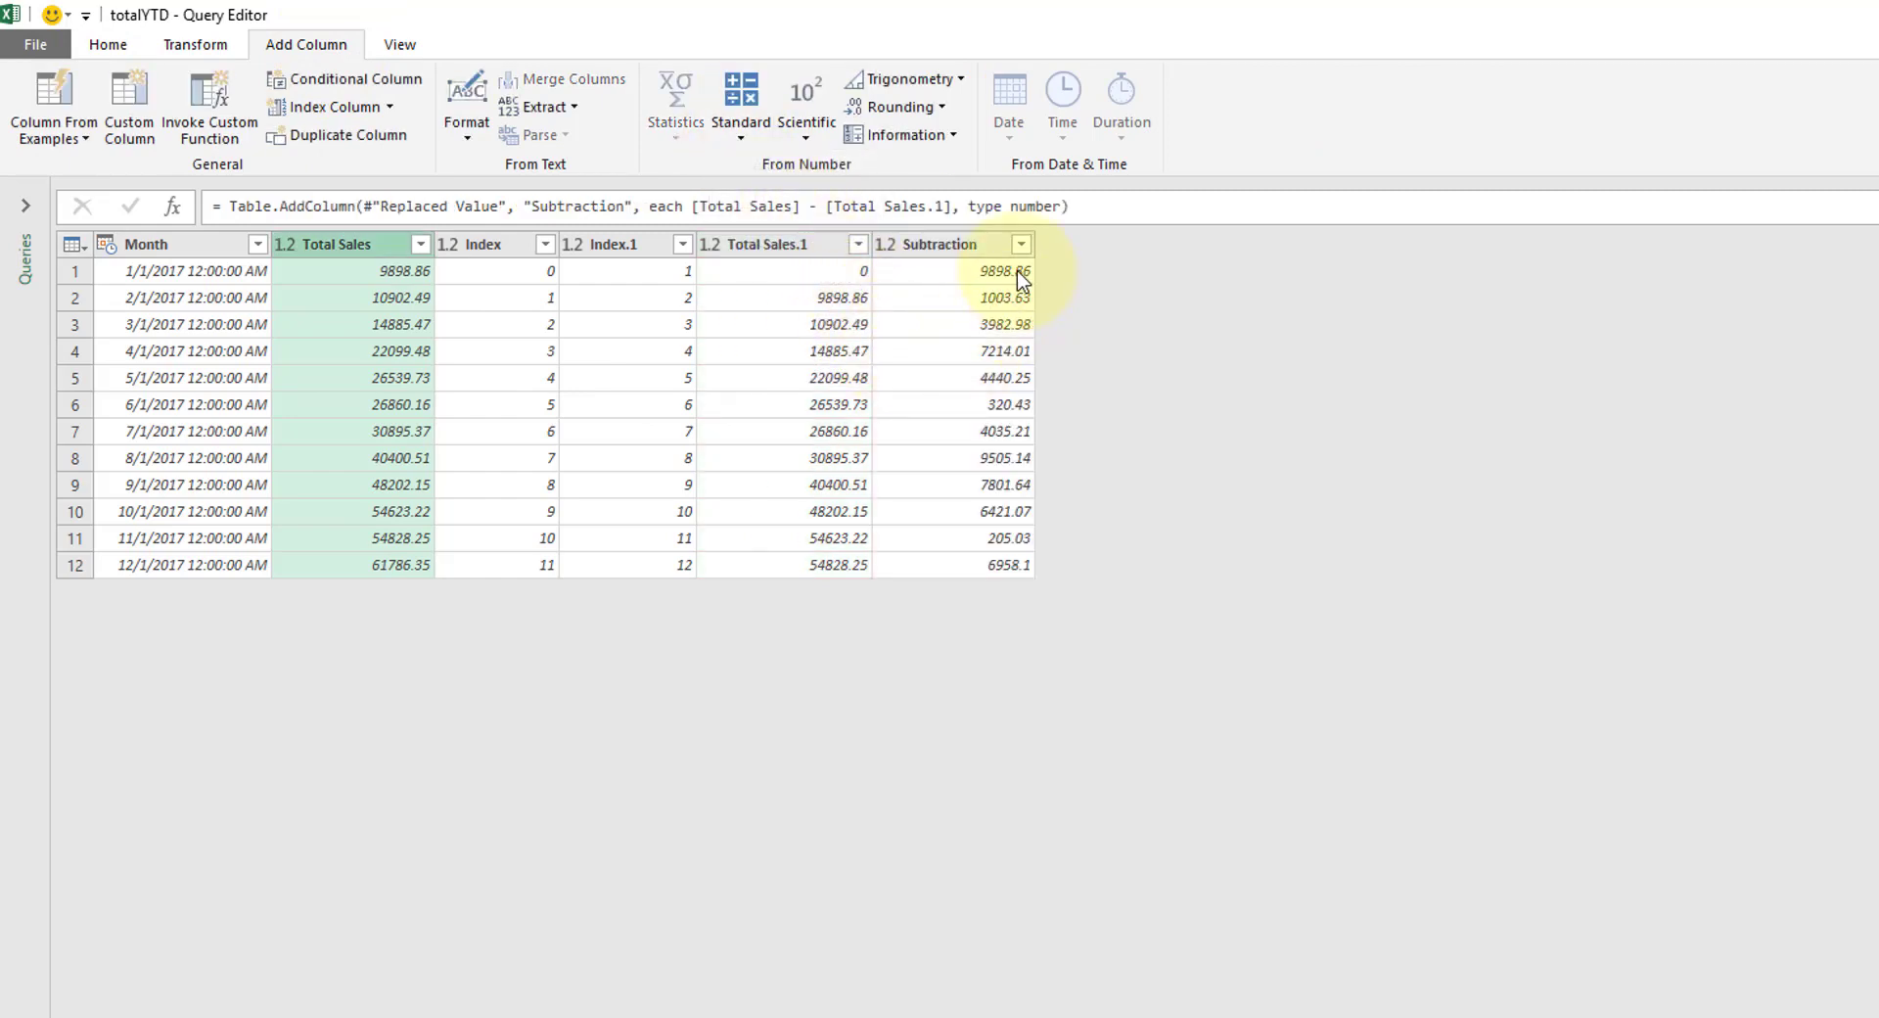
{"action": "mouse_move", "coordinate": [395, 311]}
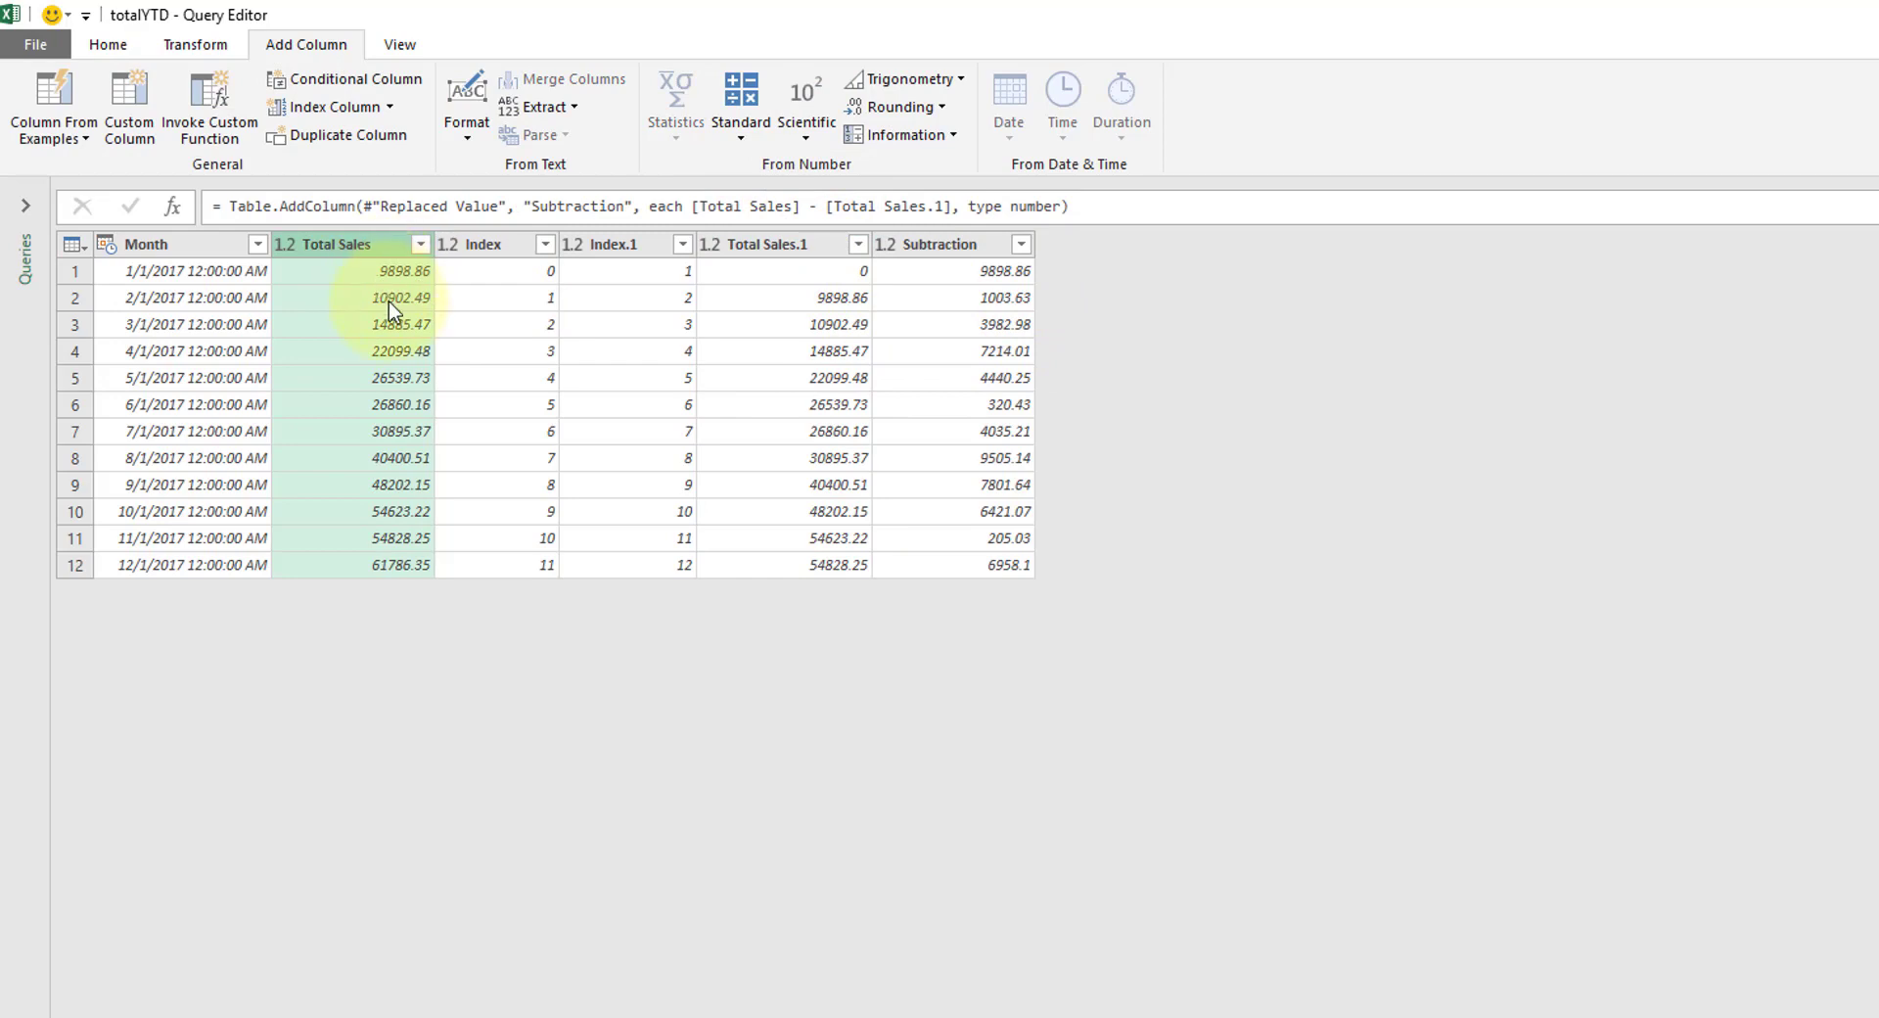
{"action": "mouse_move", "coordinate": [965, 351]}
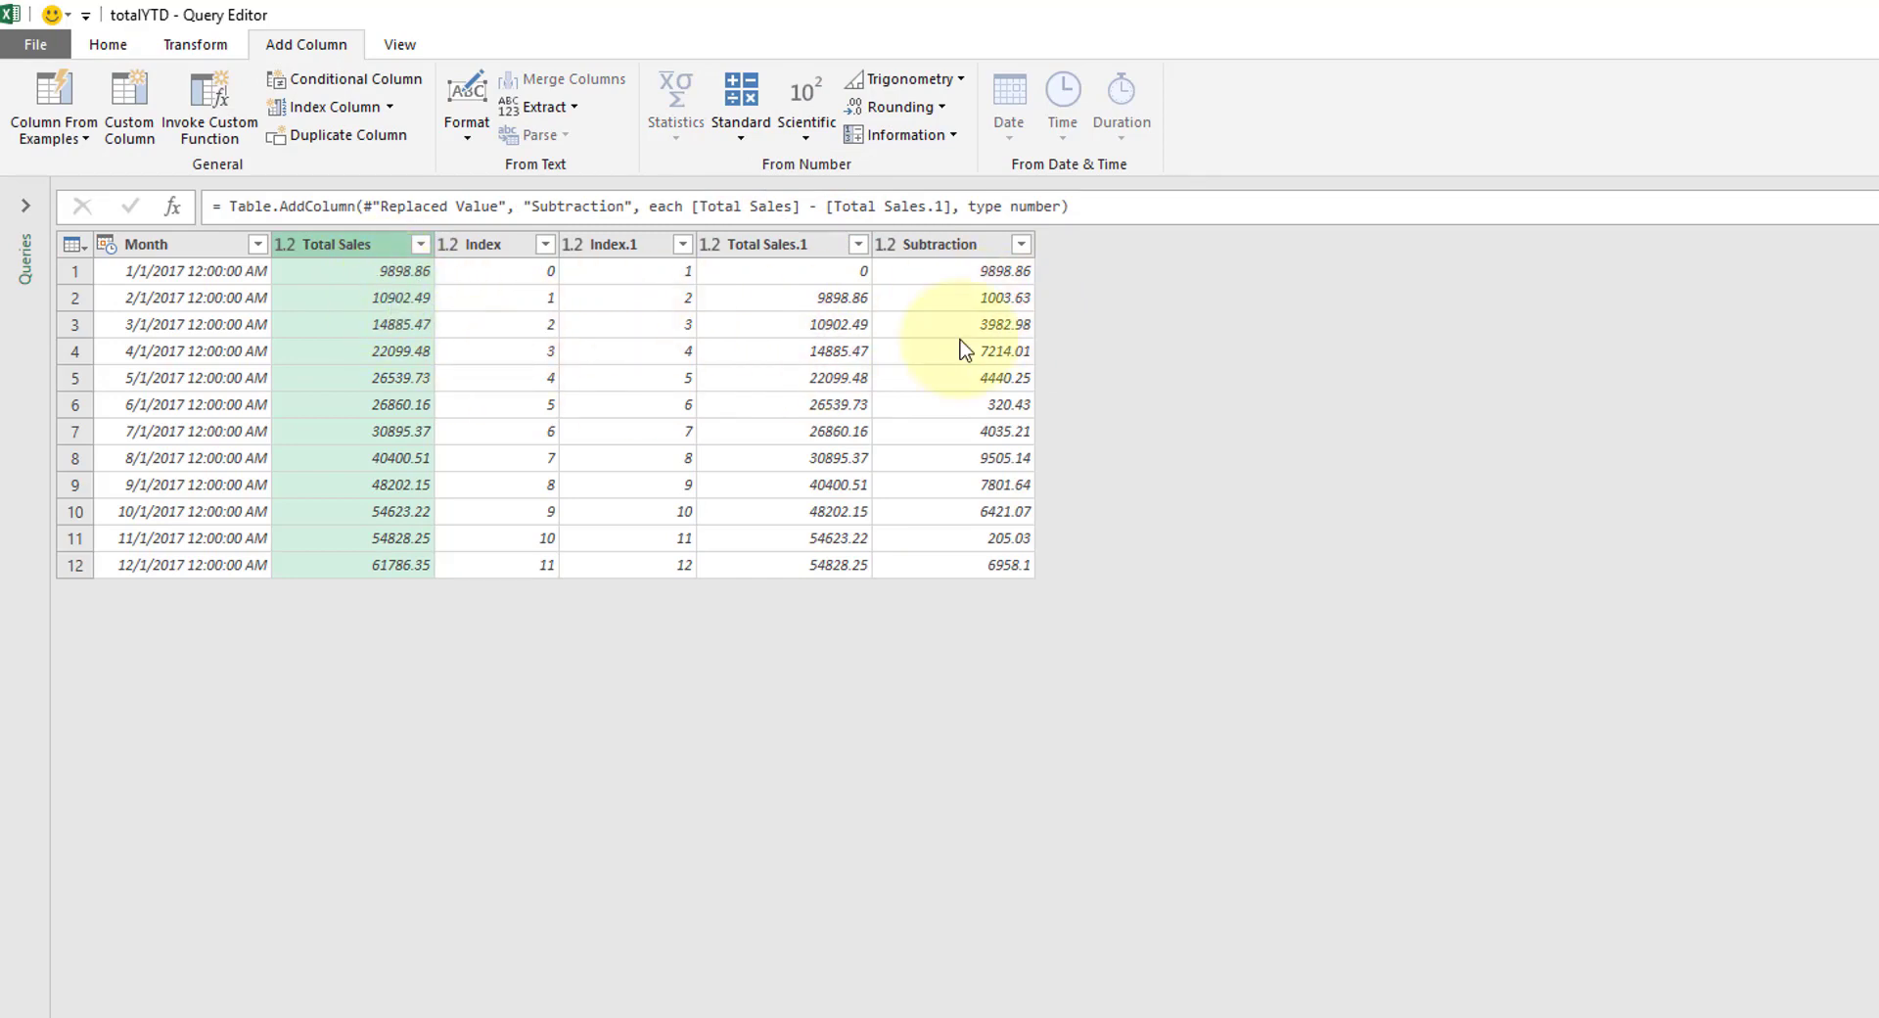
{"action": "mouse_move", "coordinate": [984, 597]}
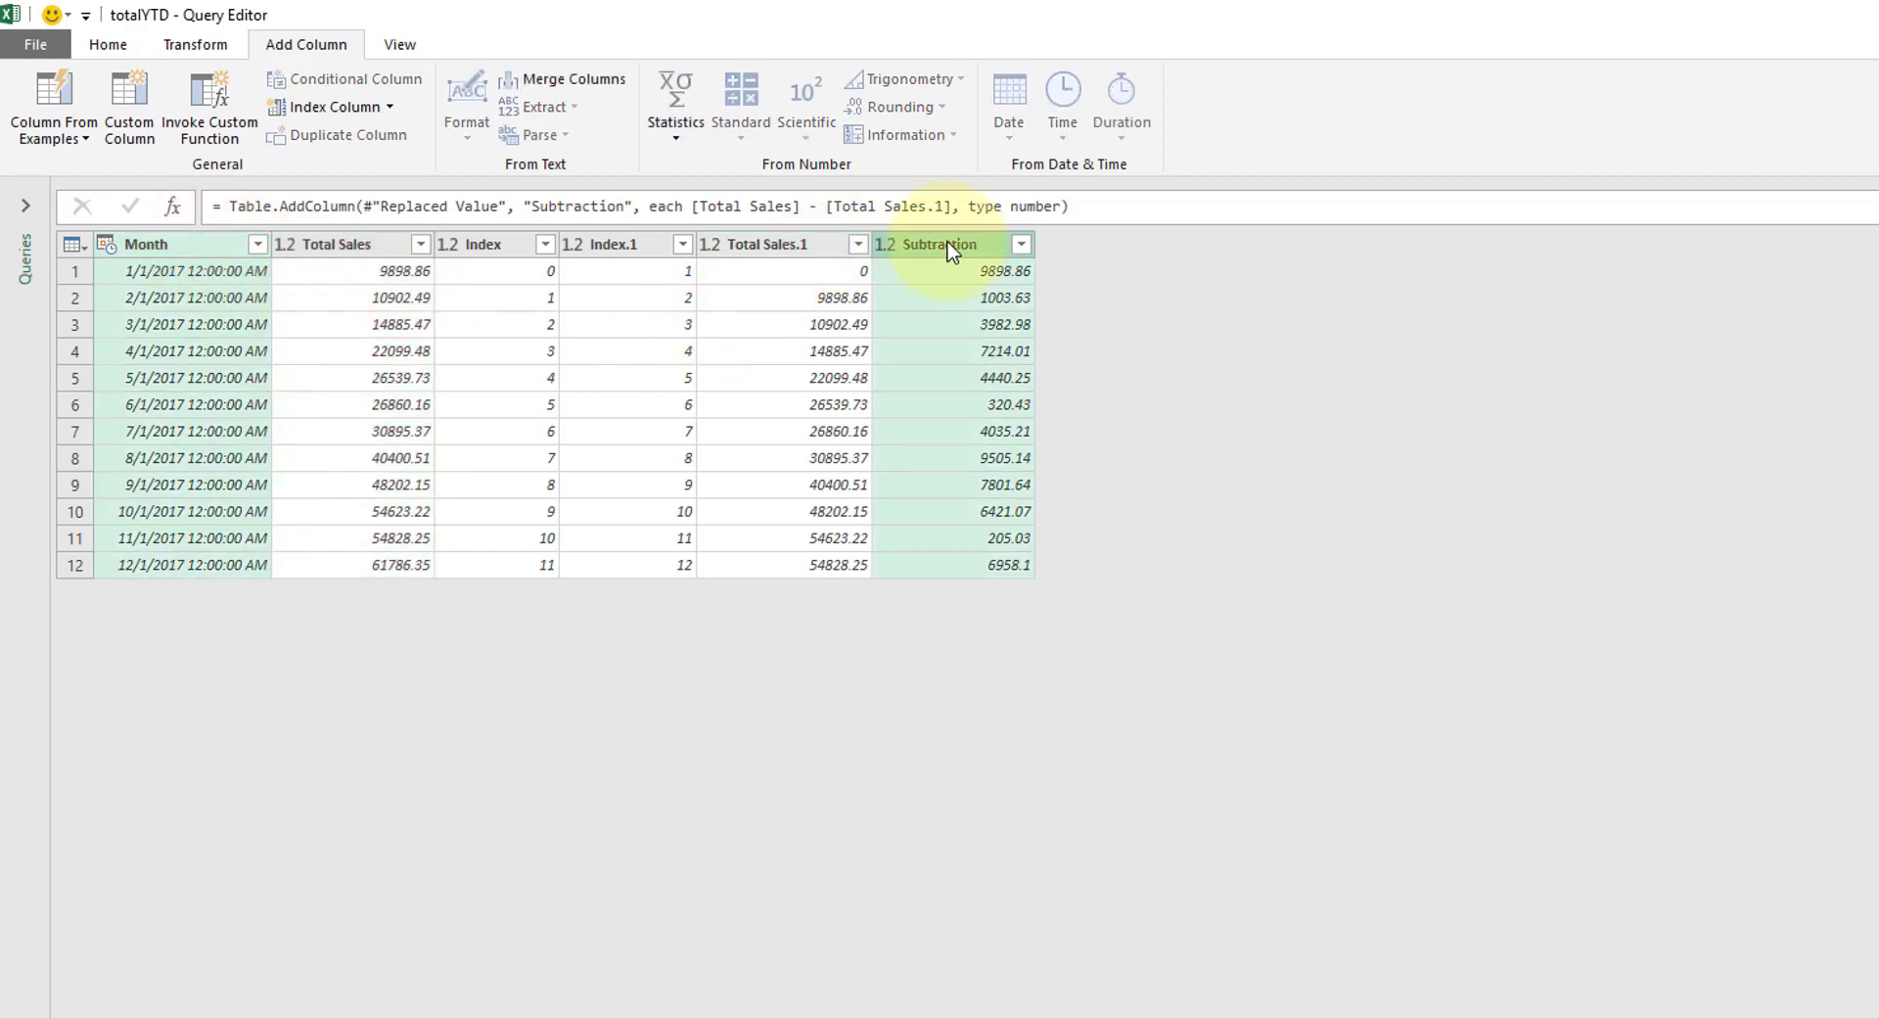
- Remove every column except Month and Subtraction
{"action": "right_click", "coordinate": [942, 243]}
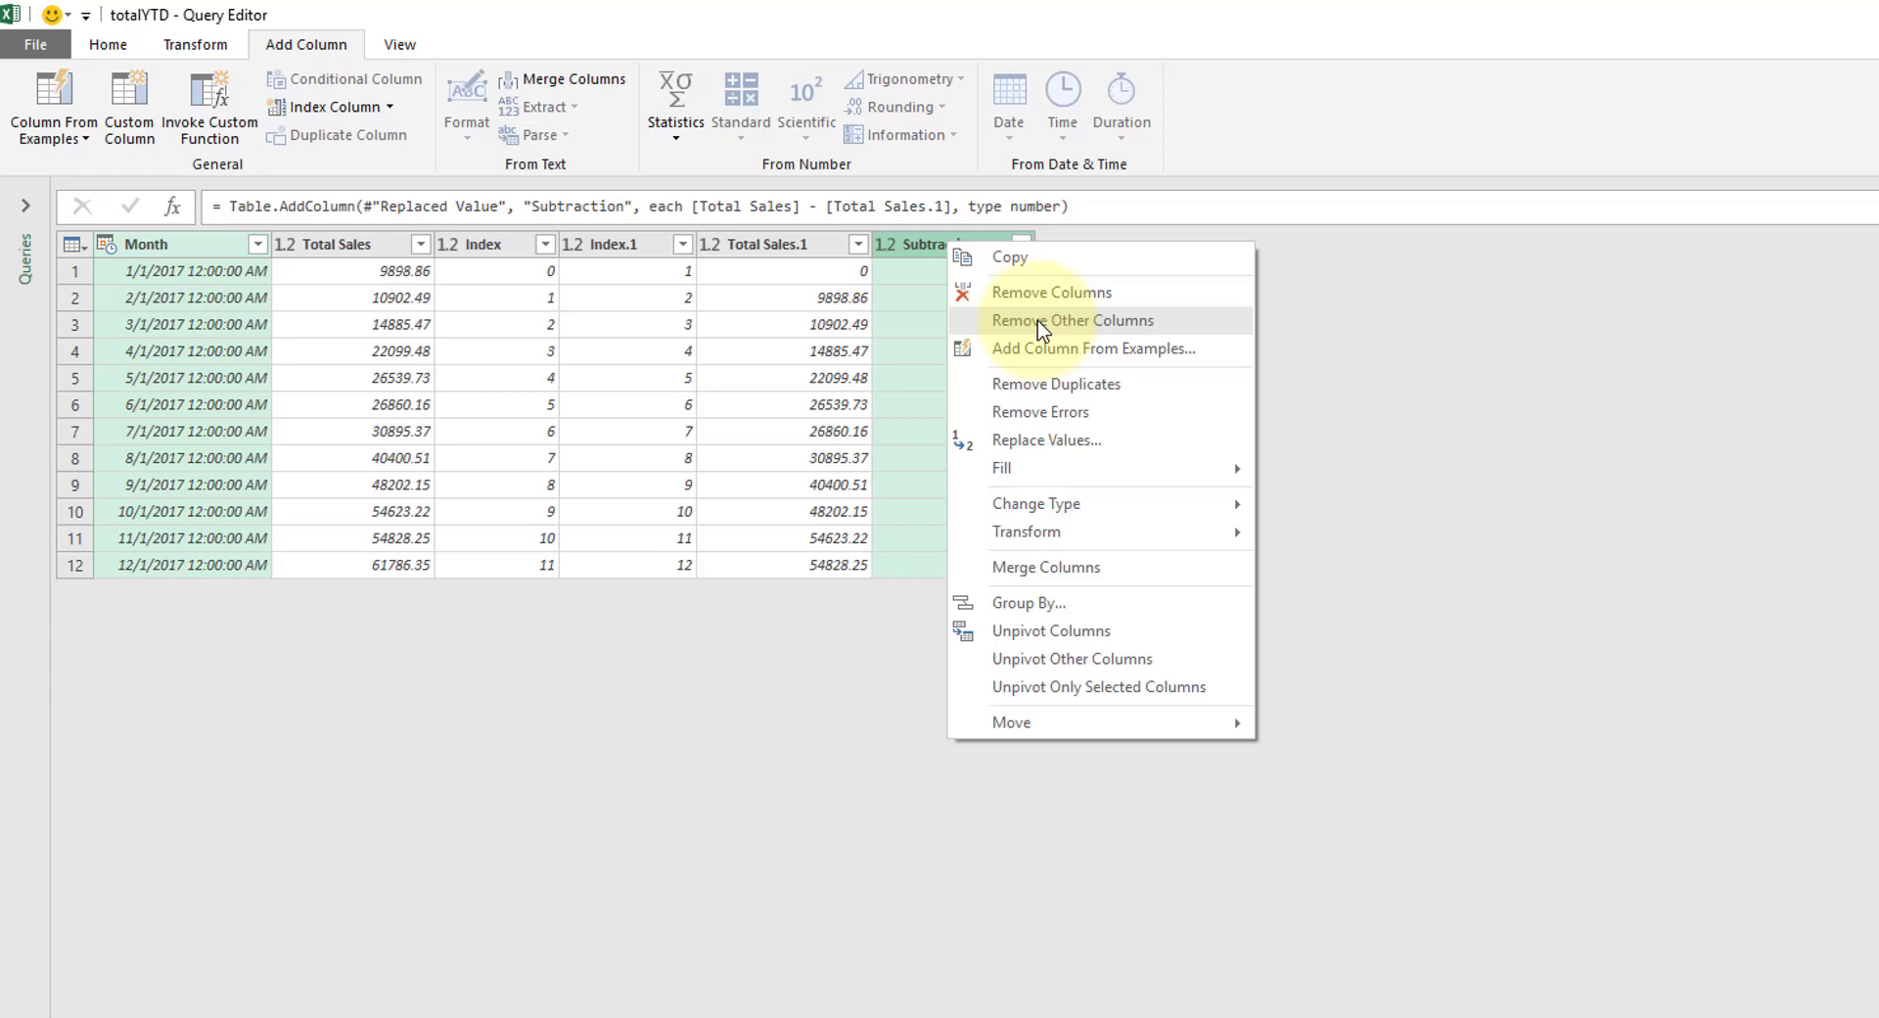
{"action": "left_click", "coordinate": [1070, 321]}
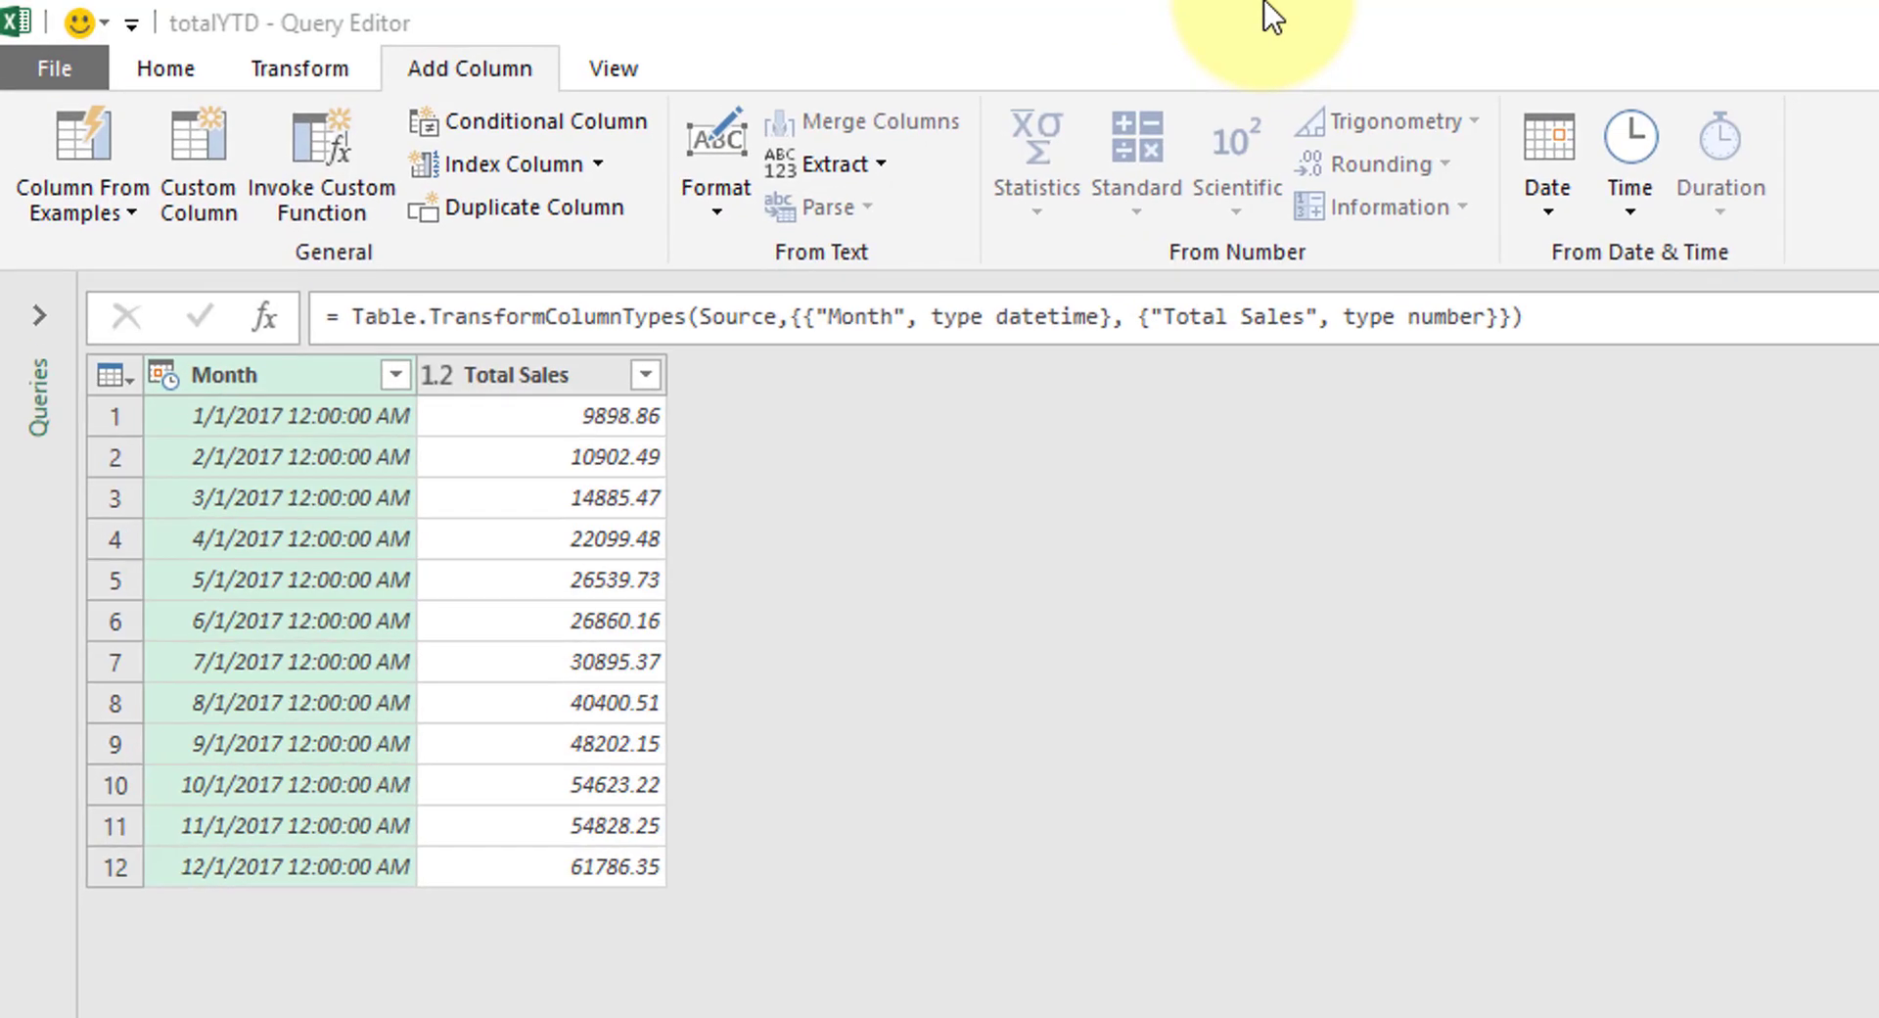
{"action": "mouse_move", "coordinate": [628, 178]}
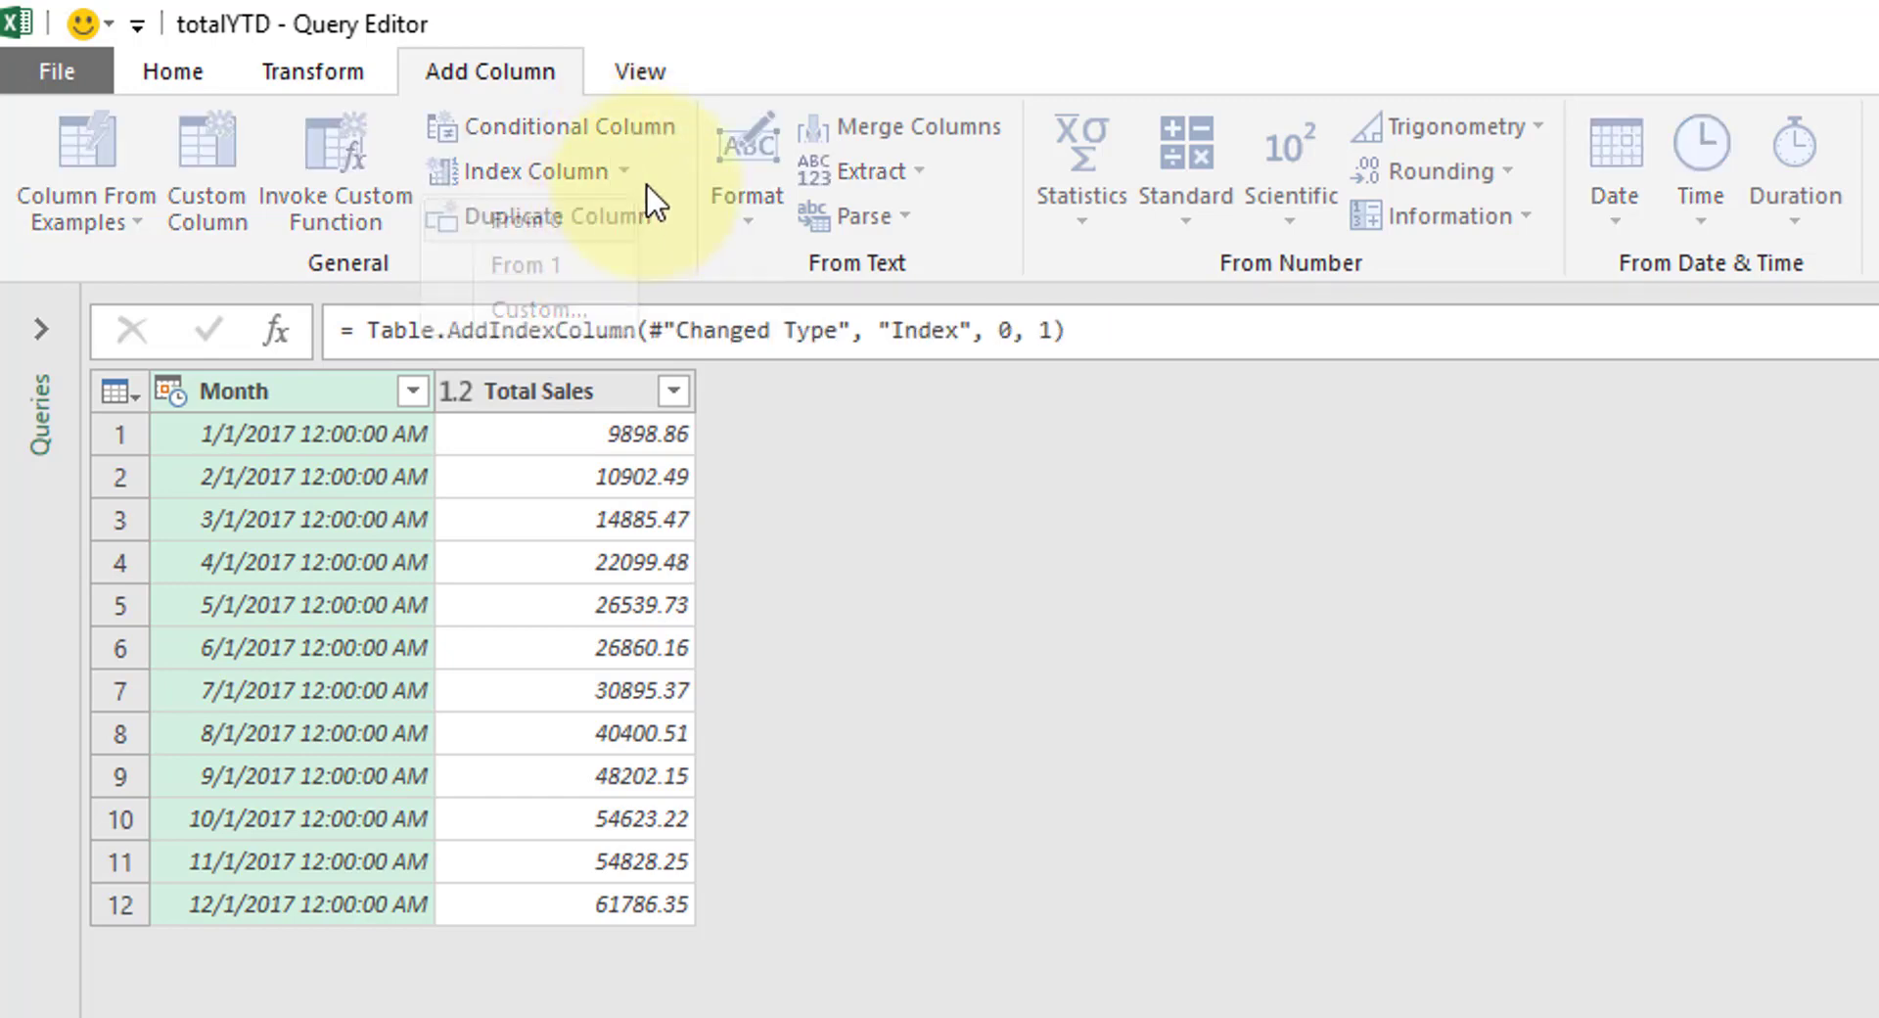
- Add the second index column Index.1 counting from 1
{"action": "left_click", "coordinate": [532, 172]}
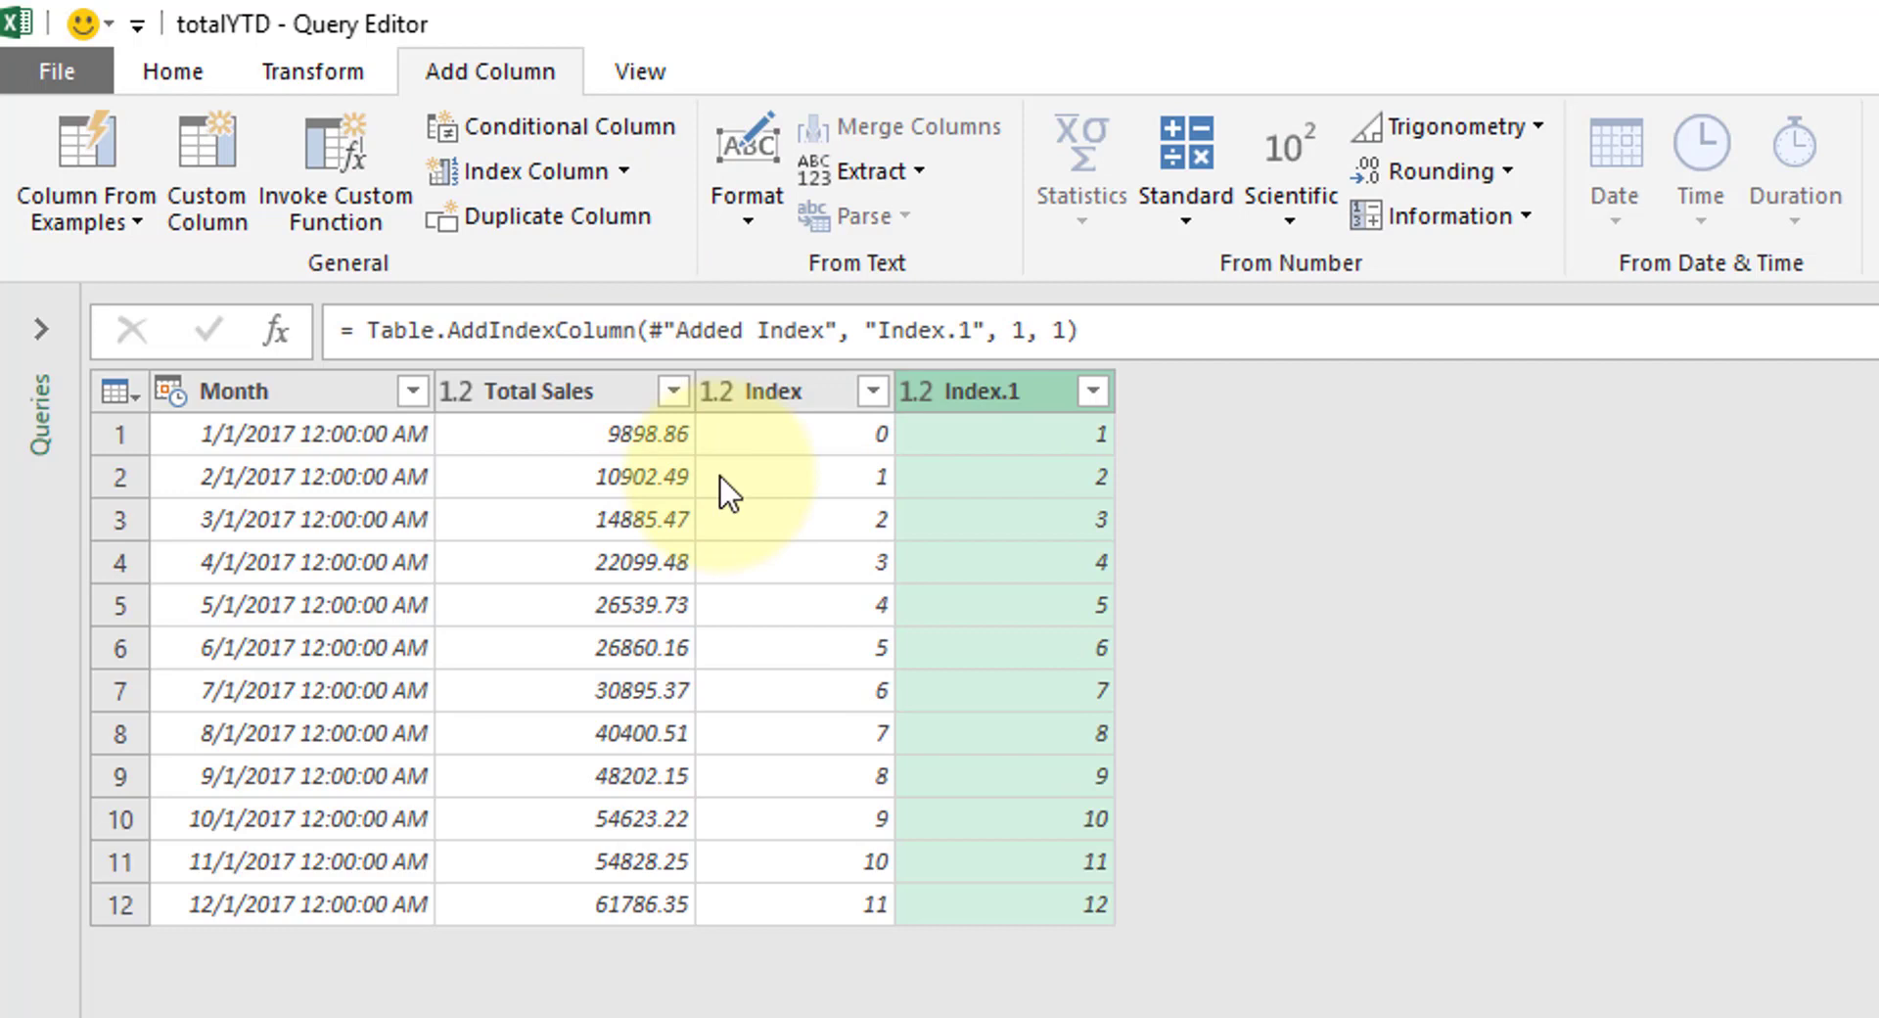
{"action": "mouse_move", "coordinate": [808, 413]}
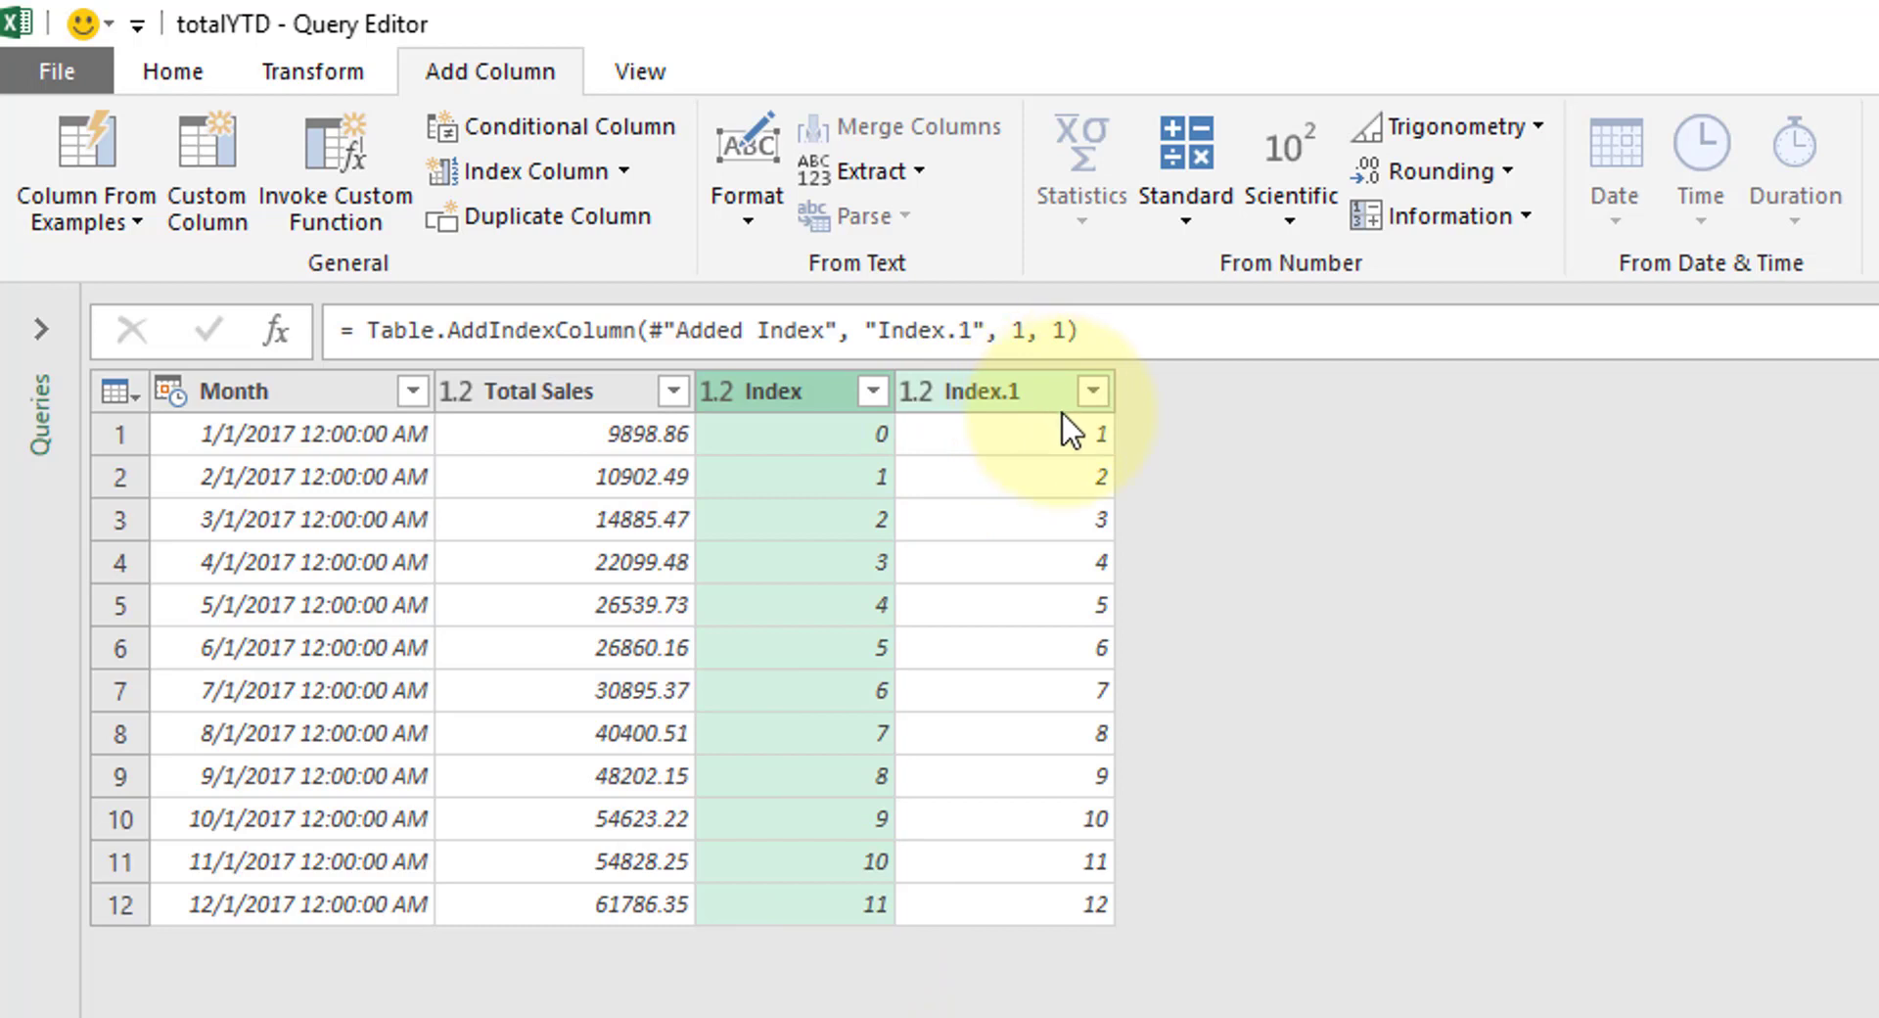
{"action": "mouse_move", "coordinate": [1069, 930]}
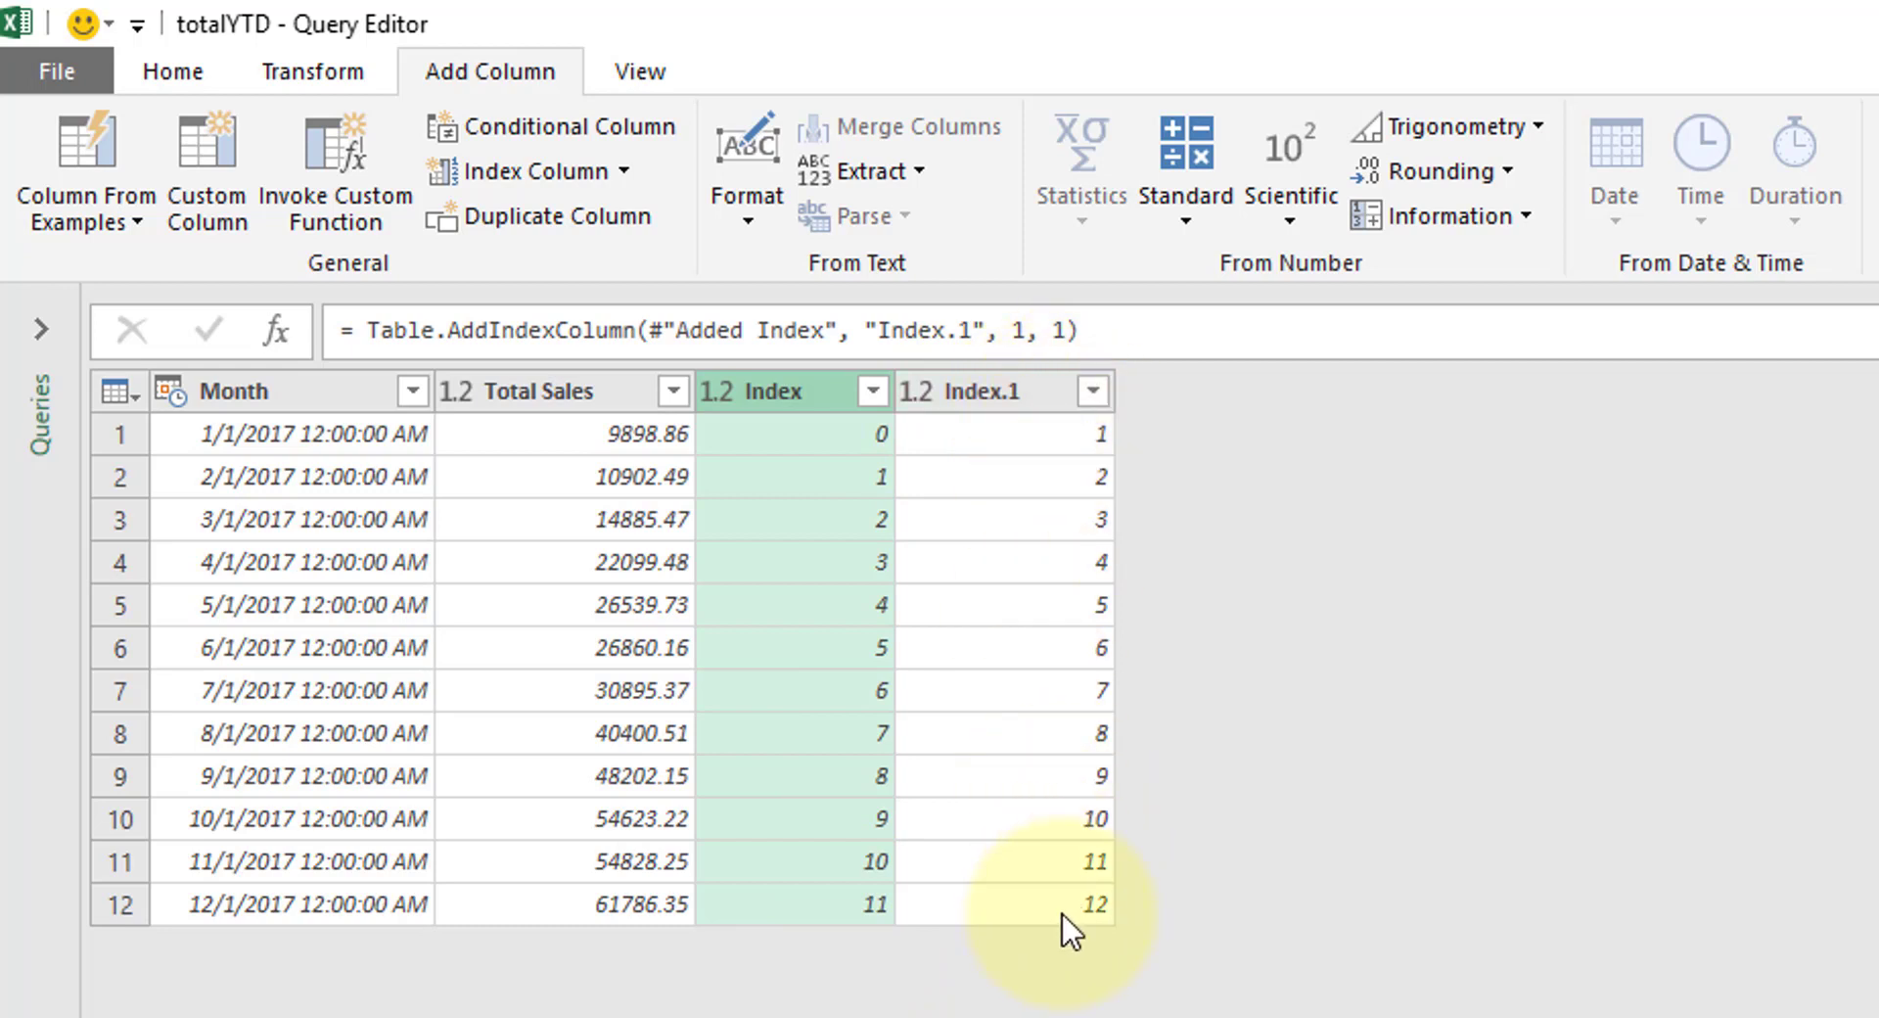
{"action": "mouse_move", "coordinate": [871, 492]}
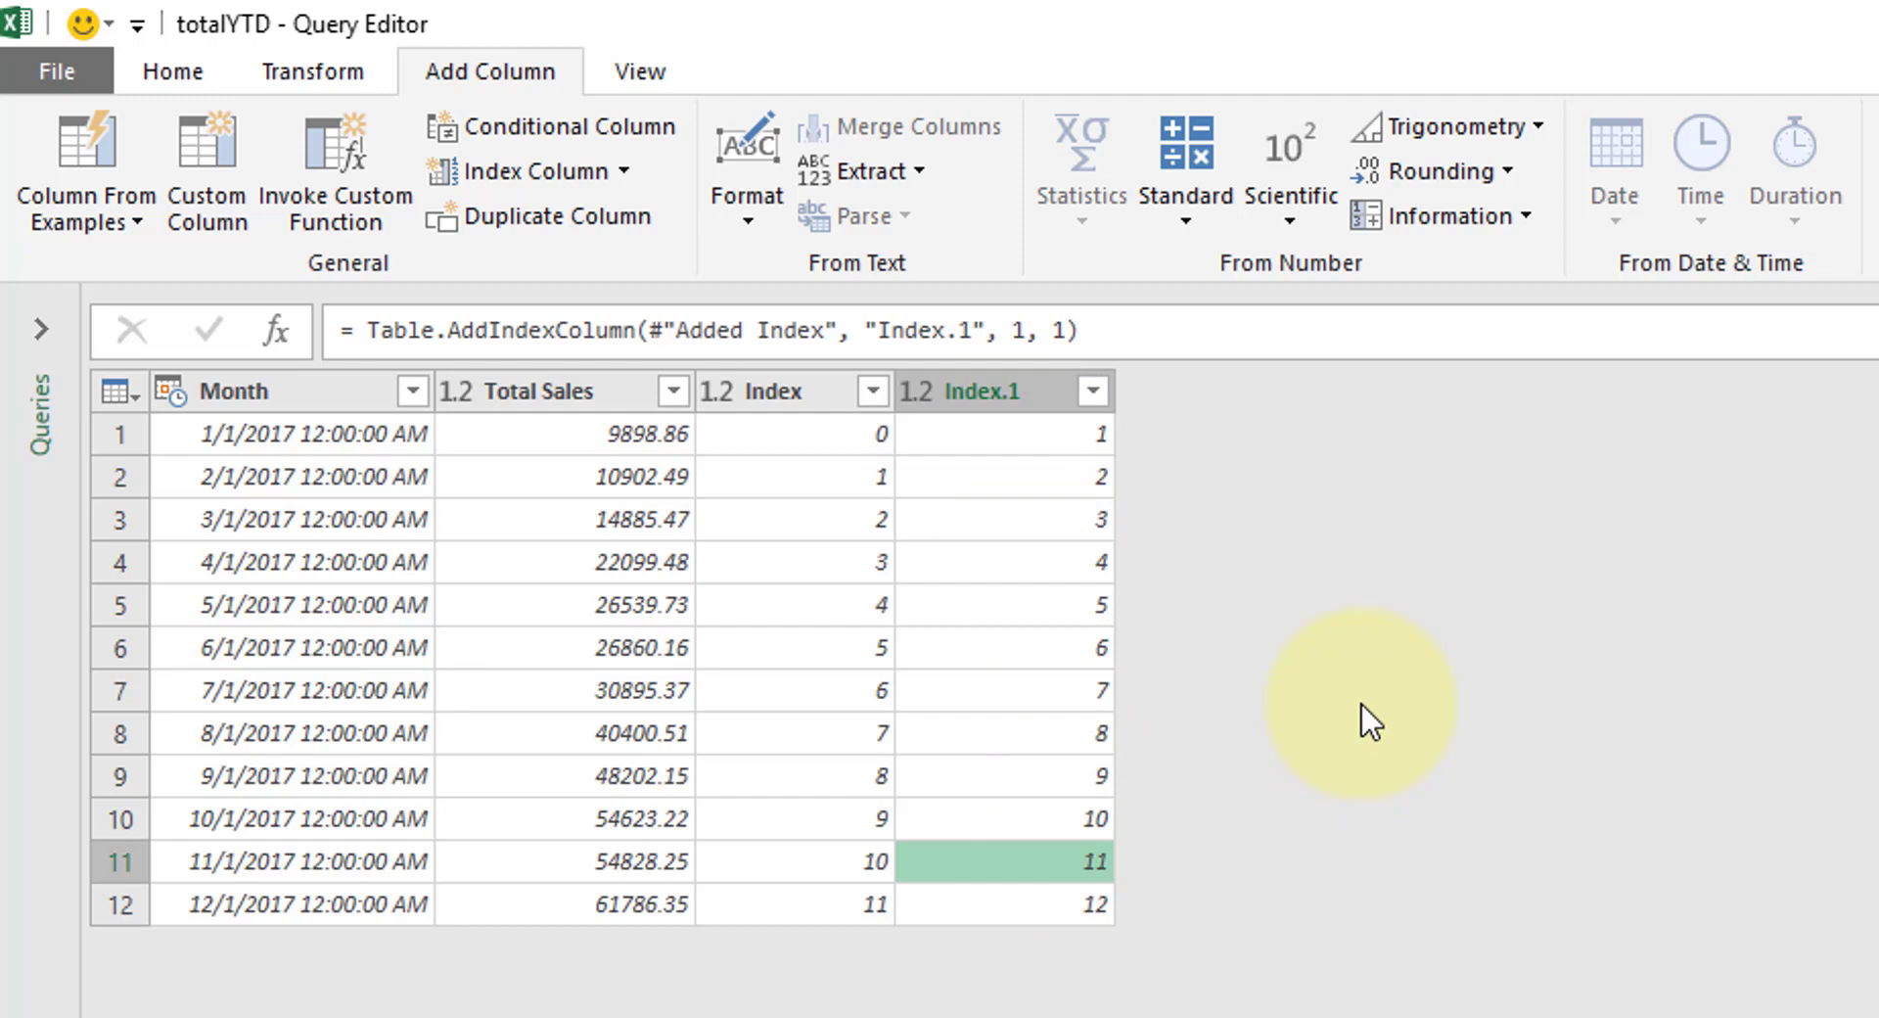
{"action": "mouse_move", "coordinate": [211, 62]}
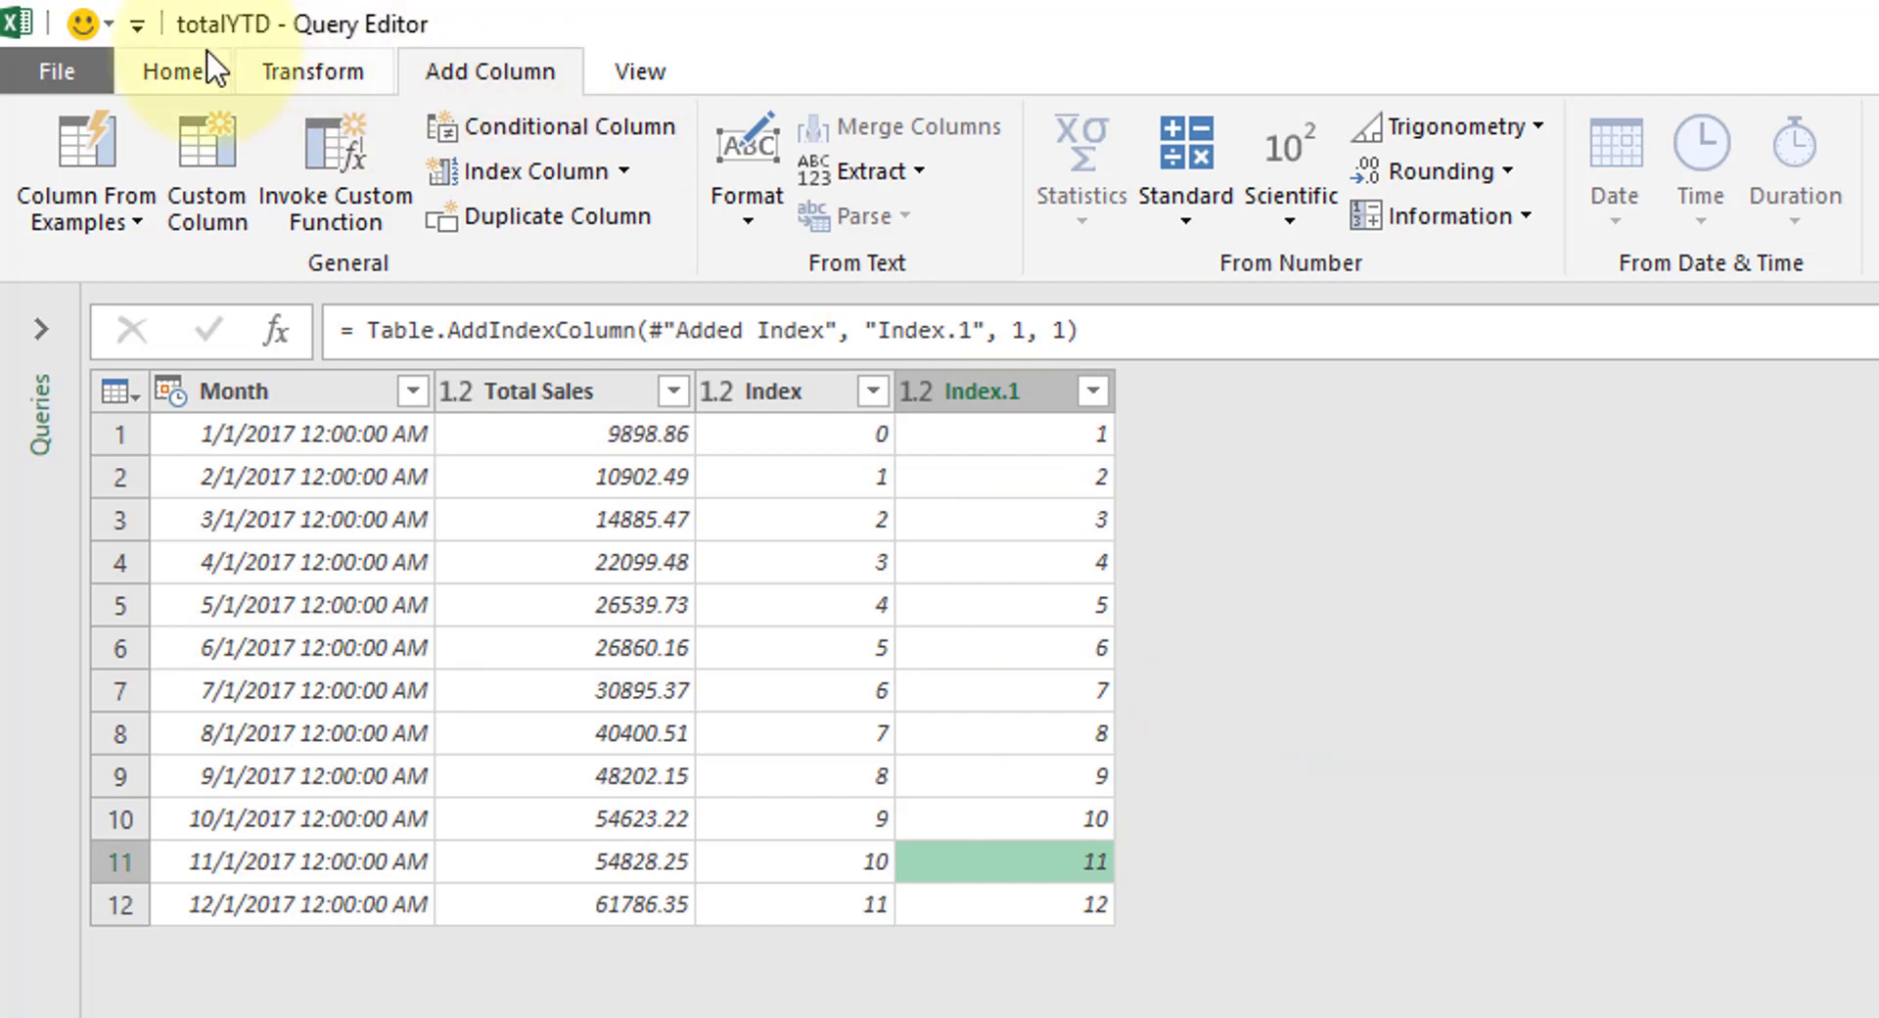
- Self-merge totalYTD (Current) with a Left Outer join matching Index to Index.1
{"action": "left_click", "coordinate": [124, 51]}
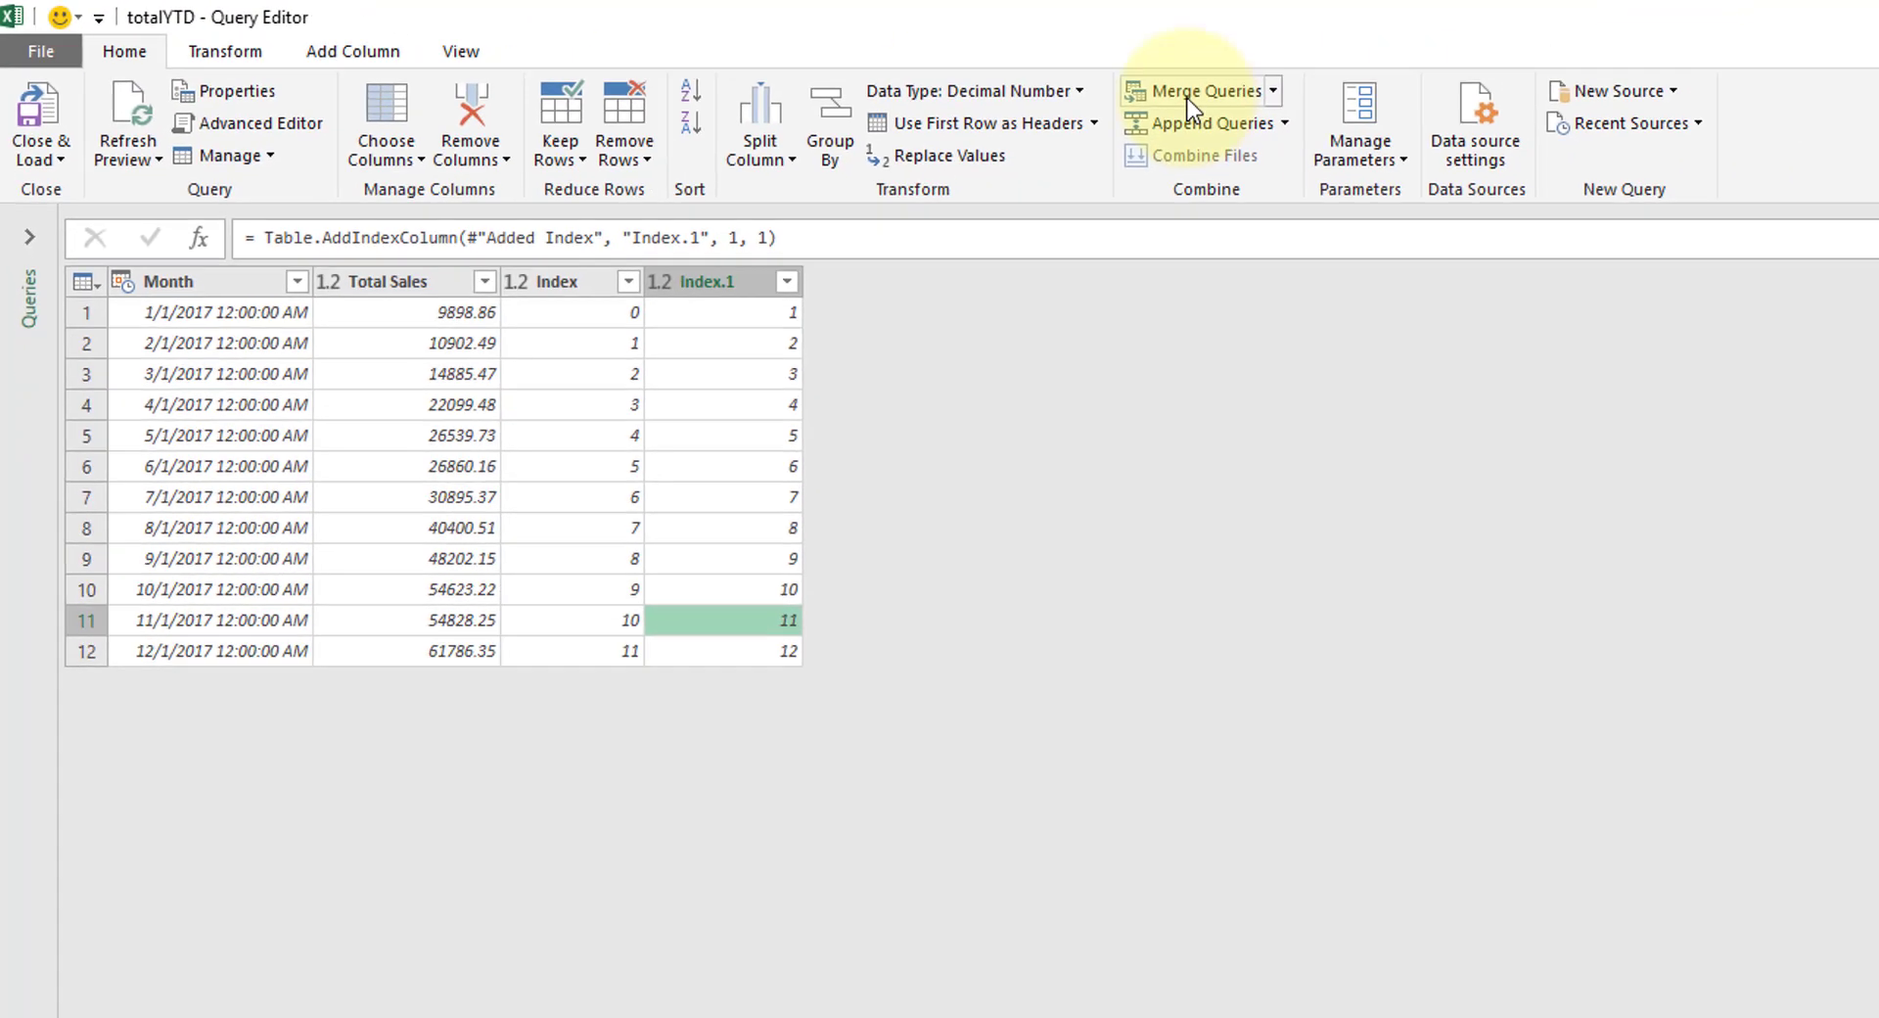
{"action": "left_click", "coordinate": [1198, 90]}
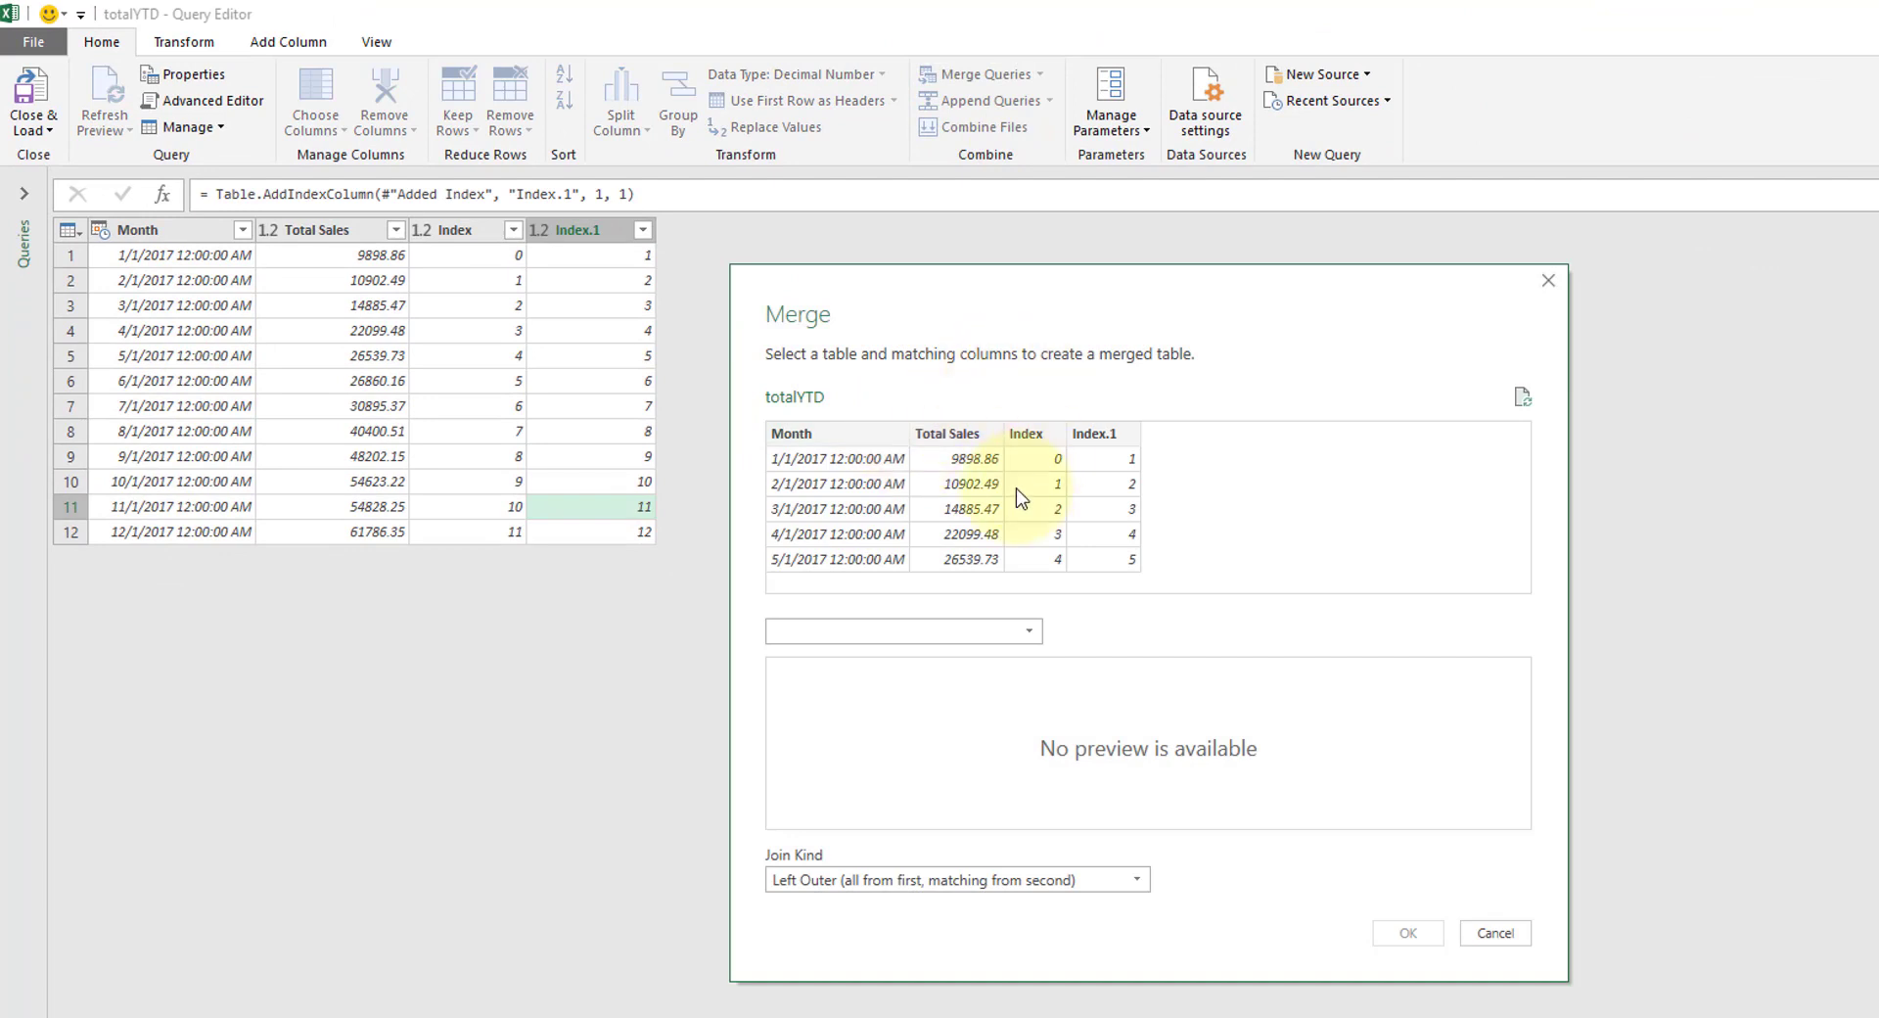
{"action": "left_click", "coordinate": [1024, 630]}
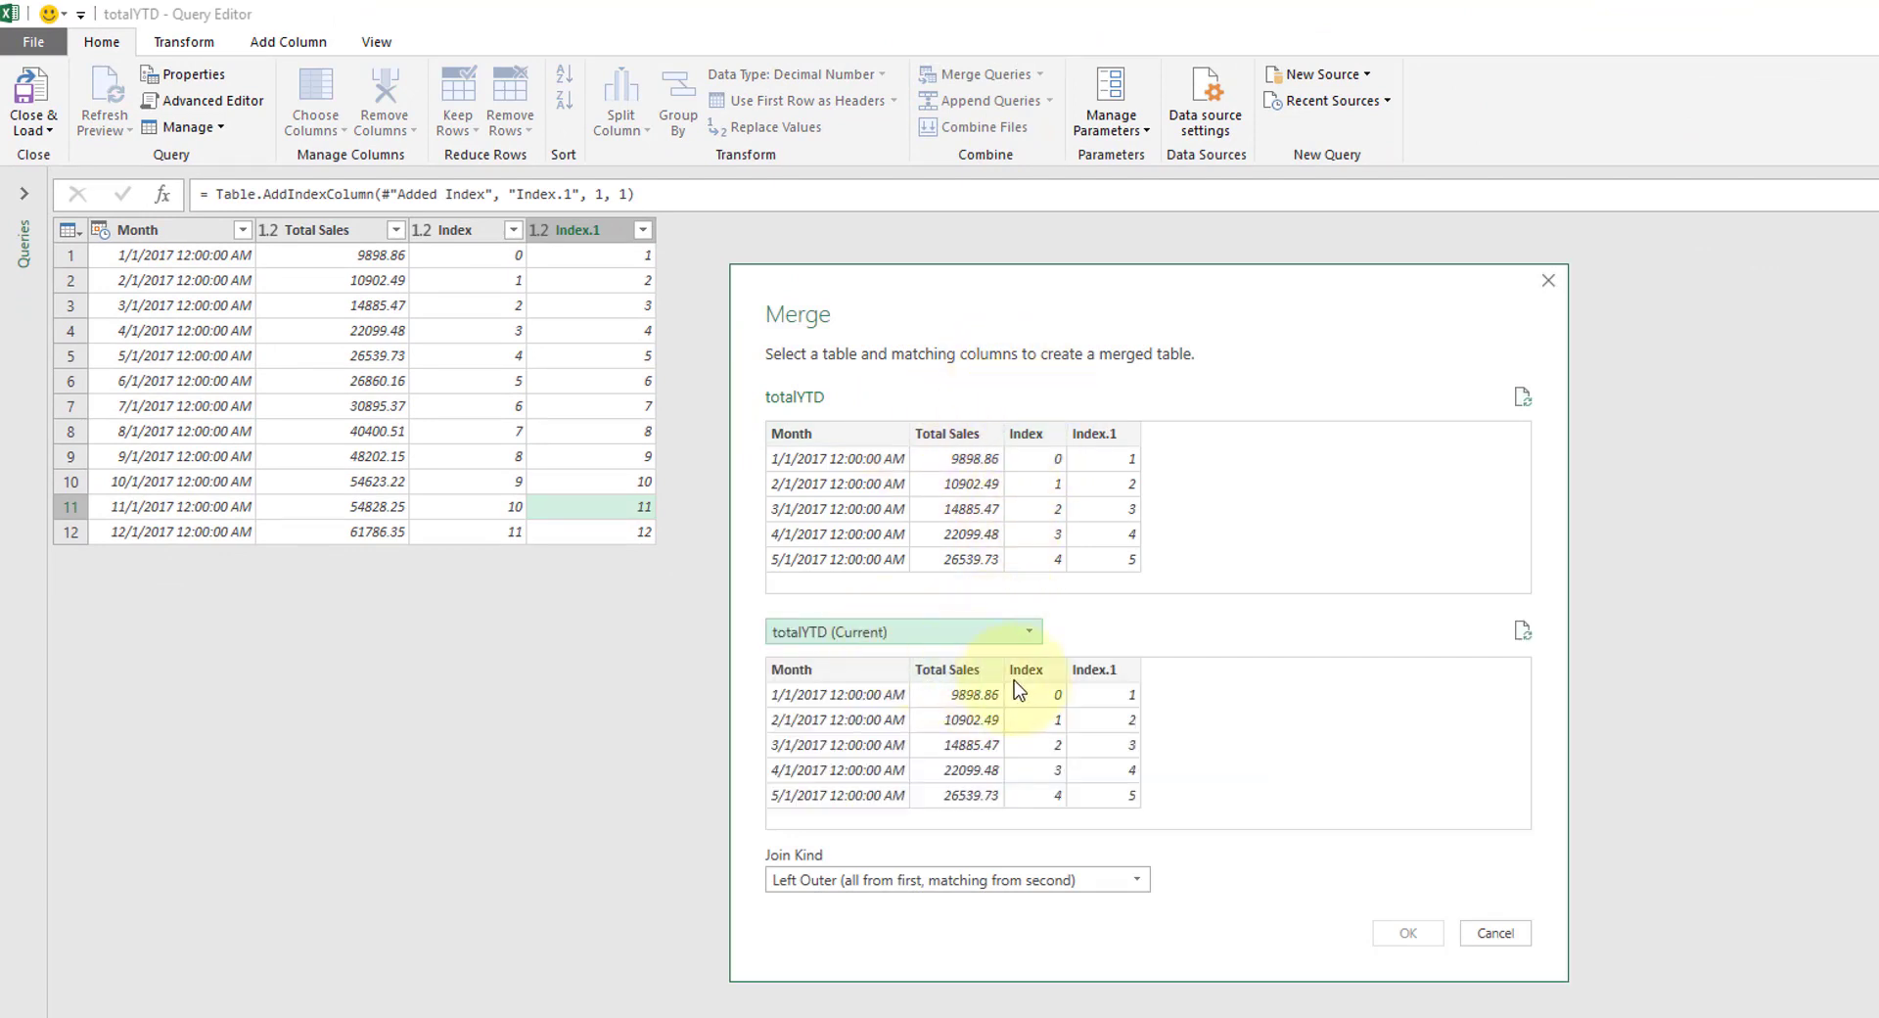
{"action": "mouse_move", "coordinate": [1004, 411]}
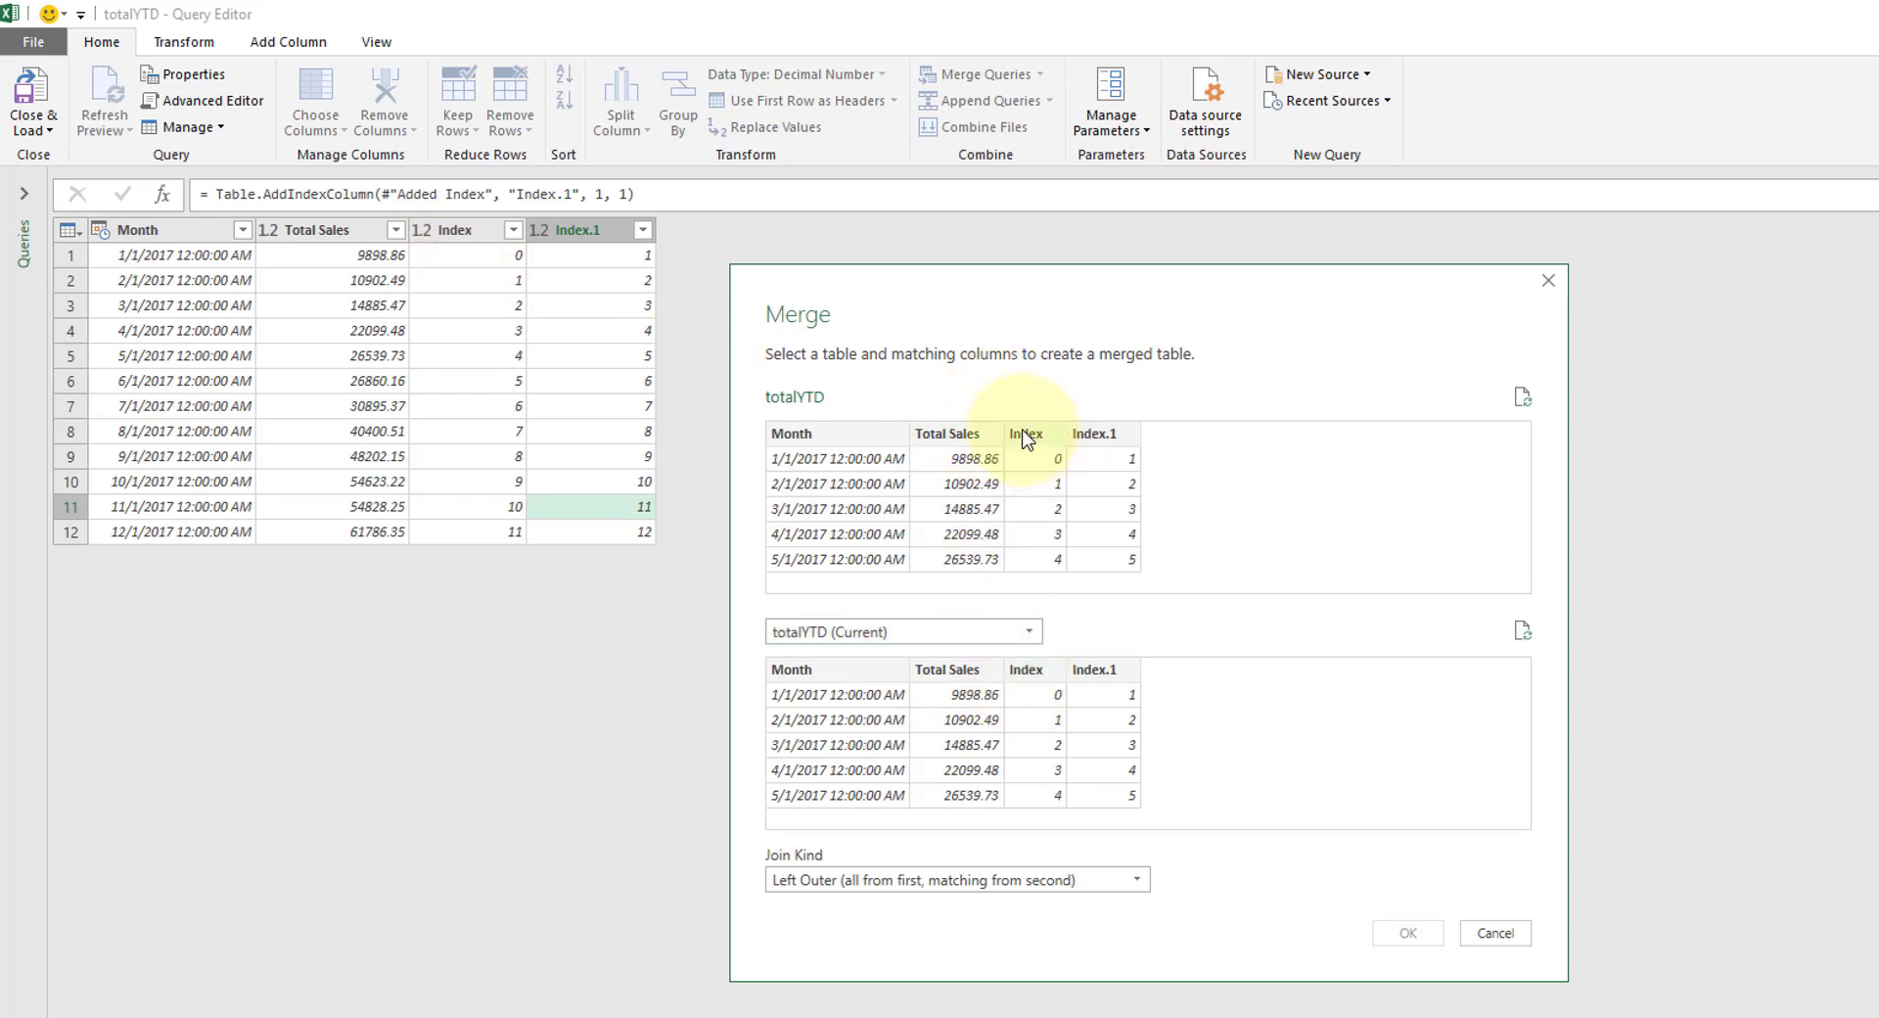
{"action": "left_click", "coordinate": [1092, 670]}
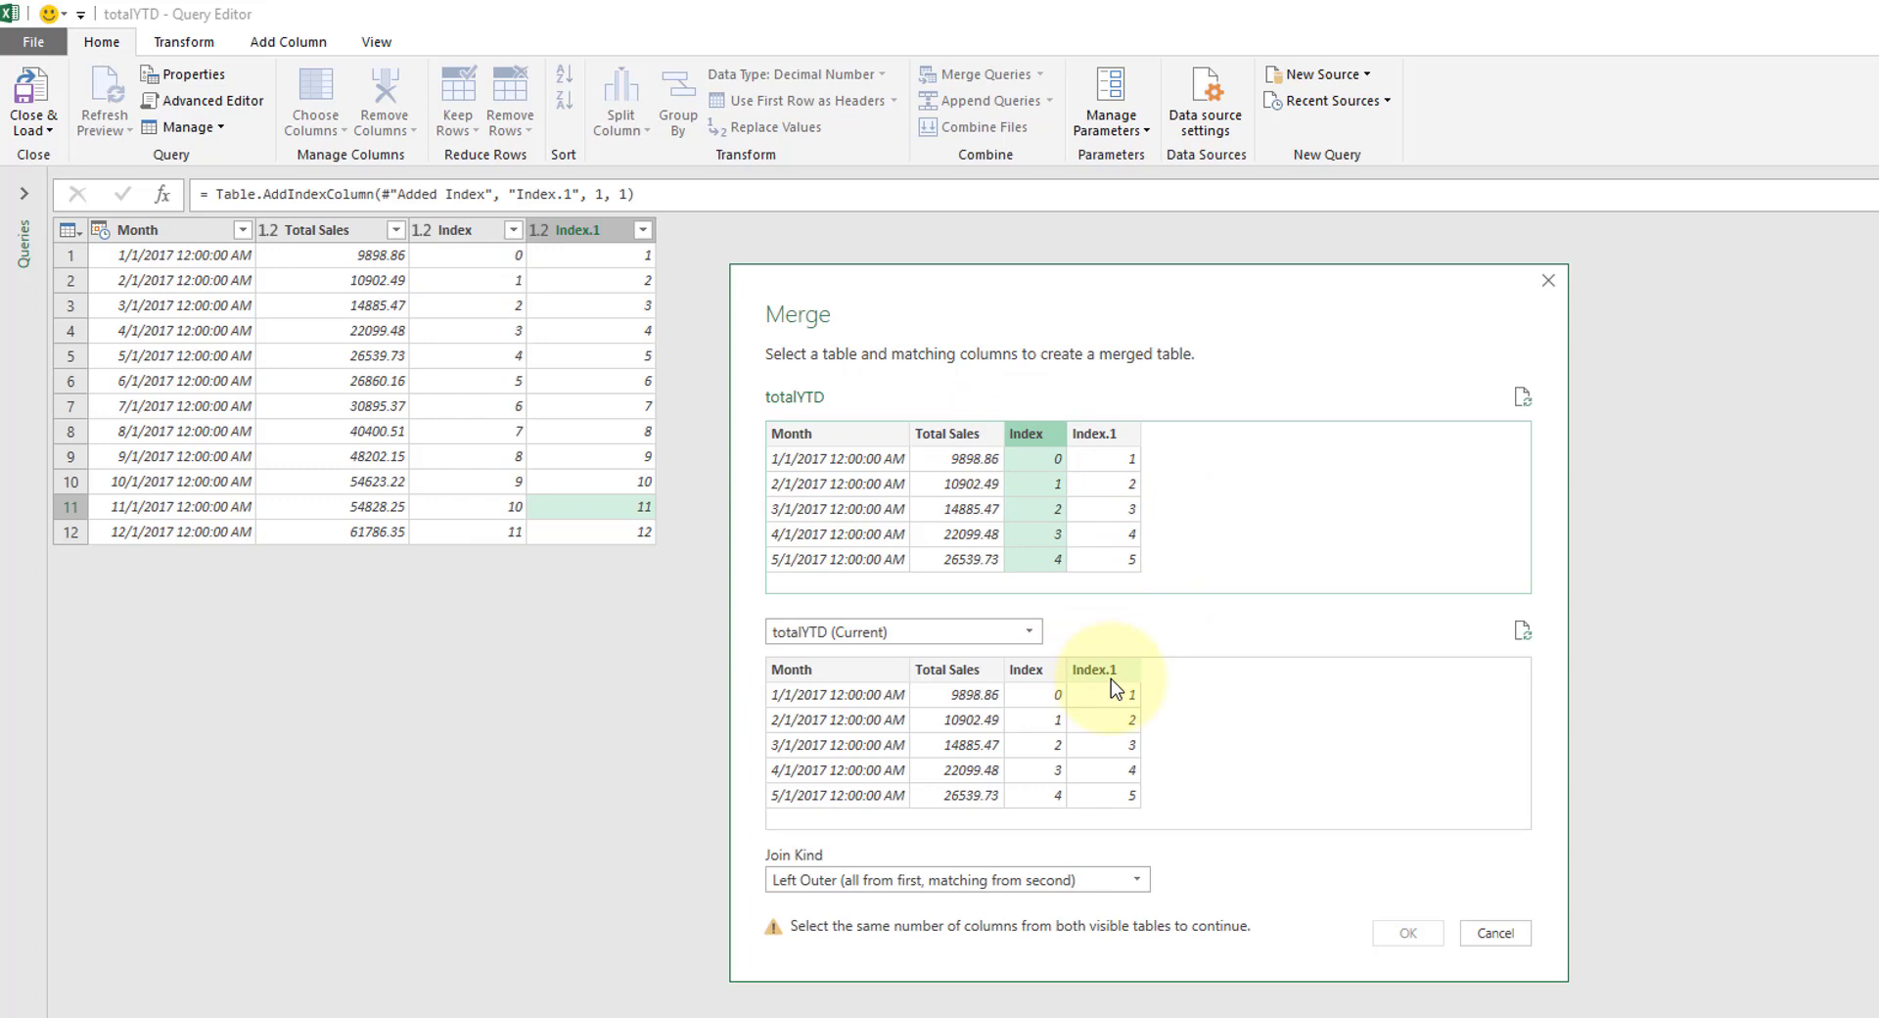
{"action": "left_click", "coordinate": [1033, 433]}
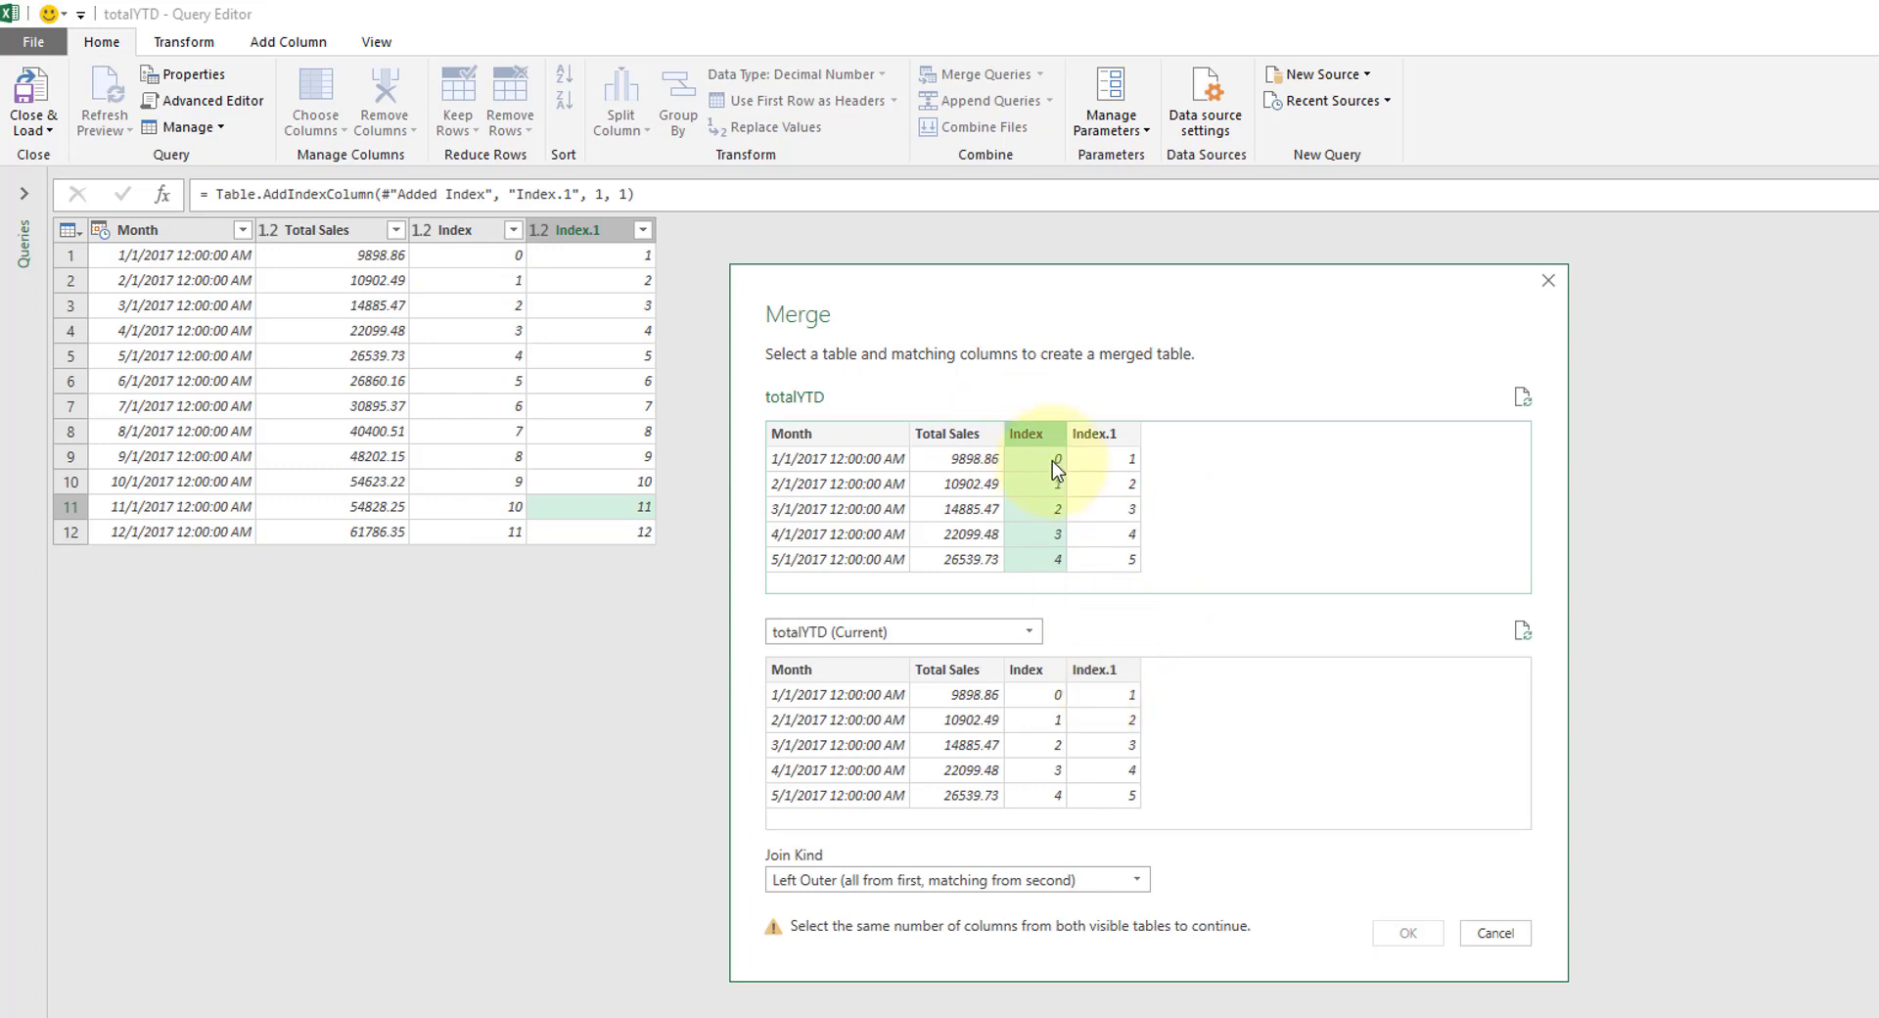
{"action": "left_click", "coordinate": [1092, 669]}
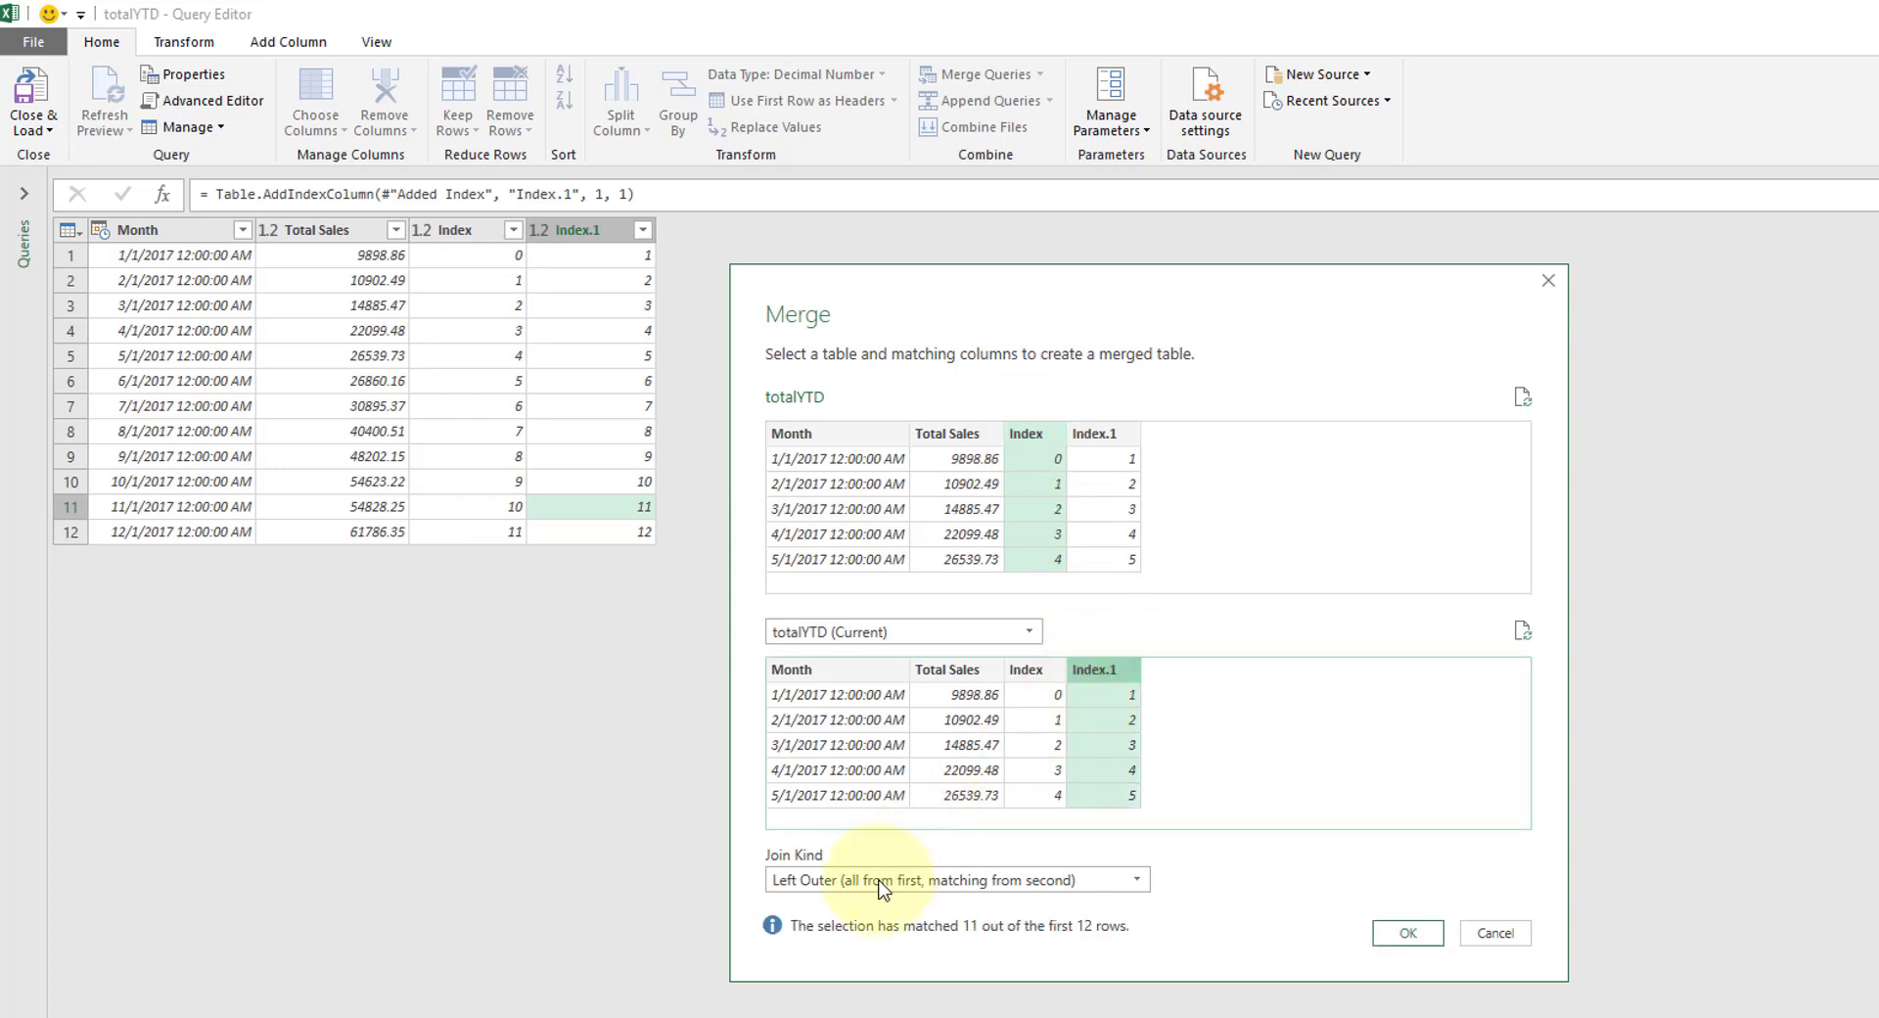
{"action": "mouse_move", "coordinate": [873, 939]}
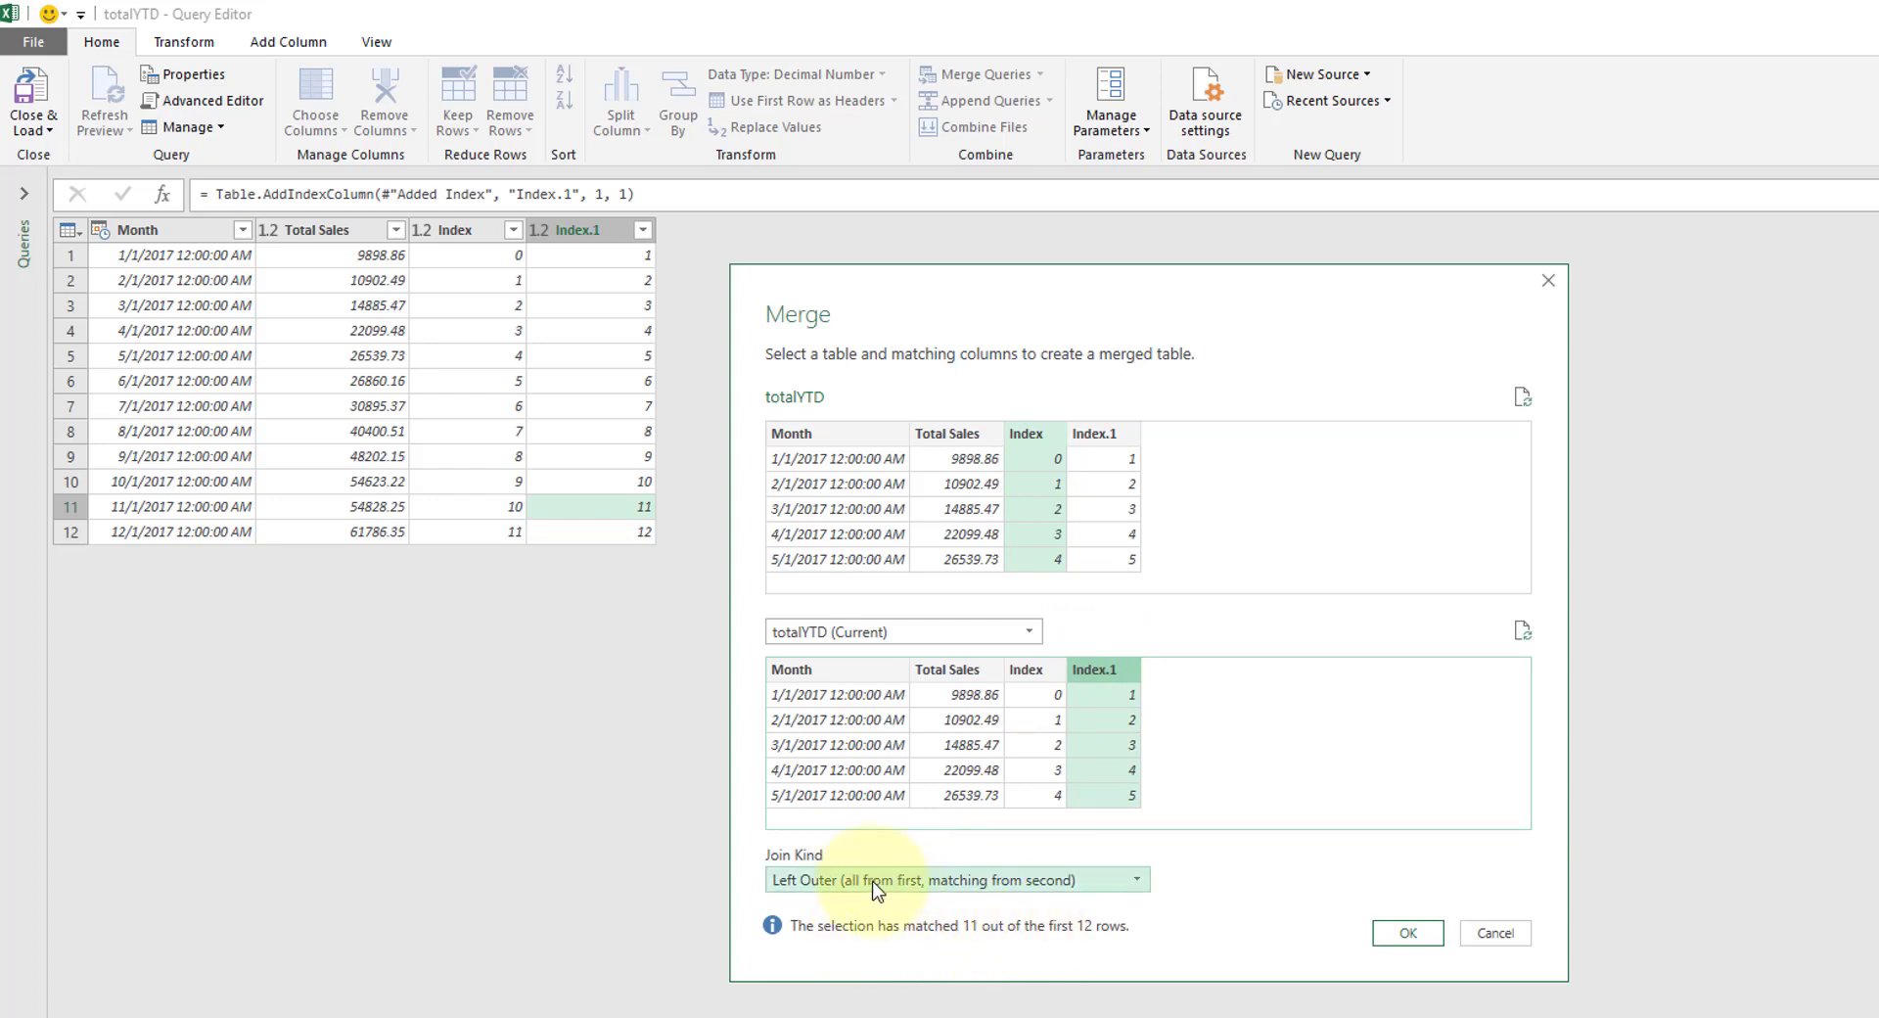
{"action": "mouse_move", "coordinate": [883, 885]}
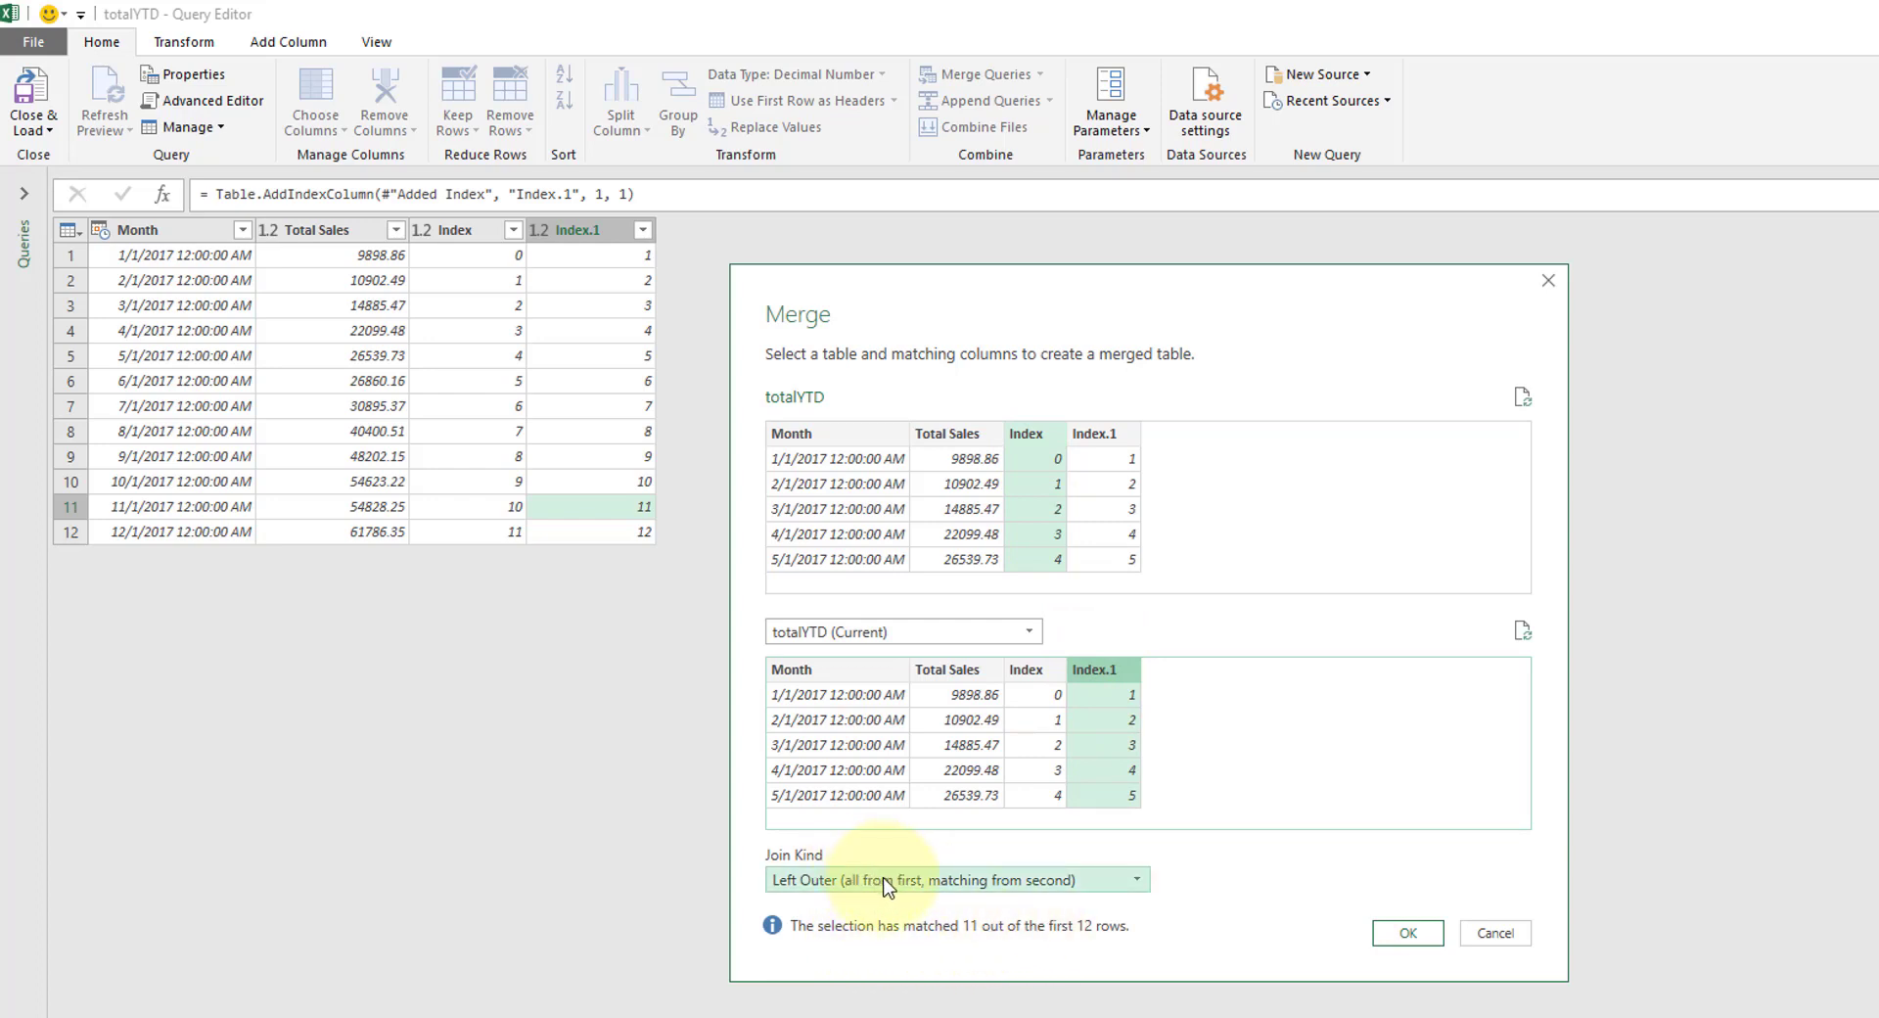
{"action": "mouse_move", "coordinate": [1043, 432]}
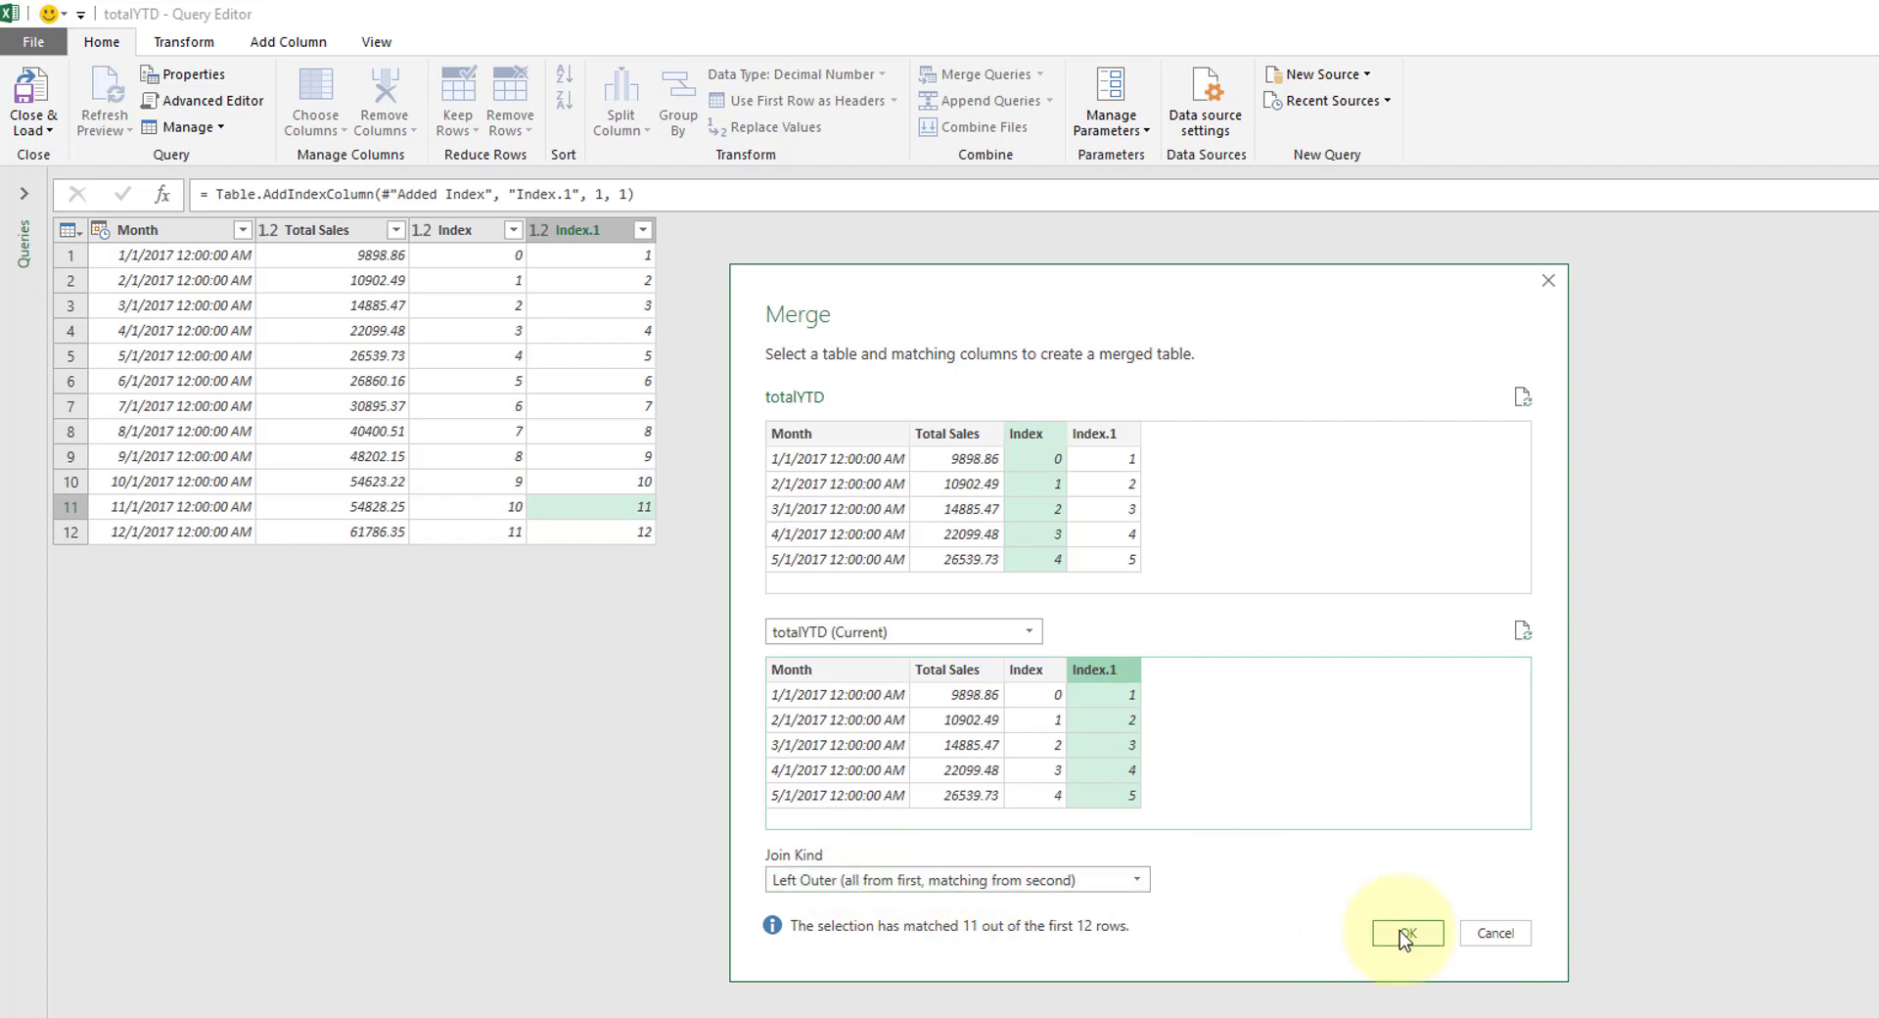
{"action": "left_click", "coordinate": [1404, 934]}
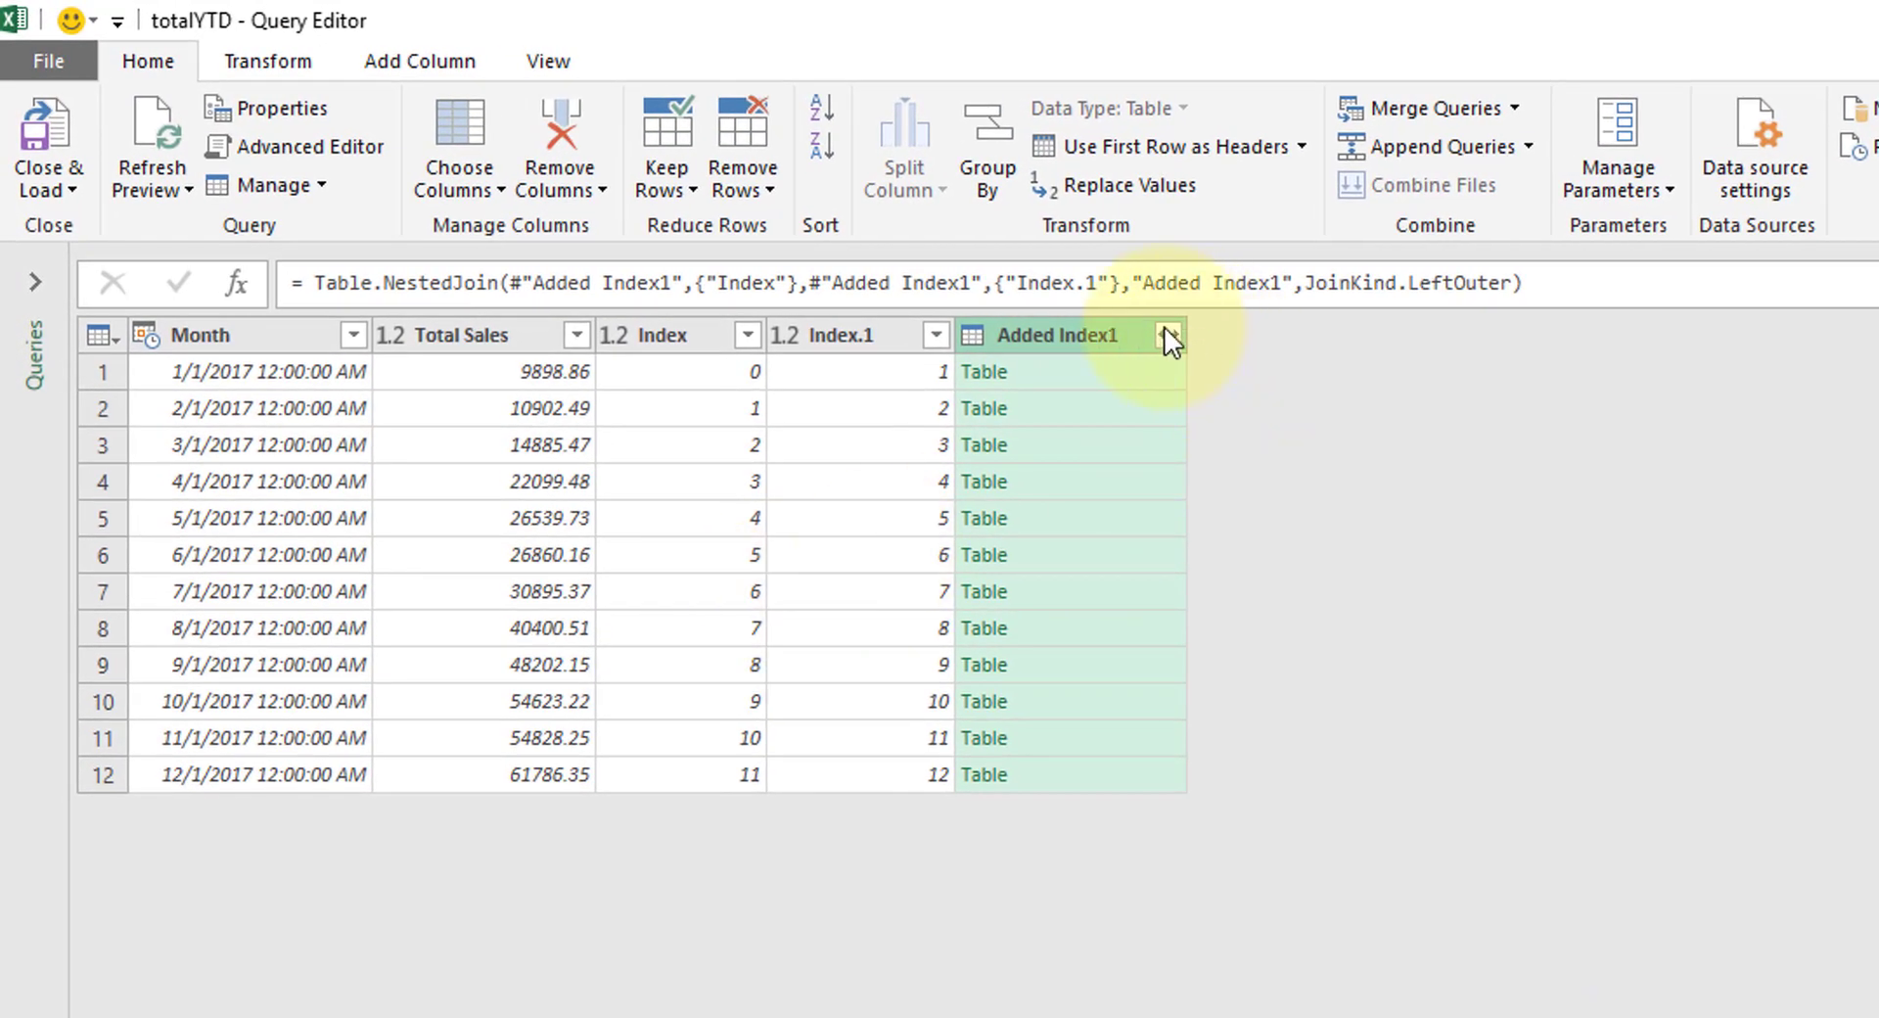
- Expand Added Index1 to only Total Sales, giving Total Sales.1 of previous month totals
{"action": "left_click", "coordinate": [1166, 335]}
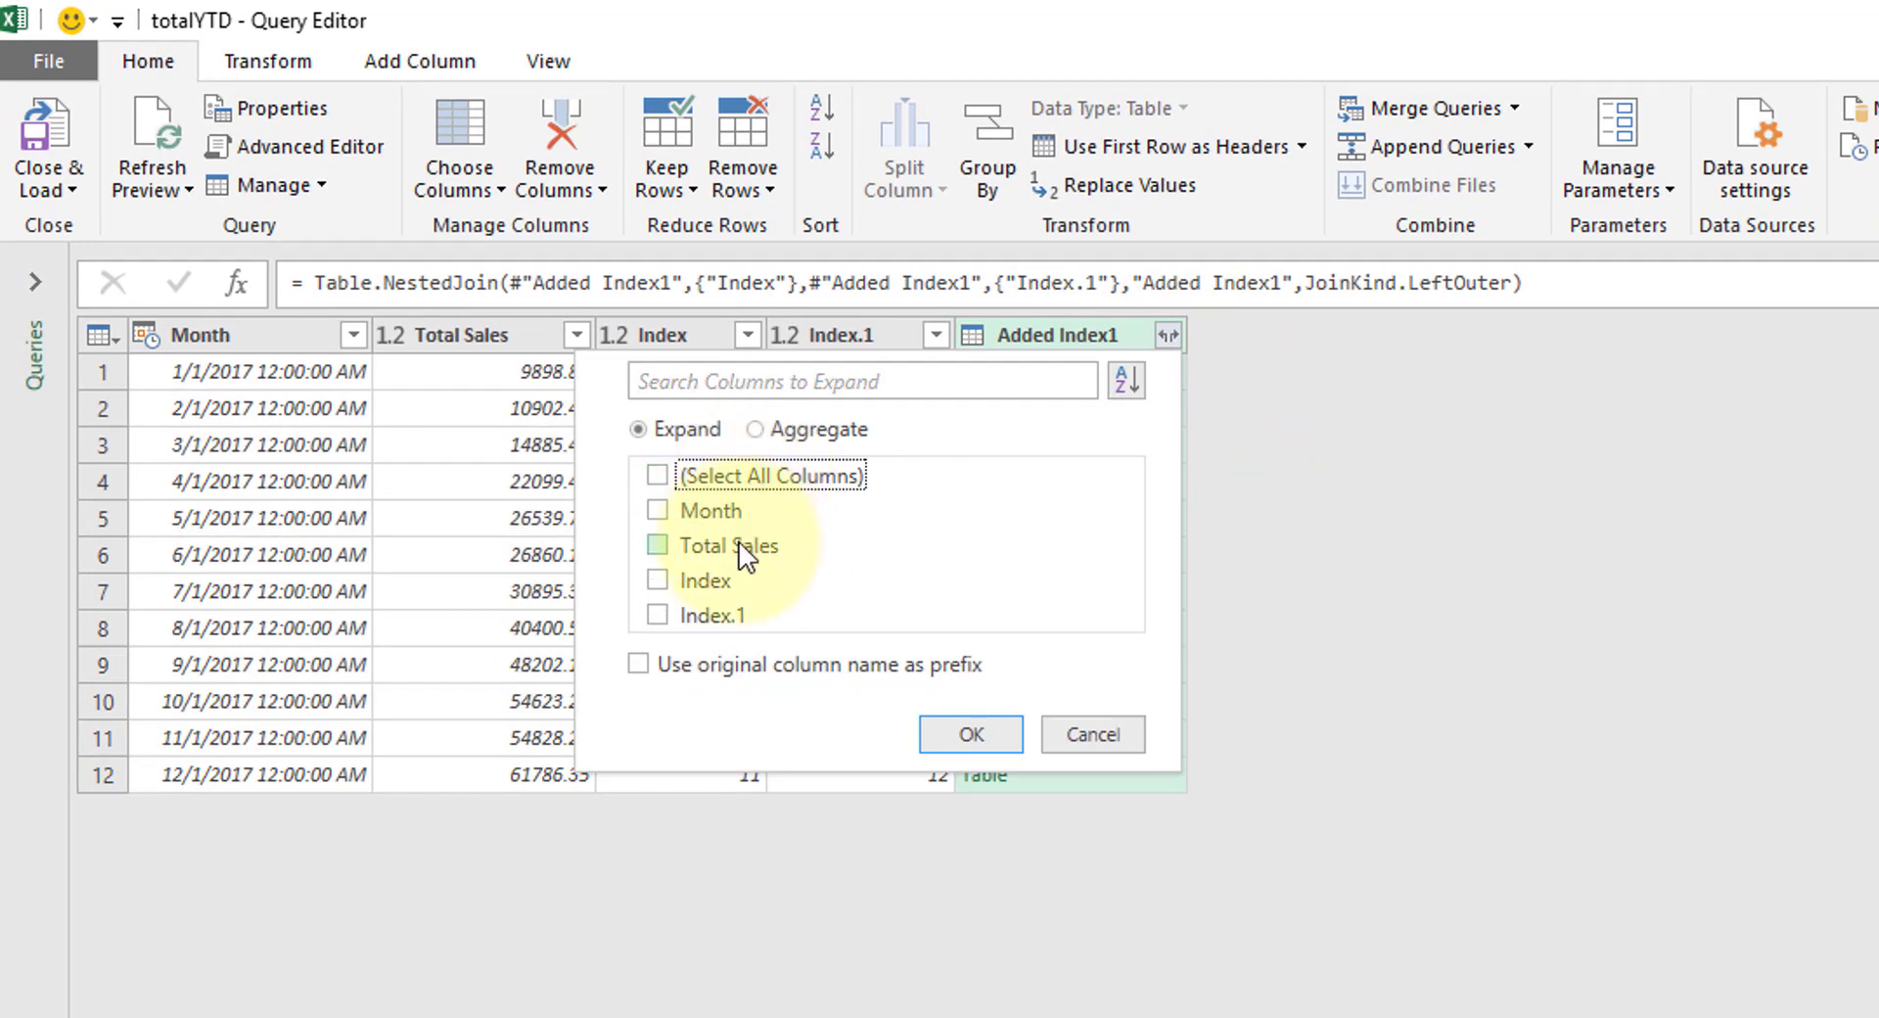
{"action": "left_click", "coordinate": [971, 734]}
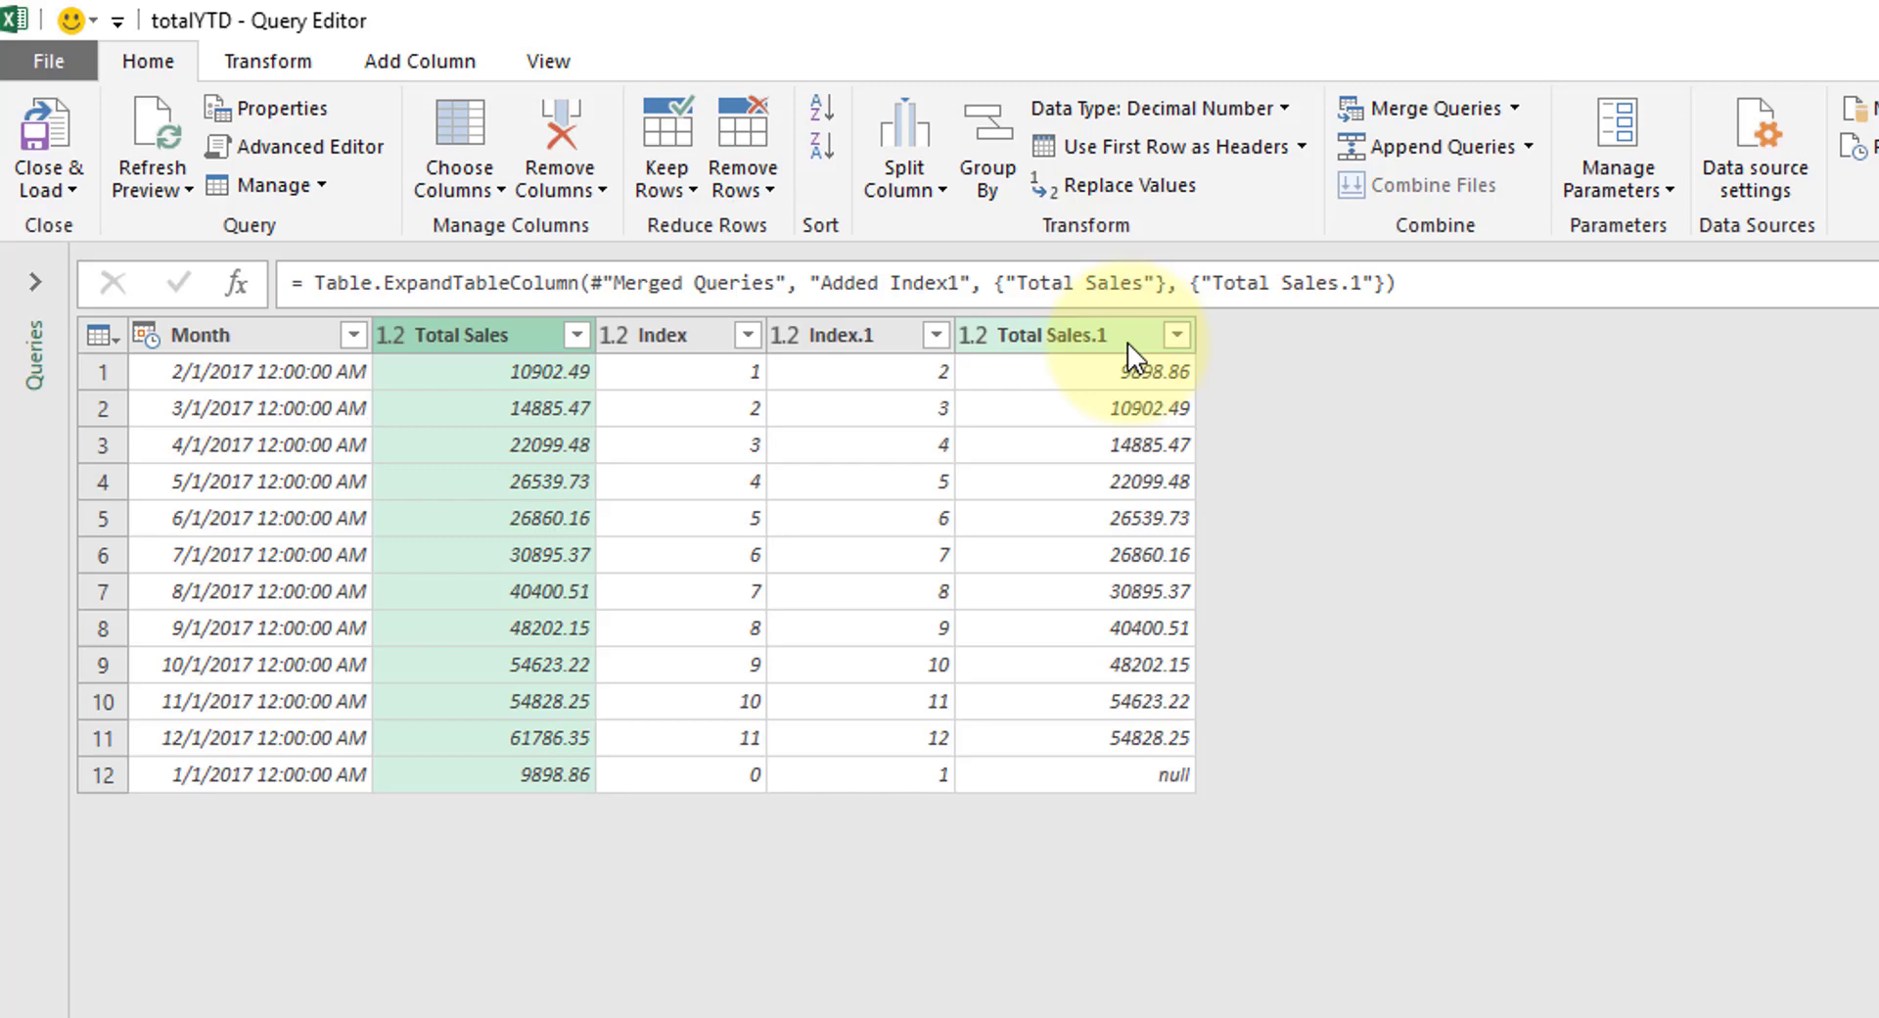
- Try a Standard Subtract on the totals, revealing the null previous-month value
{"action": "left_click", "coordinate": [419, 61]}
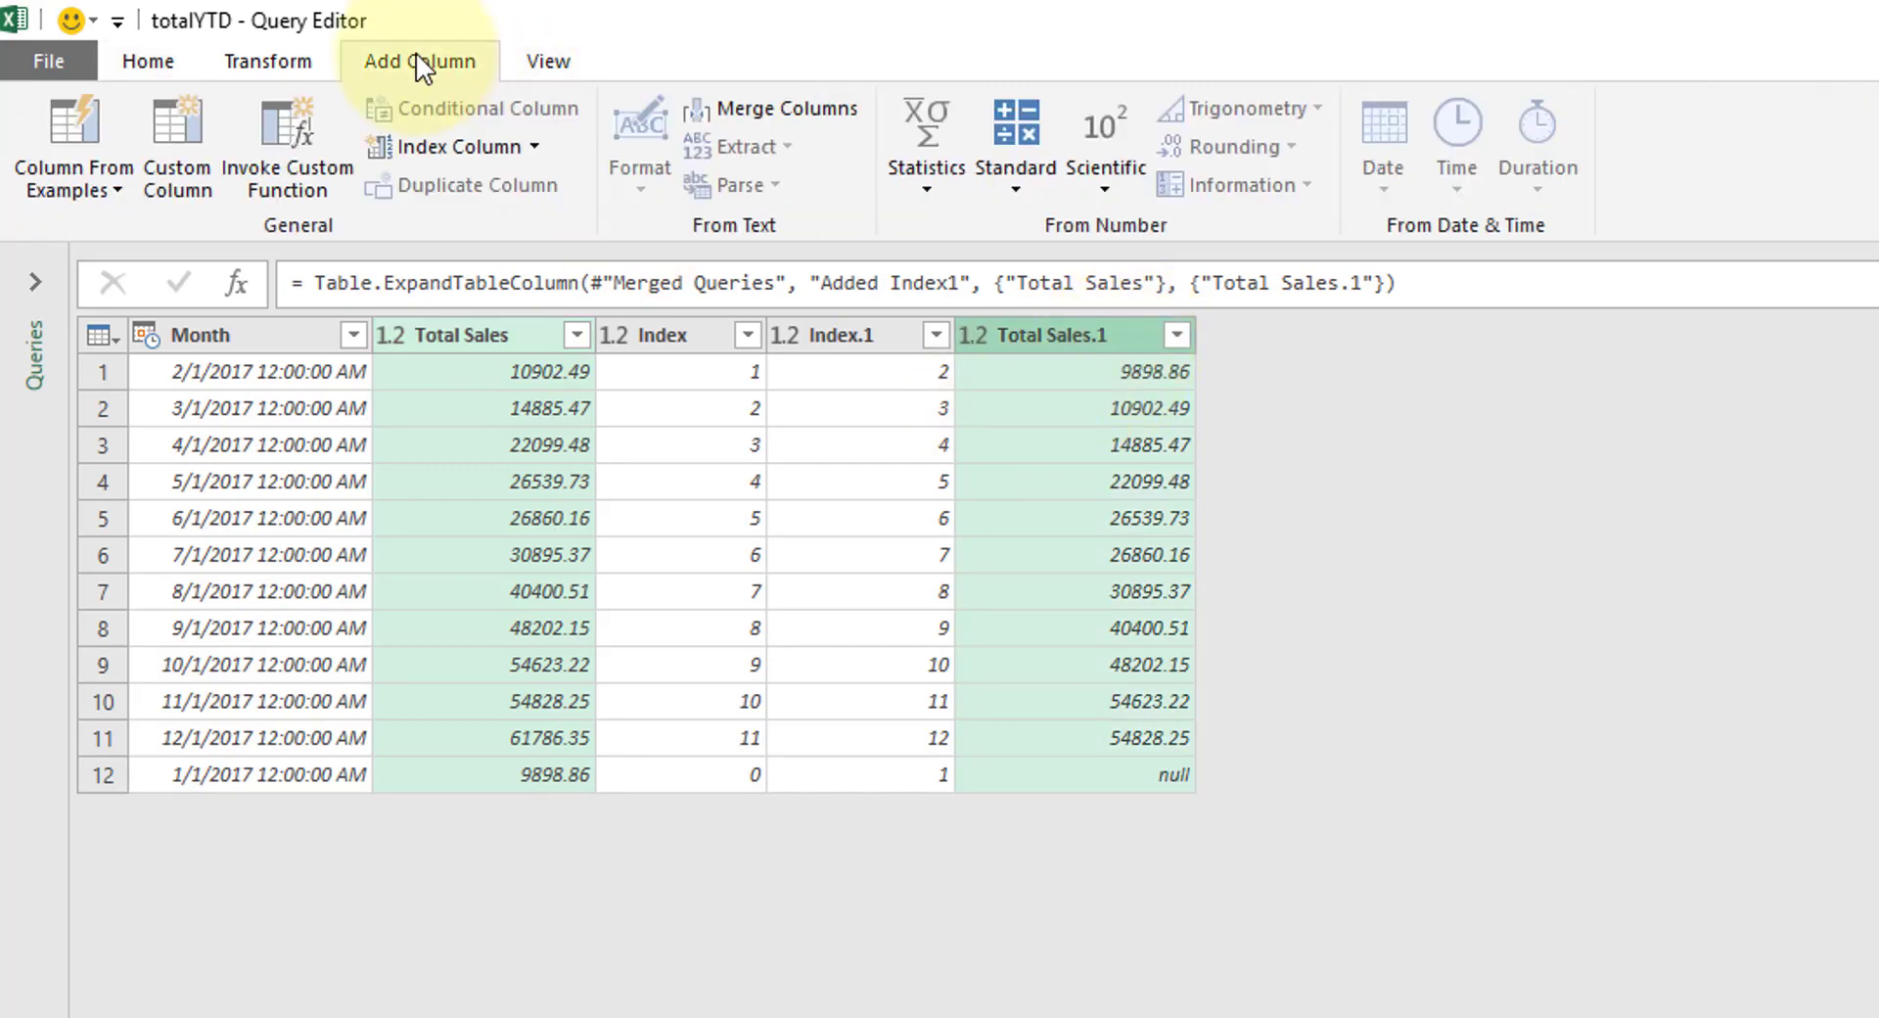
{"action": "left_click", "coordinate": [1014, 142]}
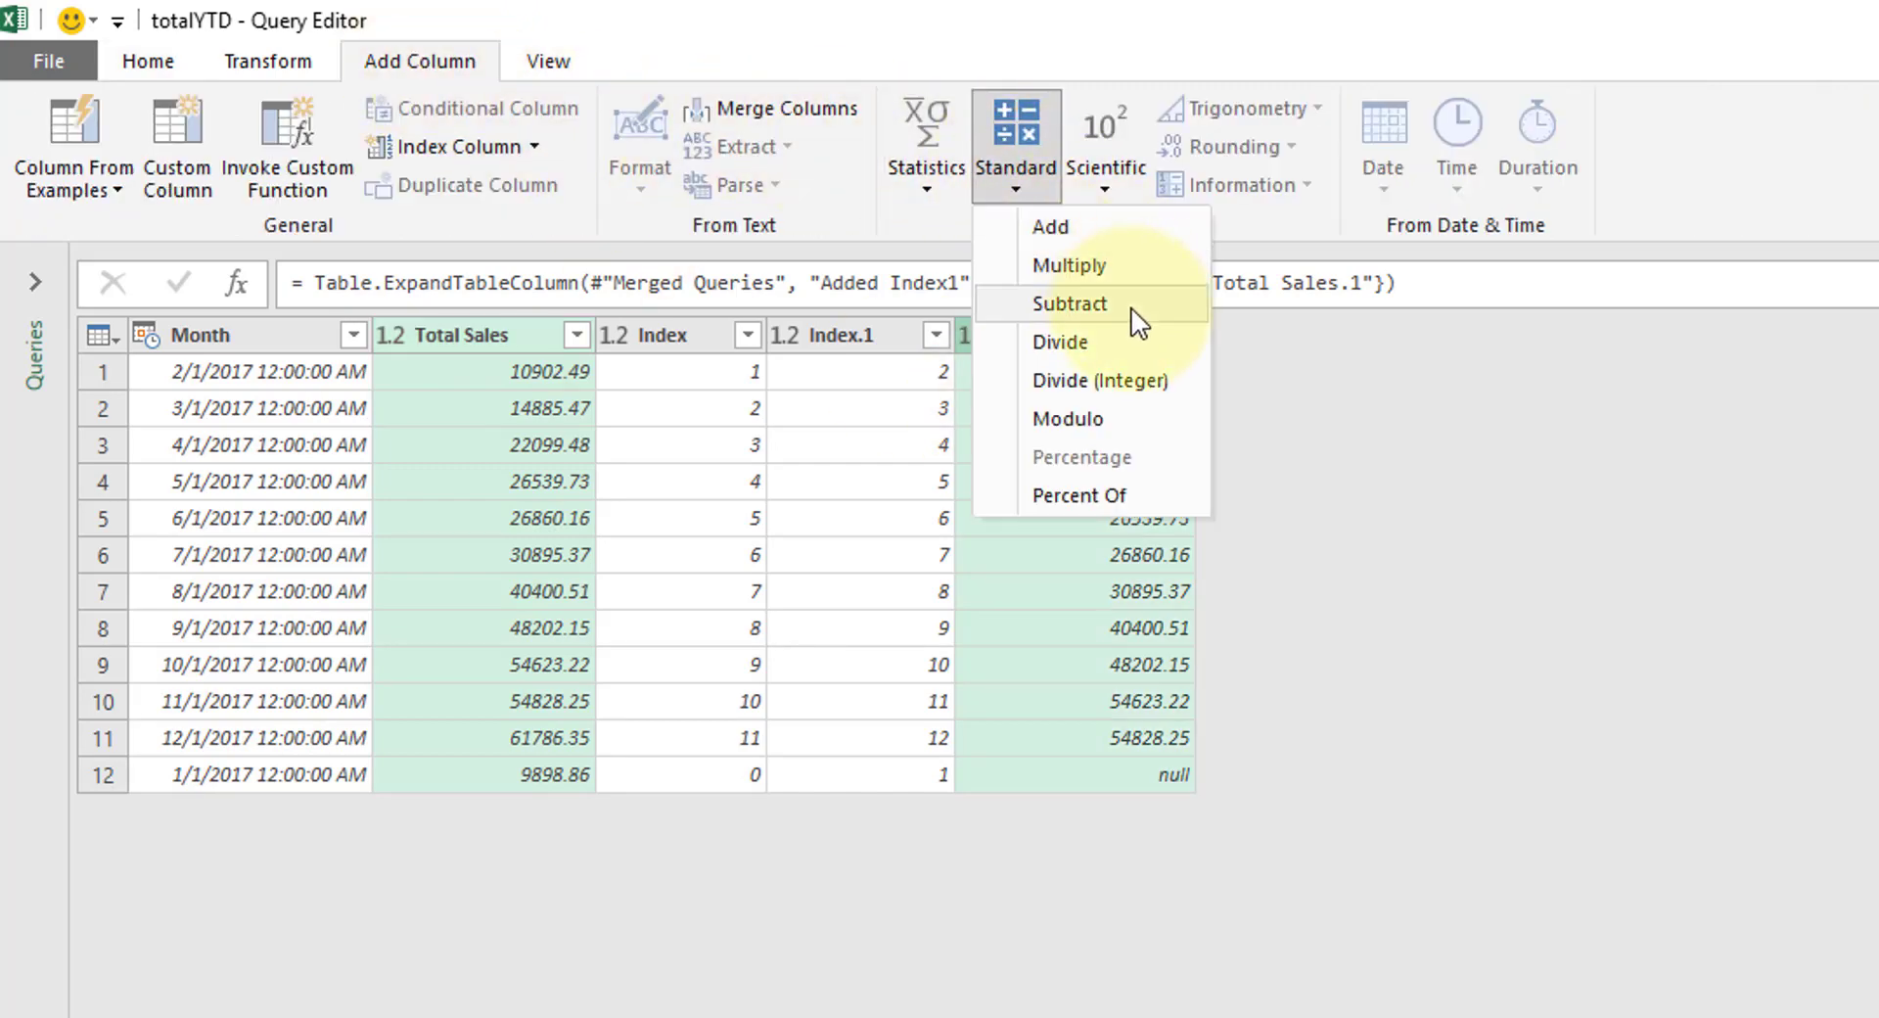
{"action": "left_click", "coordinate": [1070, 304]}
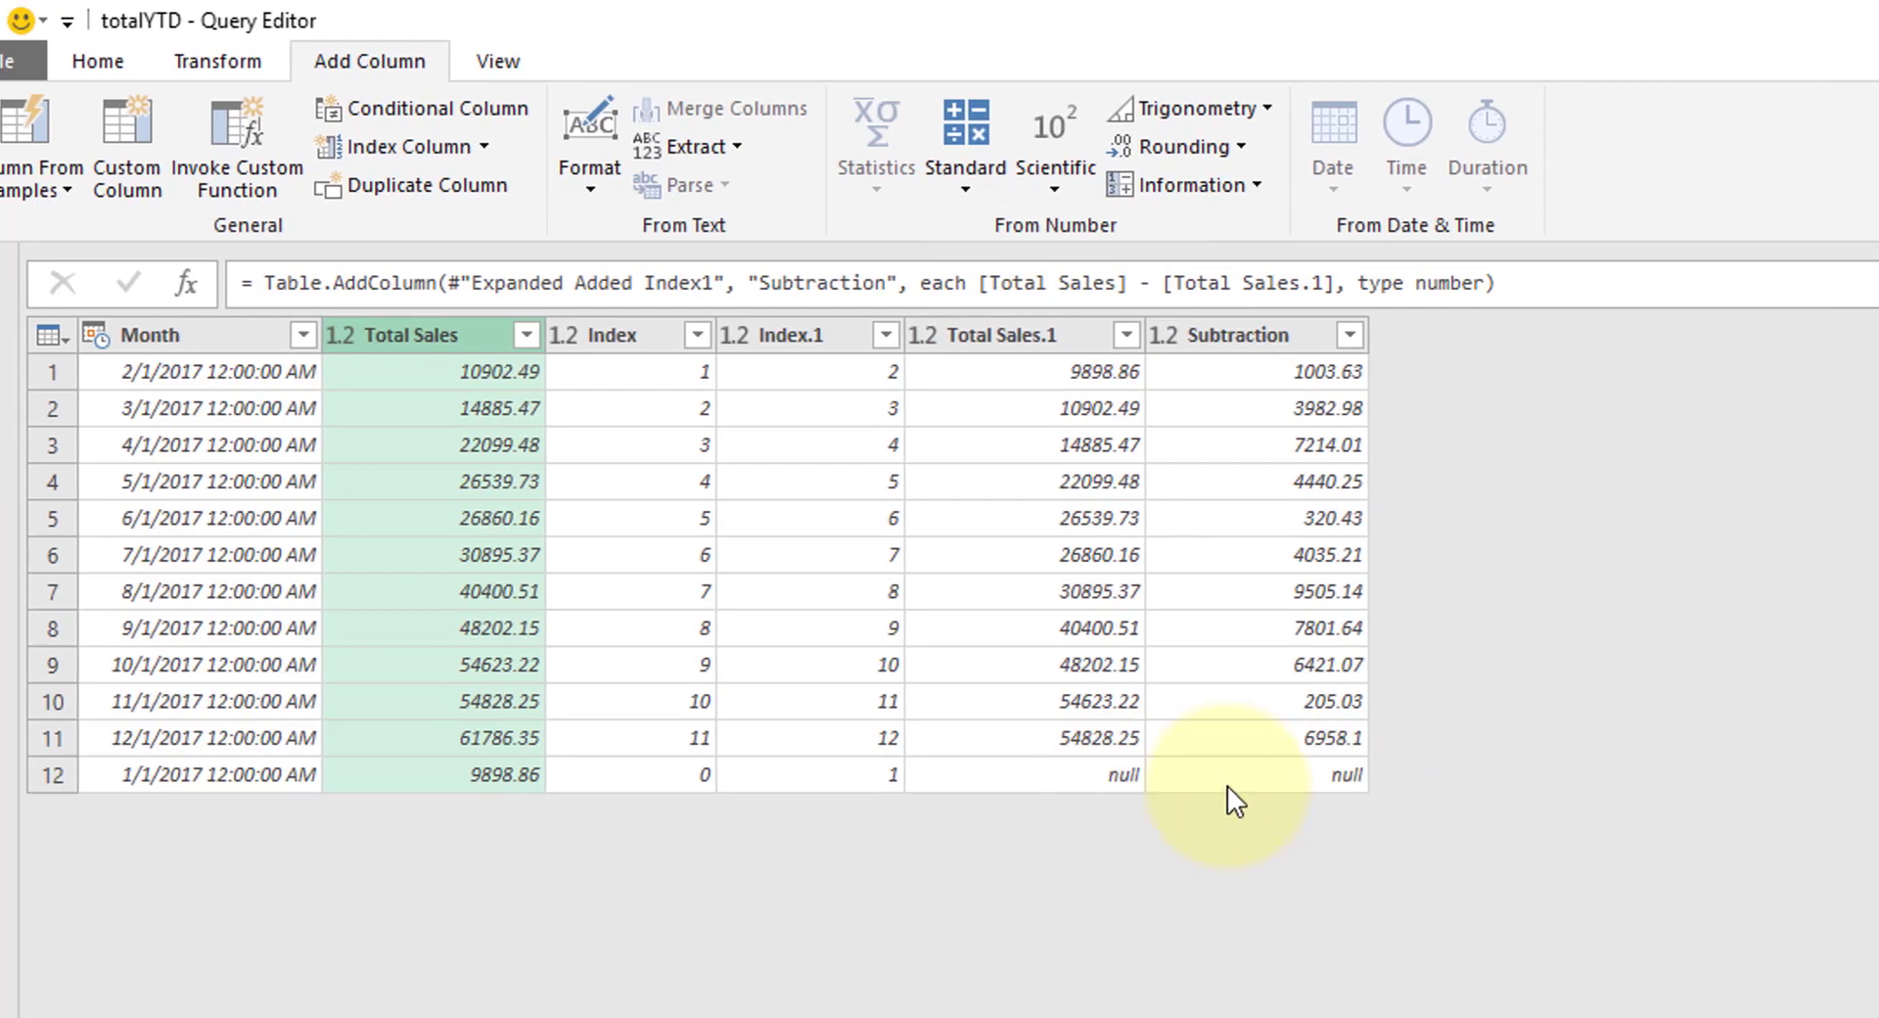
{"action": "scroll", "scroll_direction": "right", "scroll_amount": 3}
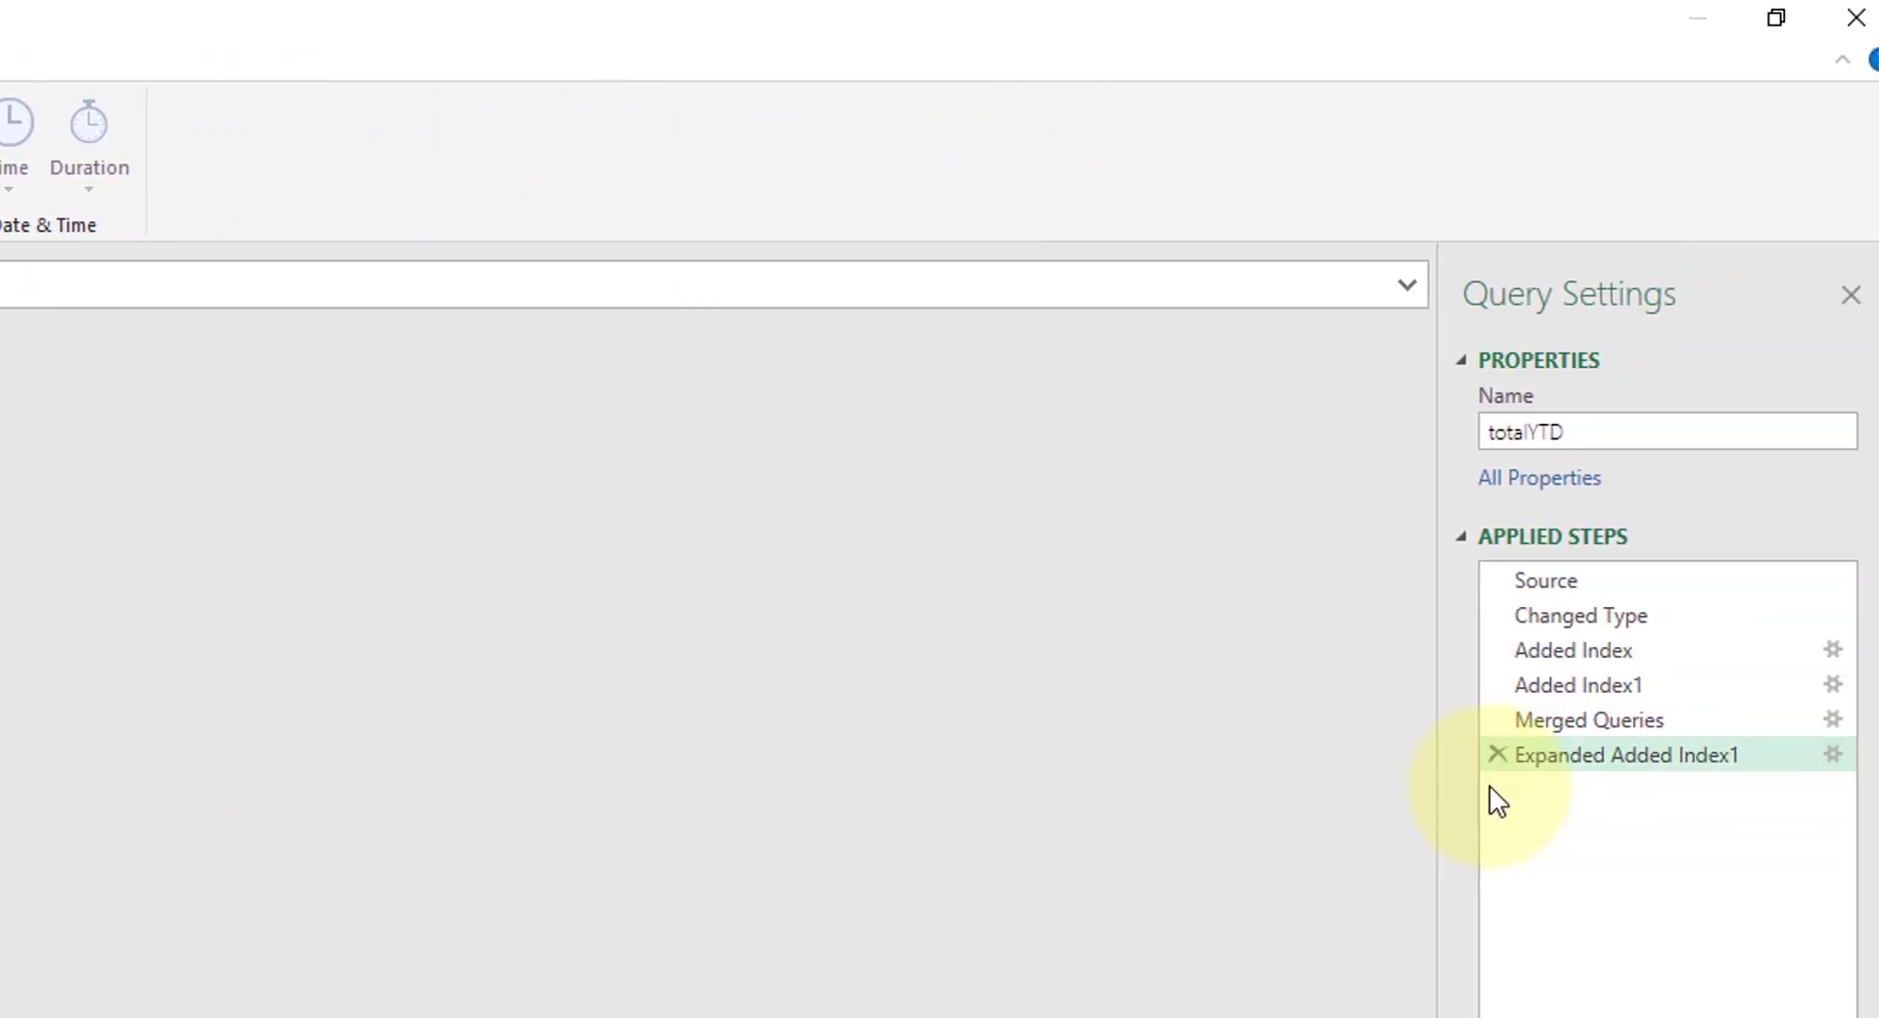
- Replace the null Total Sales.1 with 0, then subtract previous month's total from each total
{"action": "right_click", "coordinate": [1017, 732]}
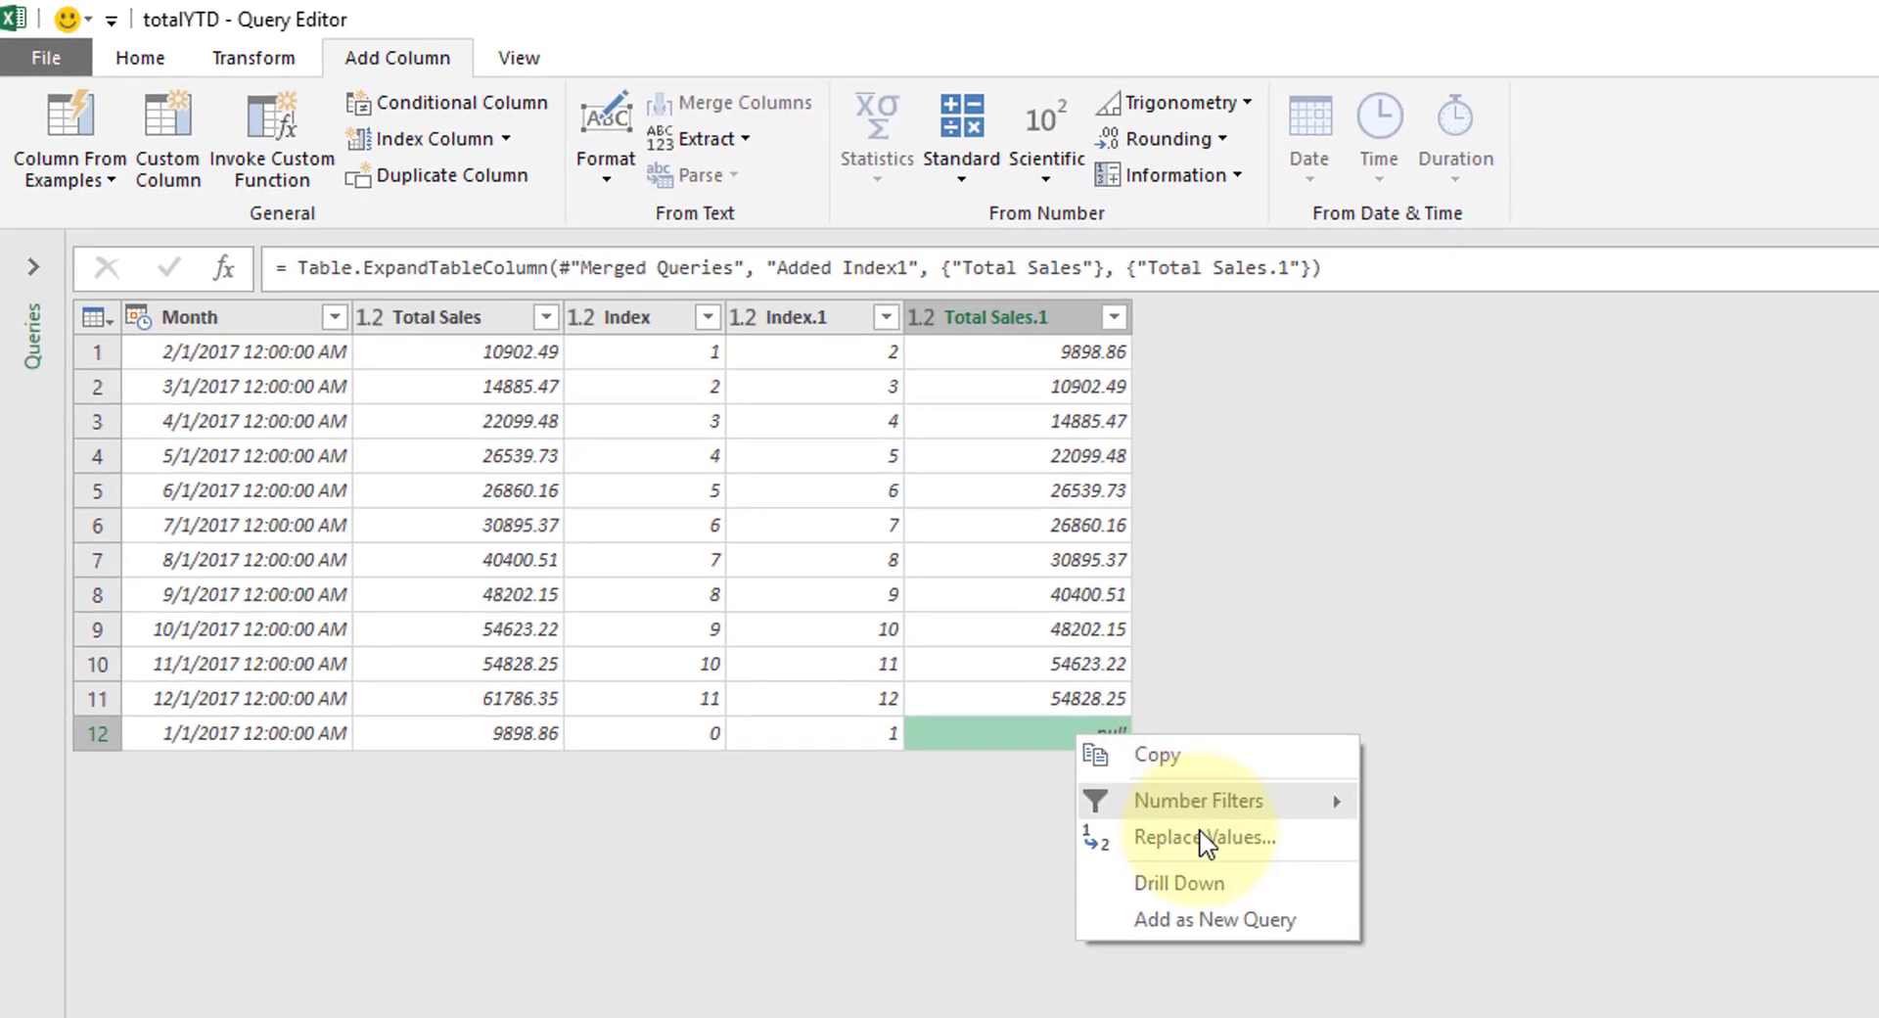
{"action": "left_click", "coordinate": [1202, 838]}
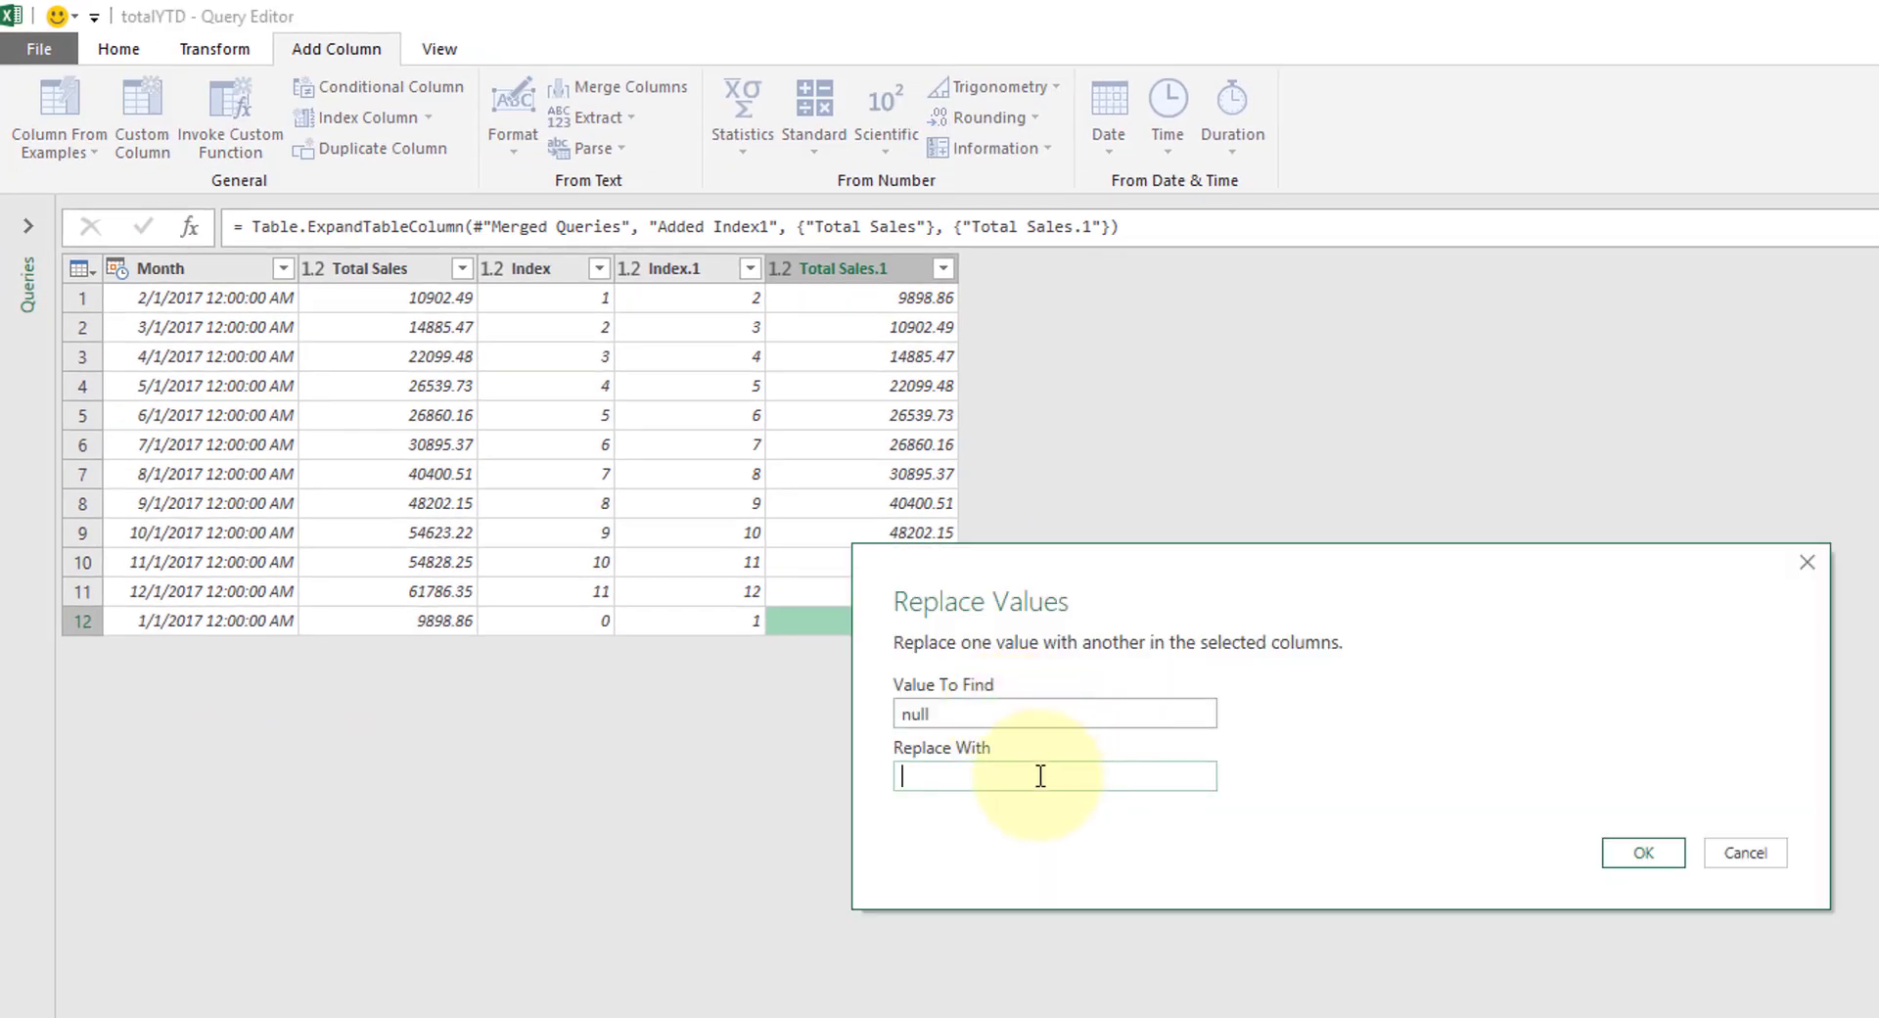
{"action": "left_click", "coordinate": [1640, 851]}
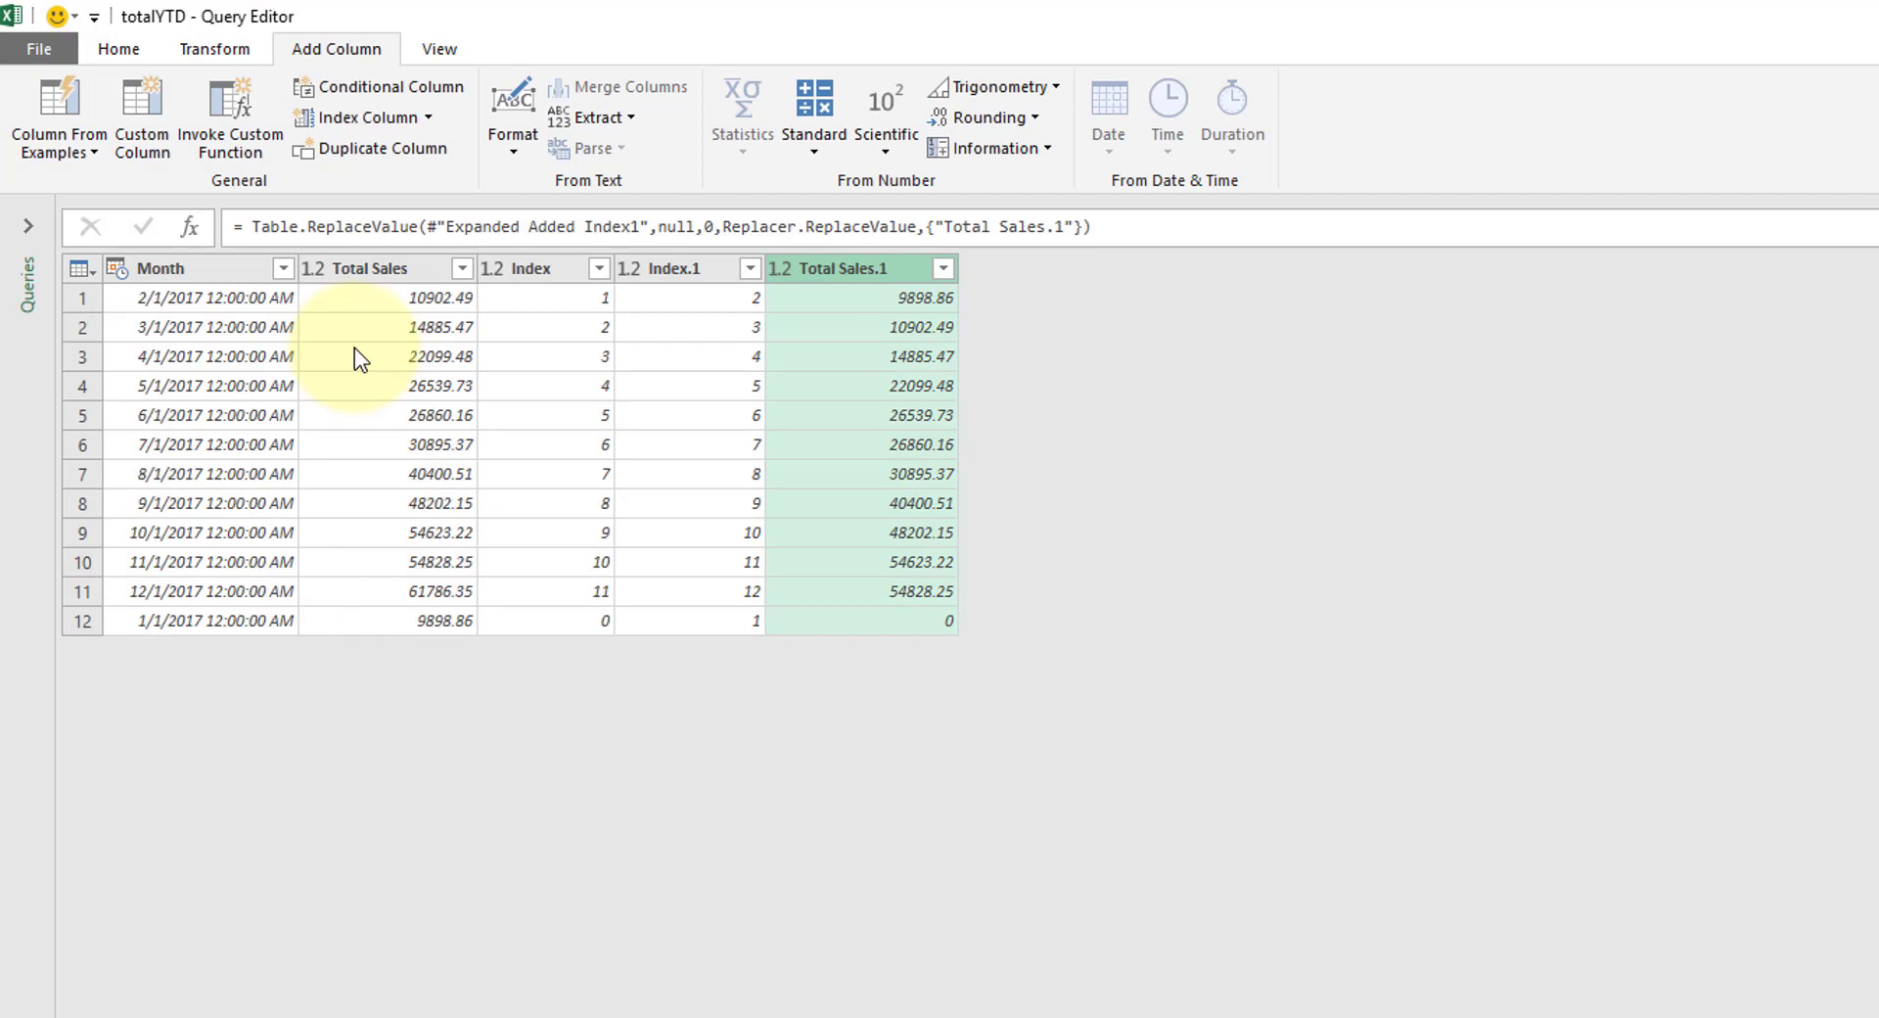
{"action": "mouse_move", "coordinate": [178, 620]}
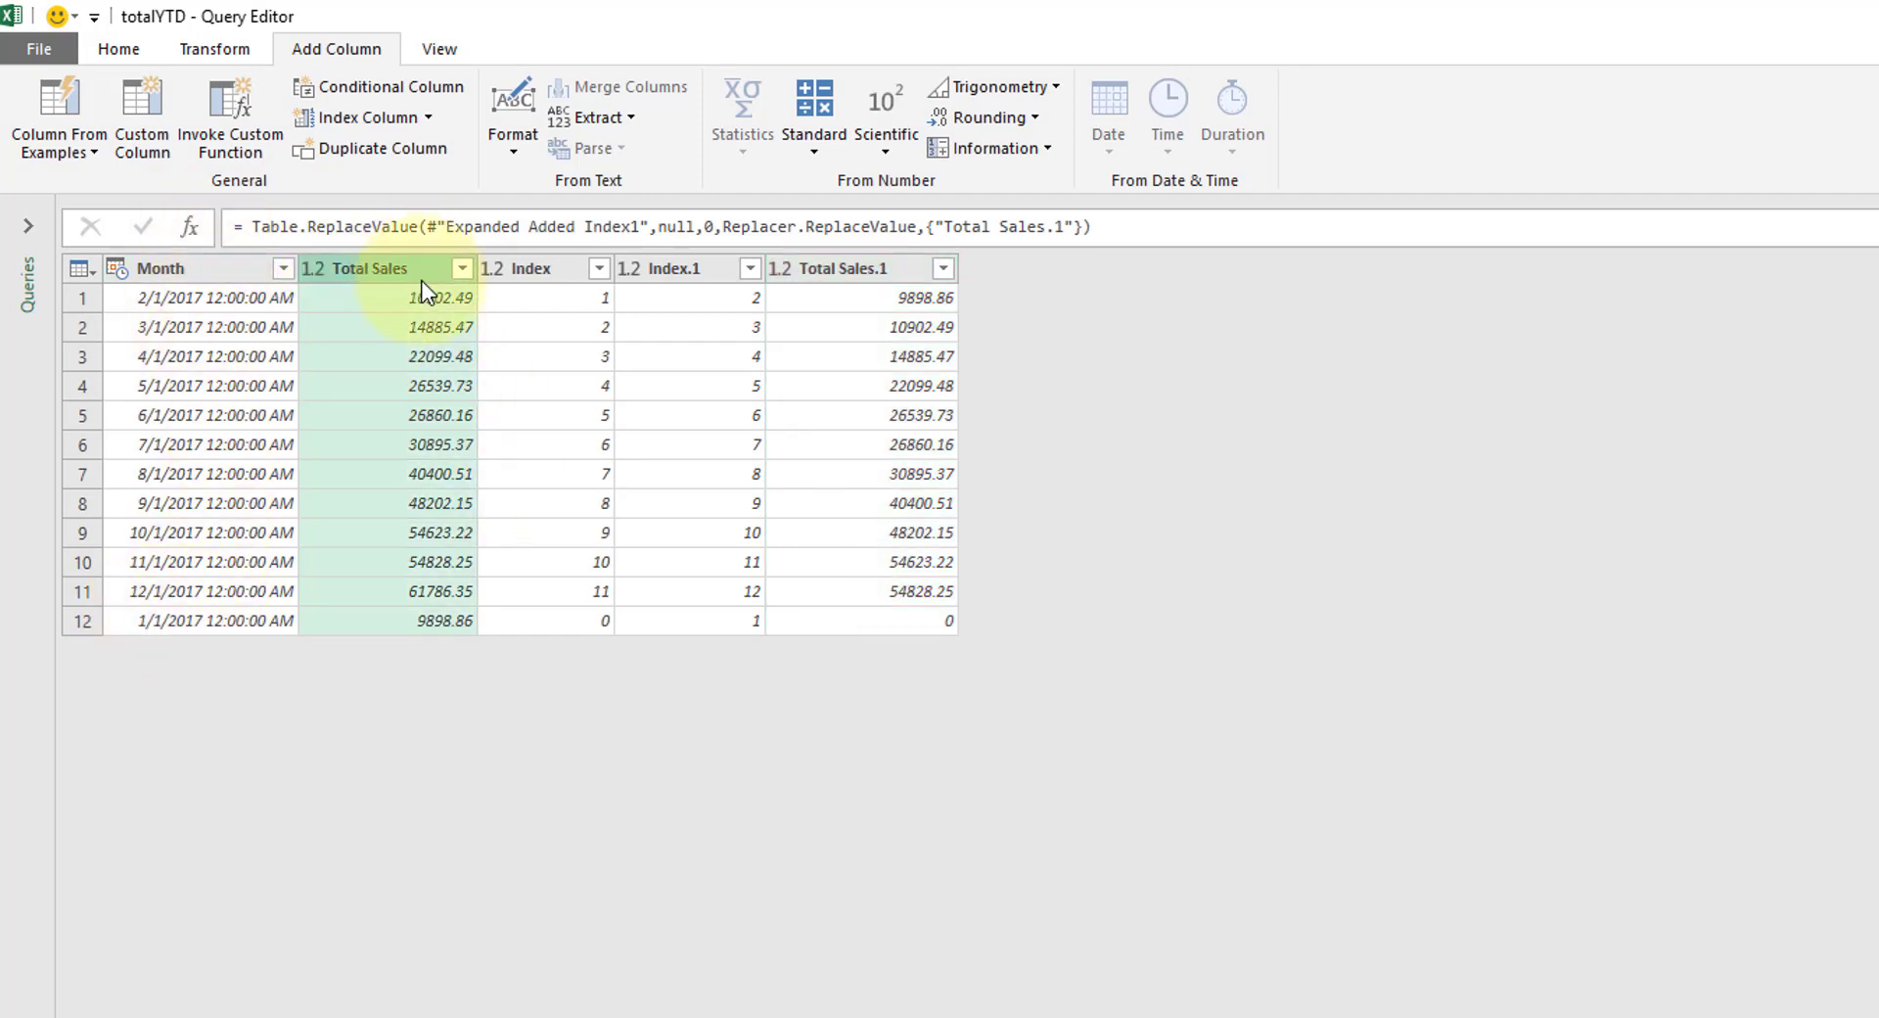
{"action": "mouse_move", "coordinate": [870, 268]}
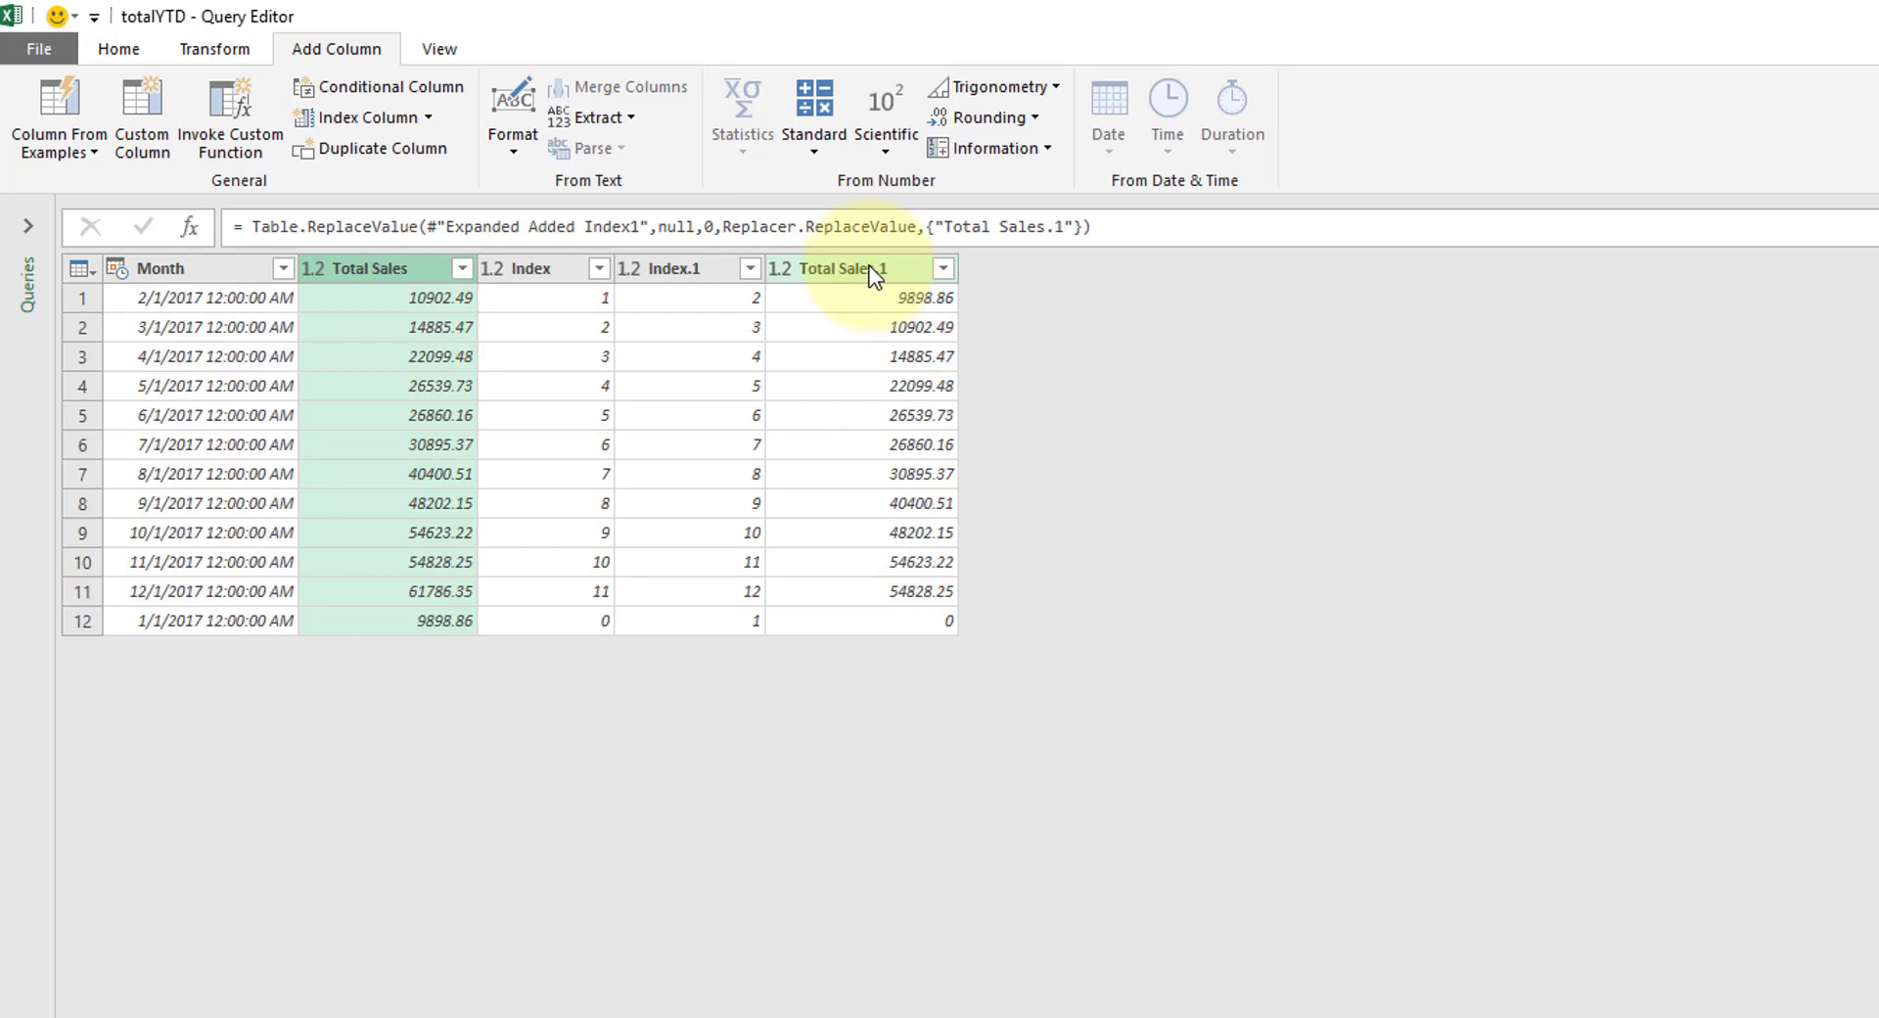
{"action": "left_click", "coordinate": [813, 107]}
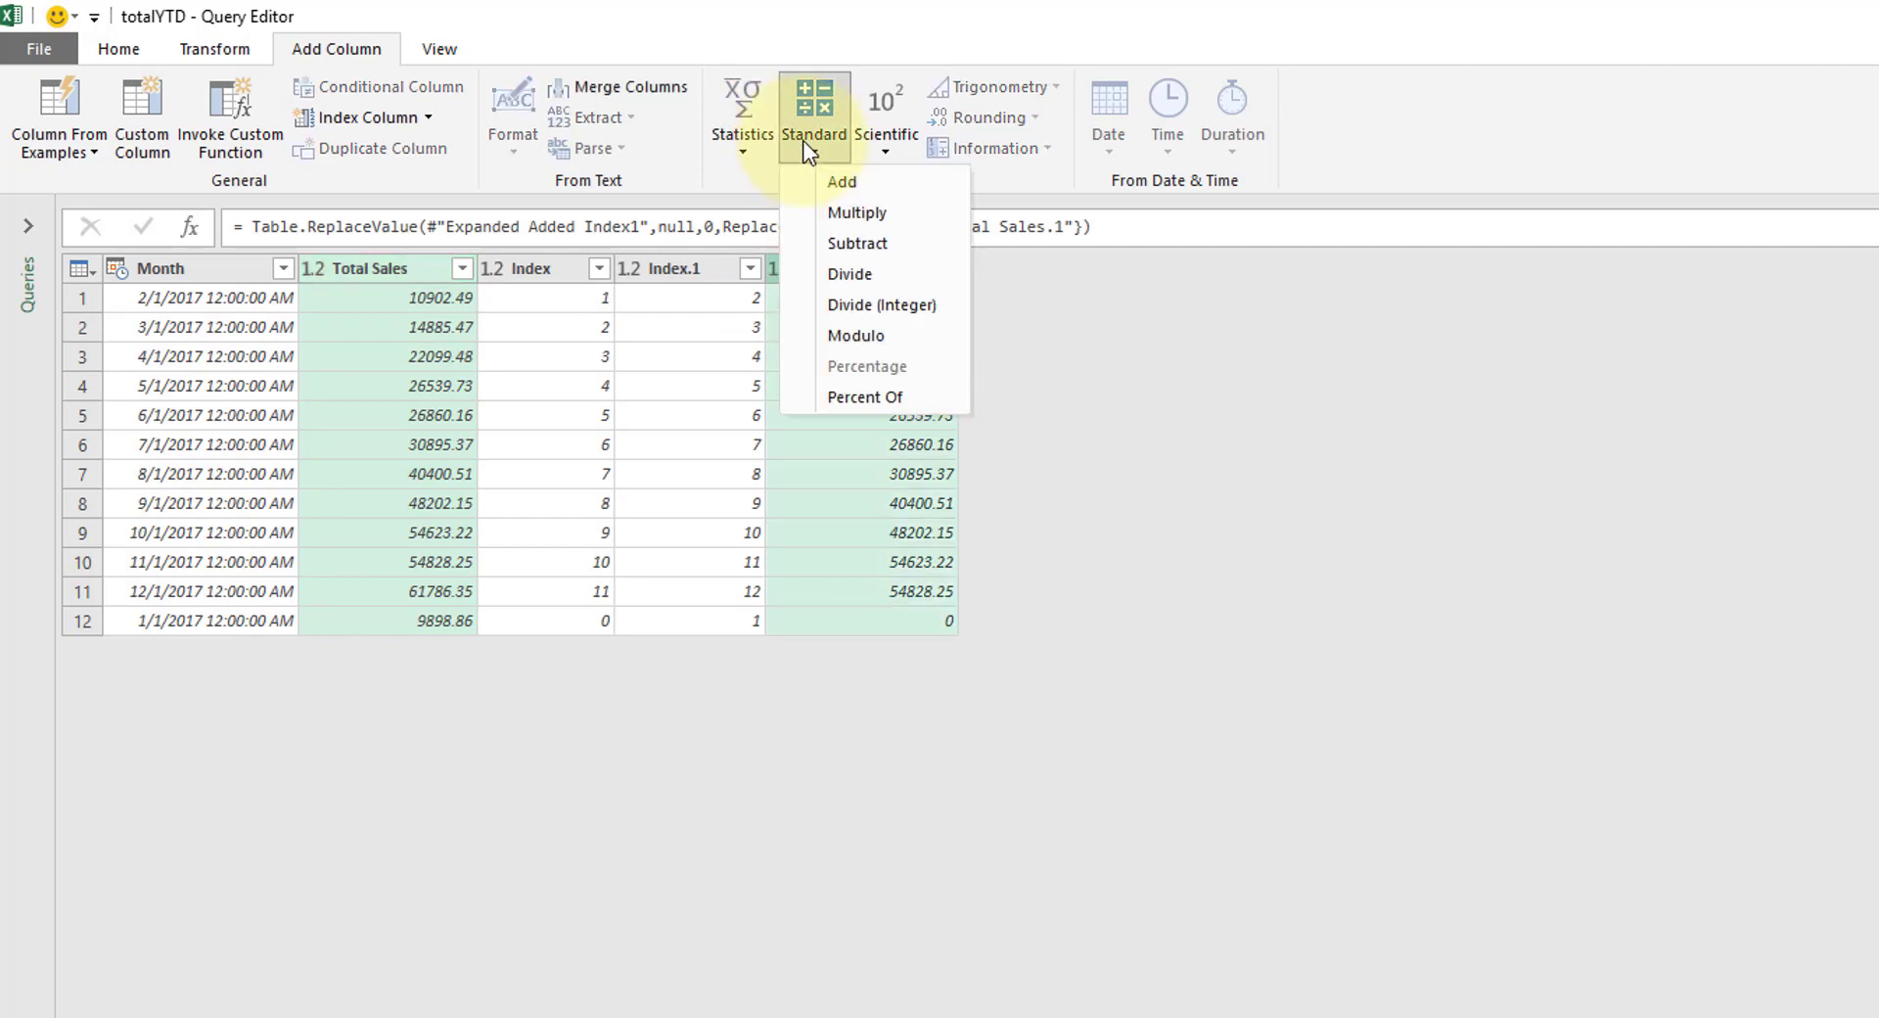
{"action": "left_click", "coordinate": [857, 243]}
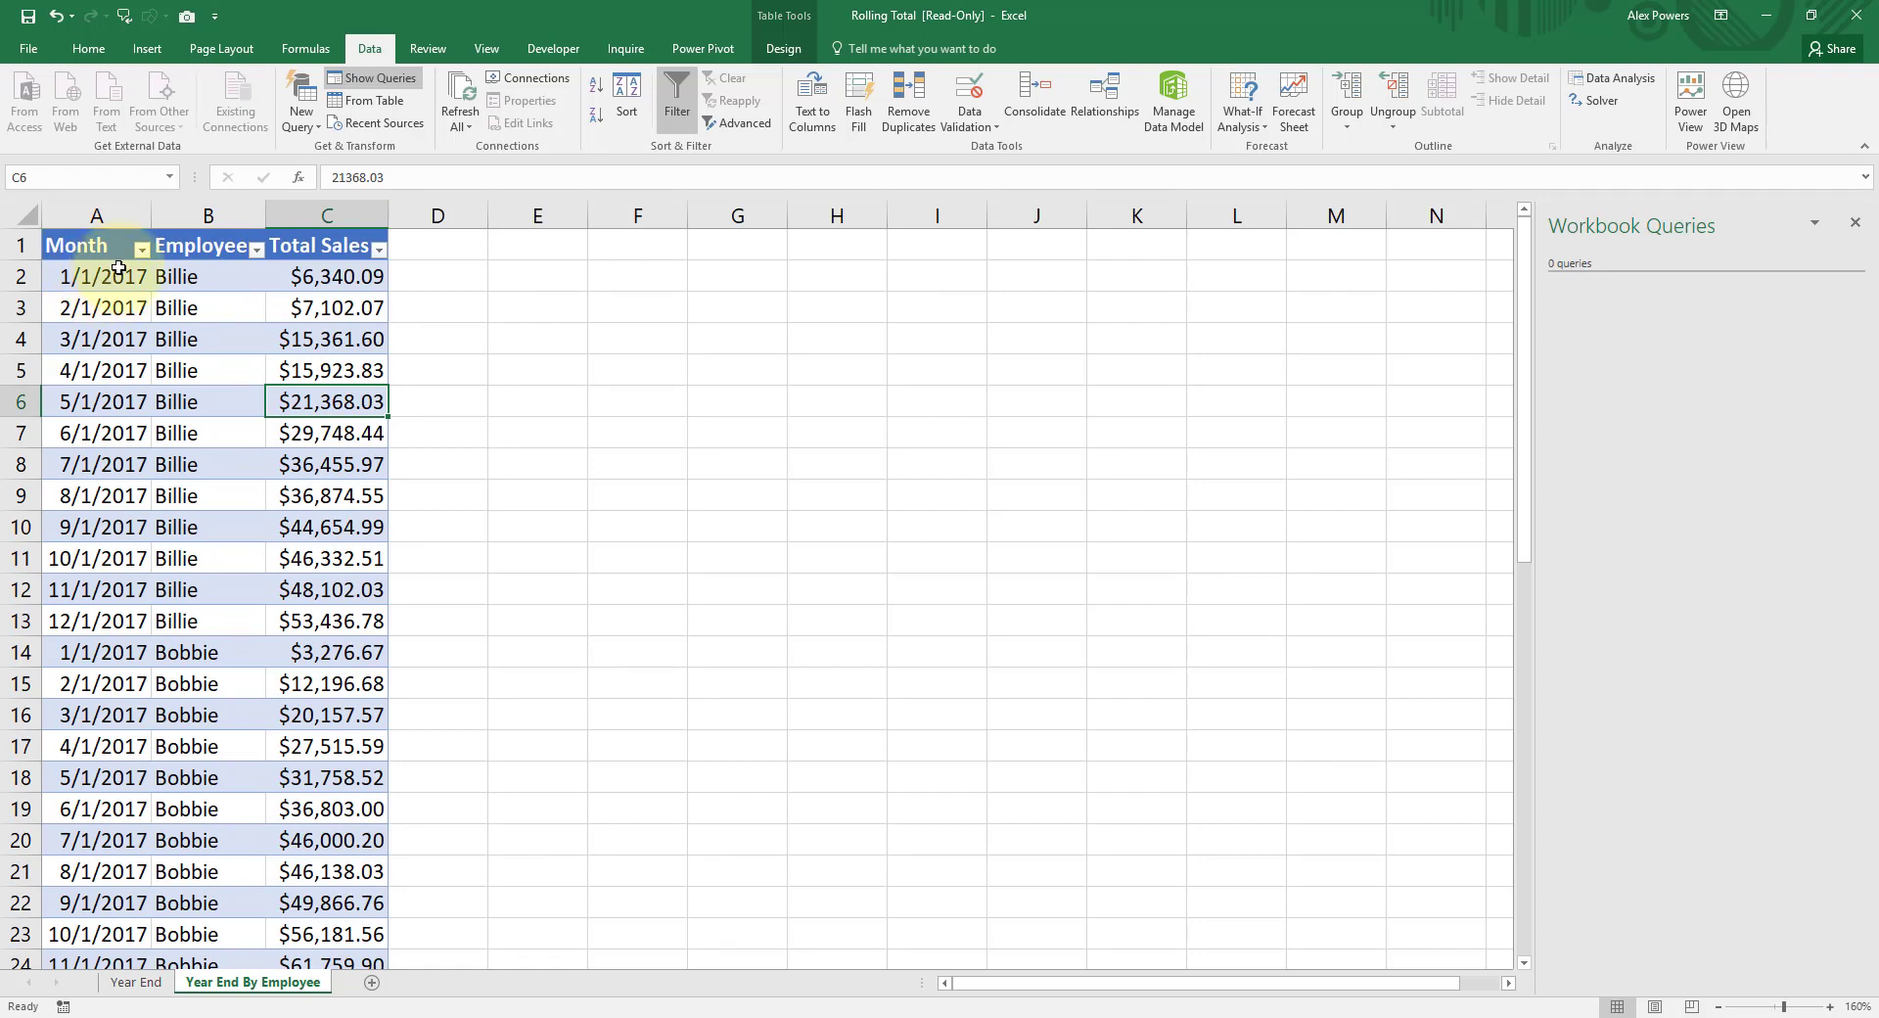
- Check the Employee filter list, then load the employee sales table into a new query via From Table
{"action": "left_click", "coordinate": [254, 246]}
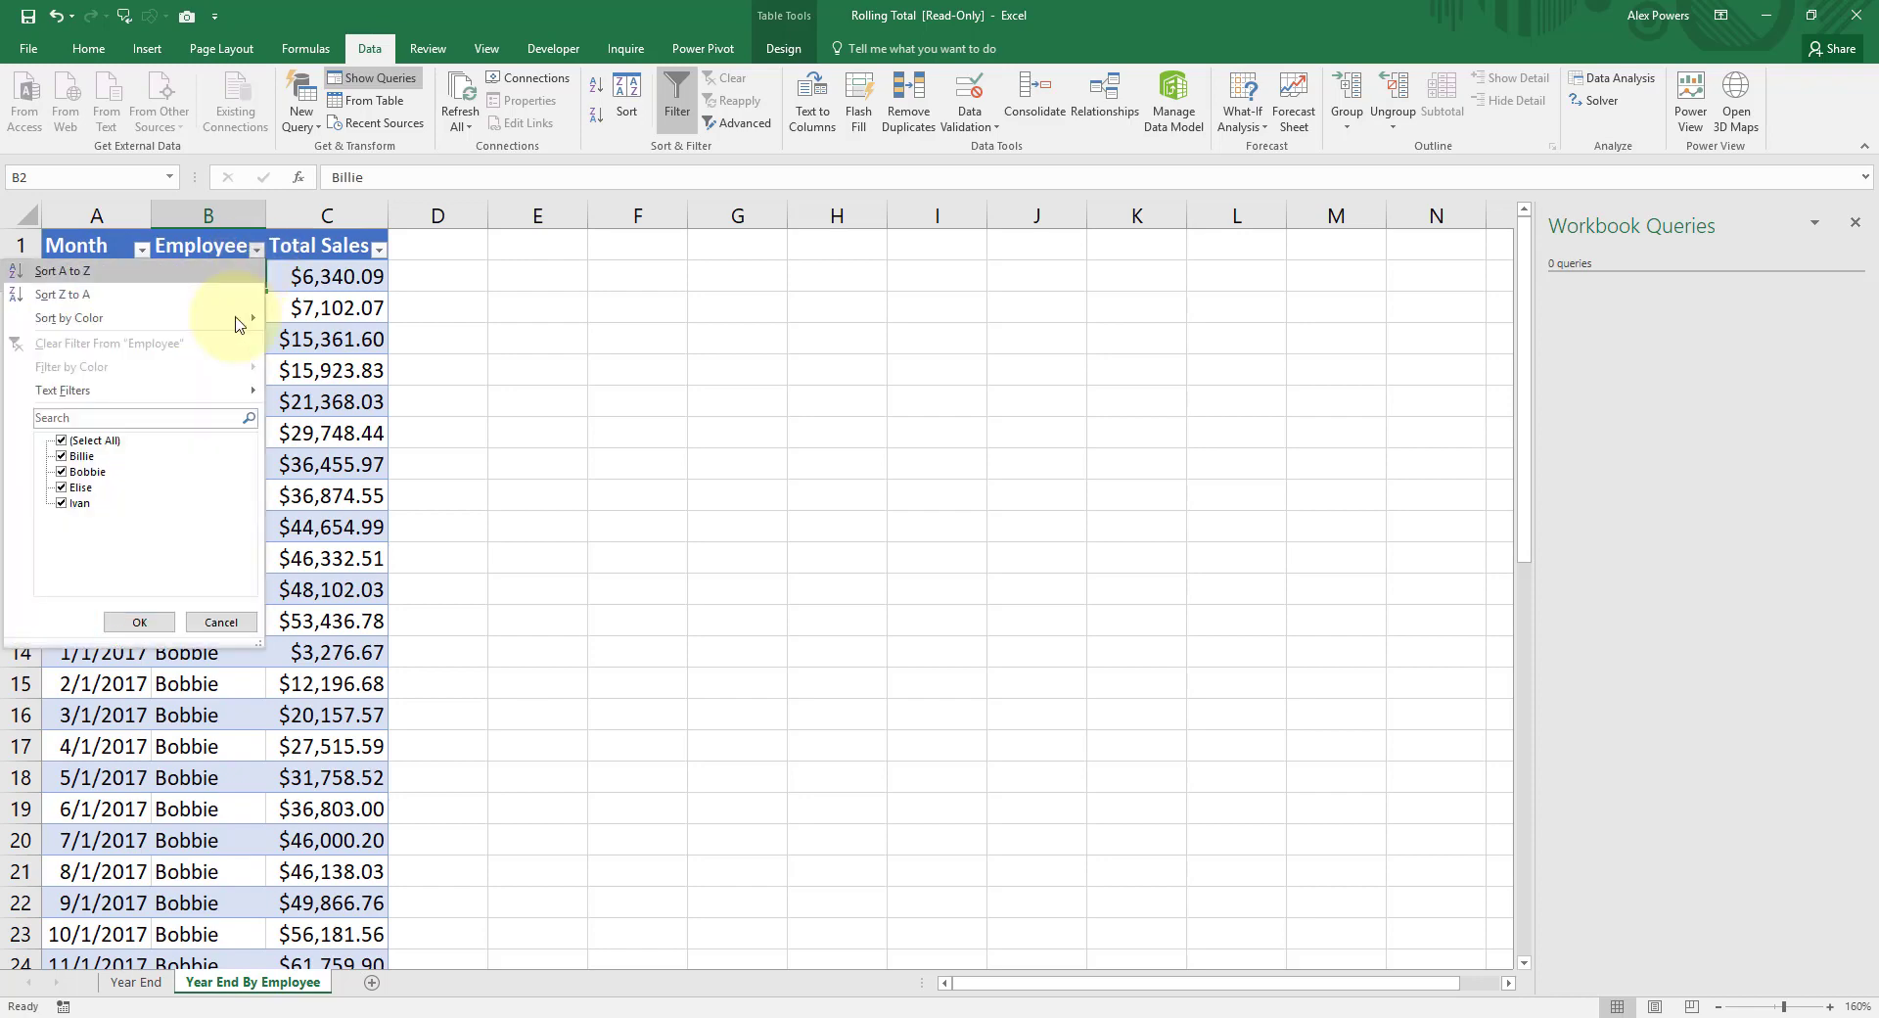
{"action": "mouse_move", "coordinate": [204, 603]}
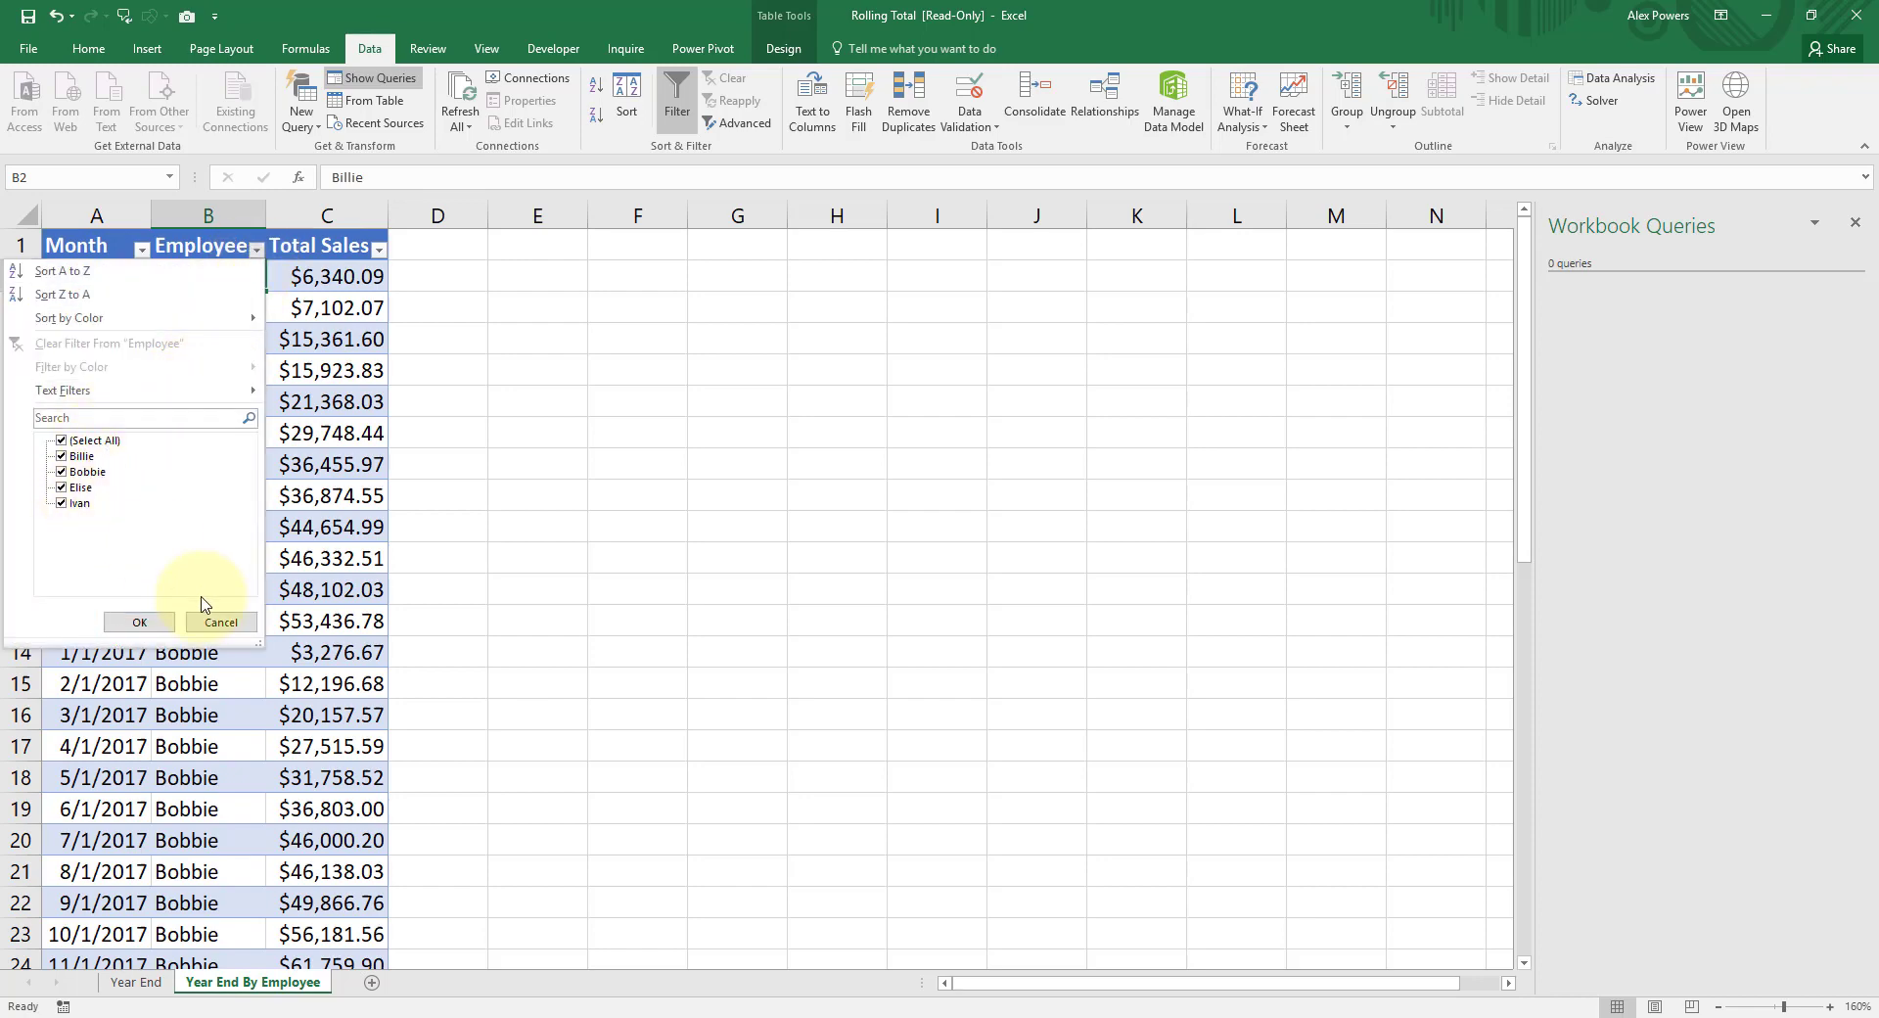
{"action": "left_click", "coordinate": [139, 620]}
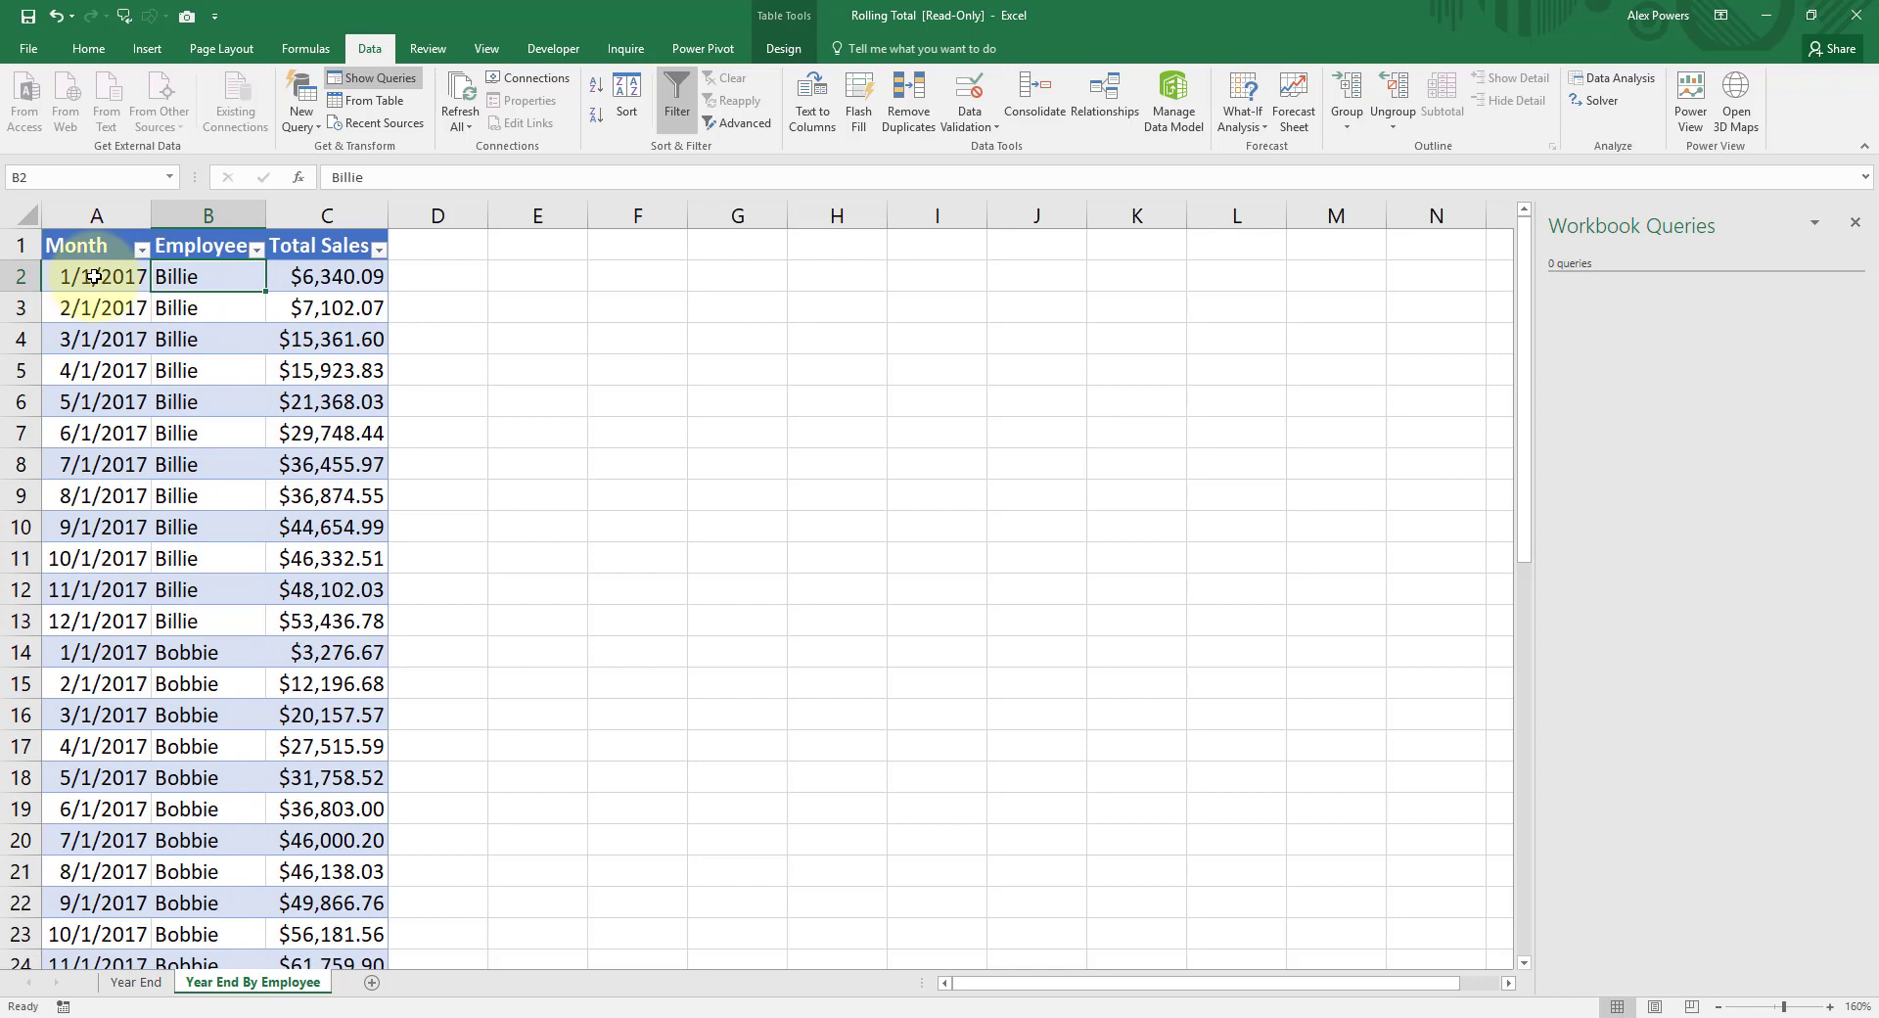
{"action": "left_click", "coordinate": [96, 276]}
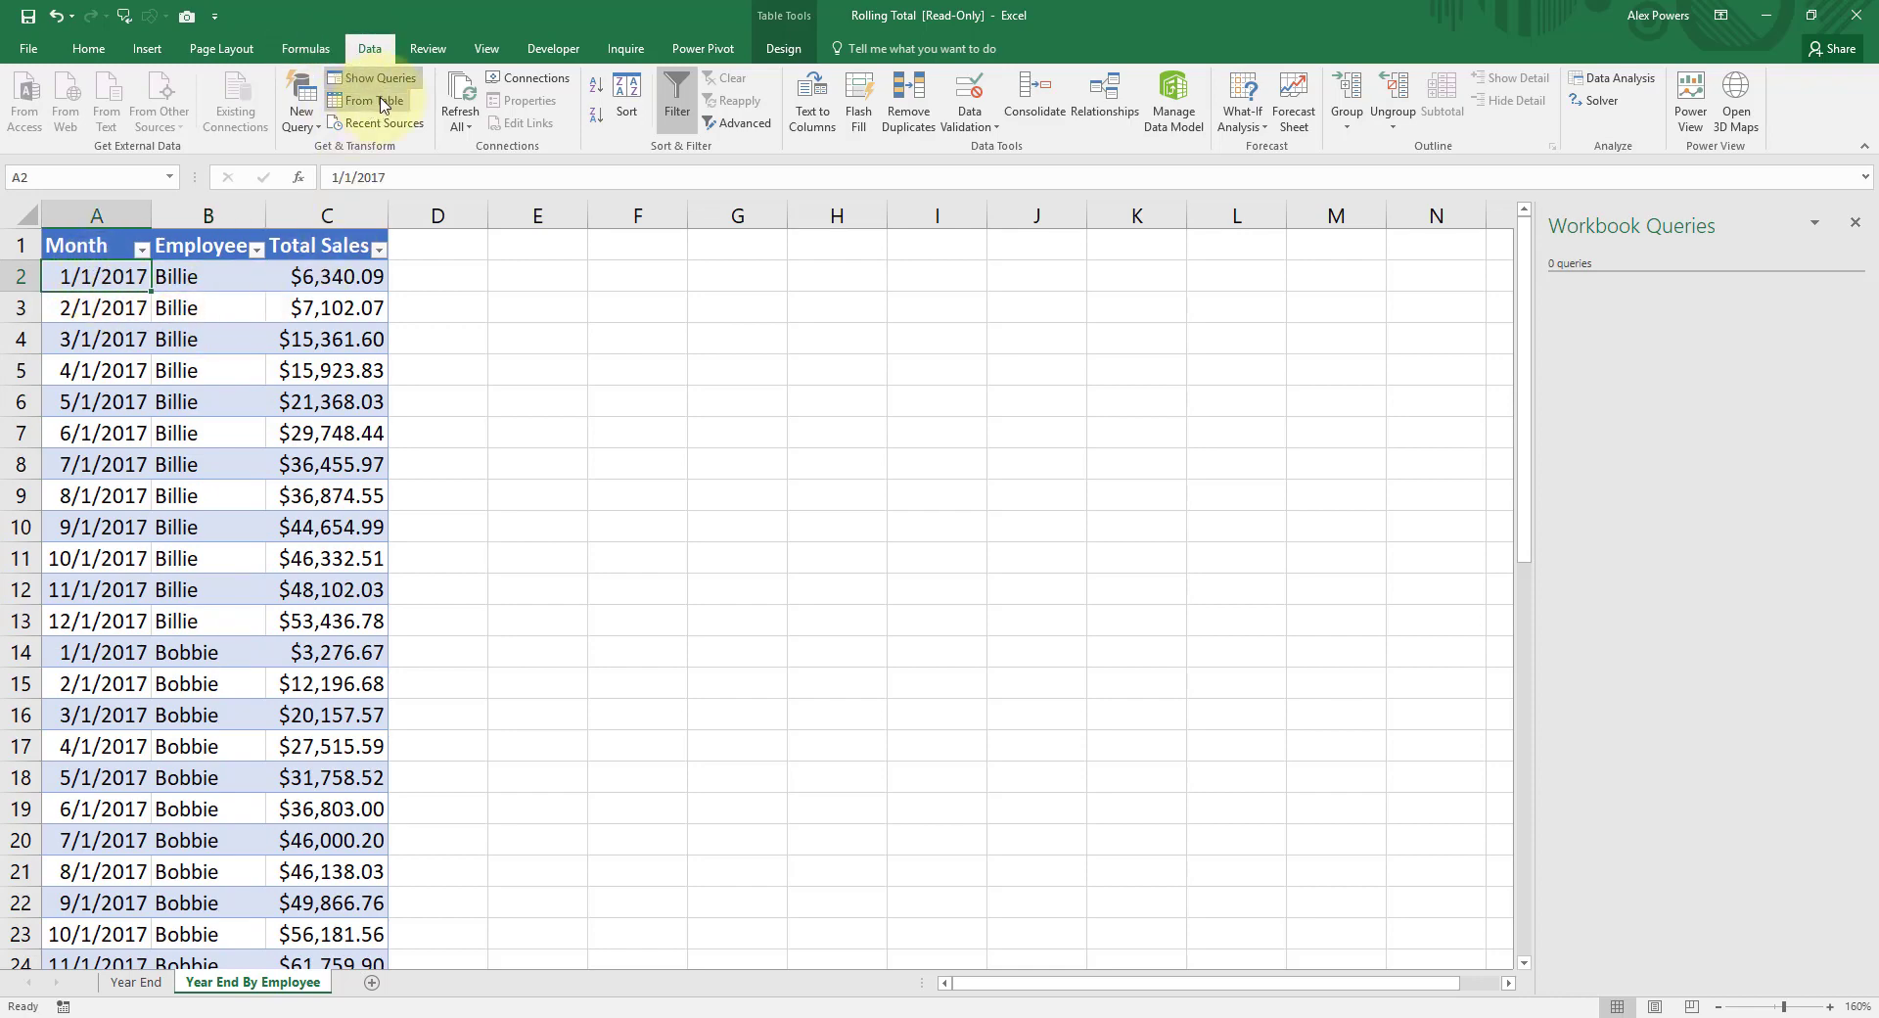
{"action": "left_click", "coordinate": [366, 100]}
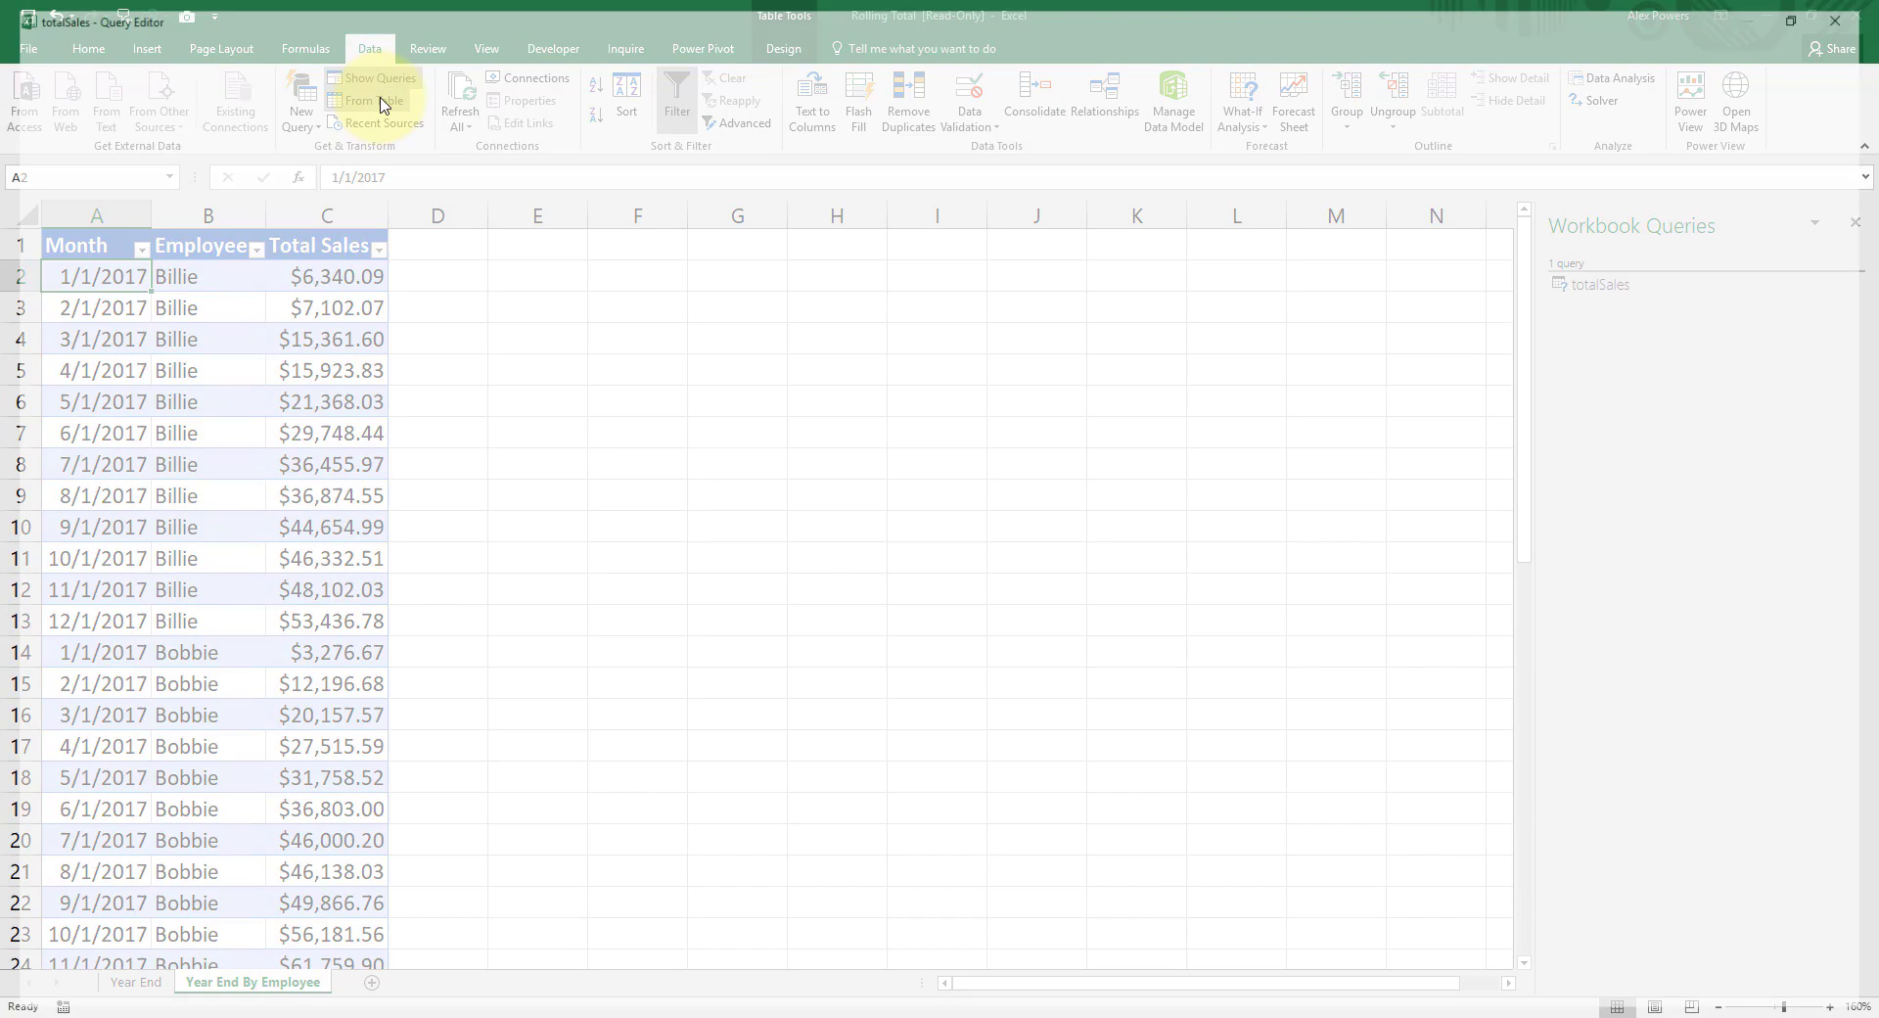
- Keep only the Employee column, reduce it to unique employees, and number them with an index
{"action": "left_click", "coordinate": [370, 100]}
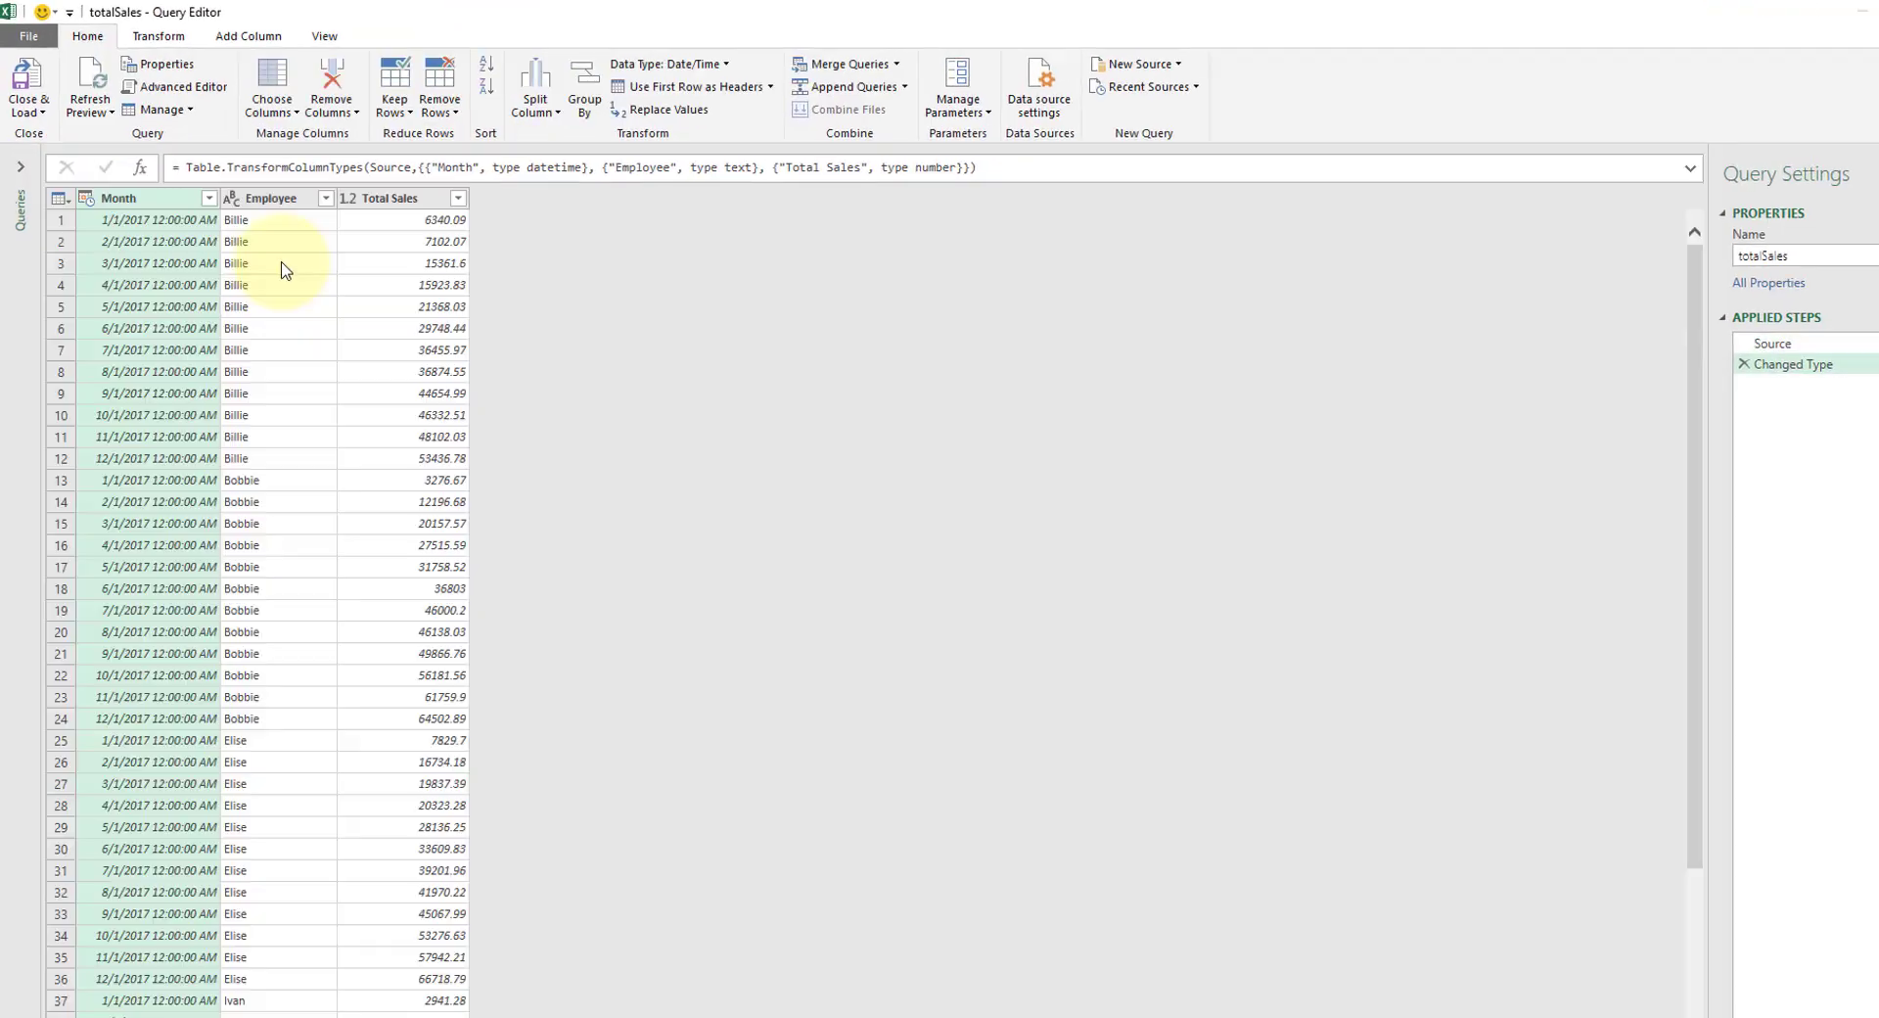
{"action": "right_click", "coordinate": [276, 198]}
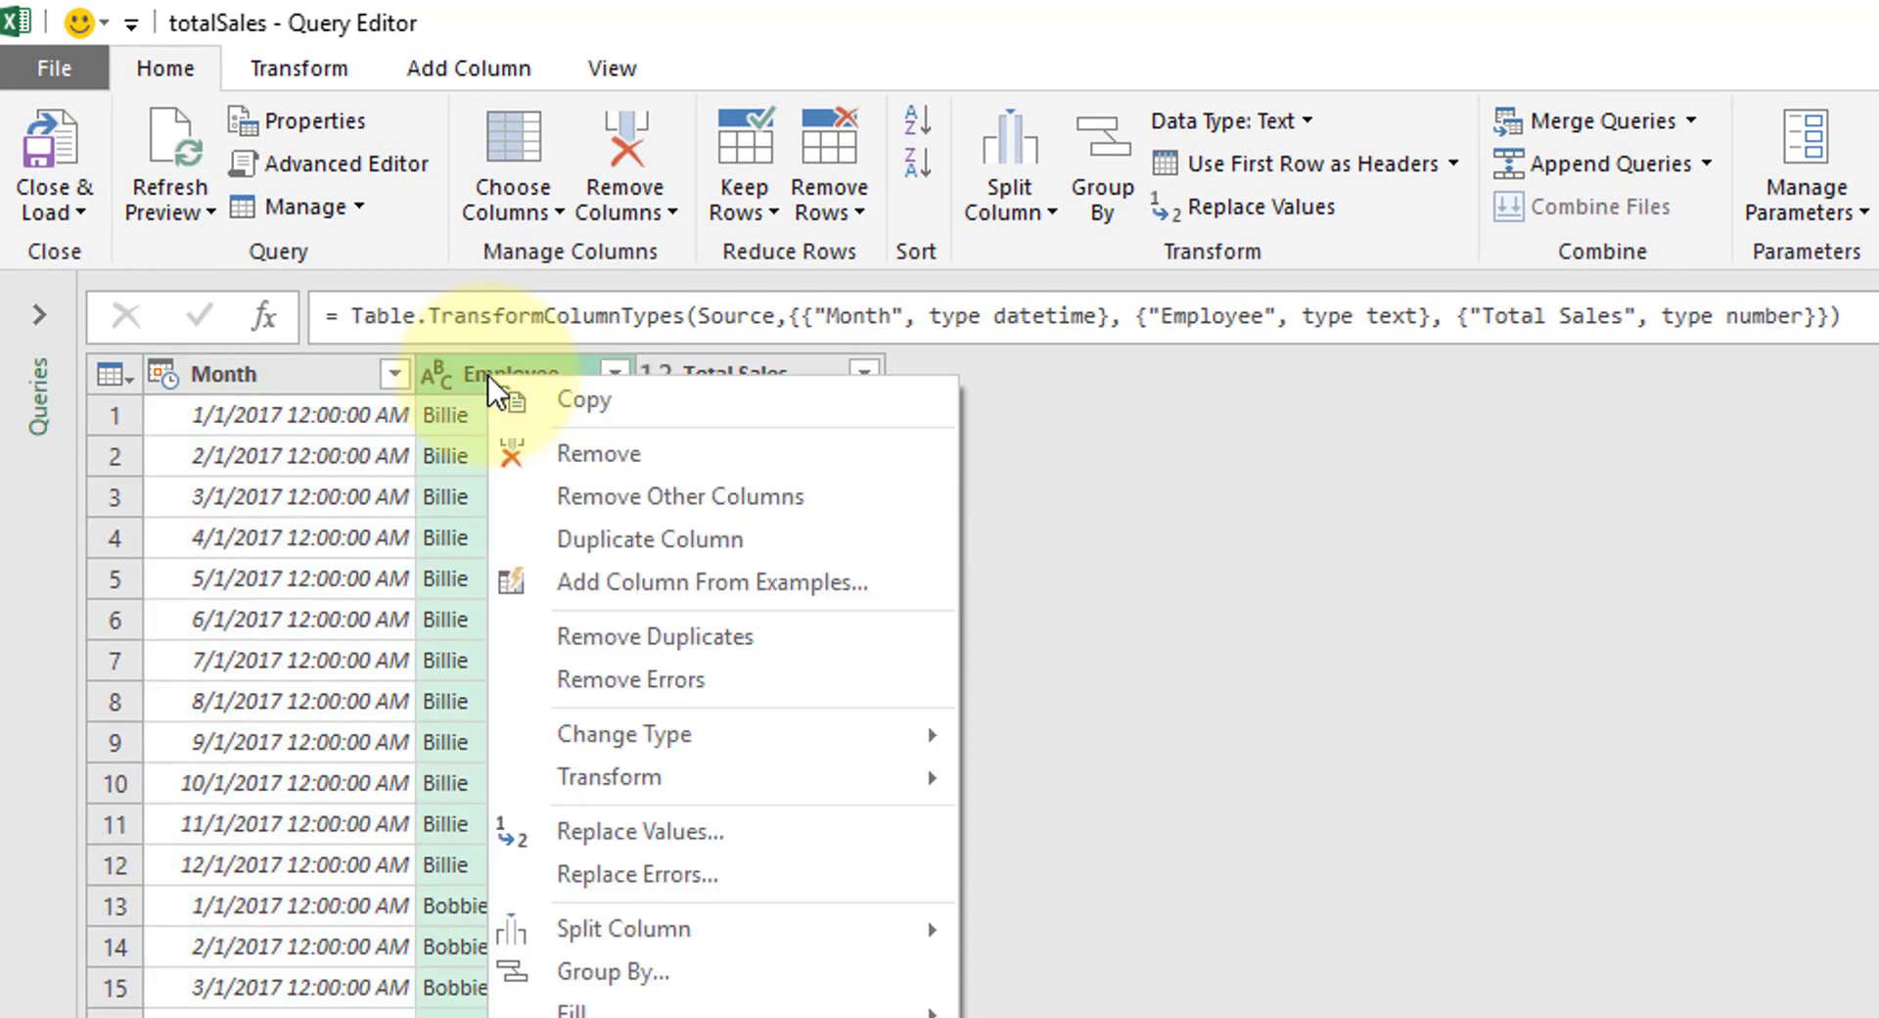
{"action": "mouse_move", "coordinate": [677, 497]}
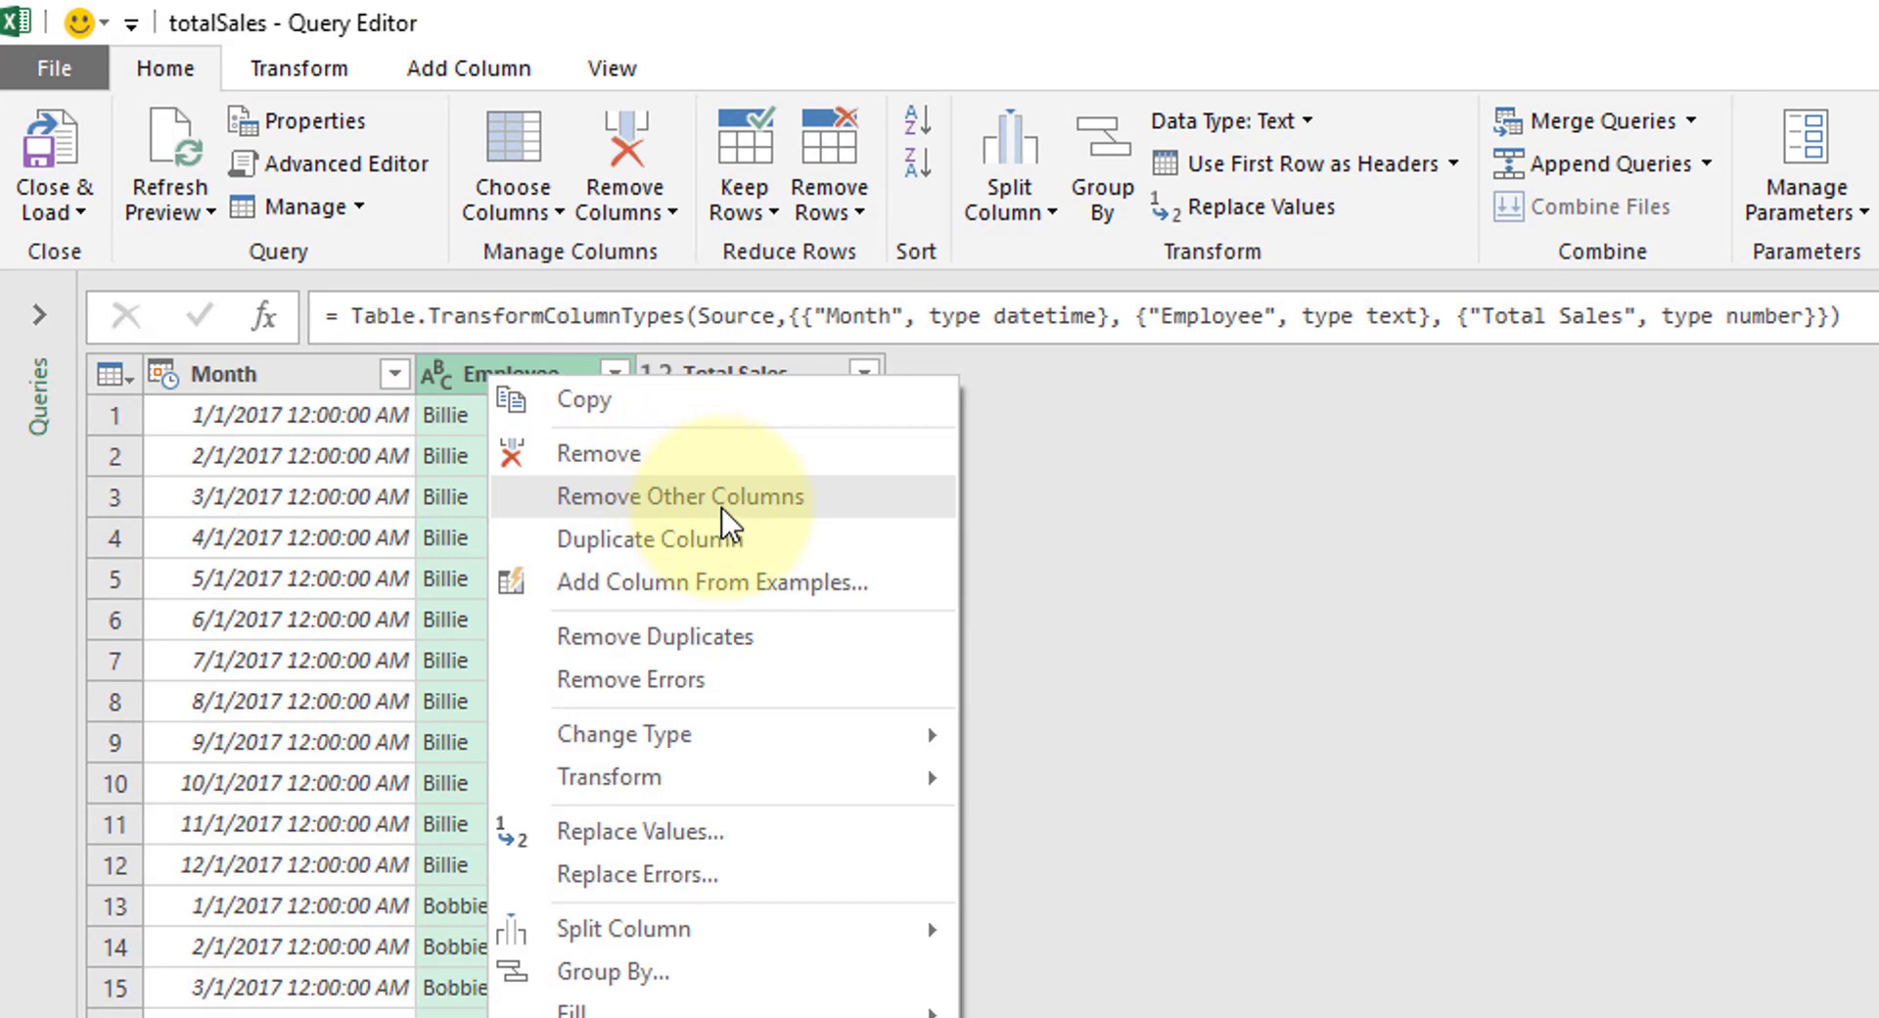
{"action": "left_click", "coordinate": [679, 495]}
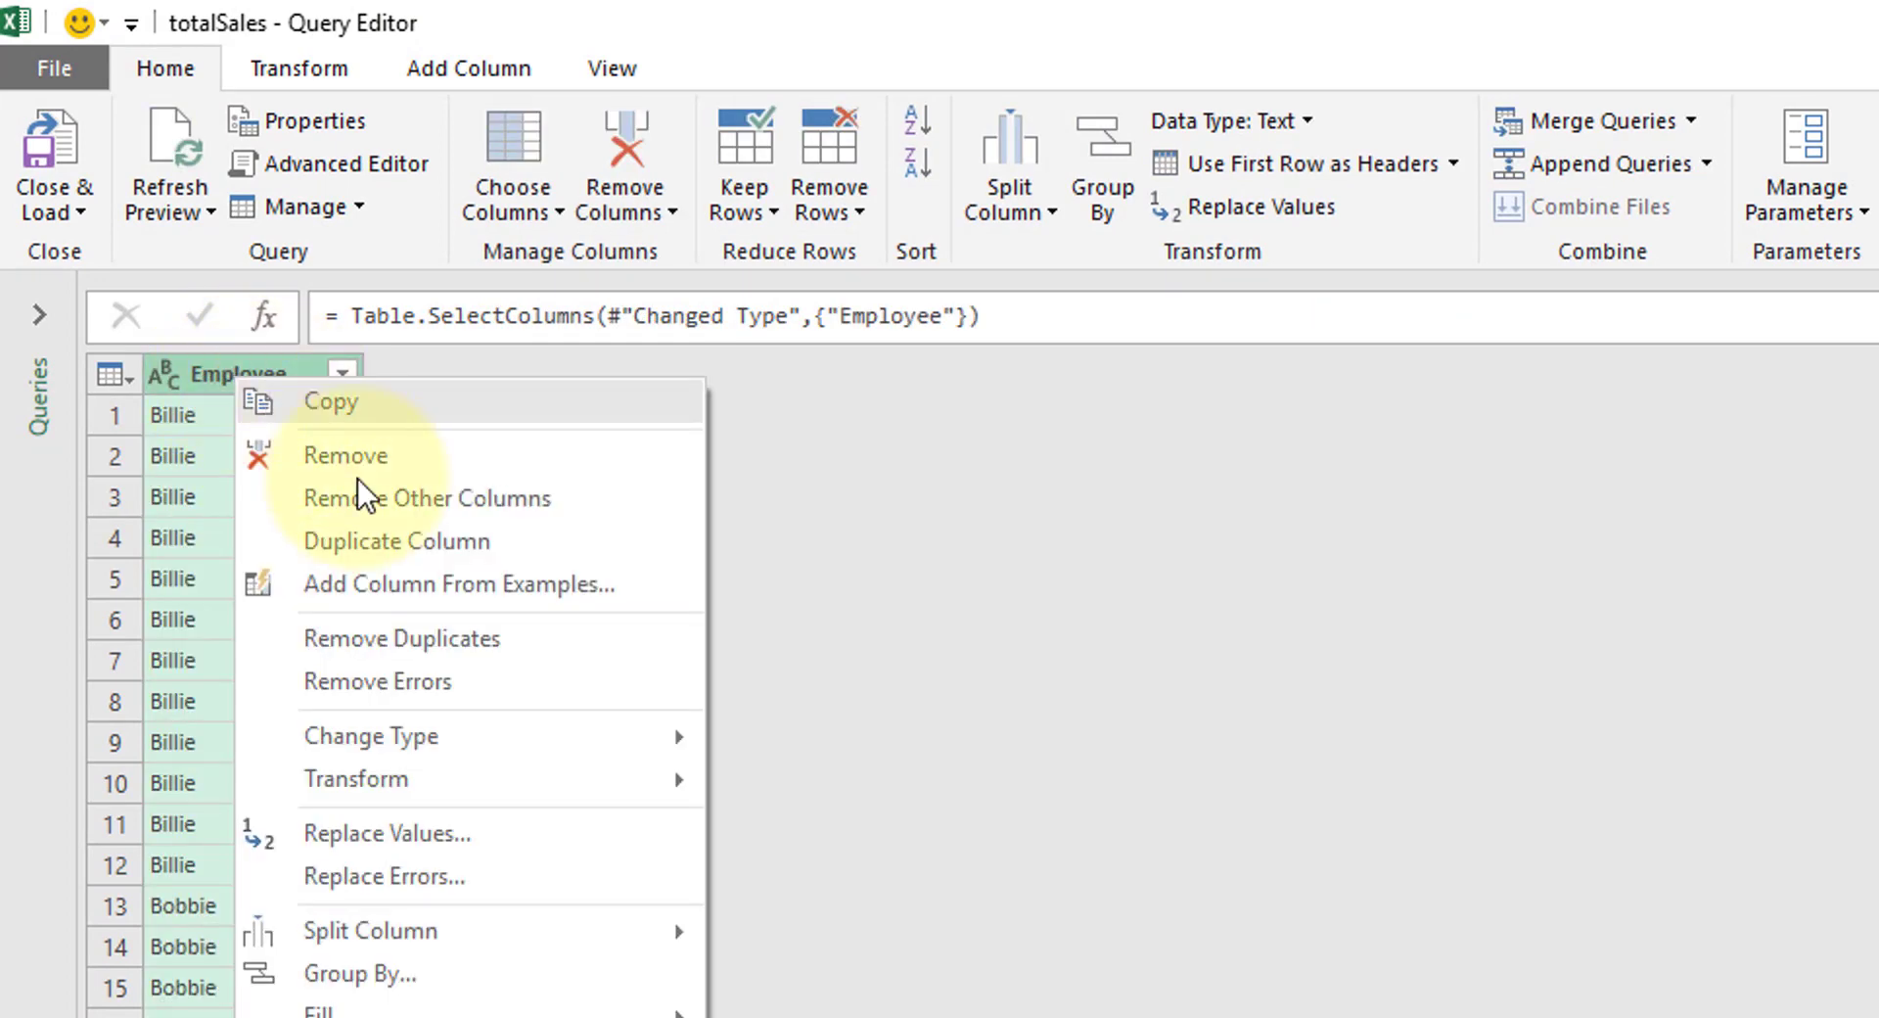
{"action": "mouse_move", "coordinate": [458, 657]}
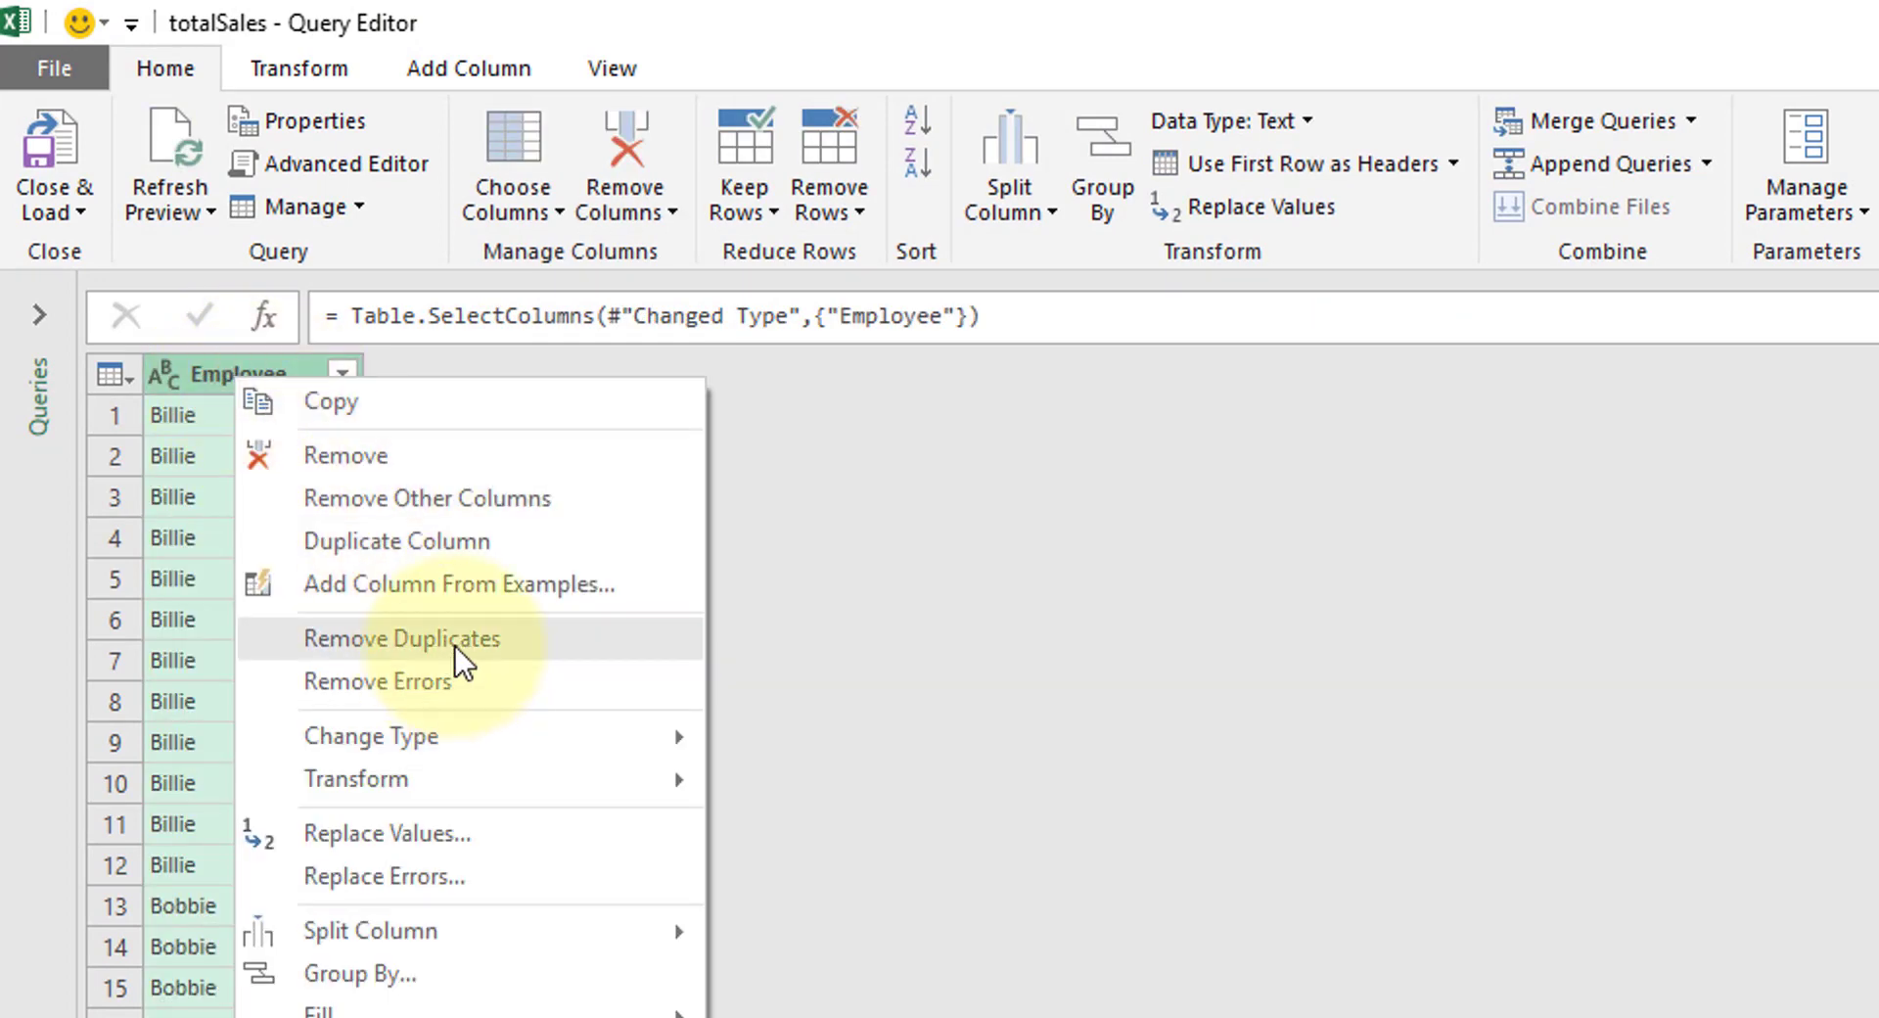
{"action": "left_click", "coordinate": [401, 636]}
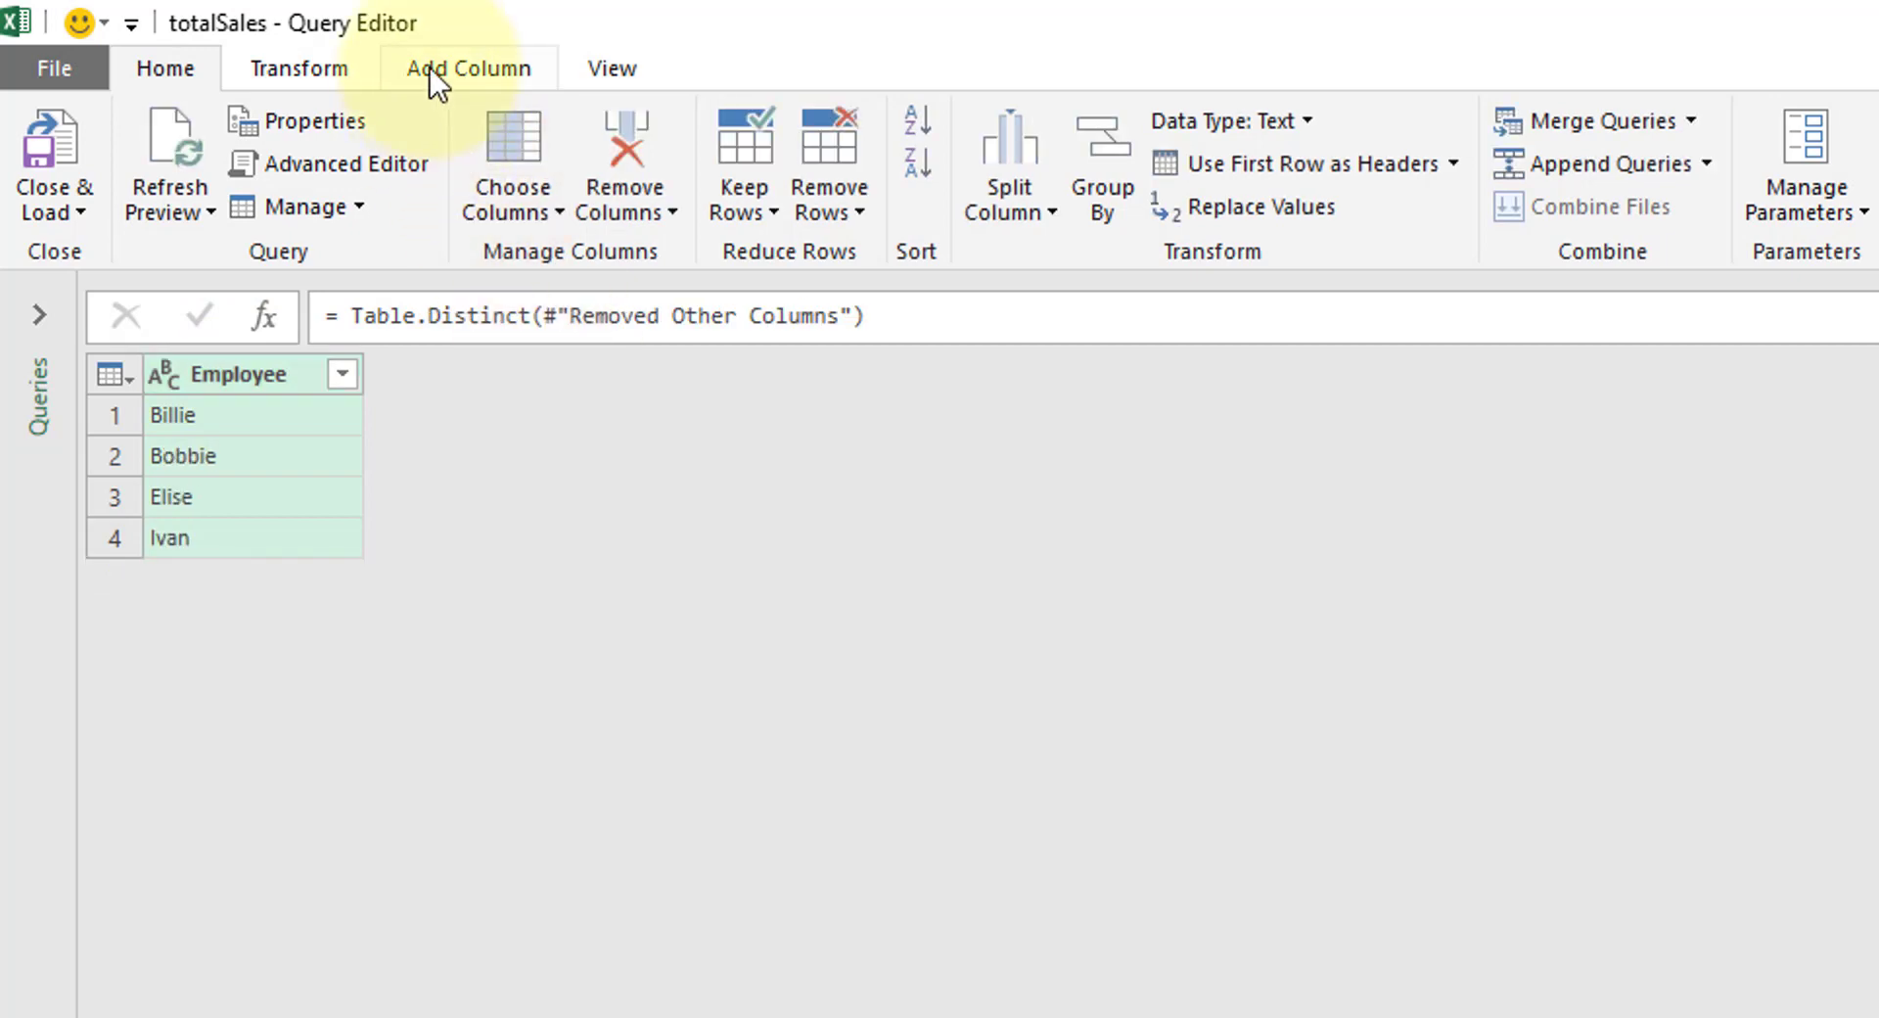
{"action": "left_click", "coordinate": [470, 67]}
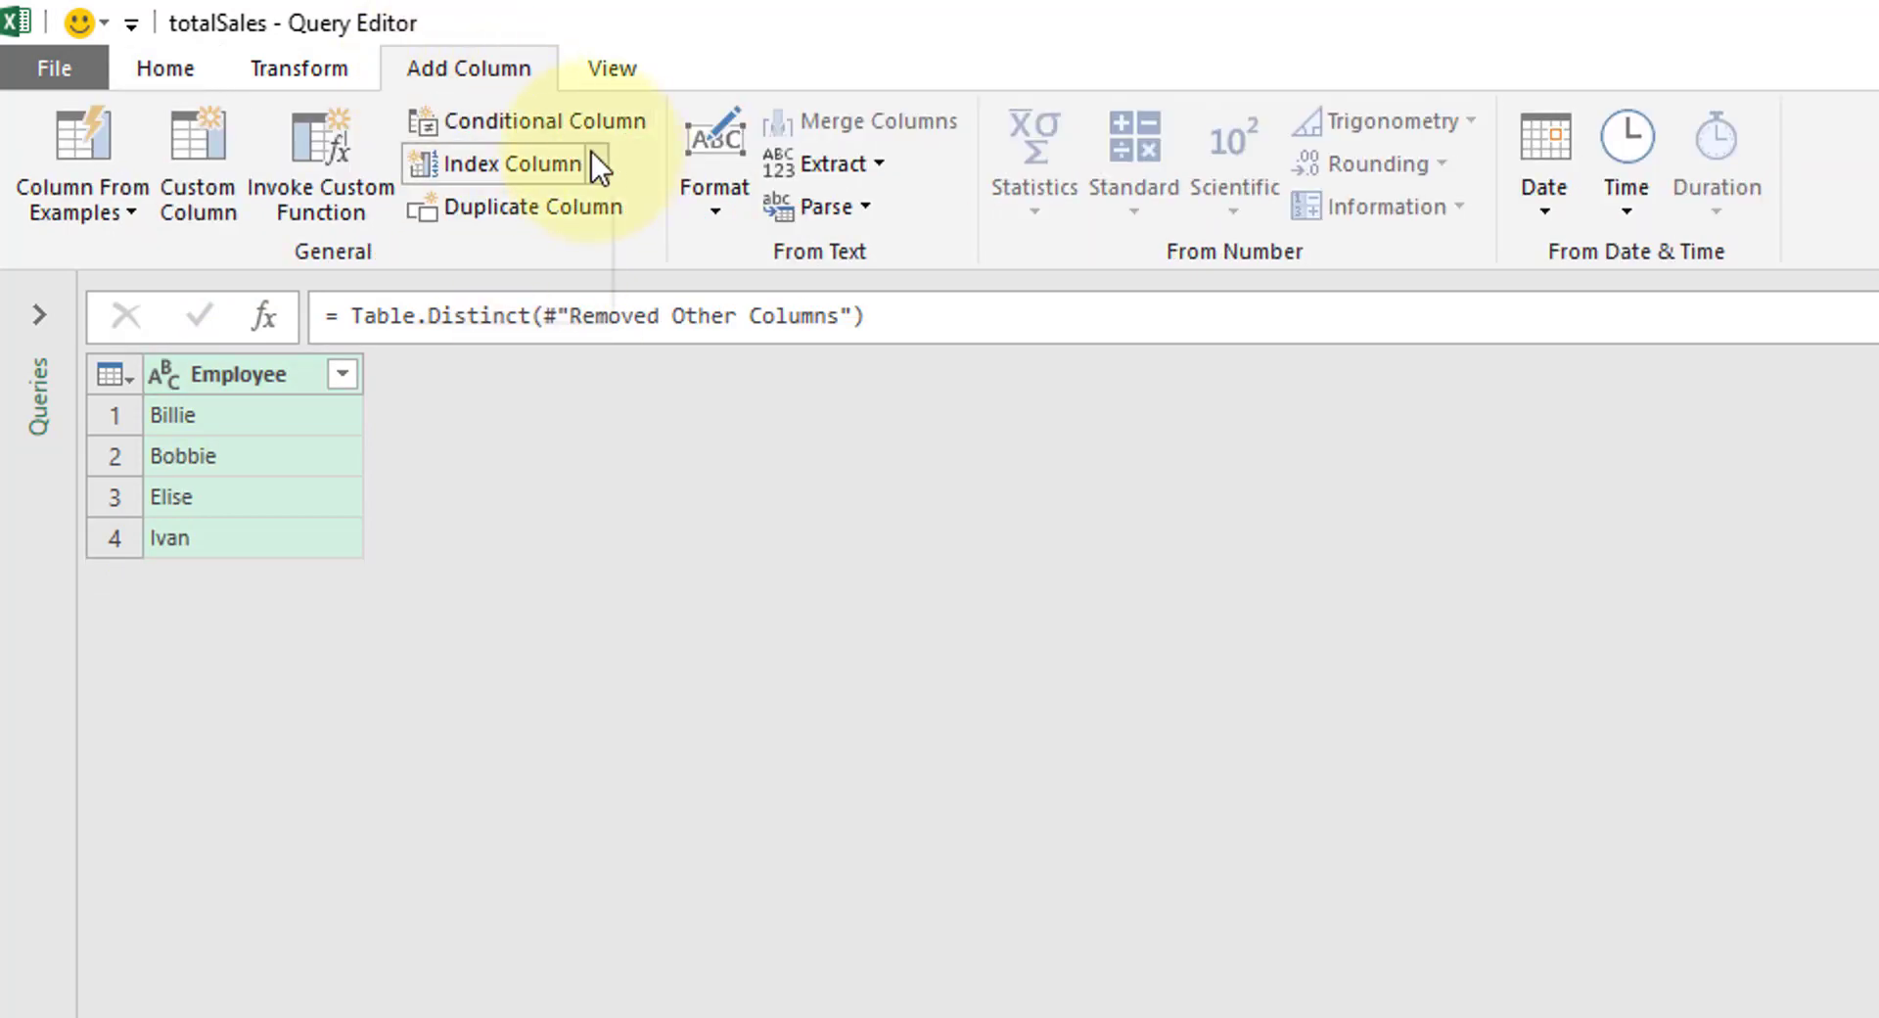
{"action": "left_click", "coordinate": [483, 162]}
{"action": "type", "text": "uniqueEm"}
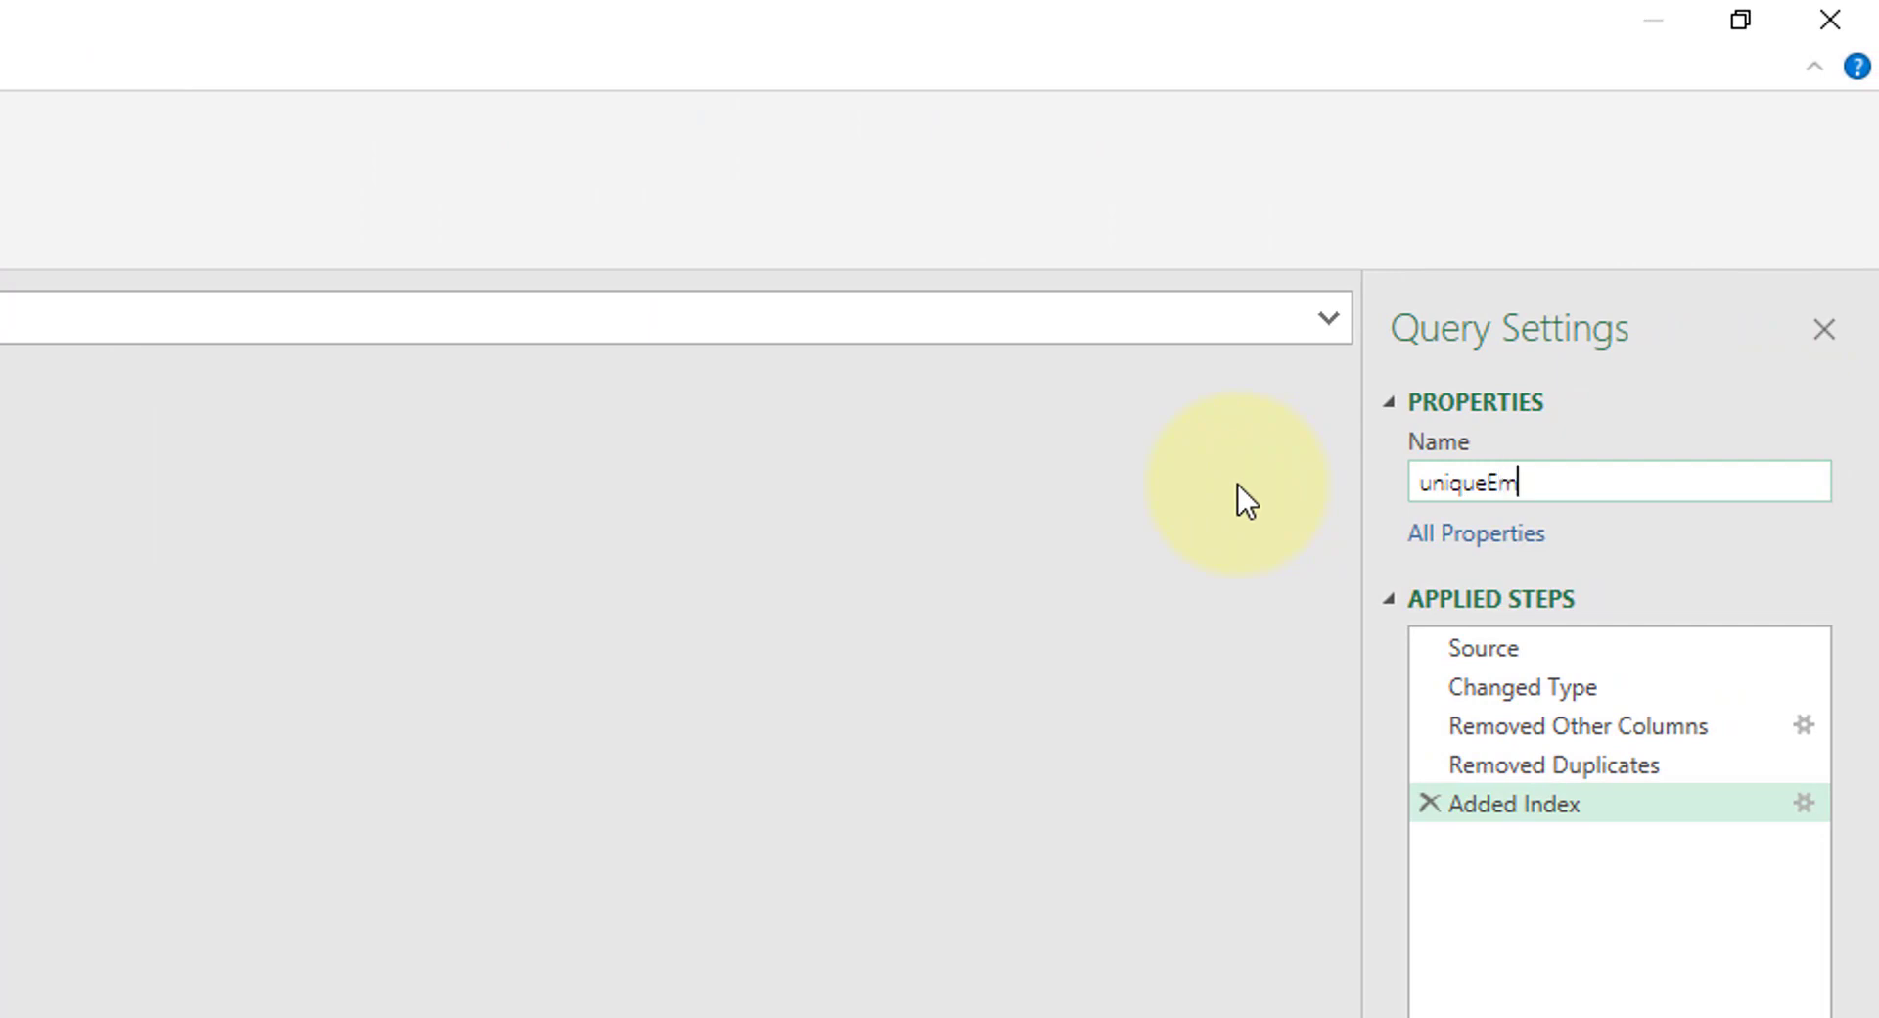
- Name the query uniqueEmployees, load it as connection only, and reopen the sales table as a query
{"action": "type", "text": "ploue"}
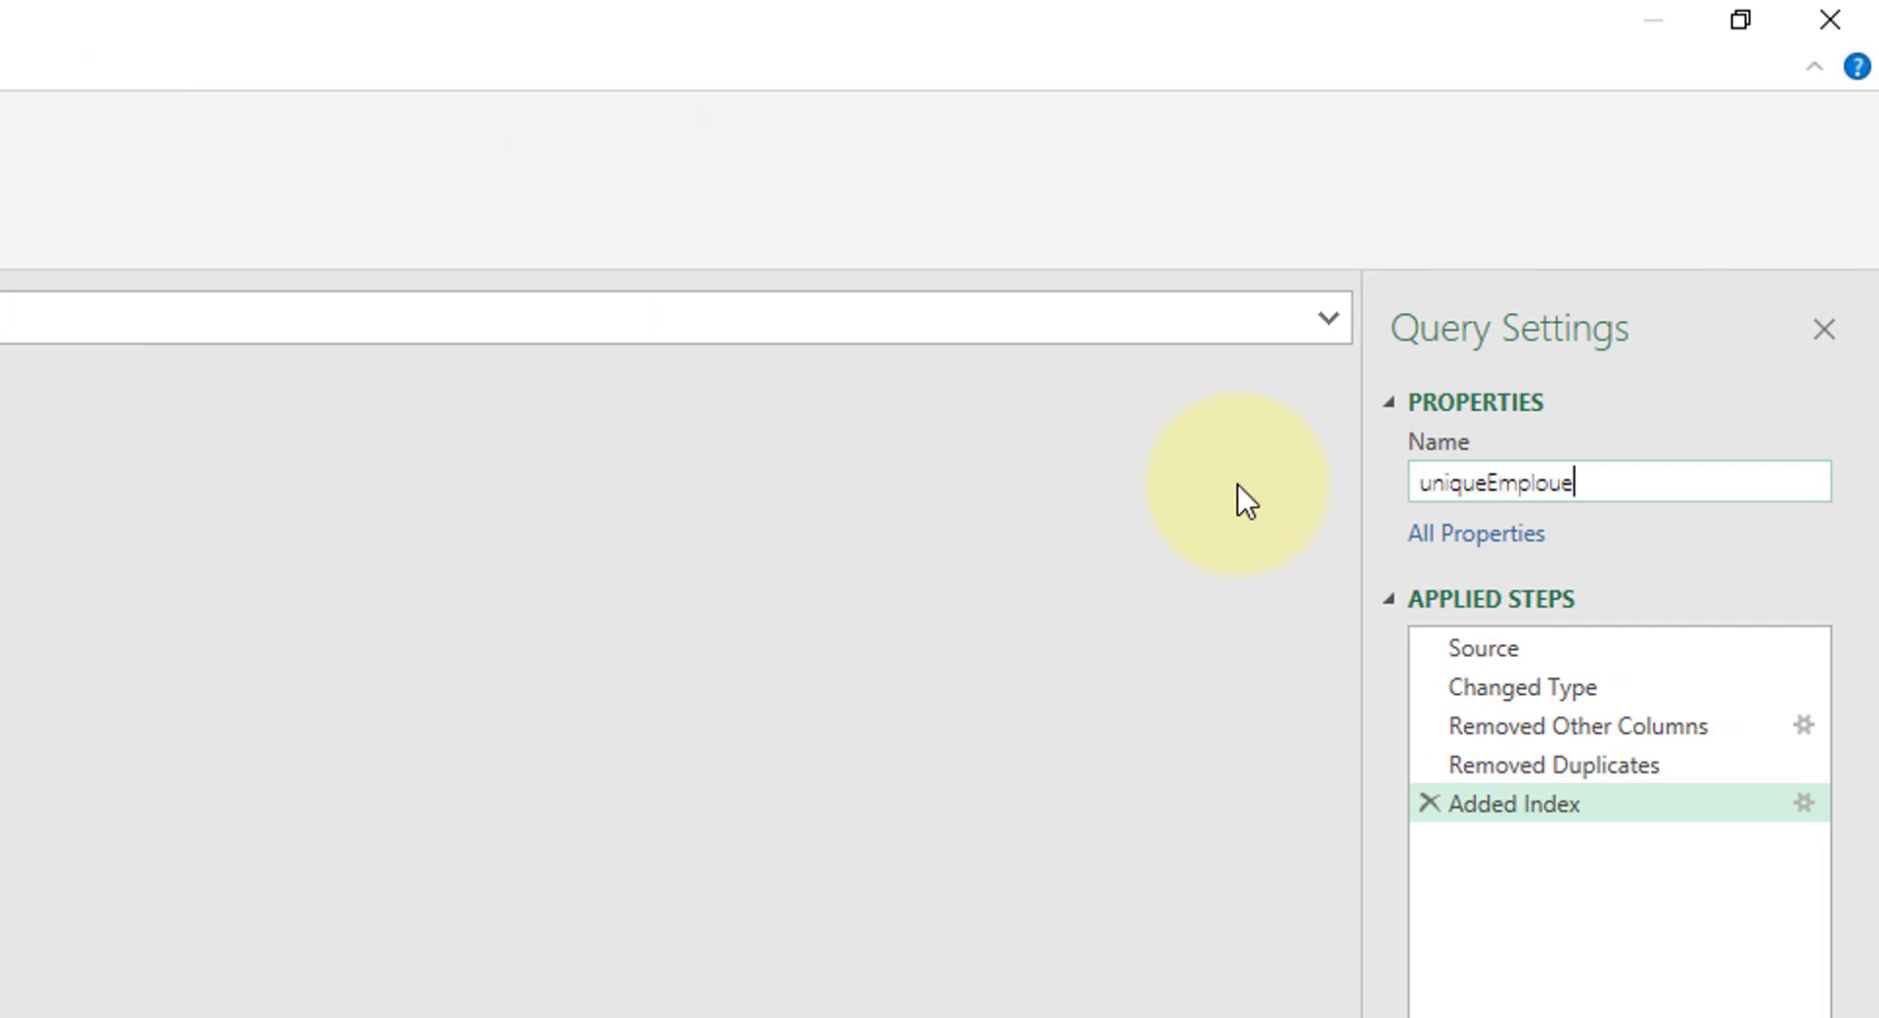
{"action": "type", "text": "yees"}
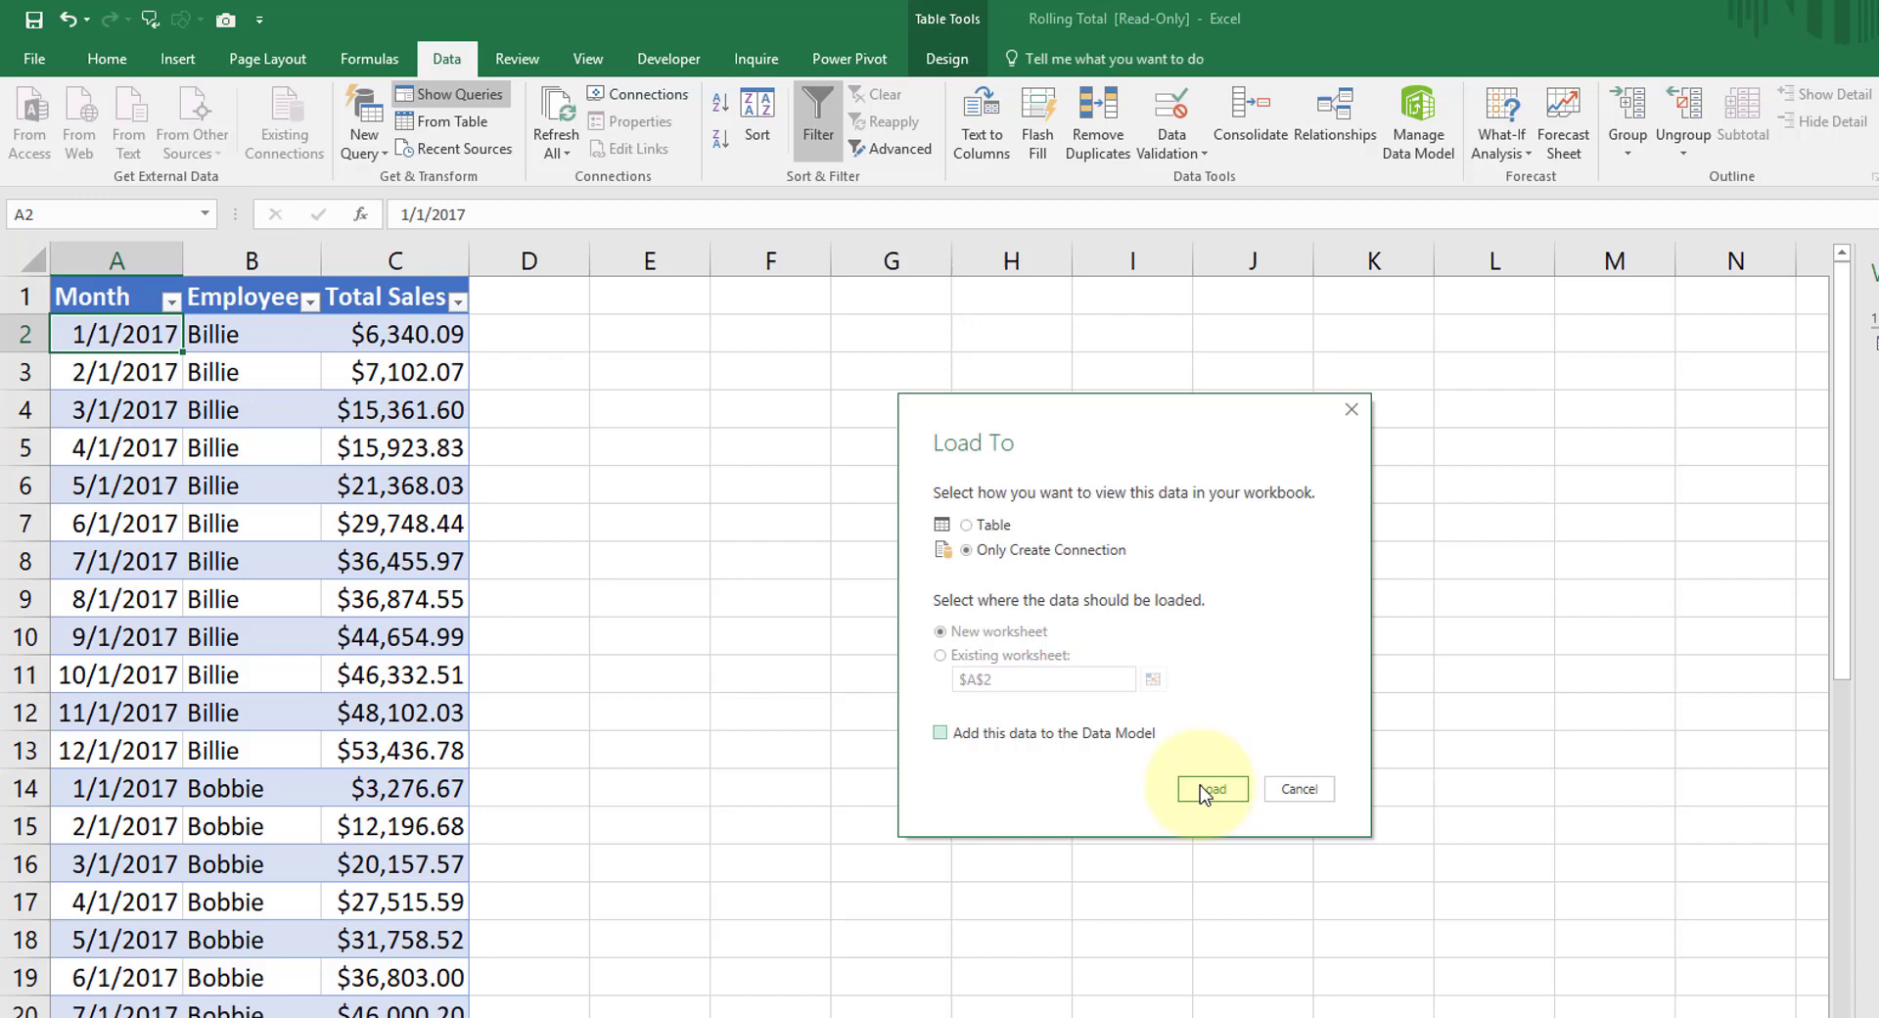
{"action": "left_click", "coordinate": [1211, 788]}
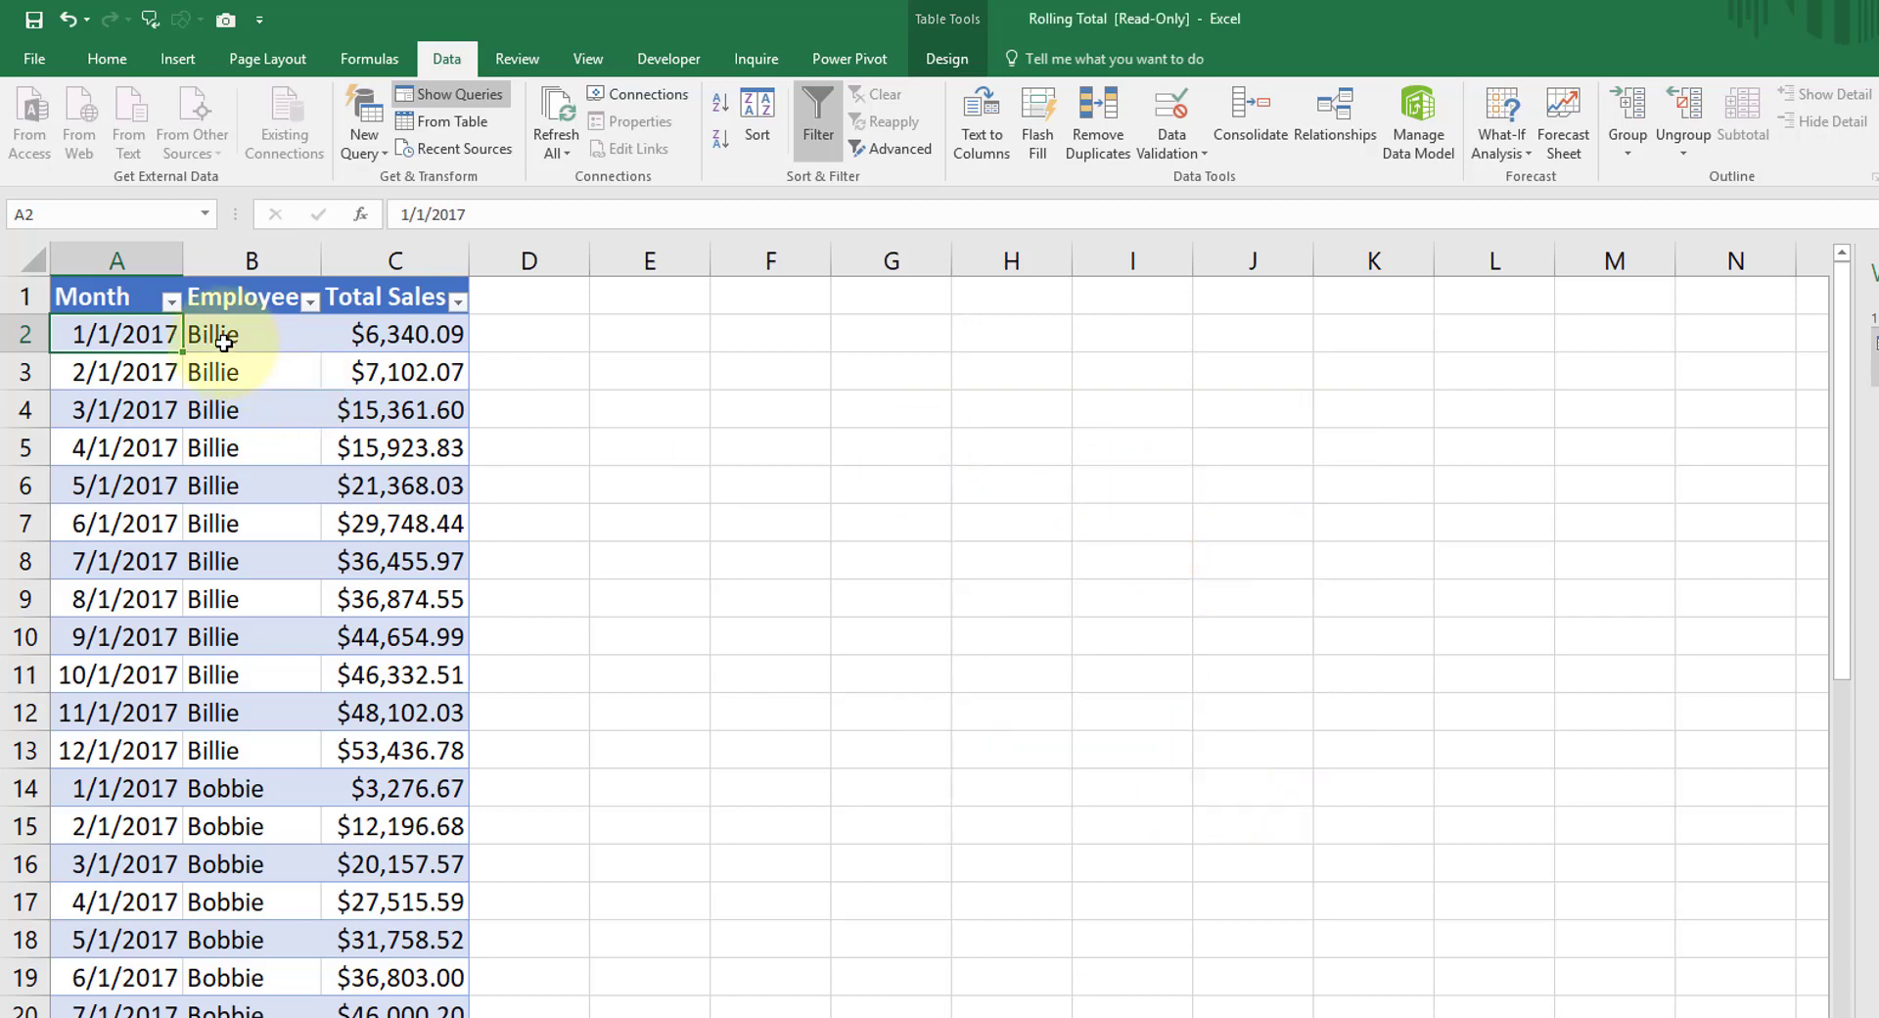
{"action": "left_click", "coordinate": [213, 332]}
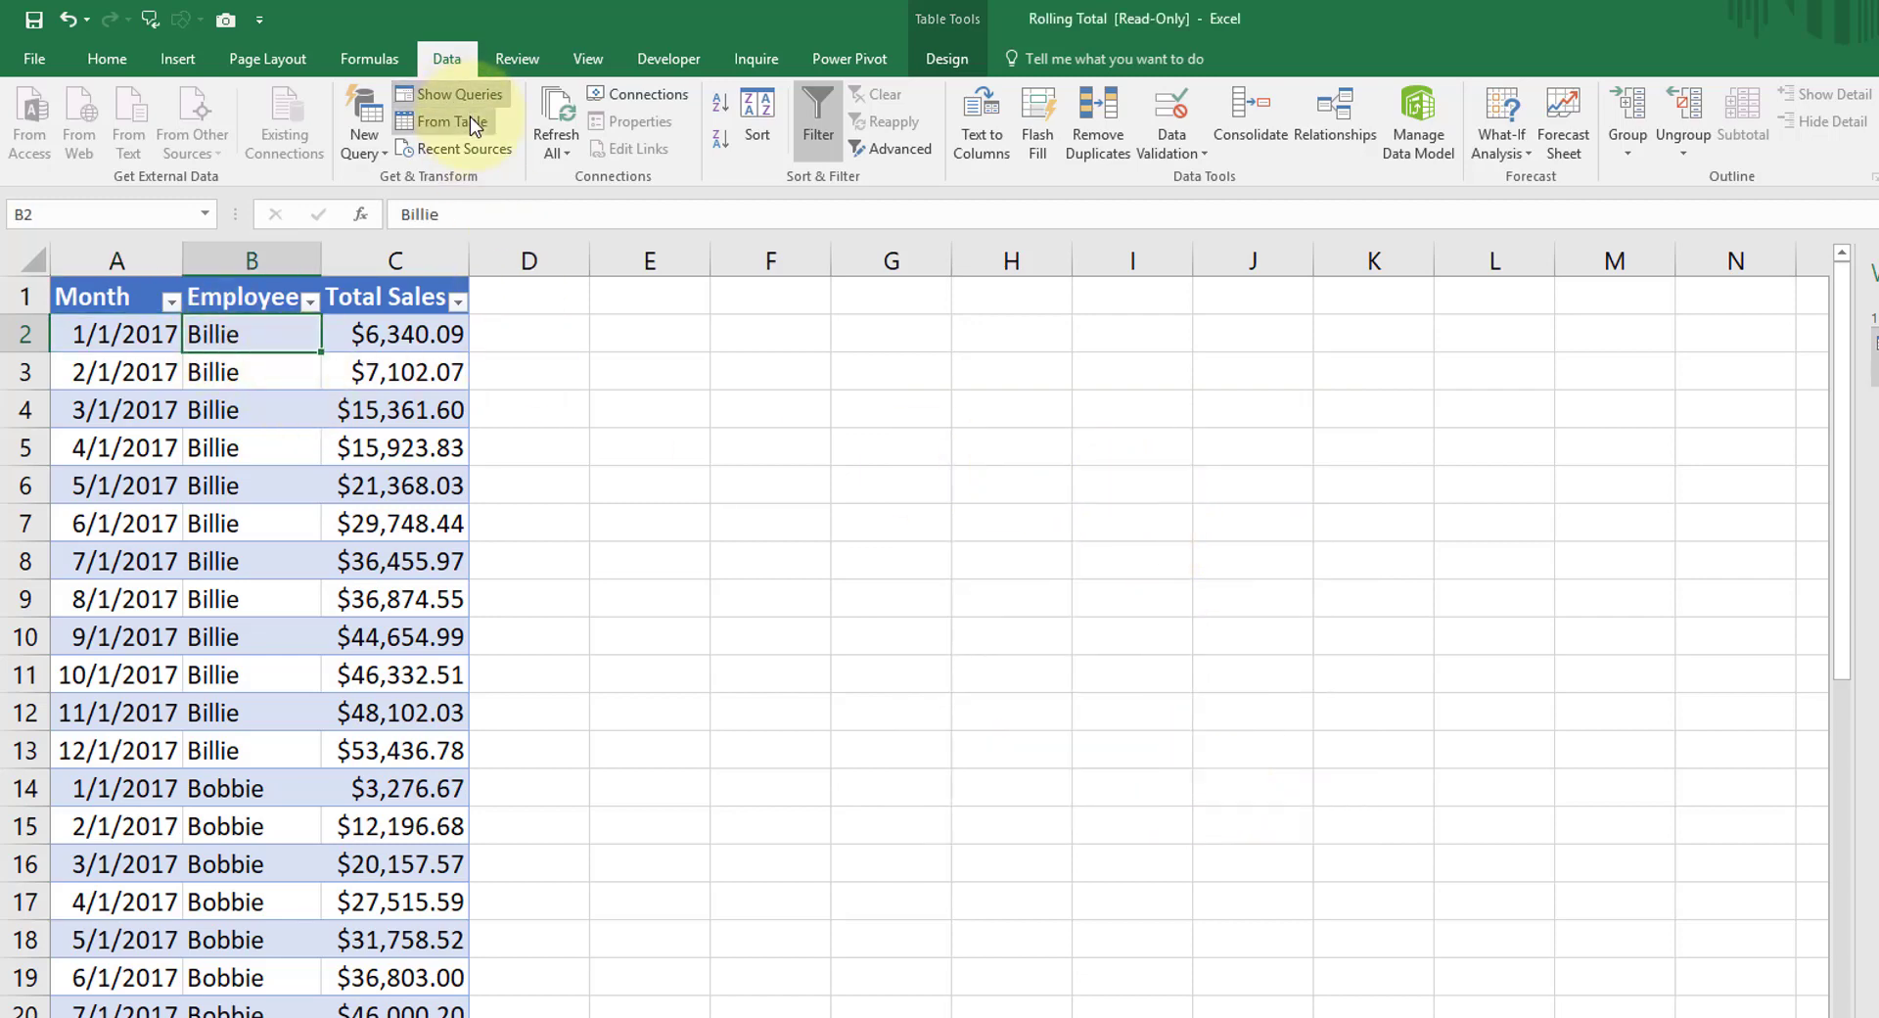
{"action": "left_click", "coordinate": [442, 121]}
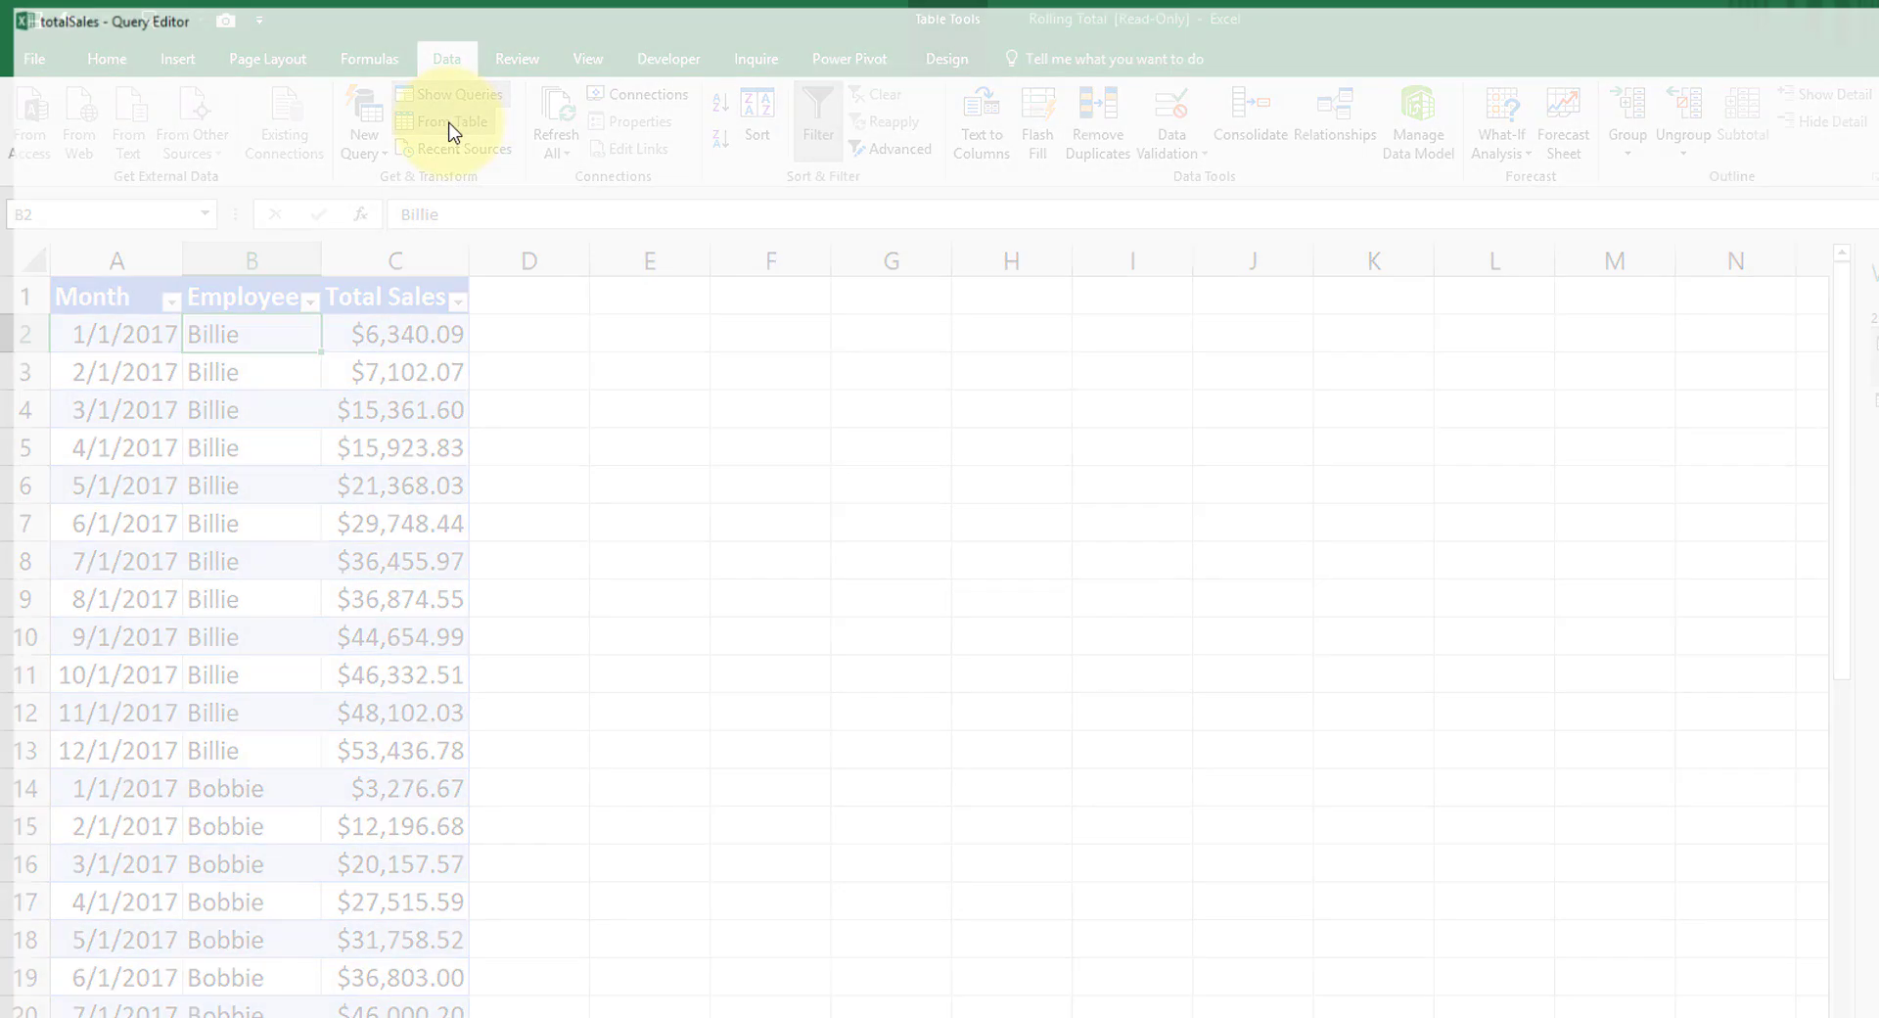
{"action": "left_click", "coordinate": [454, 120]}
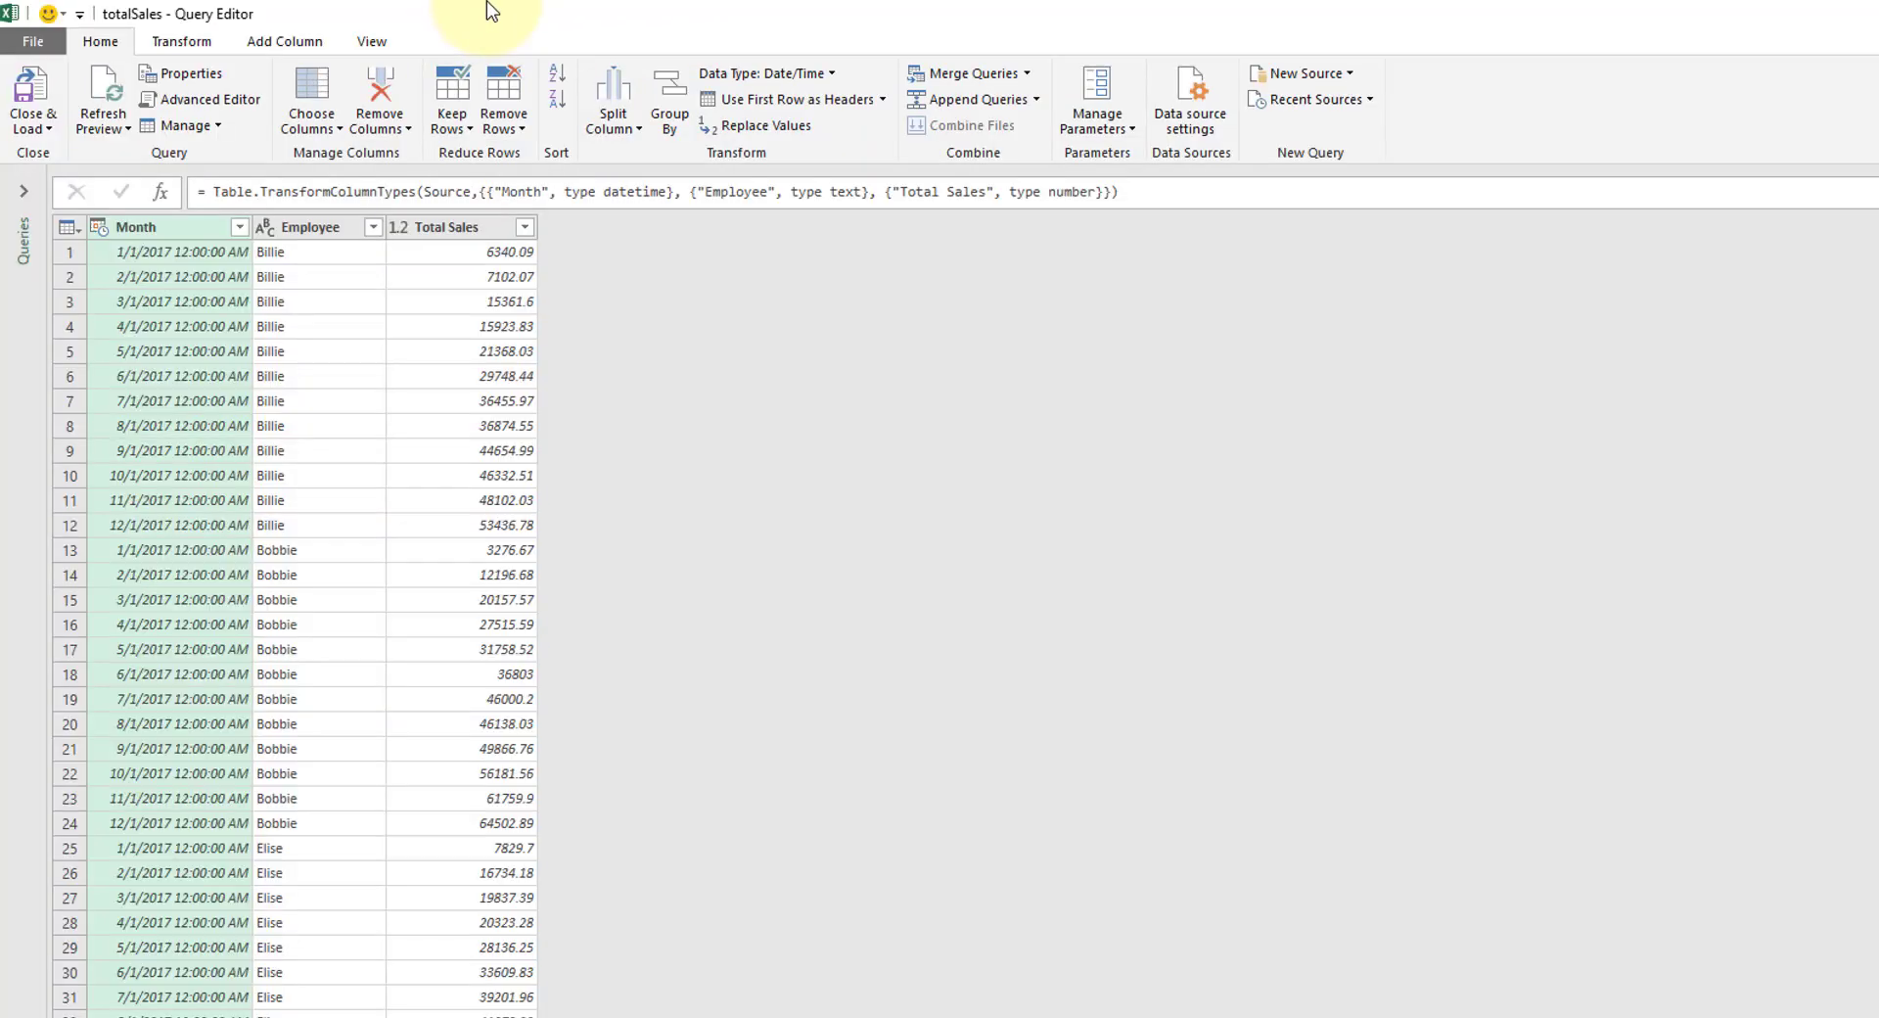
{"action": "mouse_move", "coordinate": [880, 152]}
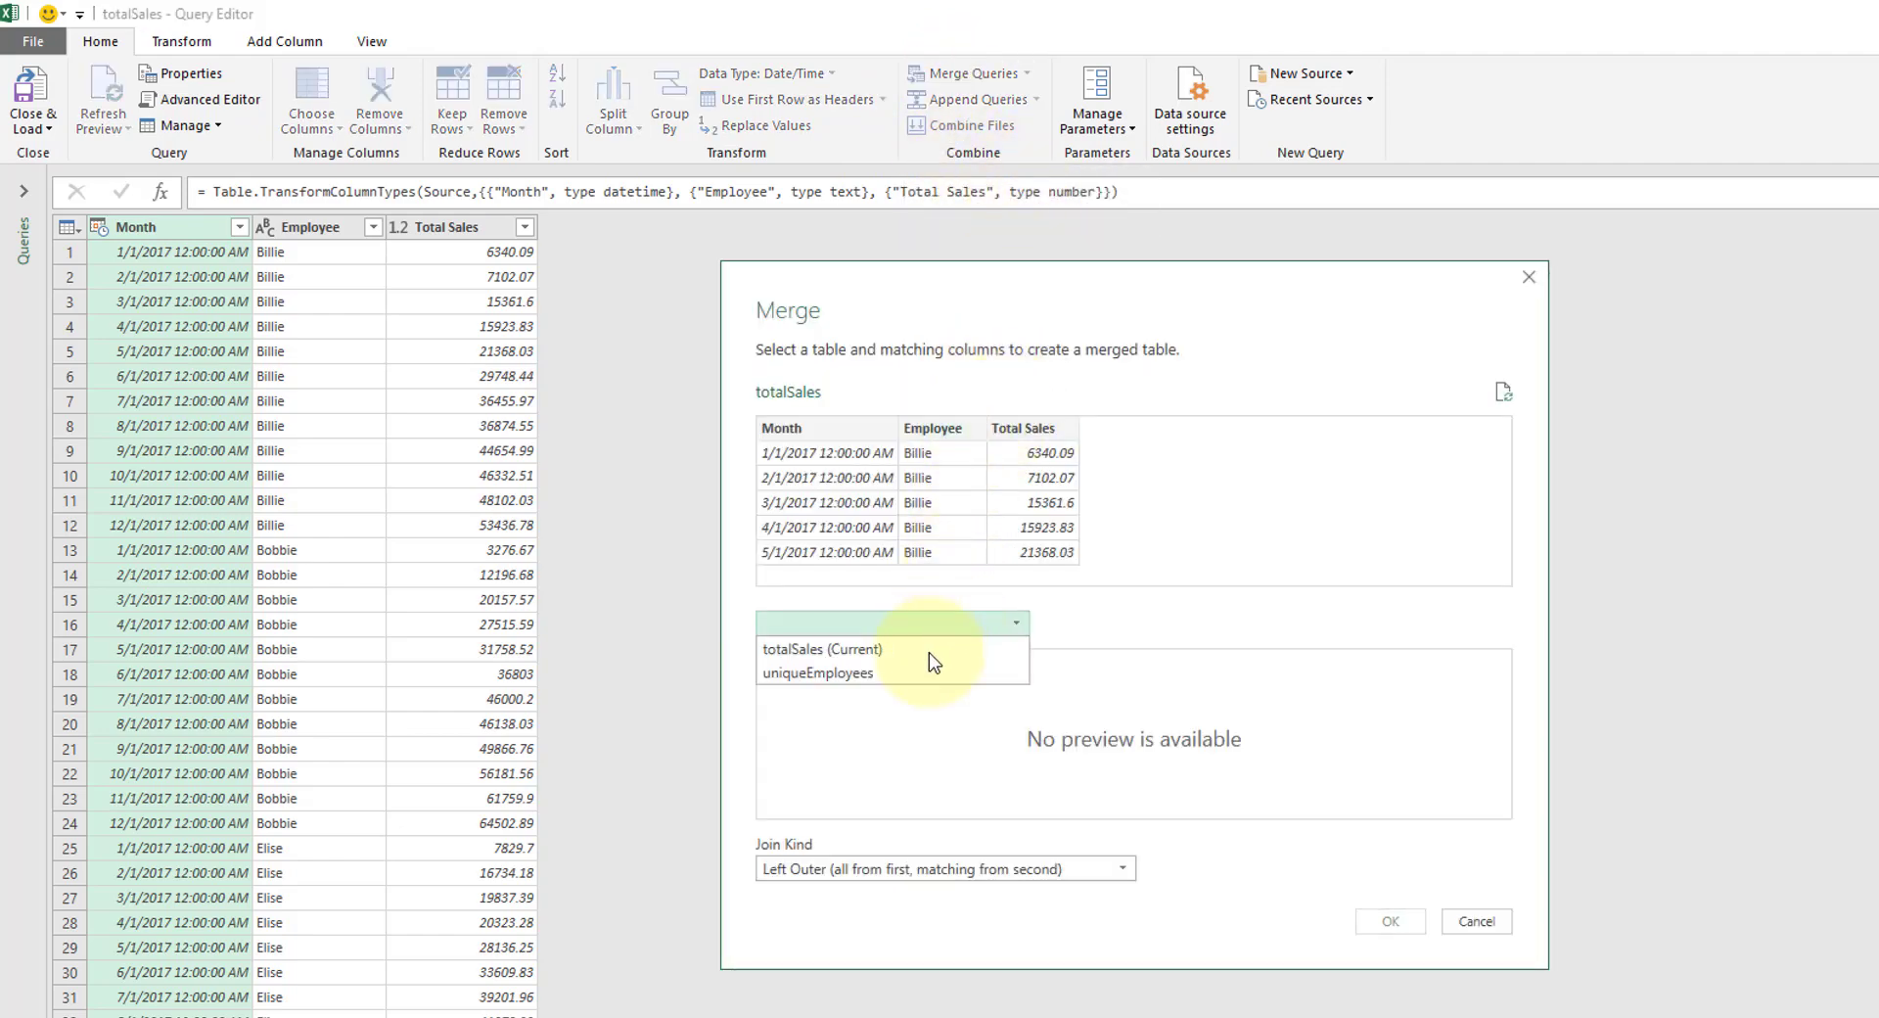
- Merge totalSales with uniqueEmployees, Left Outer, matching Employee to Employee
{"action": "left_click", "coordinate": [818, 674]}
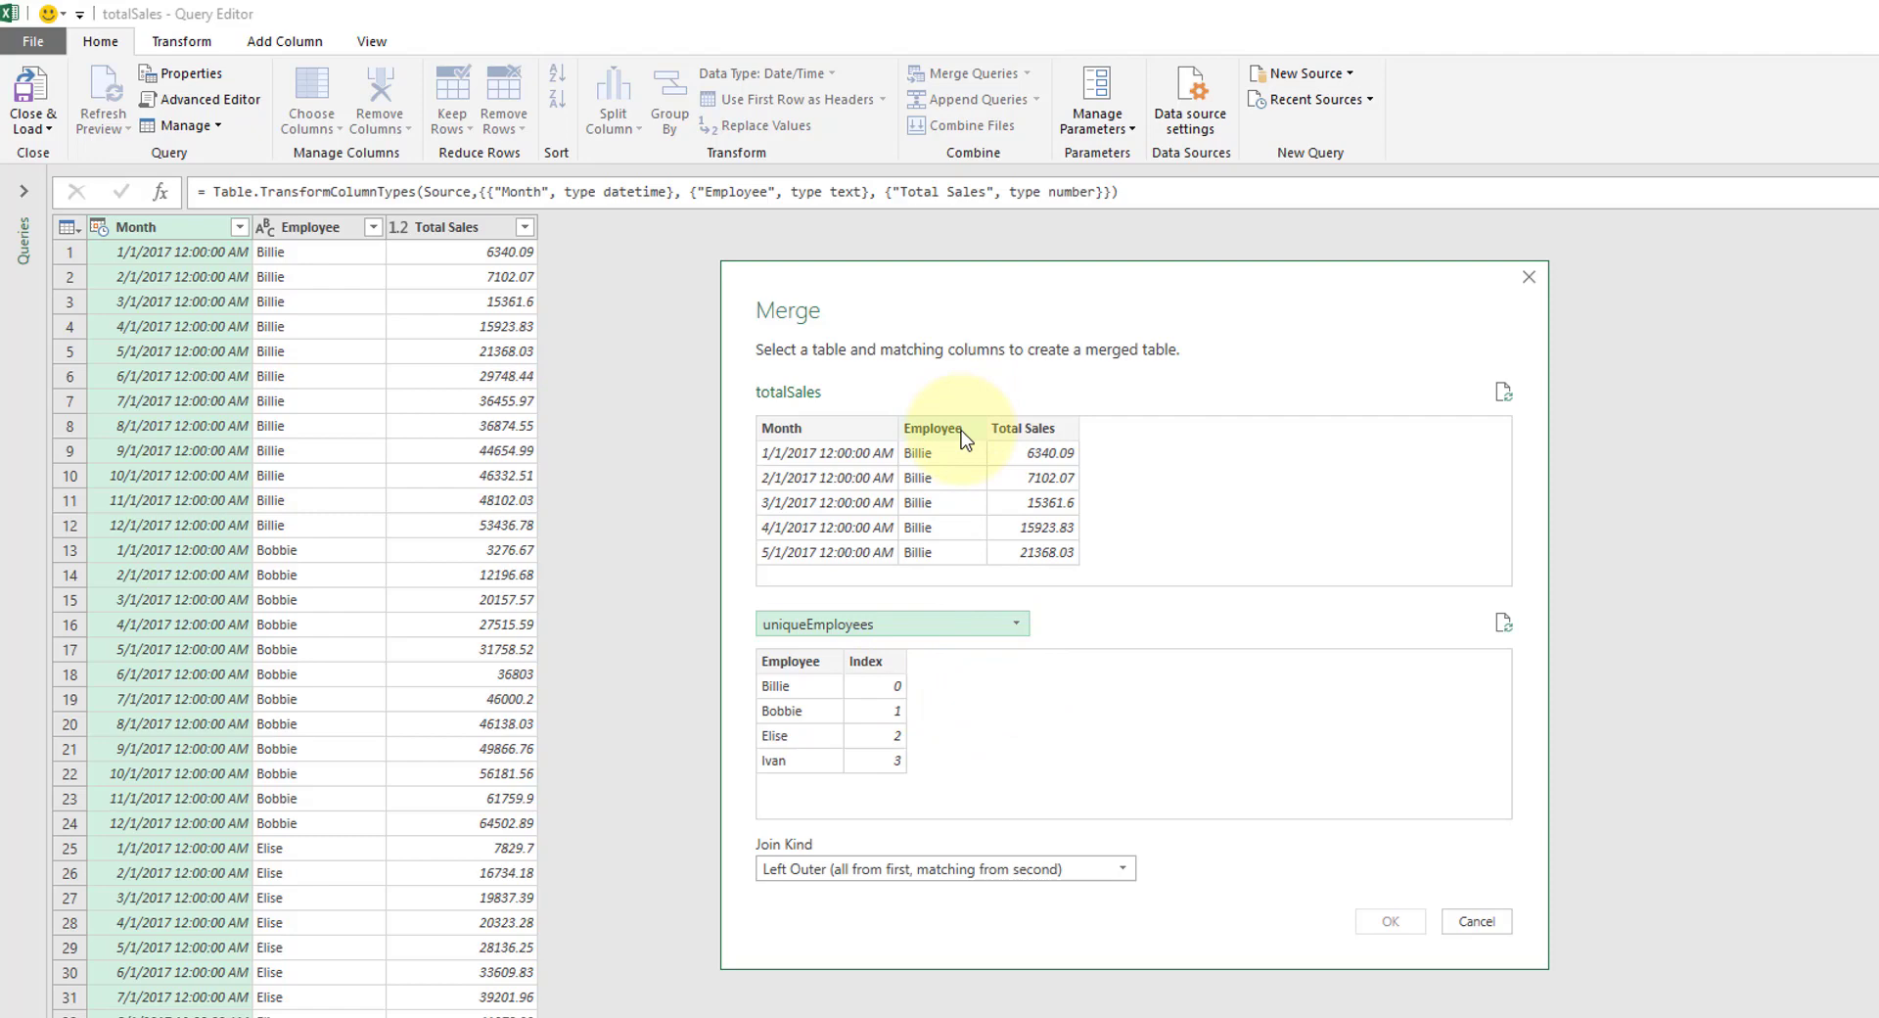
{"action": "left_click", "coordinate": [933, 429]}
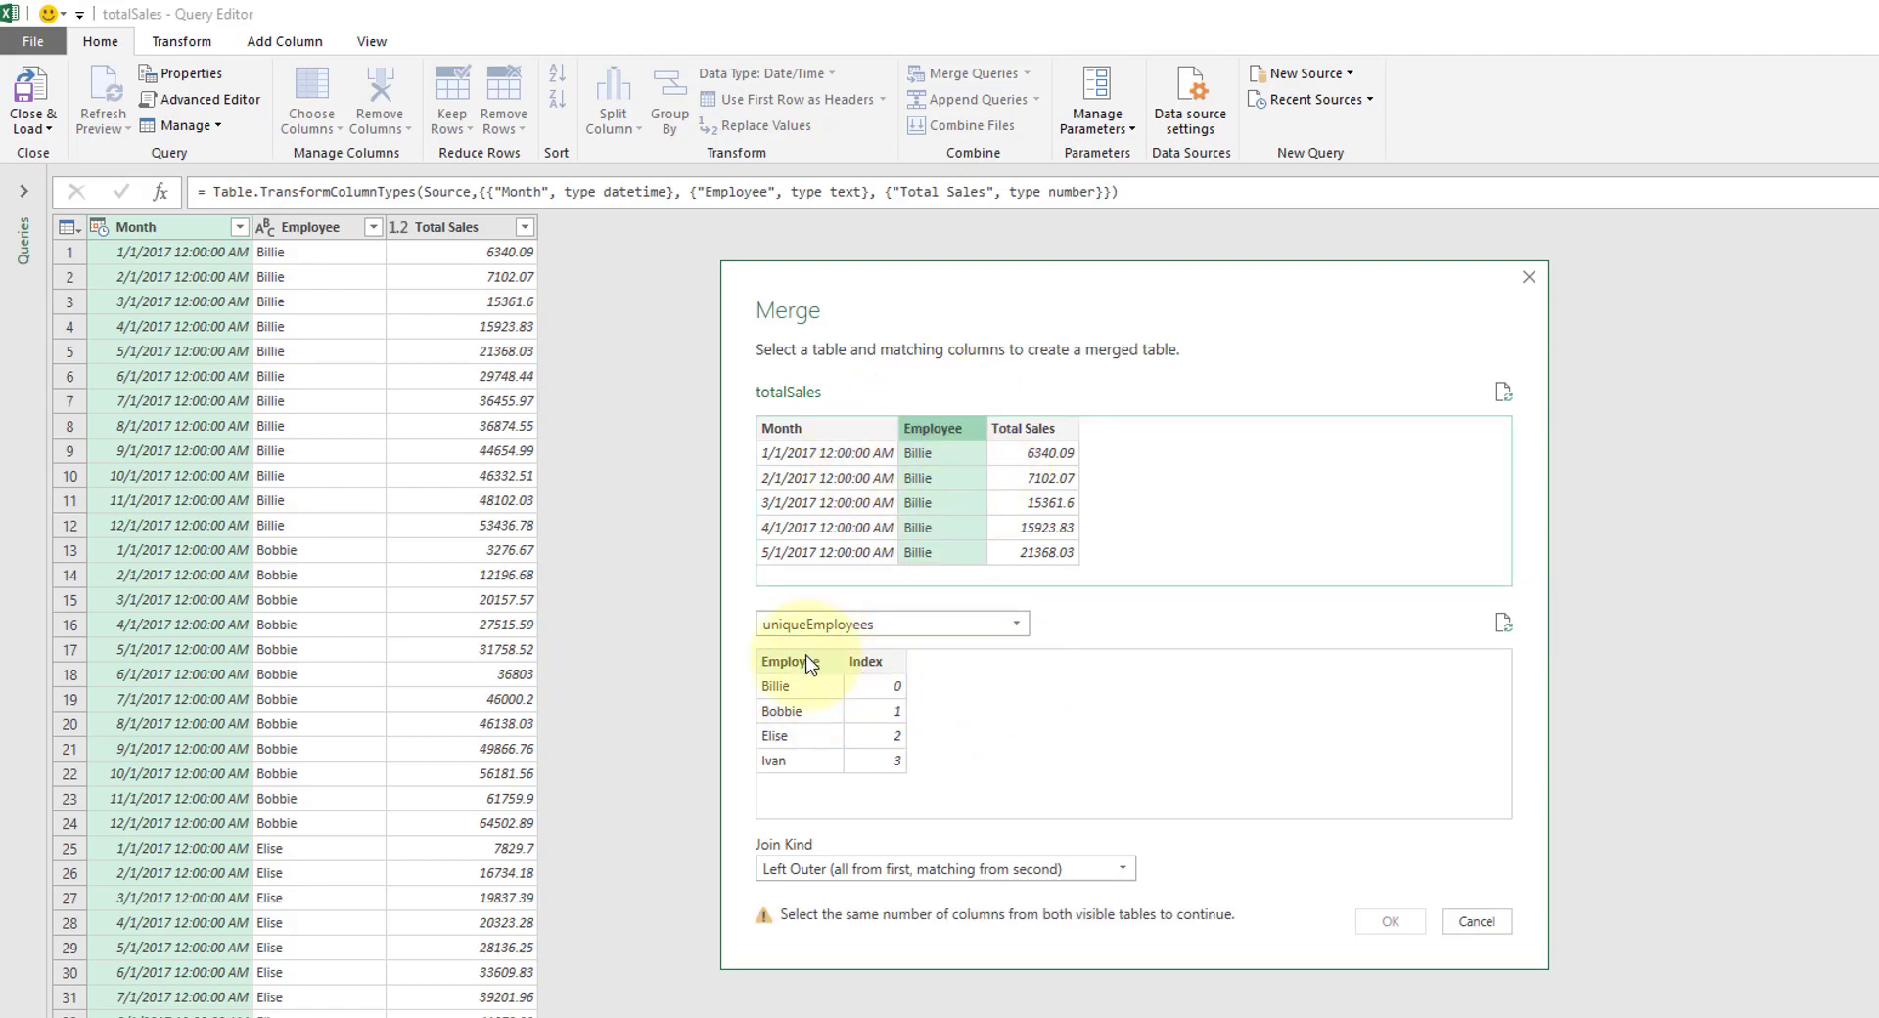
{"action": "left_click", "coordinate": [788, 660]}
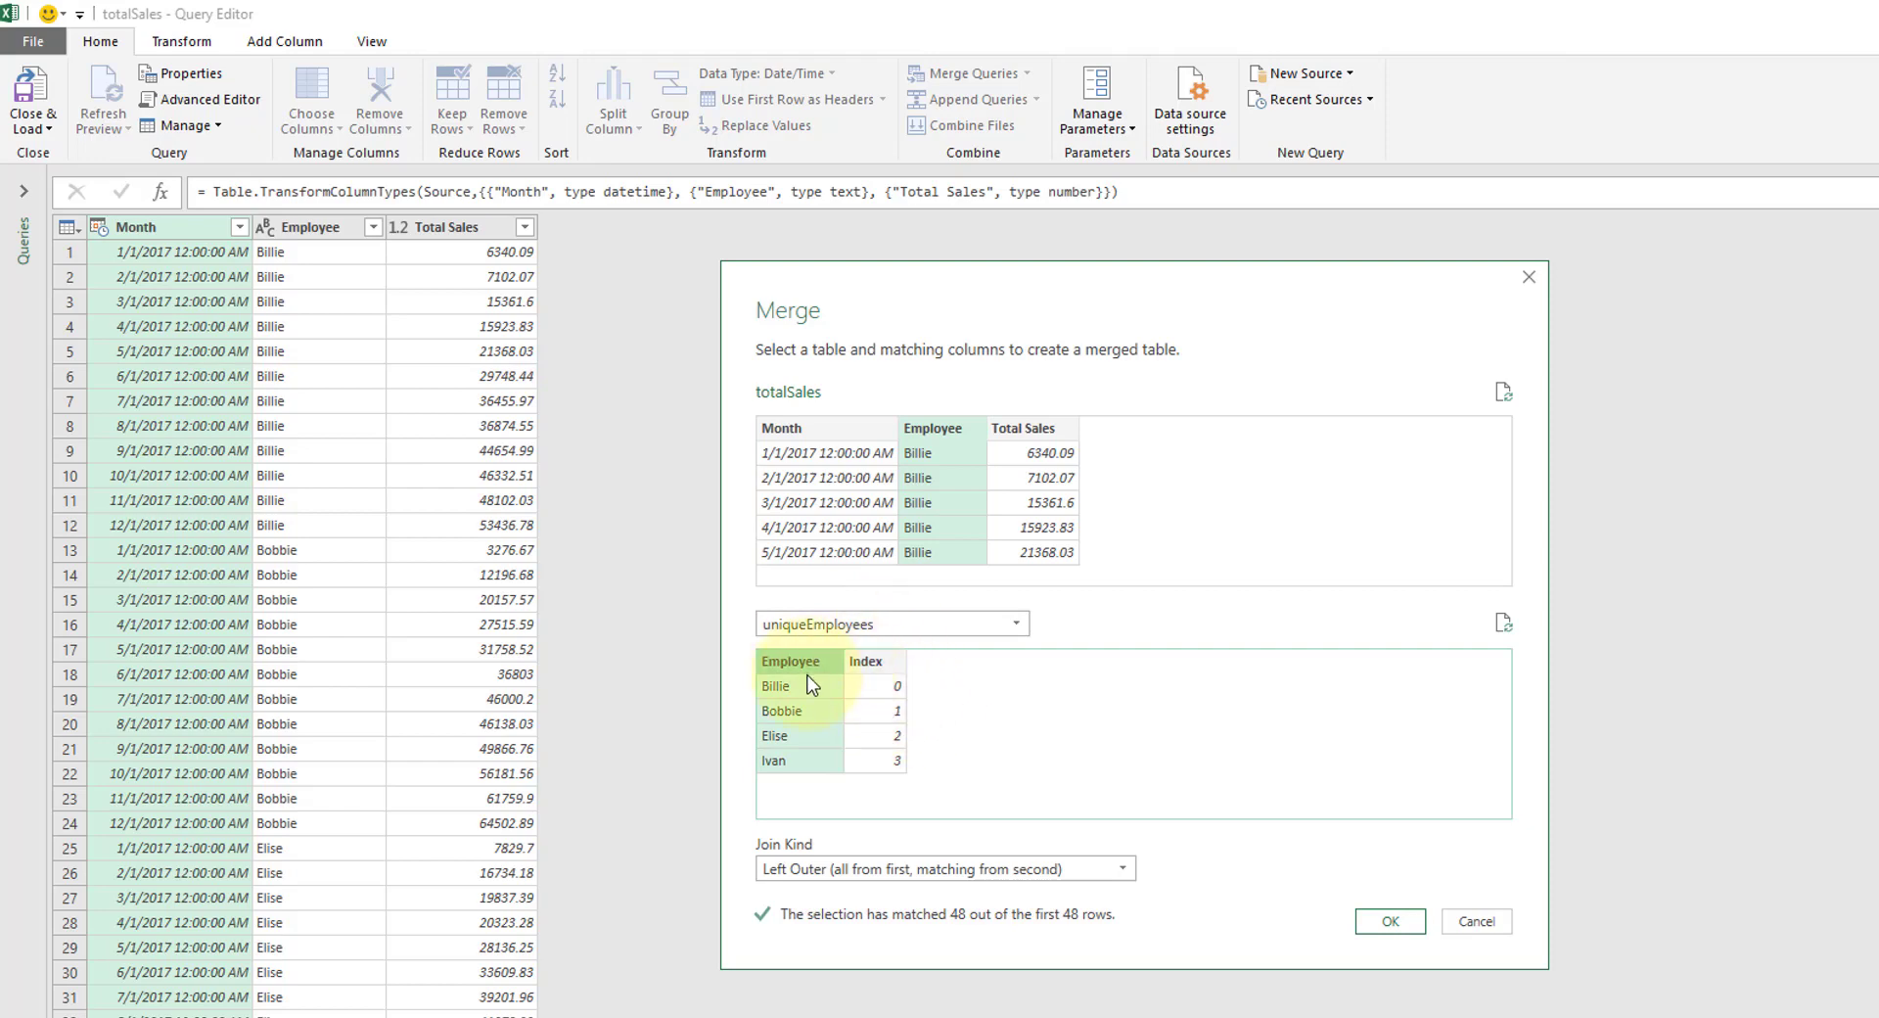
{"action": "mouse_move", "coordinate": [957, 769]}
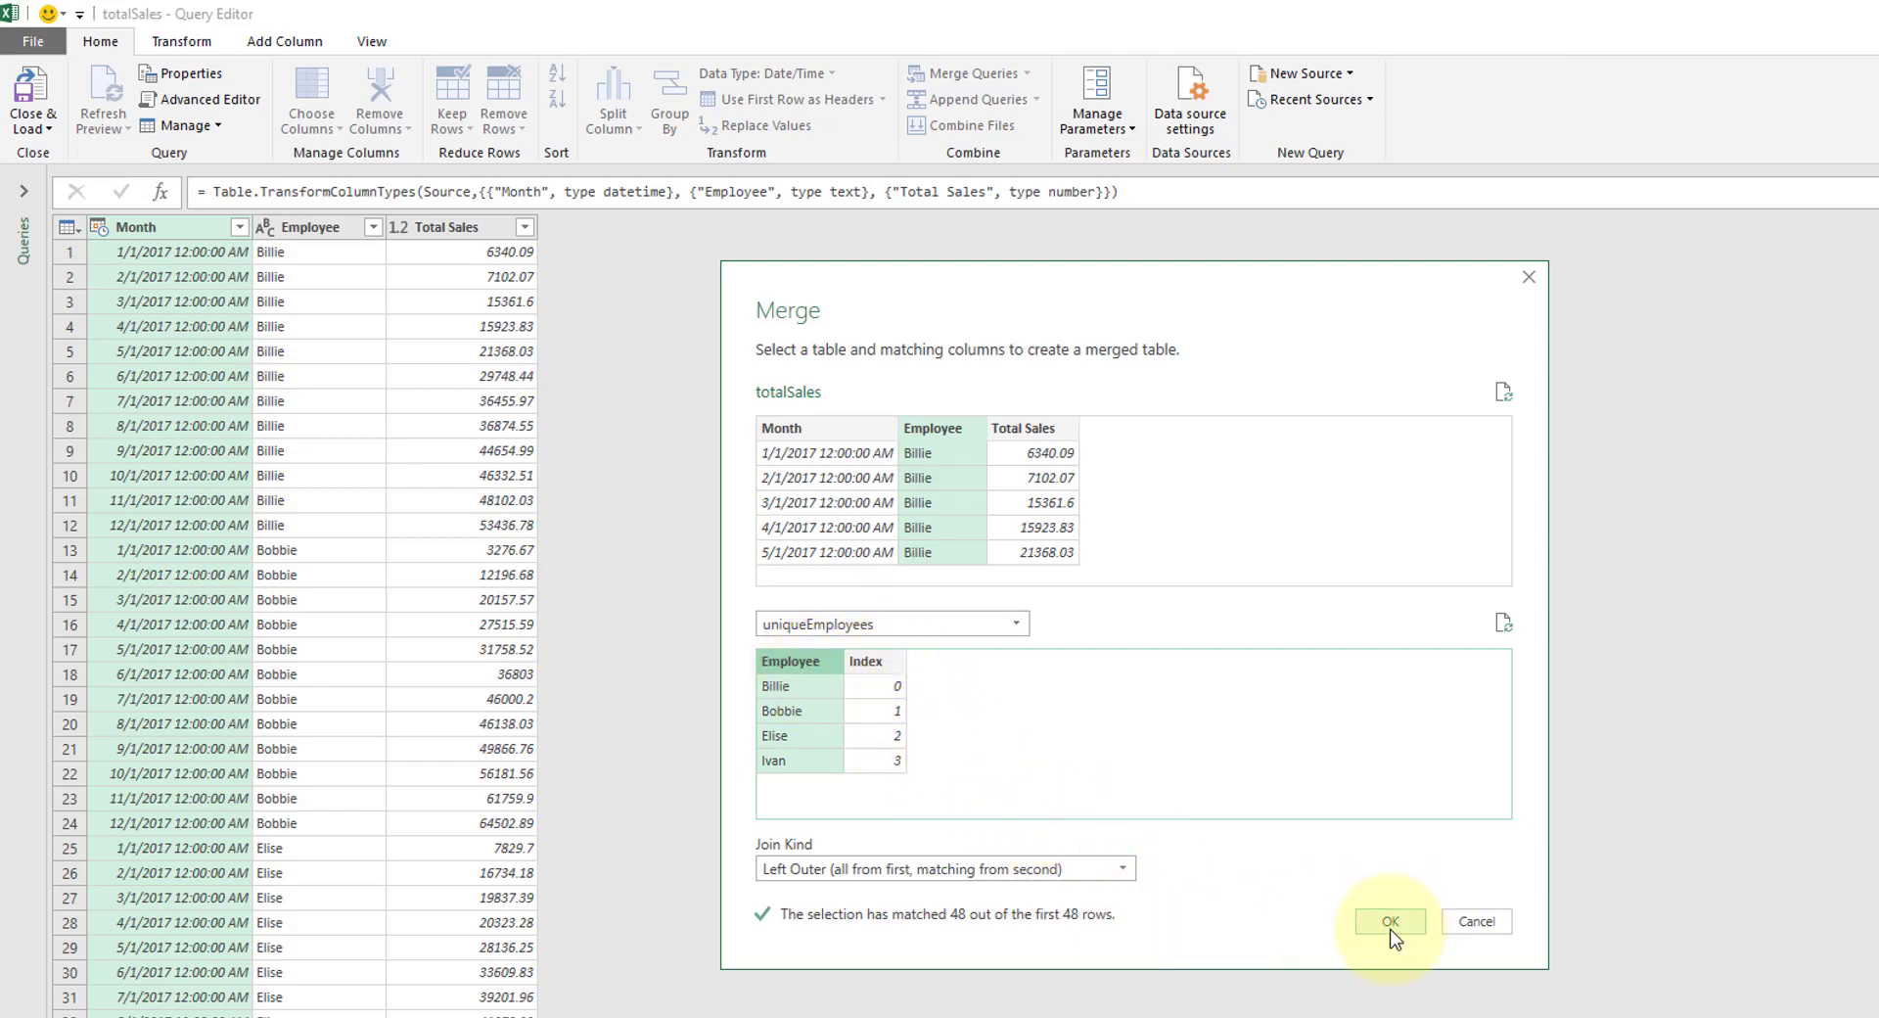
{"action": "mouse_move", "coordinate": [1372, 933]}
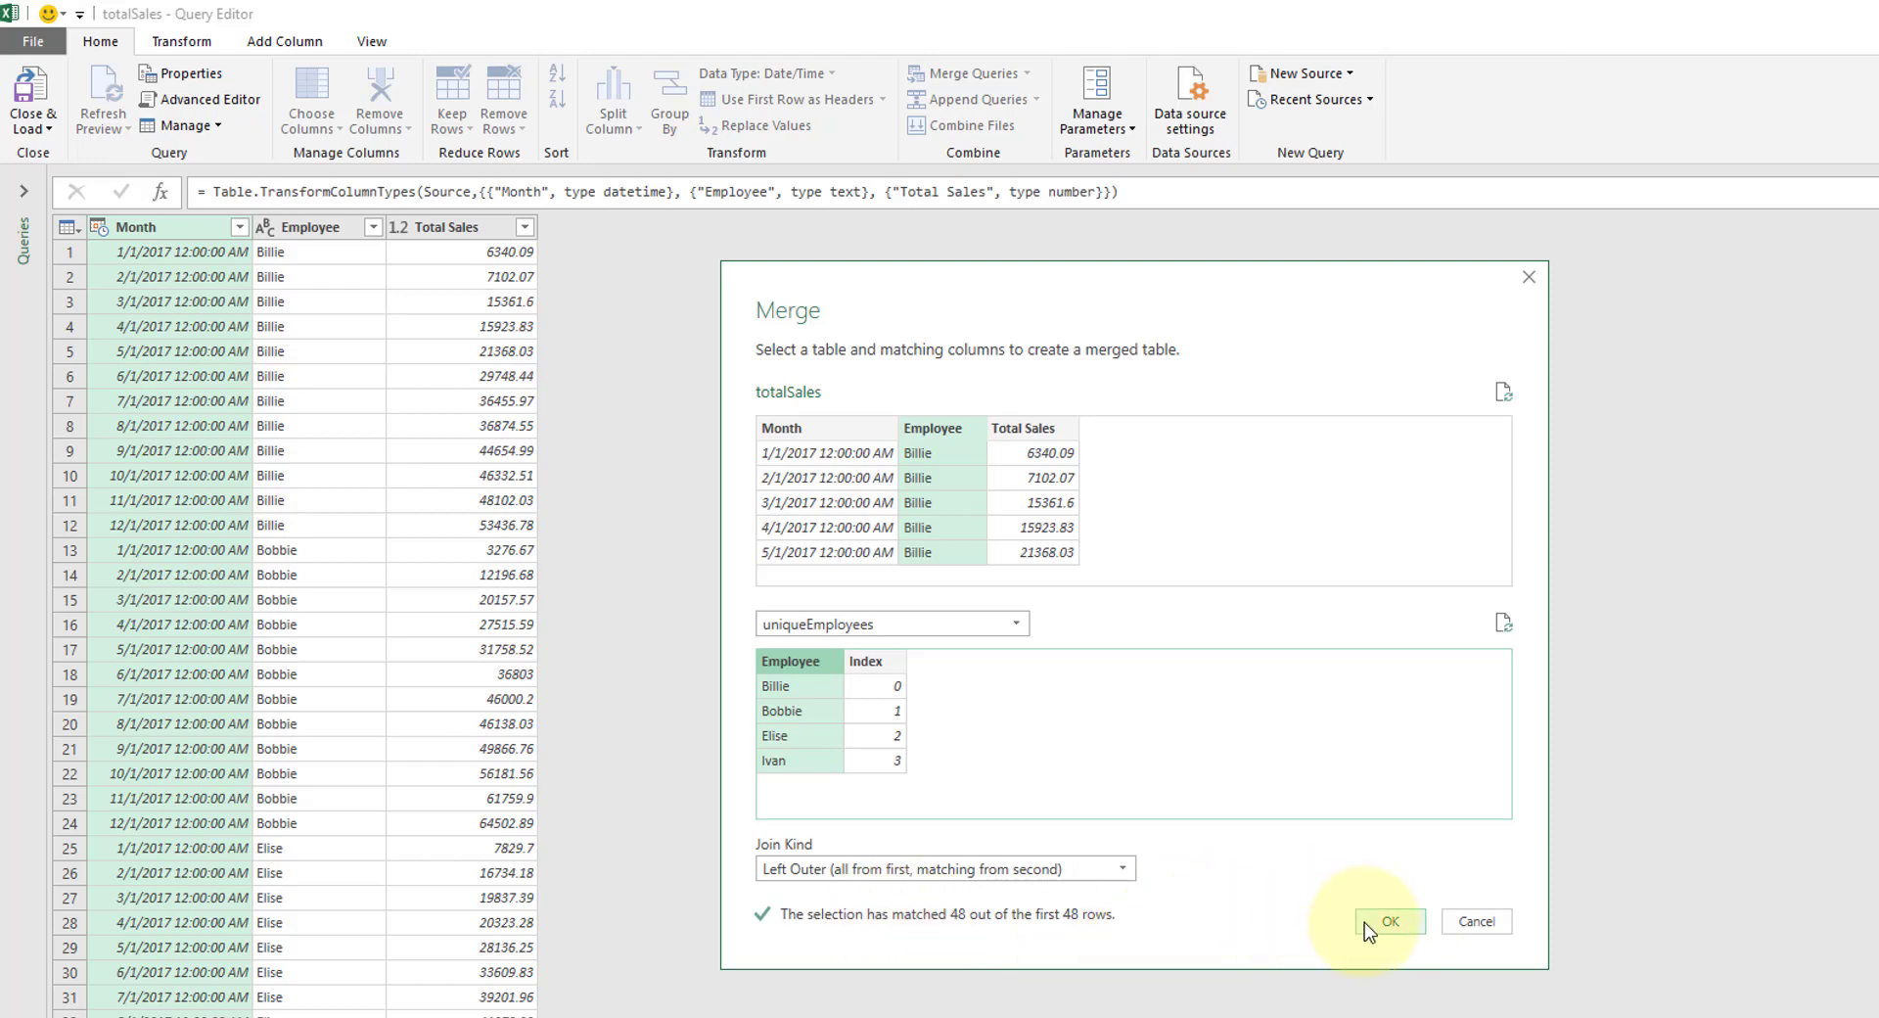
{"action": "left_click", "coordinate": [1386, 920]}
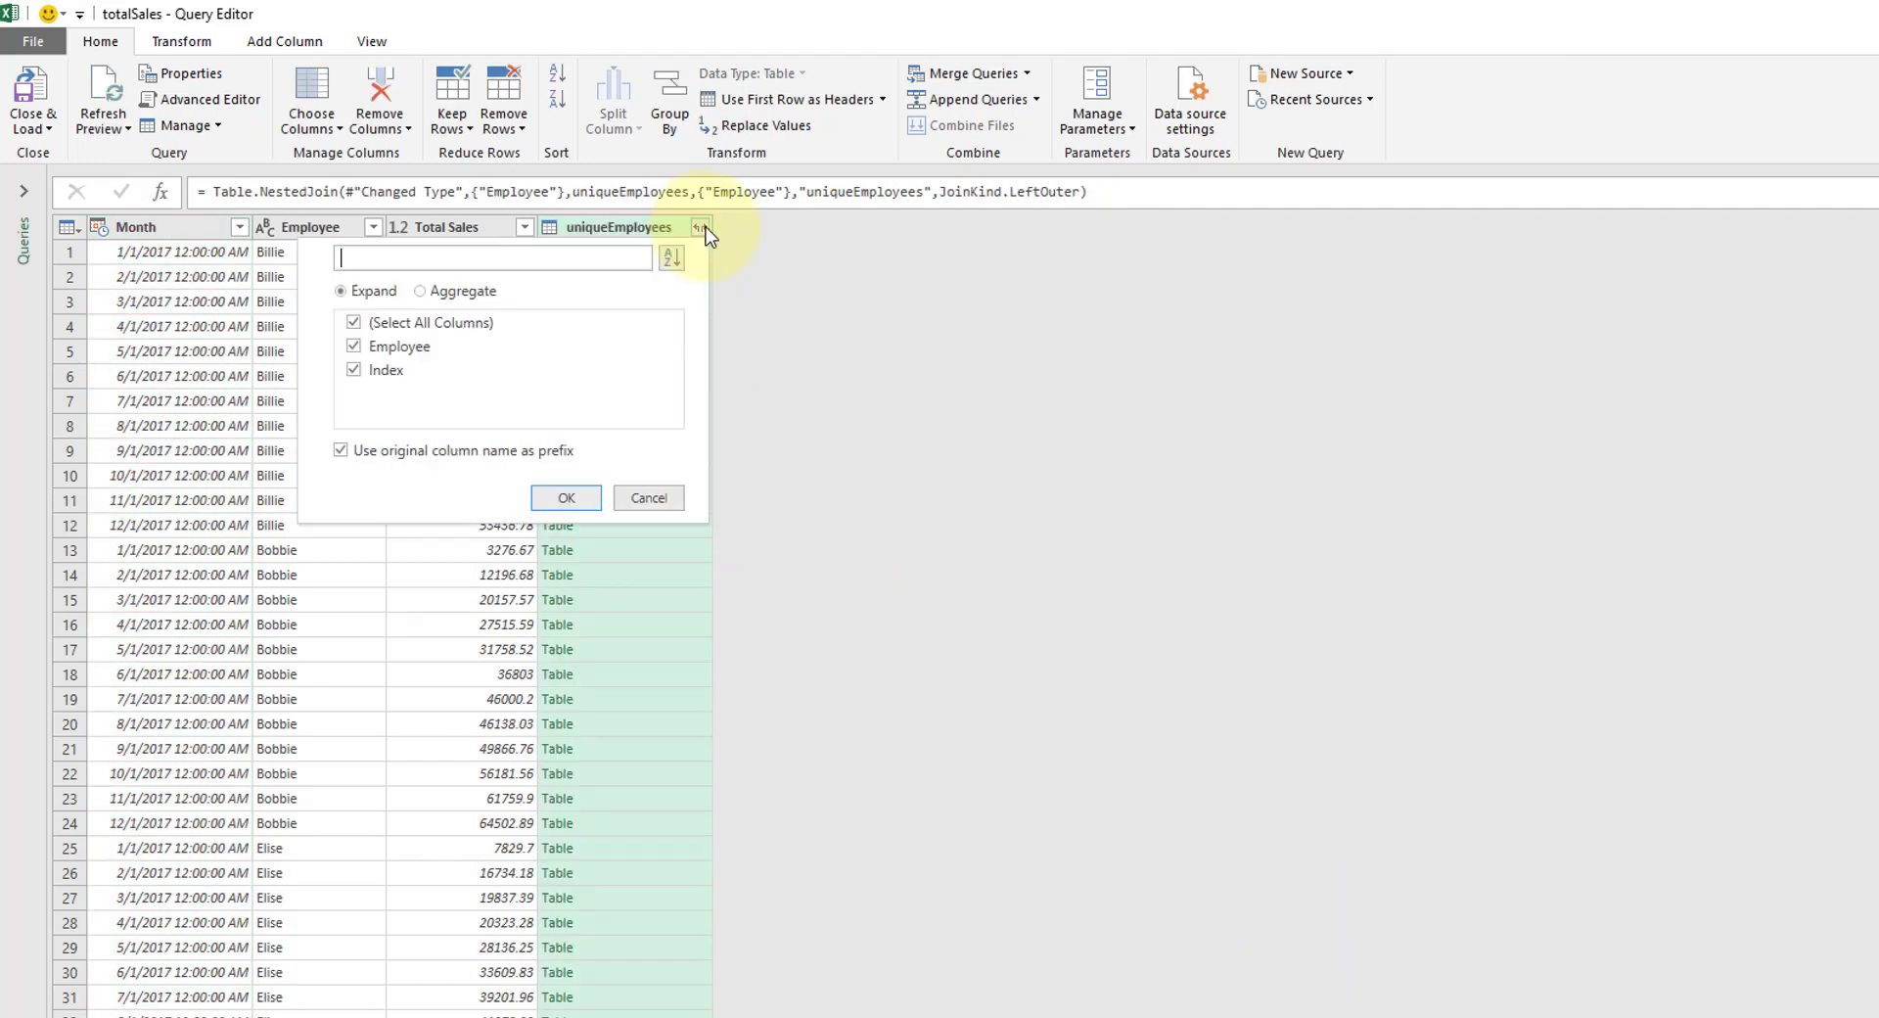
- Expand uniqueEmployees to only its Index column, numbering each employee's rows
{"action": "left_click", "coordinate": [354, 321]}
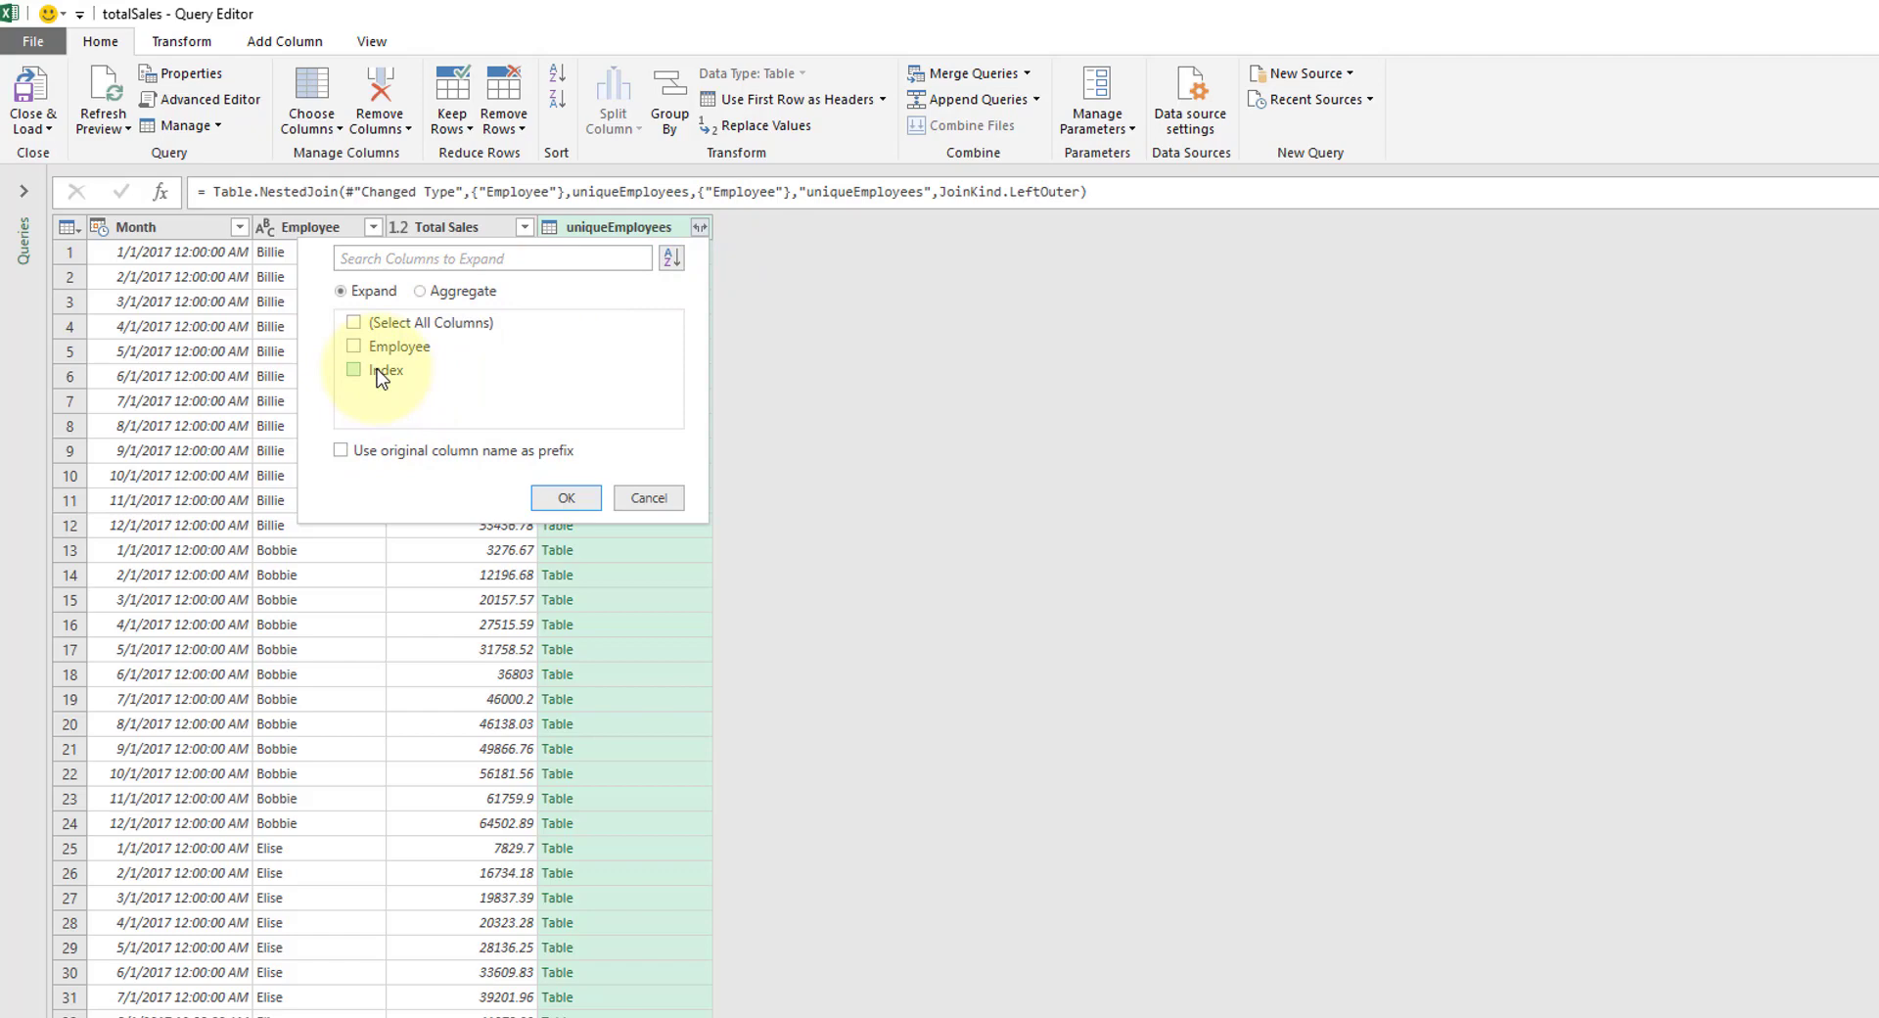
{"action": "left_click", "coordinate": [354, 370]}
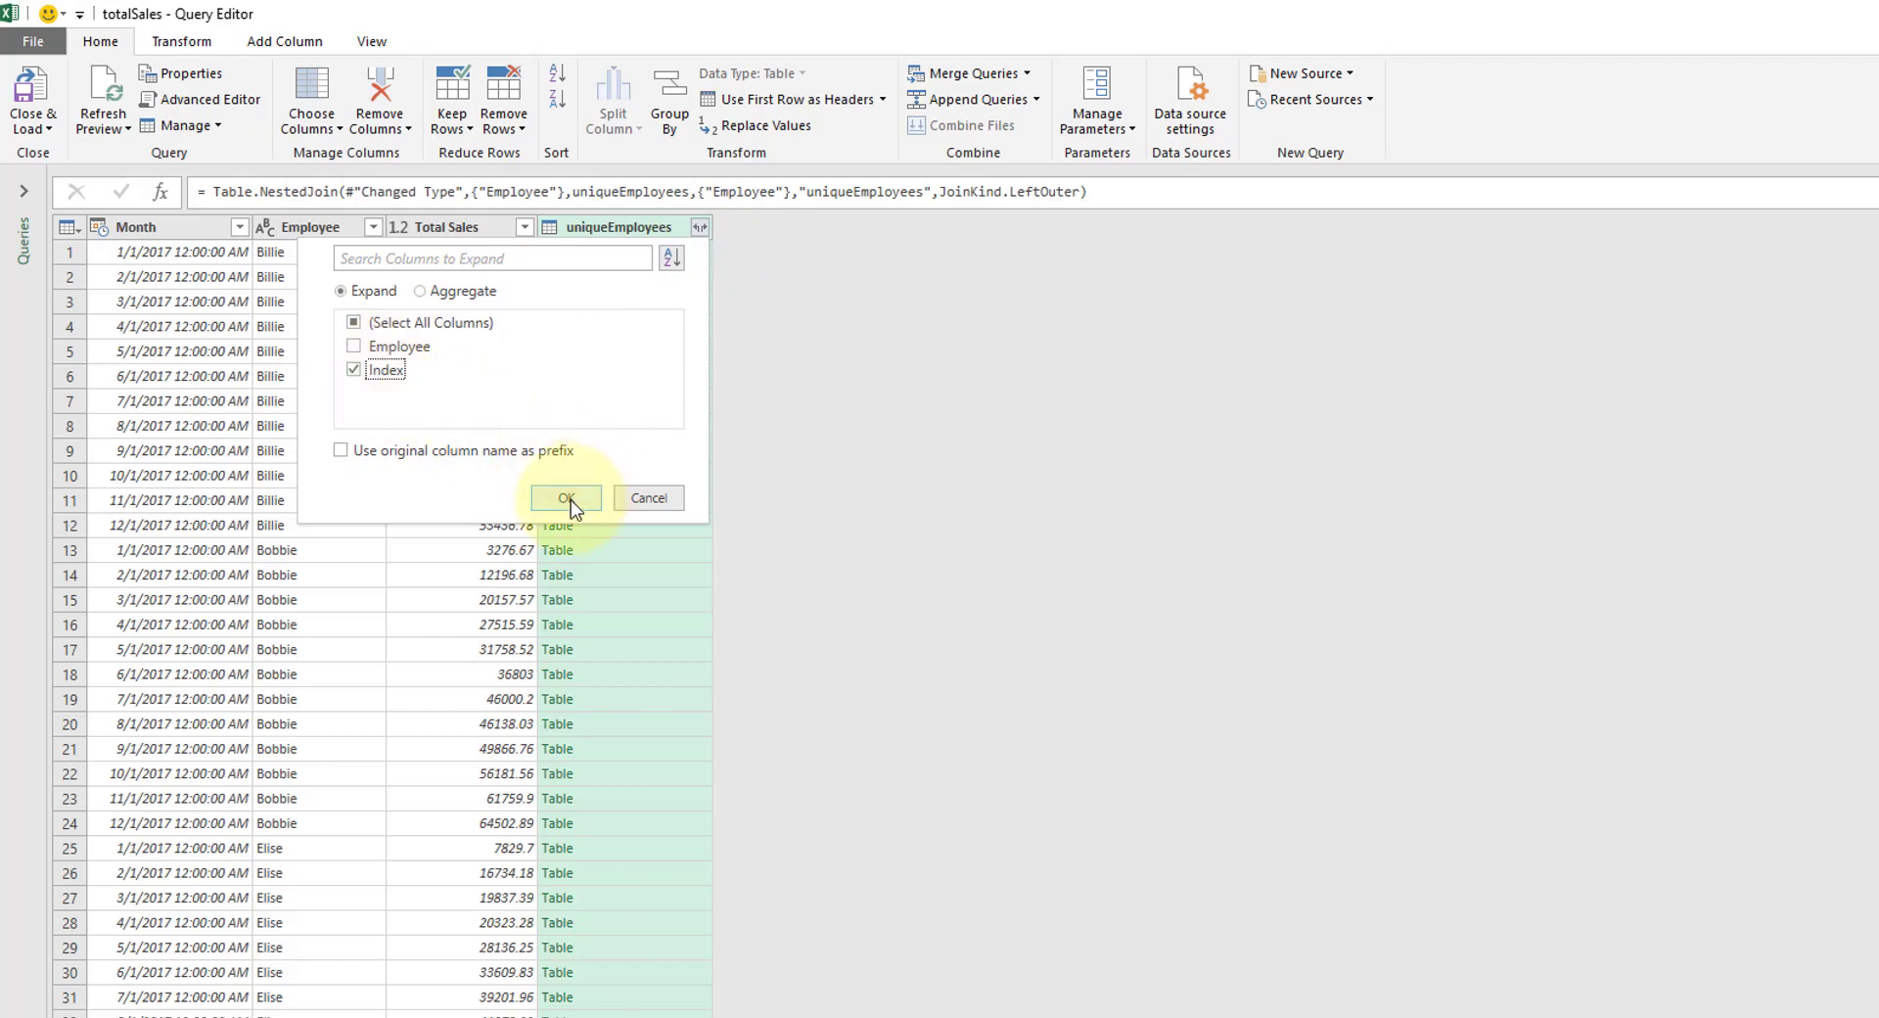
{"action": "left_click", "coordinate": [565, 497]}
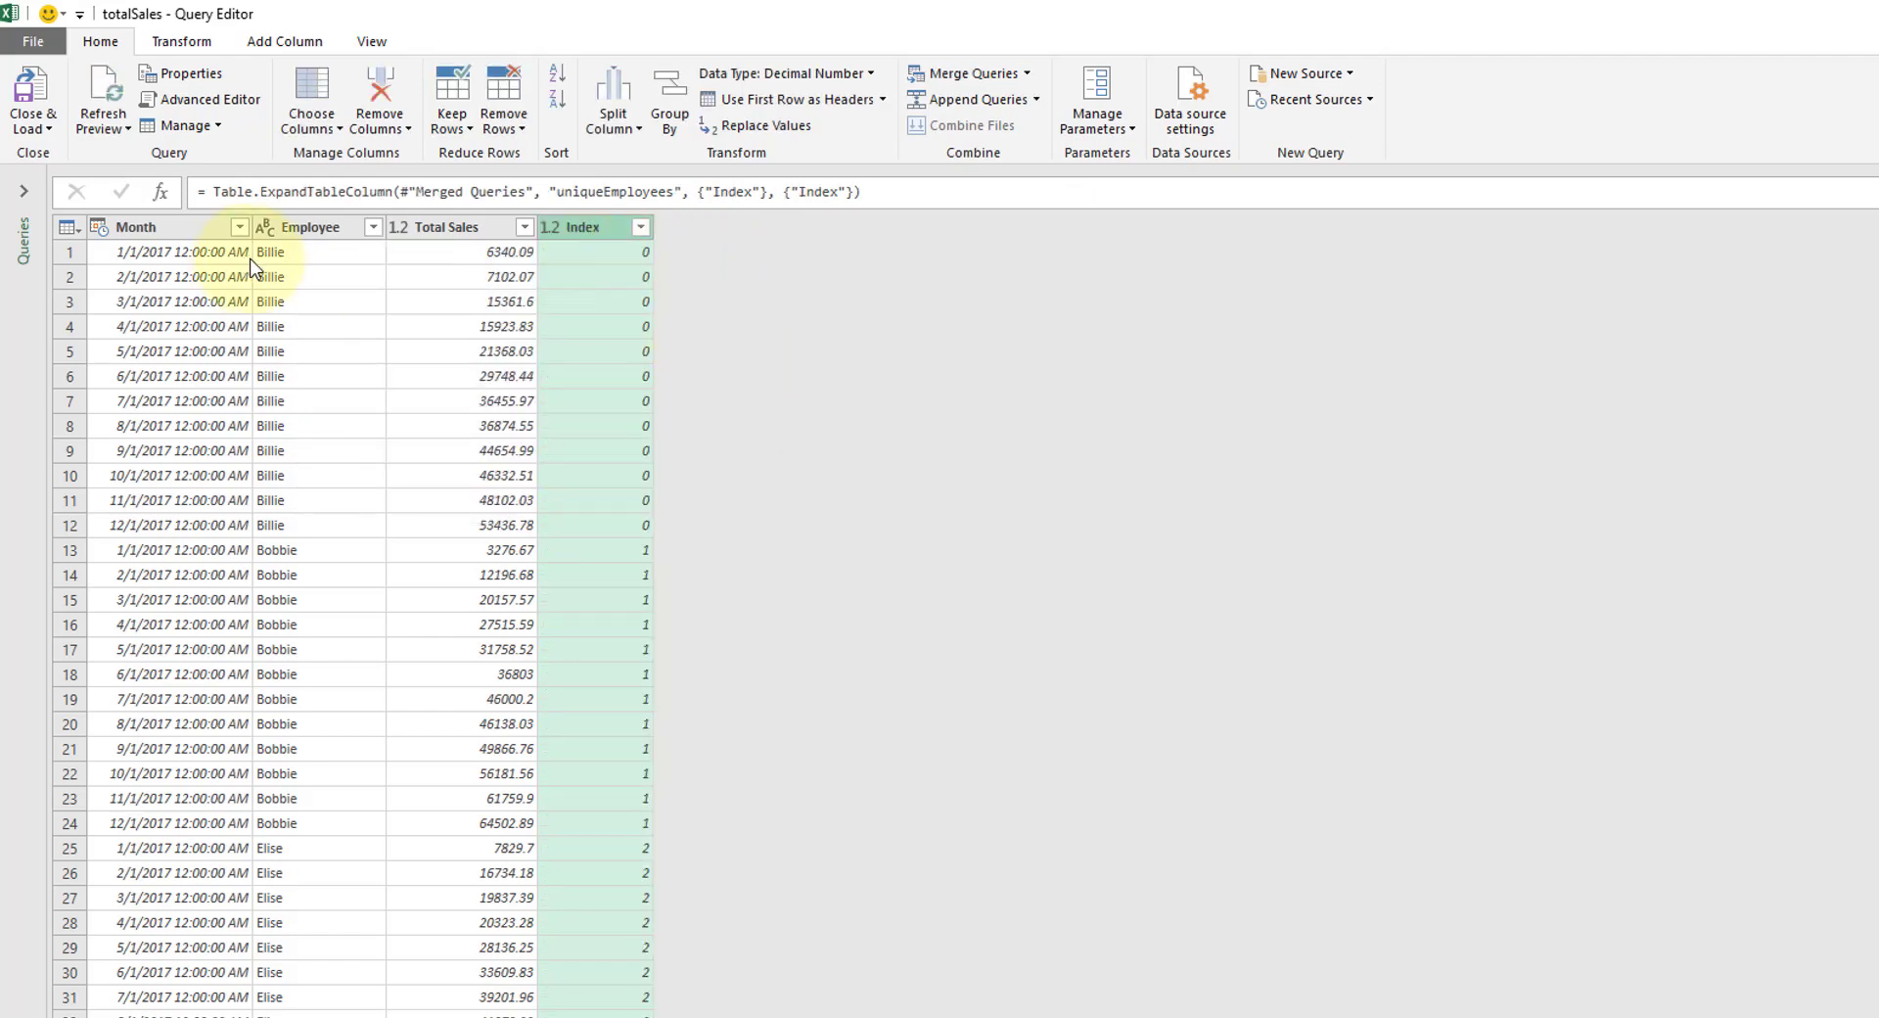
{"action": "mouse_move", "coordinate": [569, 531]}
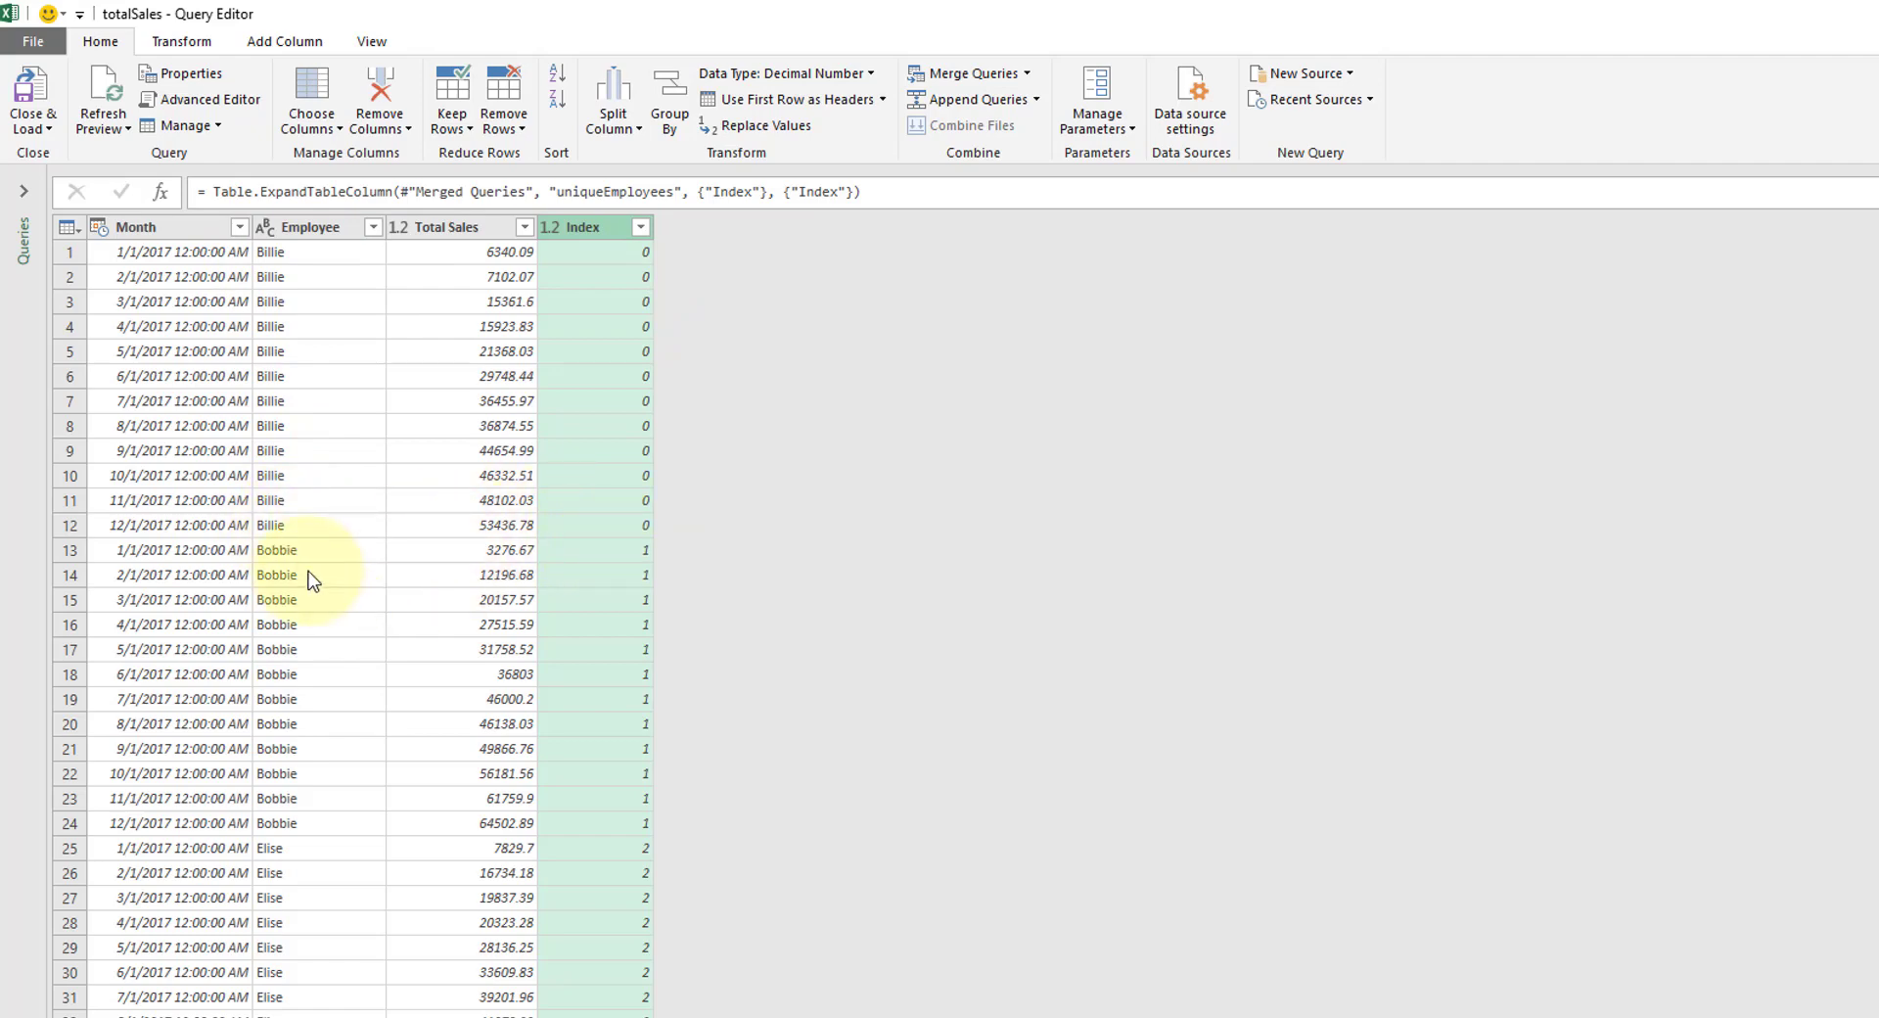
{"action": "mouse_move", "coordinate": [546, 845]}
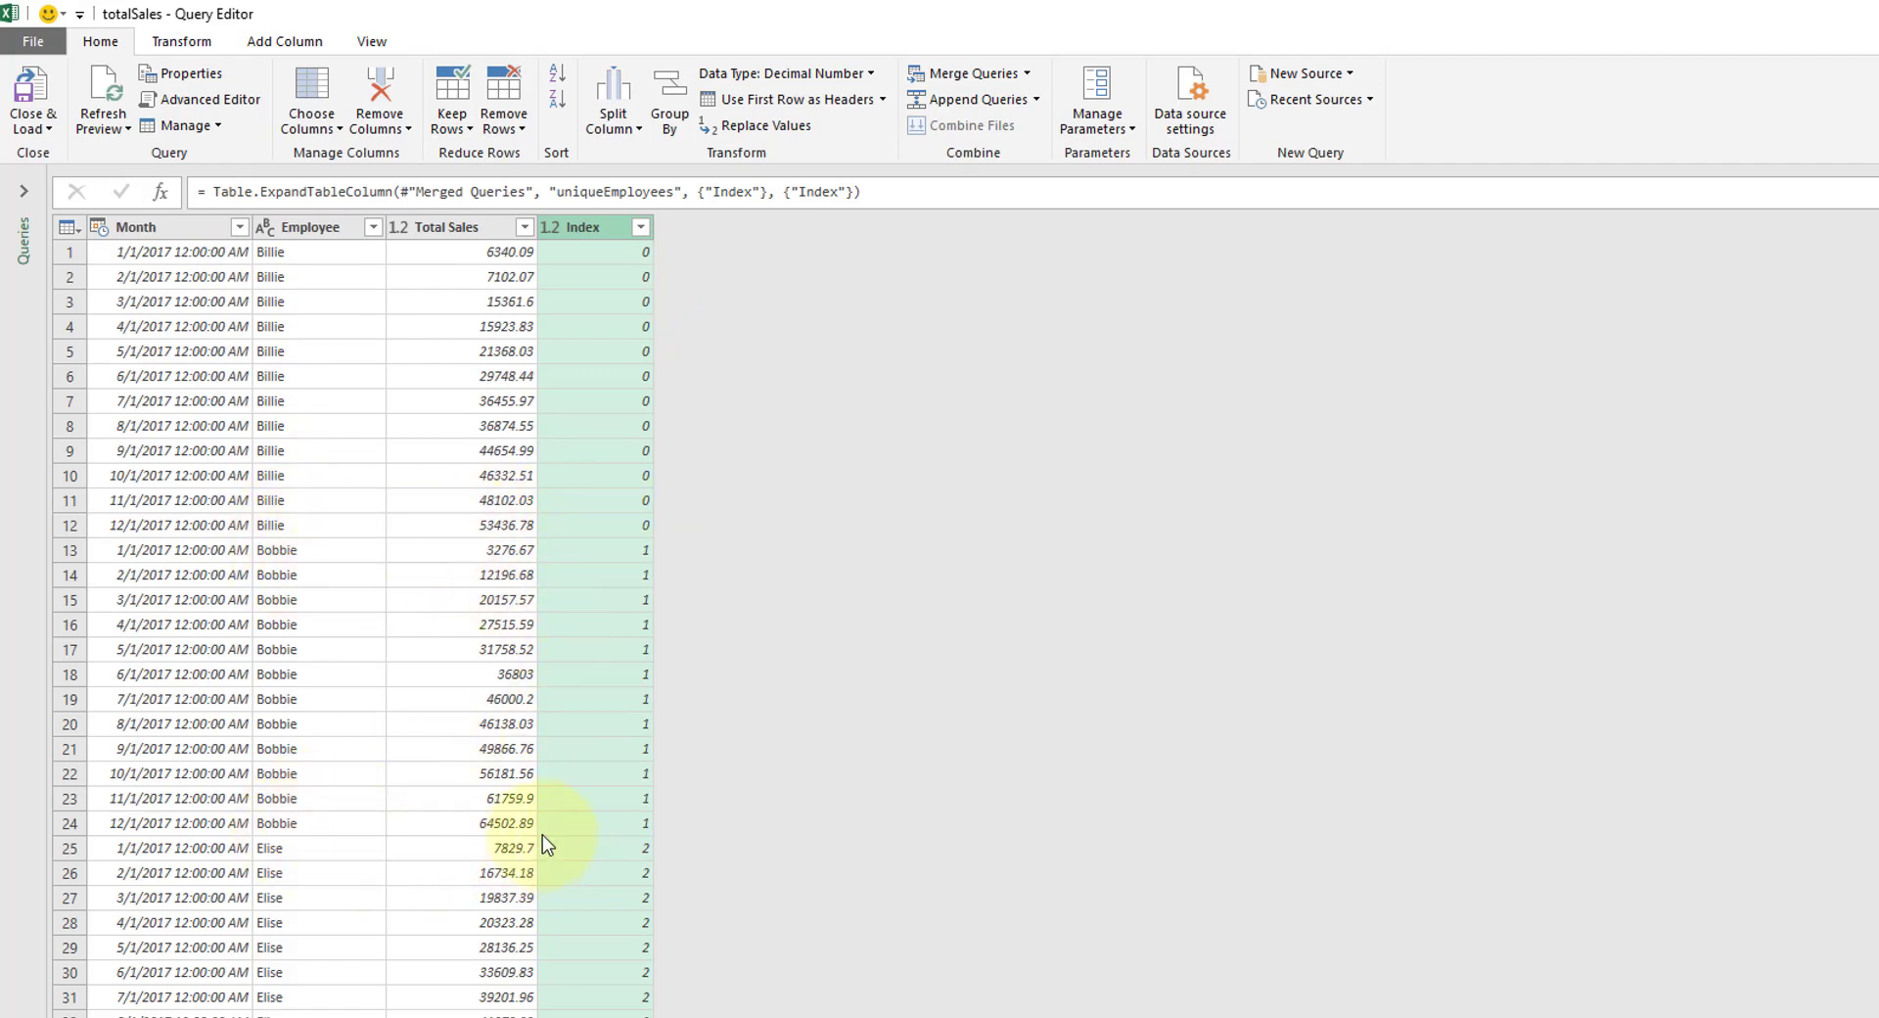
{"action": "left_click", "coordinate": [284, 41]}
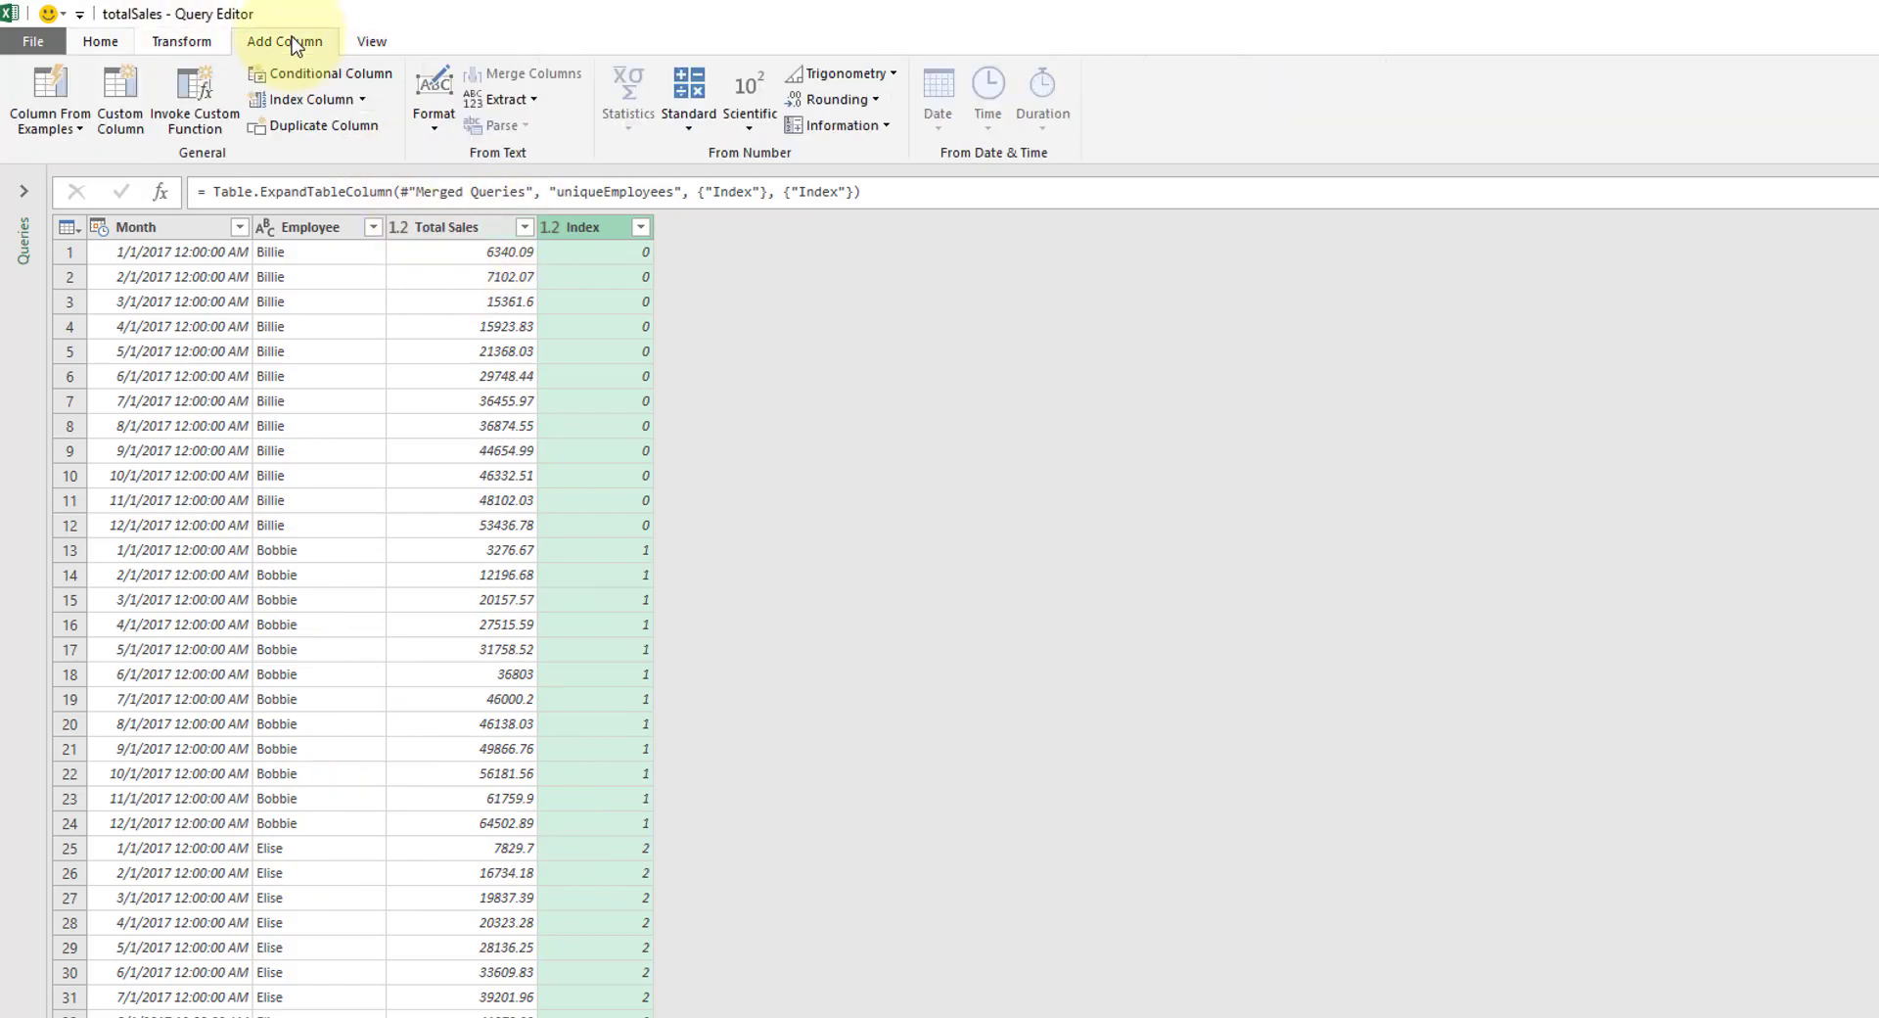
- Add Index.1 counting from 0 and Index.2 counting from 1 to totalSales
{"action": "left_click", "coordinate": [362, 98]}
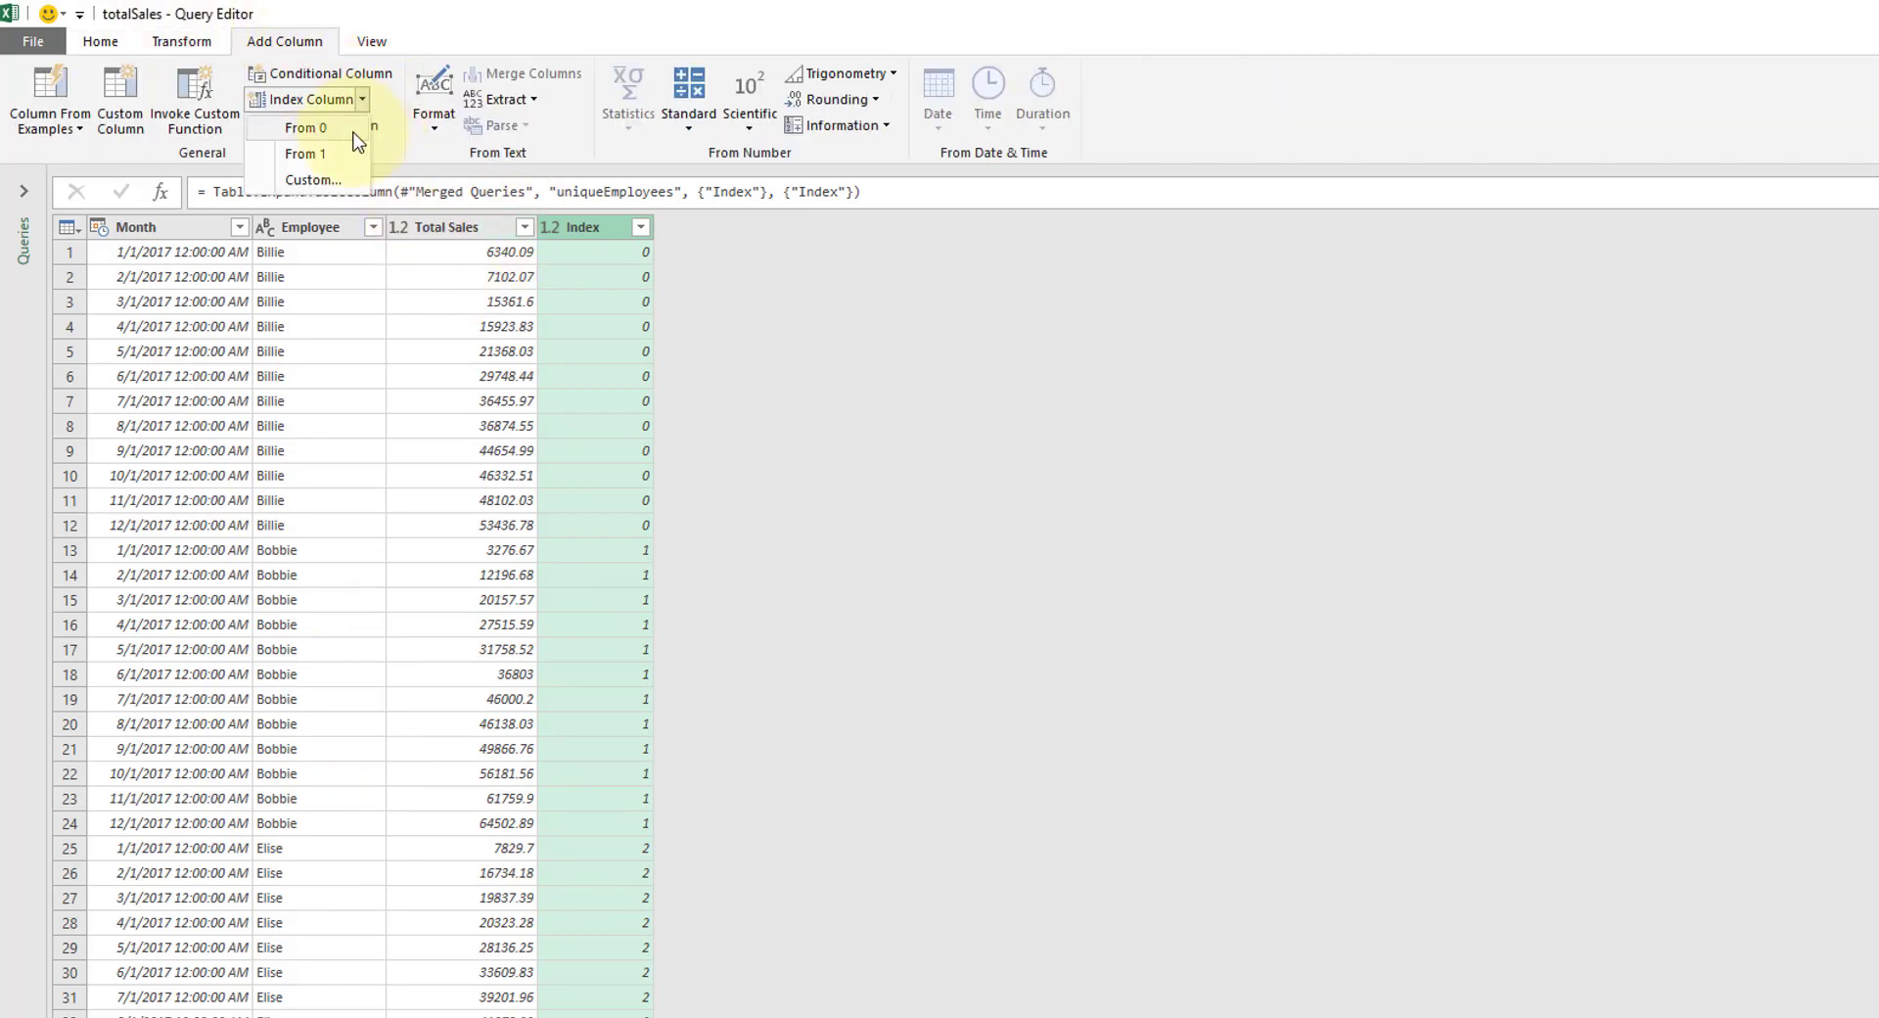
{"action": "left_click", "coordinate": [307, 127]}
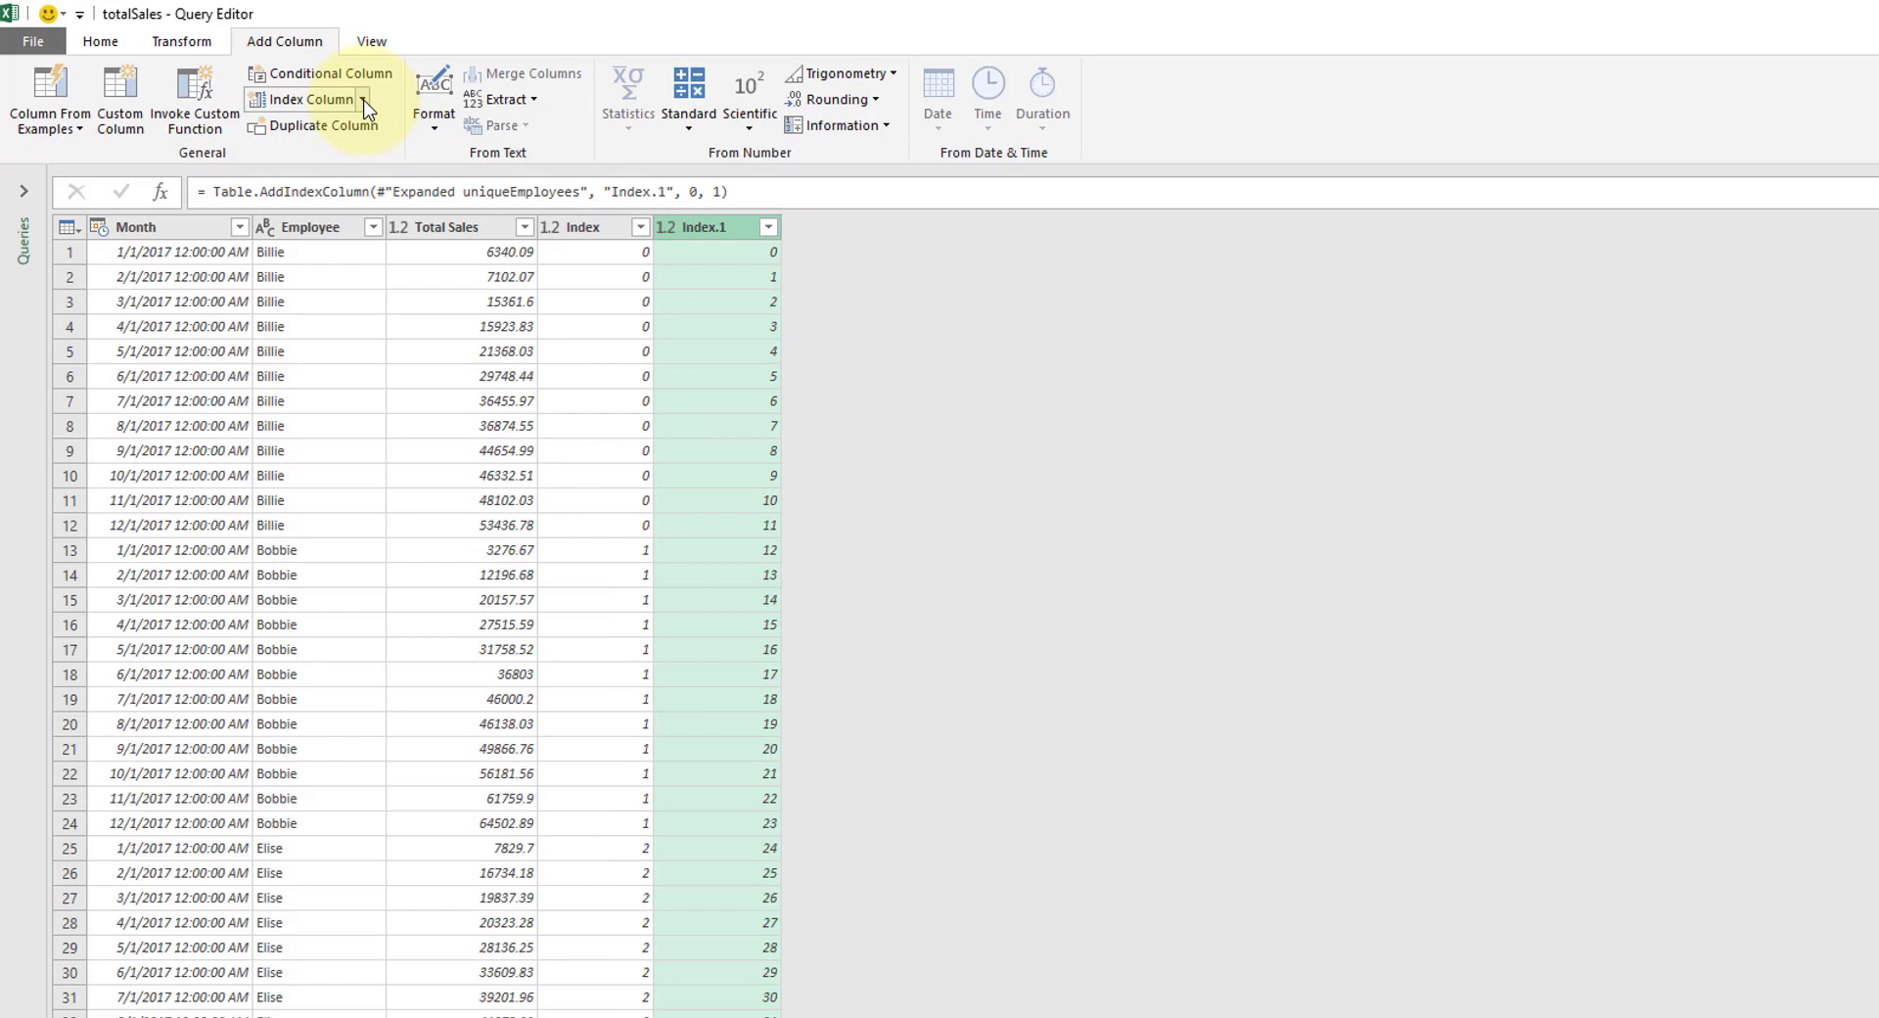
{"action": "left_click", "coordinate": [307, 100]}
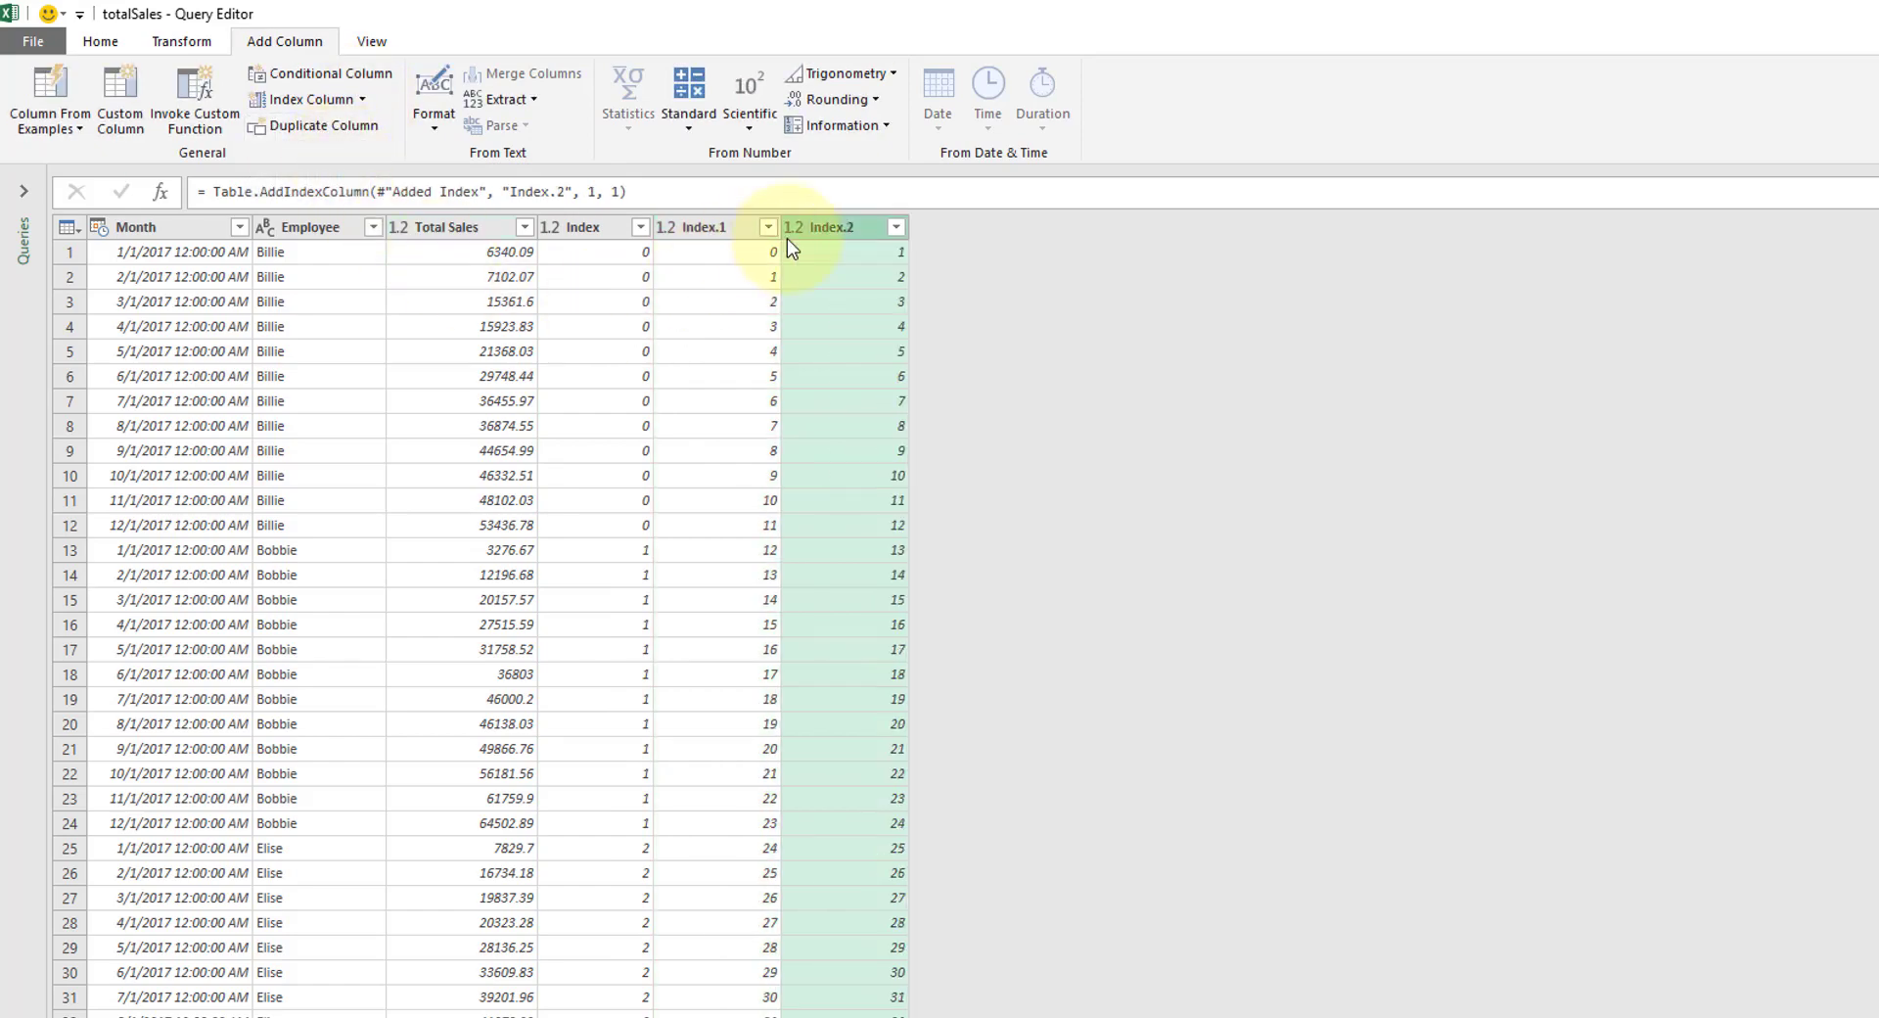
{"action": "left_click", "coordinate": [100, 41]}
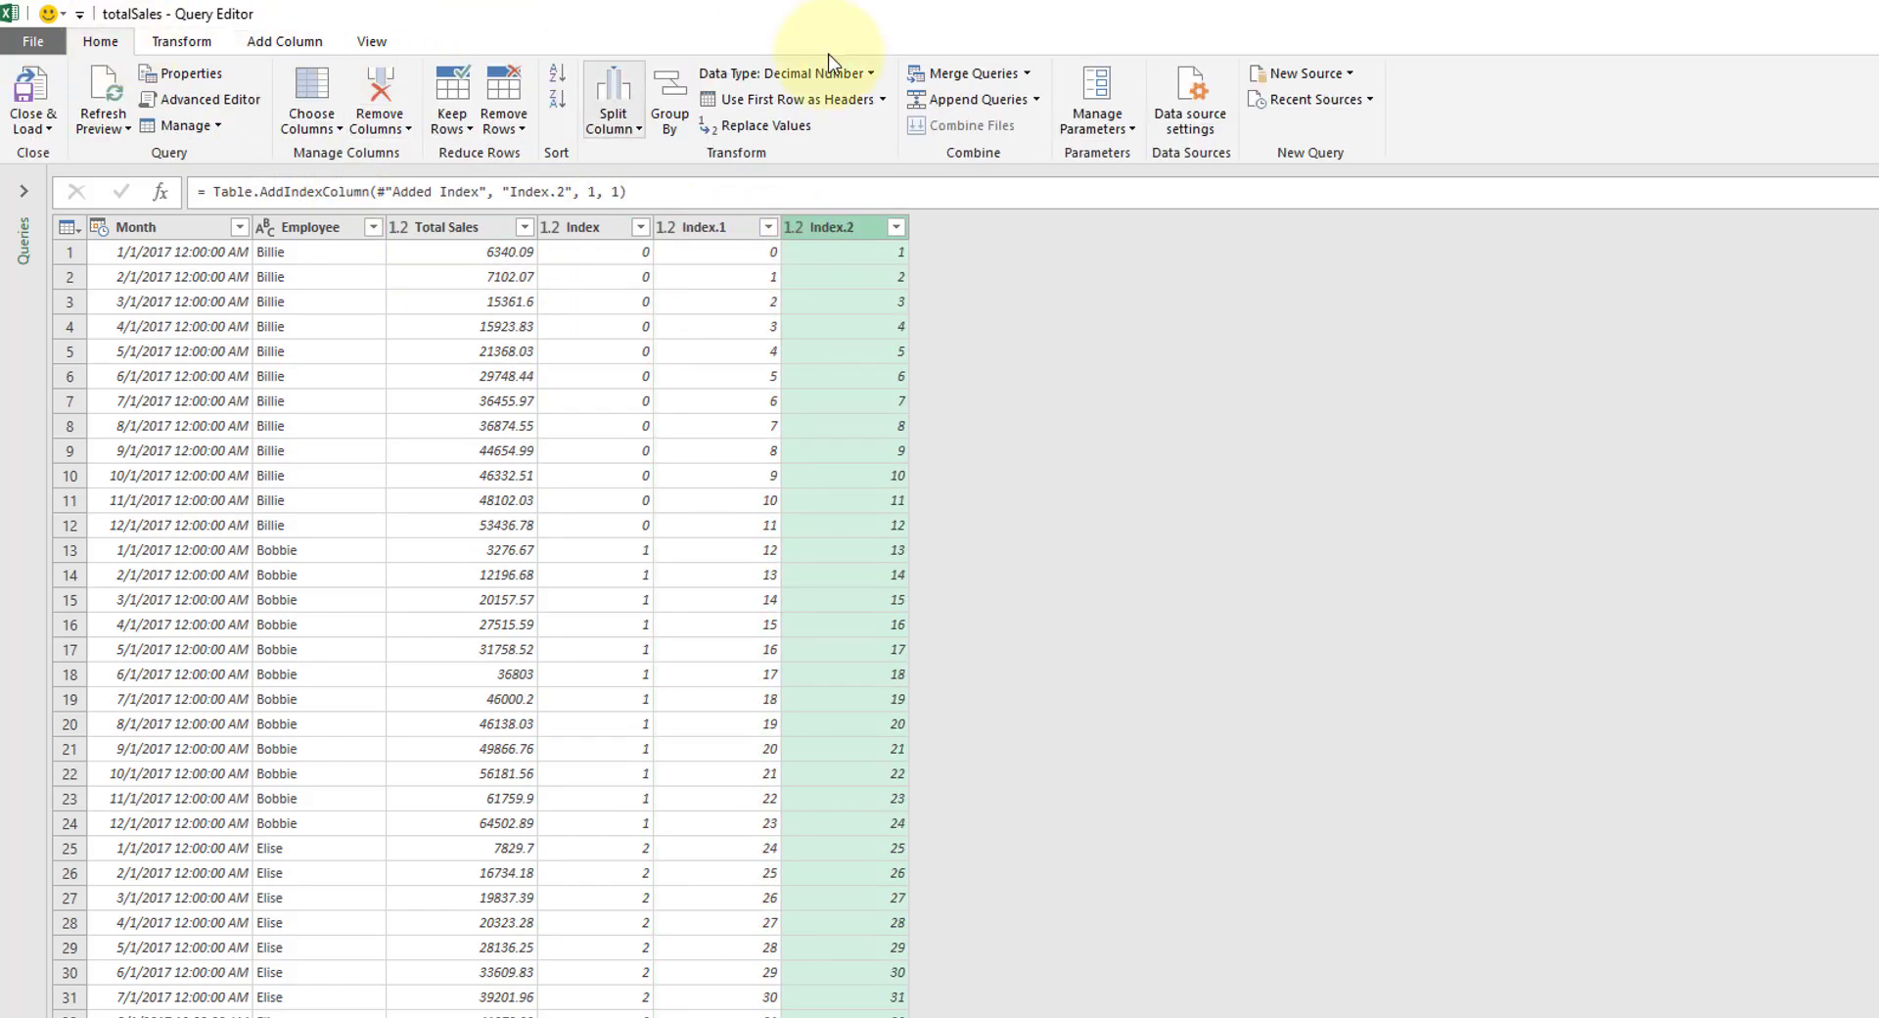
{"action": "mouse_move", "coordinate": [965, 73]}
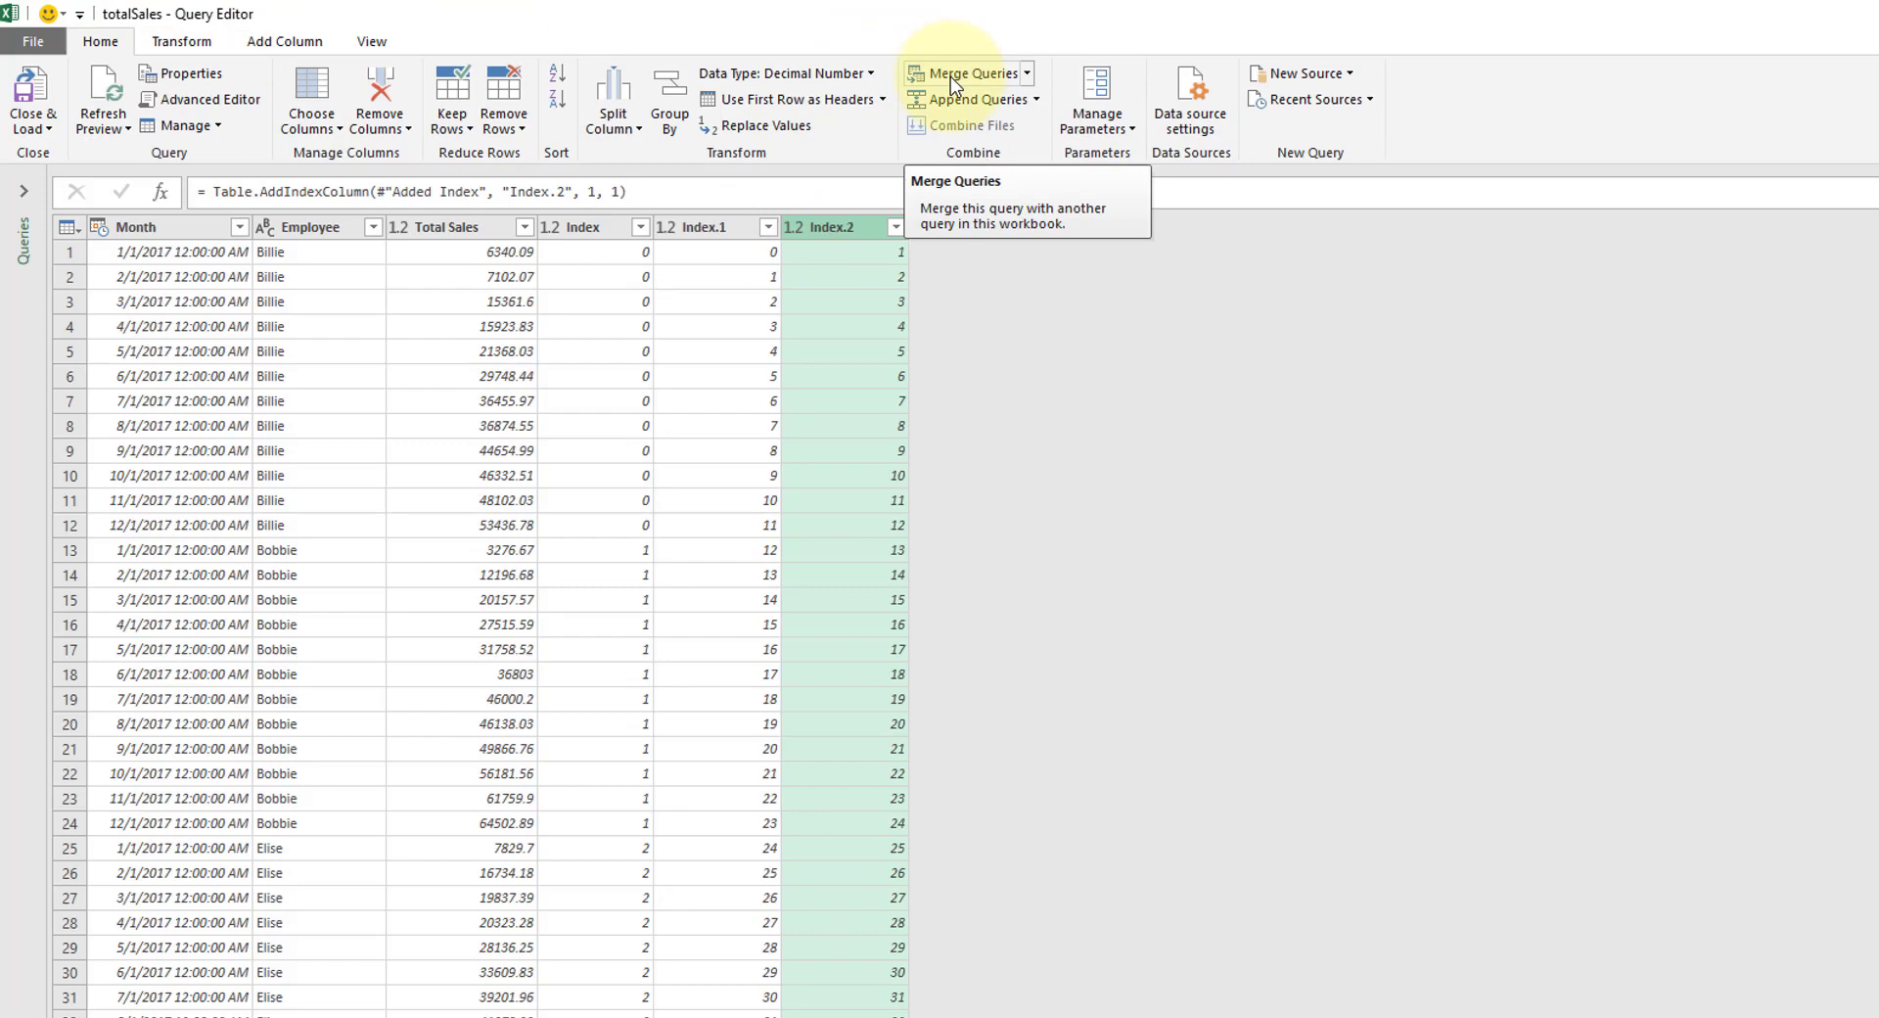
- Self-merge totalSales, Left Outer, matching Index and Index.1 to Index and Index.2
{"action": "left_click", "coordinate": [965, 72]}
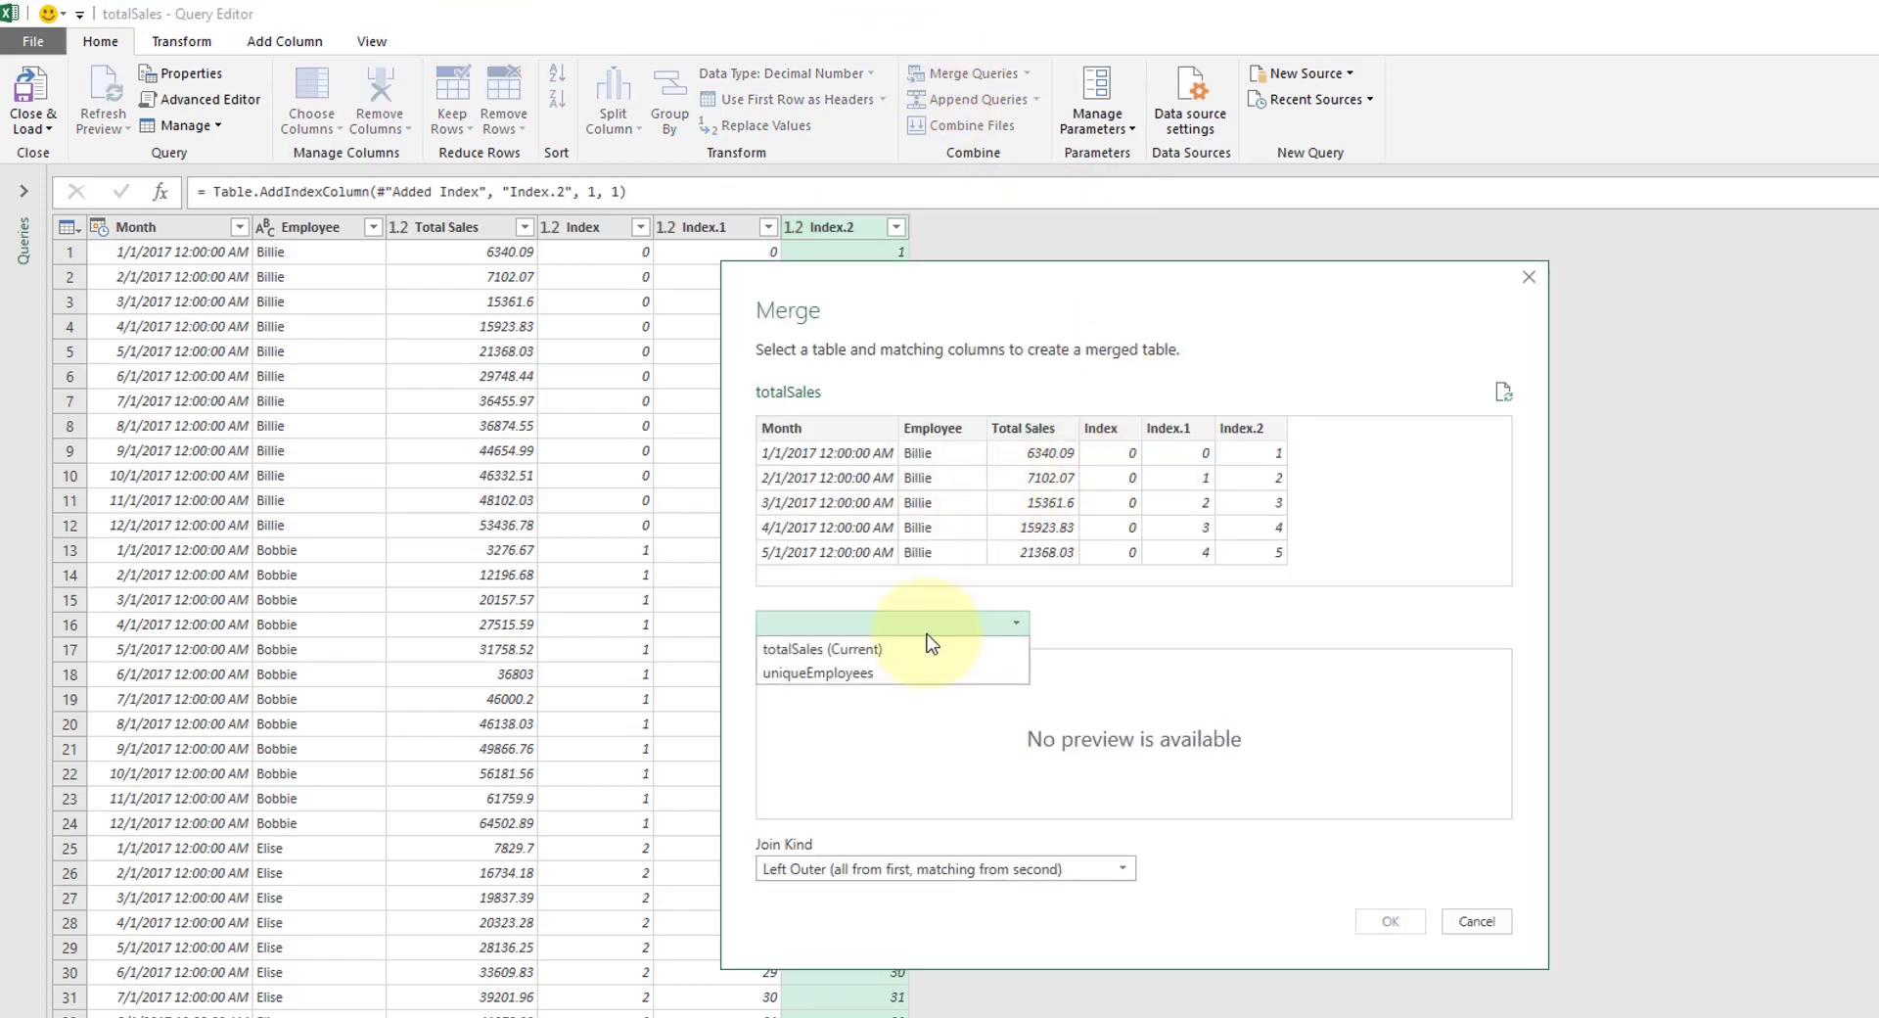
{"action": "left_click", "coordinate": [824, 647]}
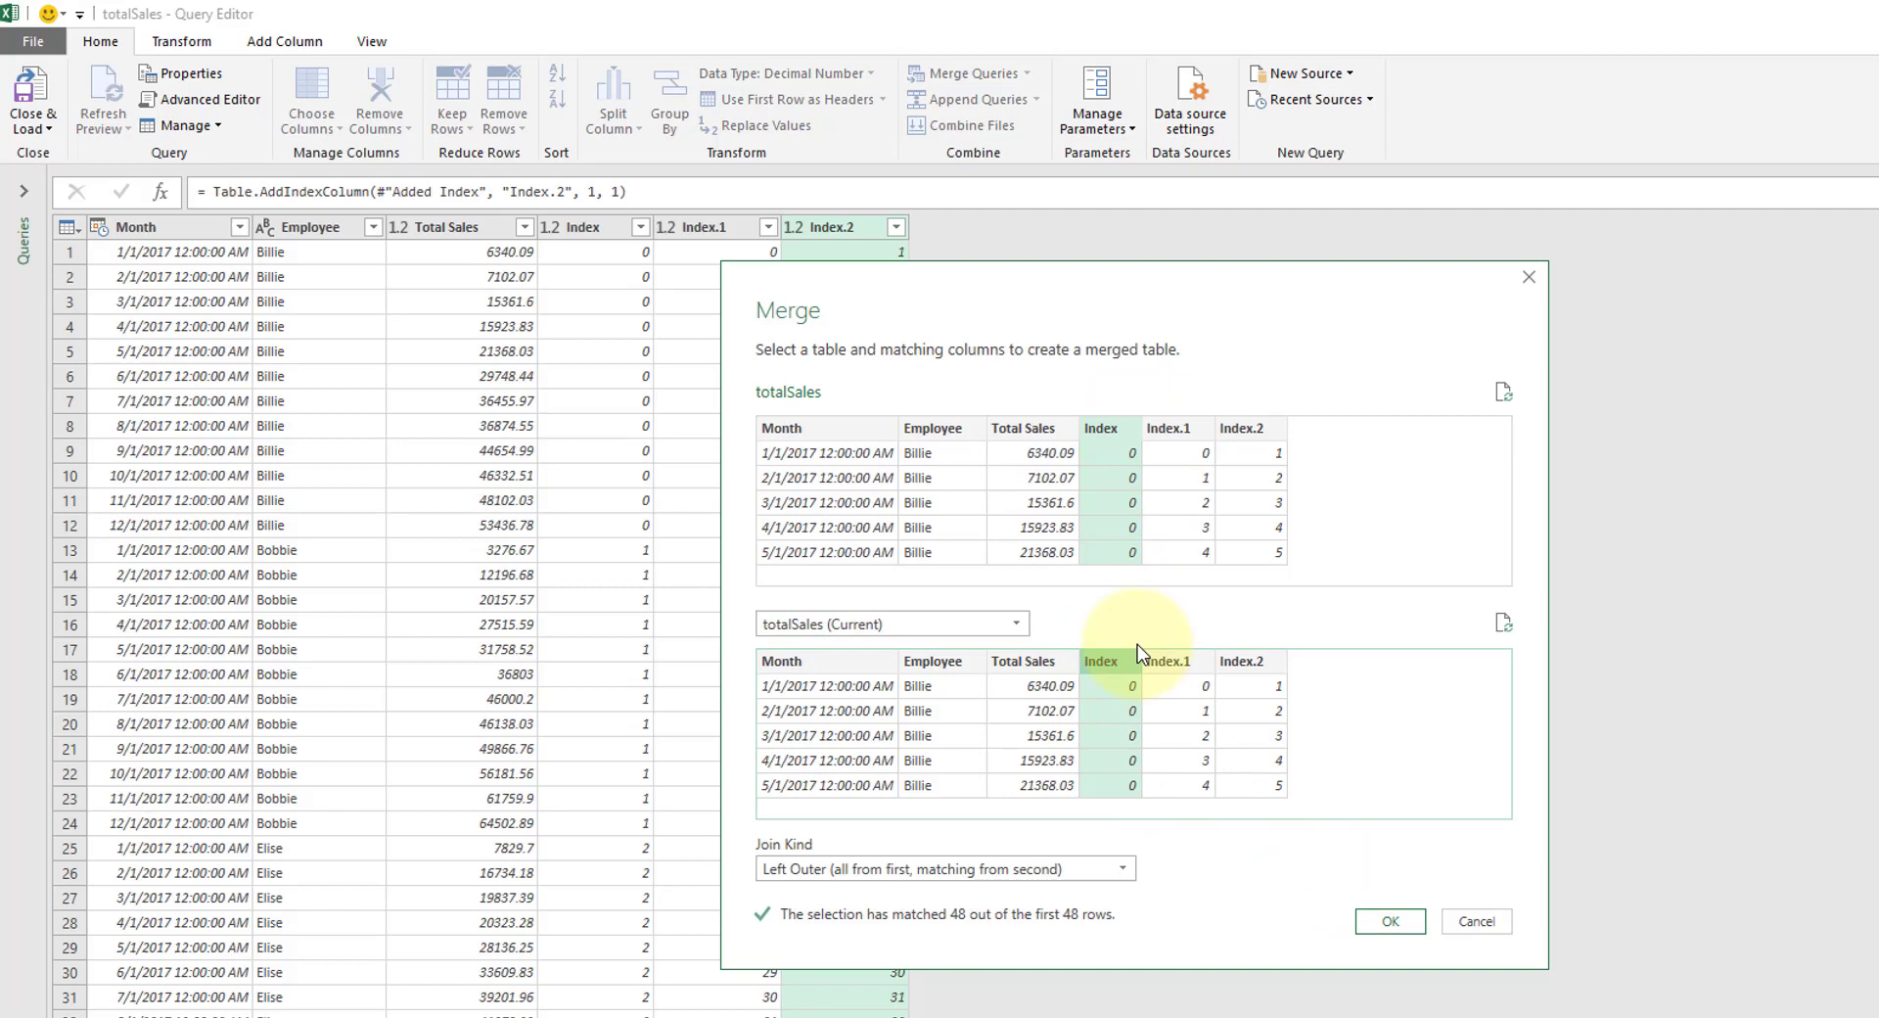
{"action": "mouse_move", "coordinate": [1172, 435]}
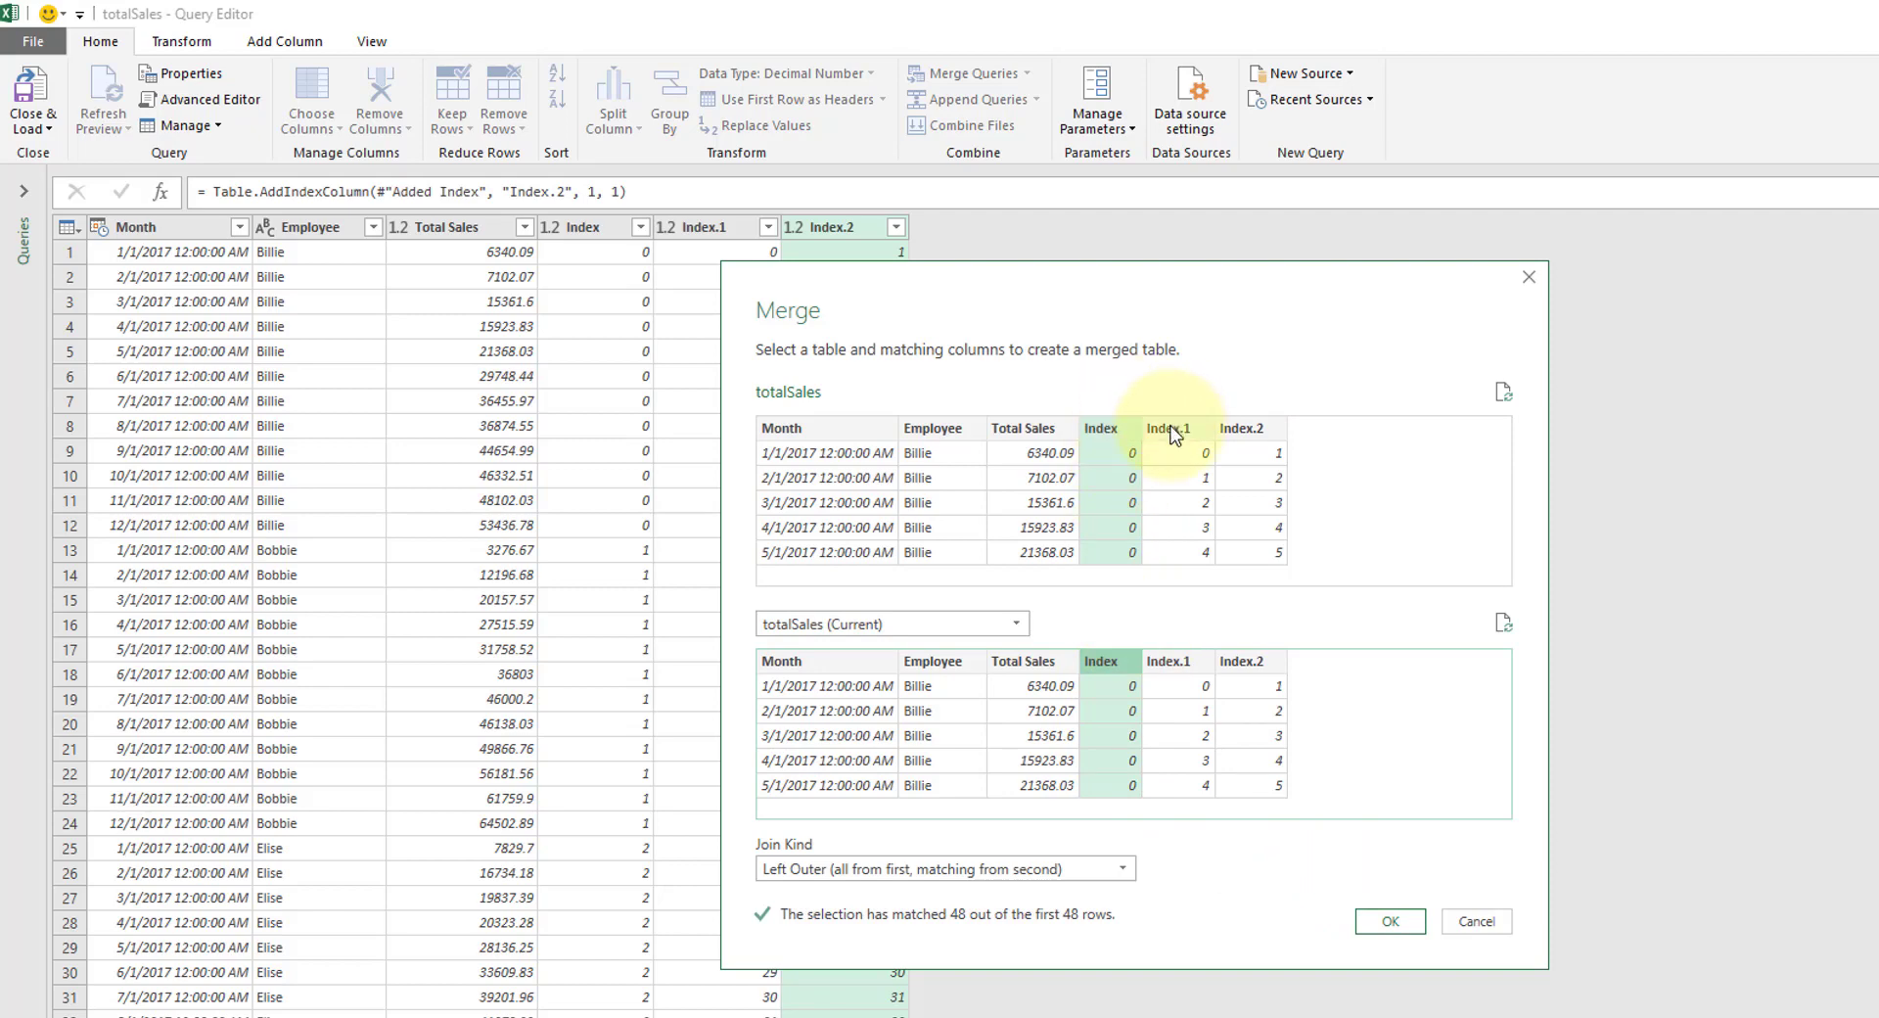
{"action": "mouse_move", "coordinate": [1184, 438]}
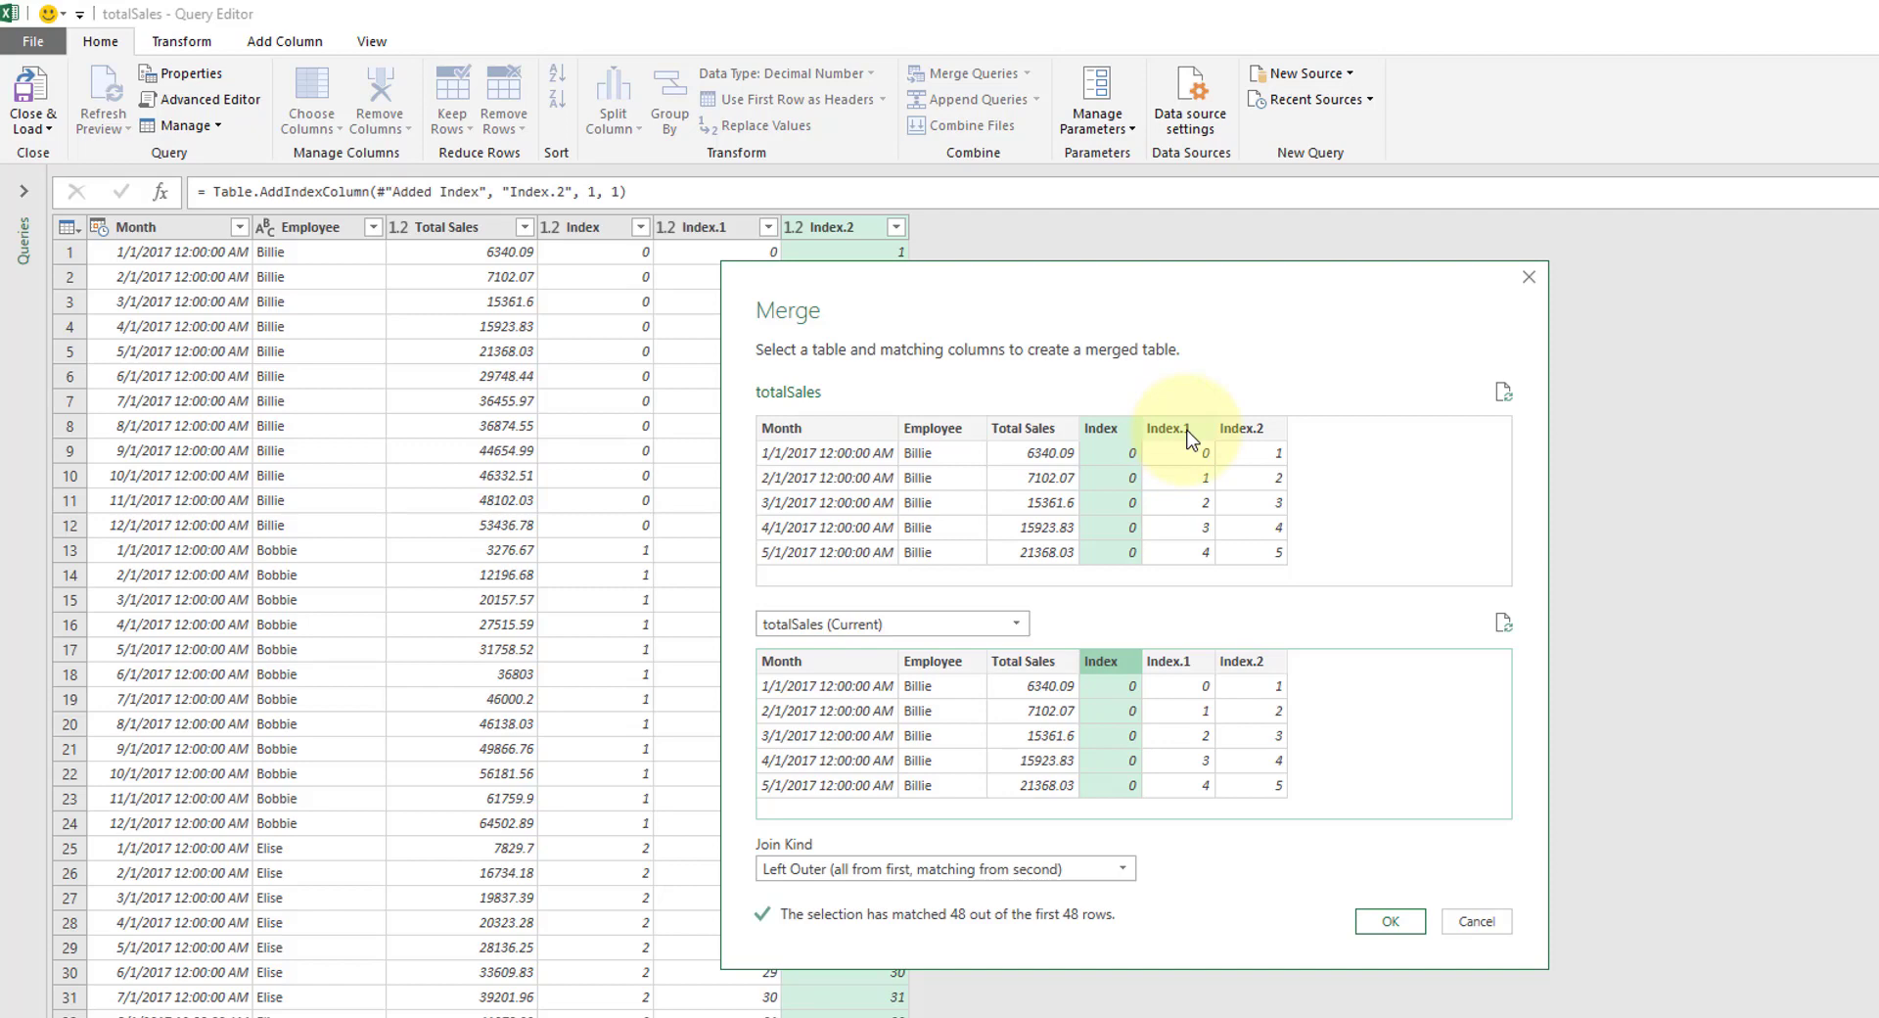
{"action": "left_click", "coordinate": [1167, 428]}
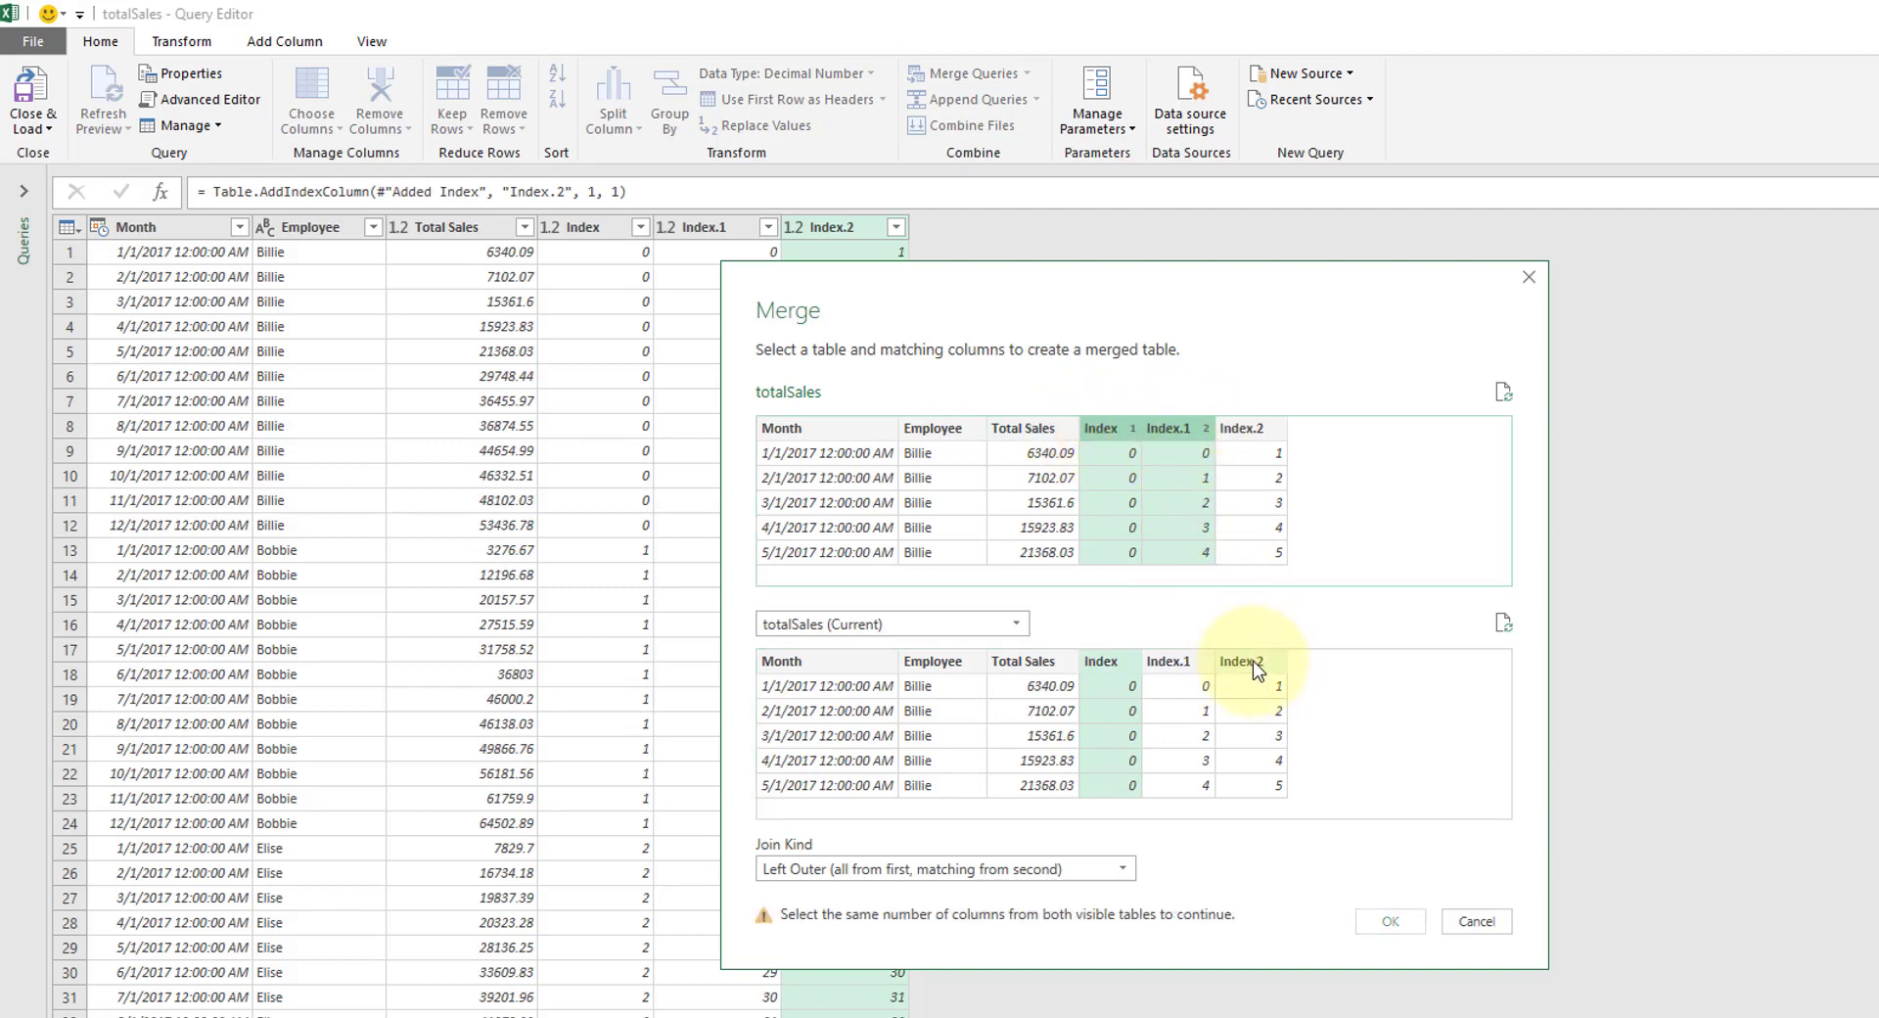
{"action": "left_click", "coordinate": [1247, 659]}
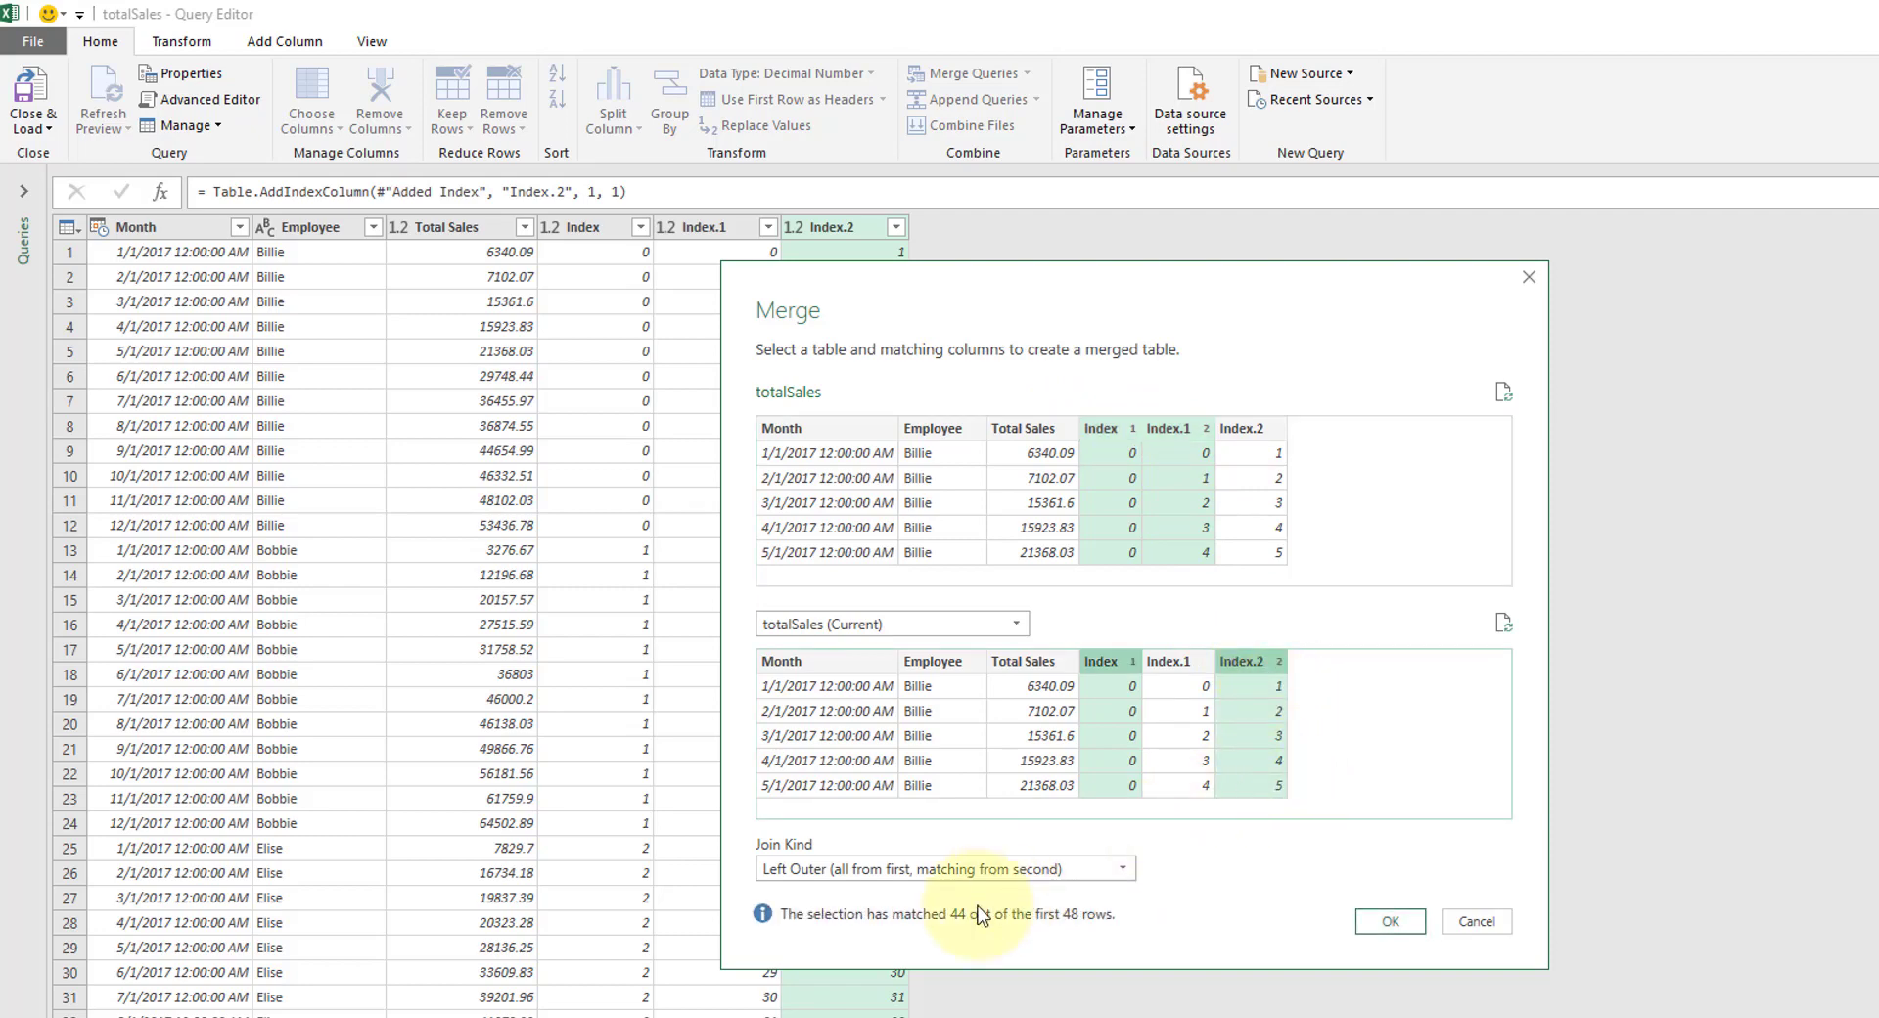
{"action": "mouse_move", "coordinate": [1061, 934]}
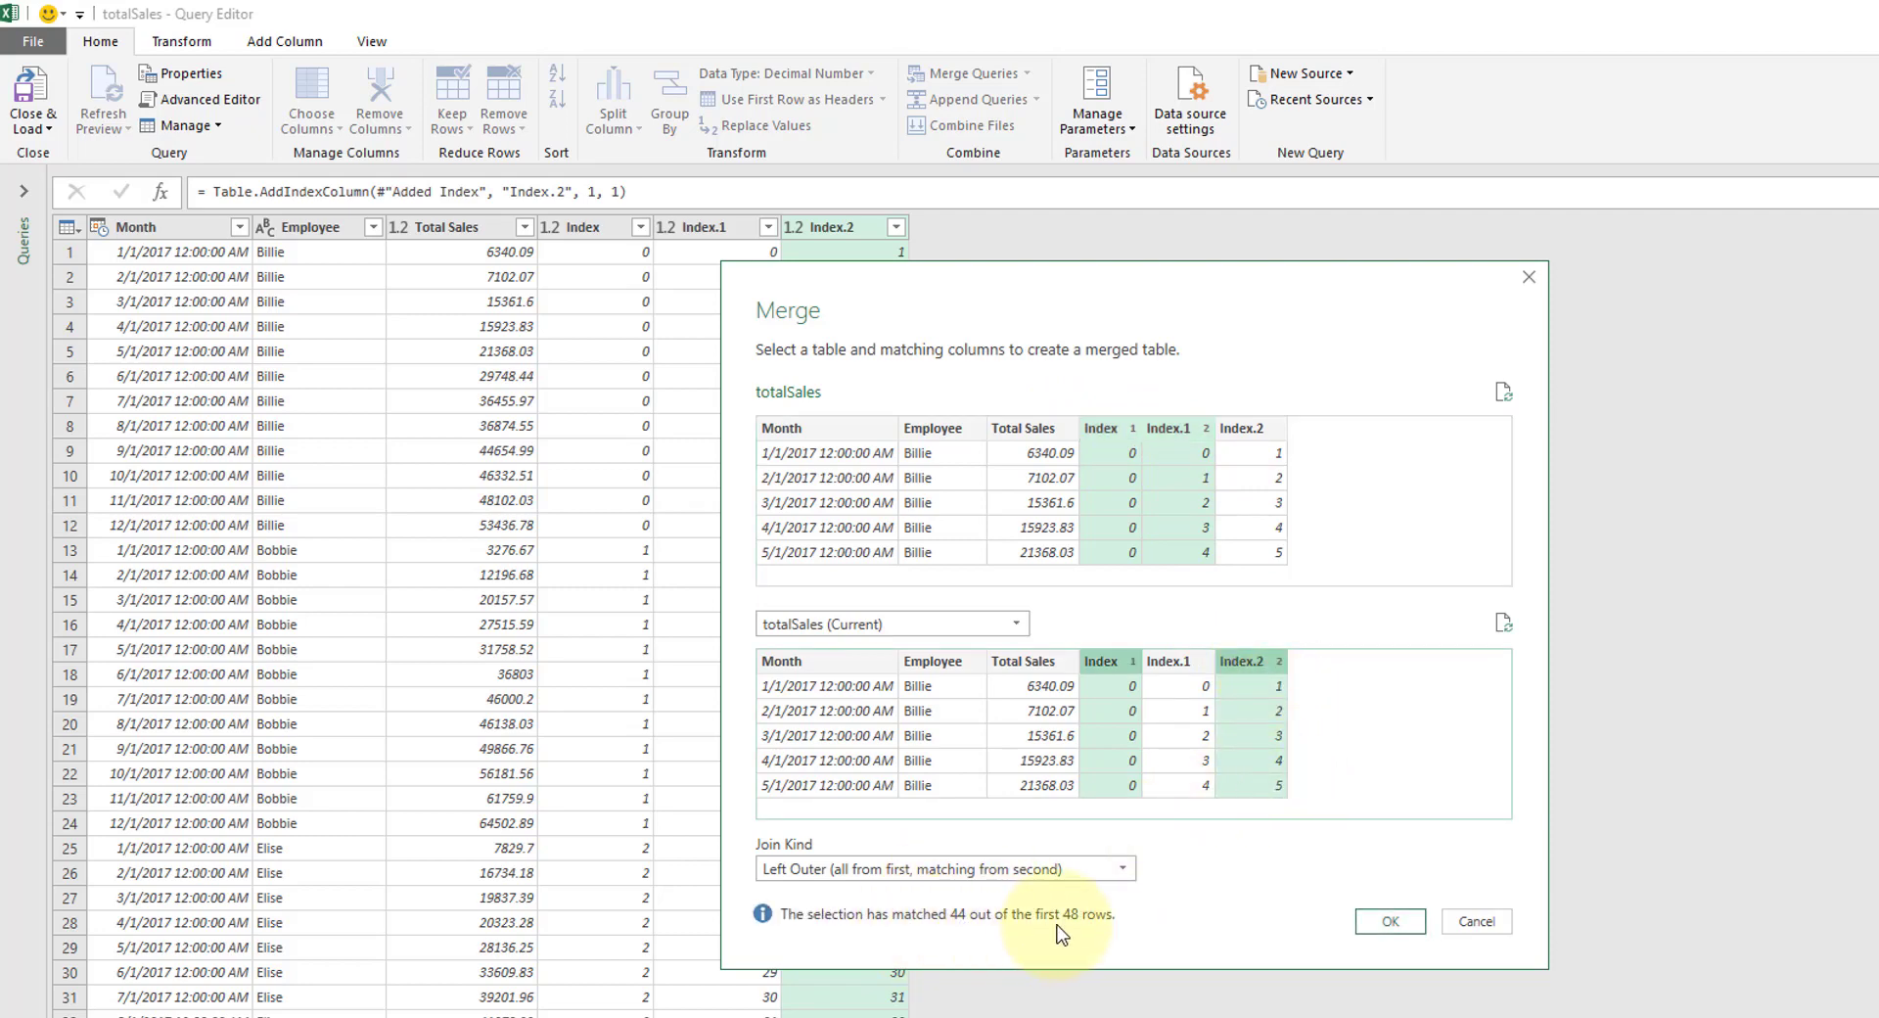
{"action": "mouse_move", "coordinate": [836, 875]}
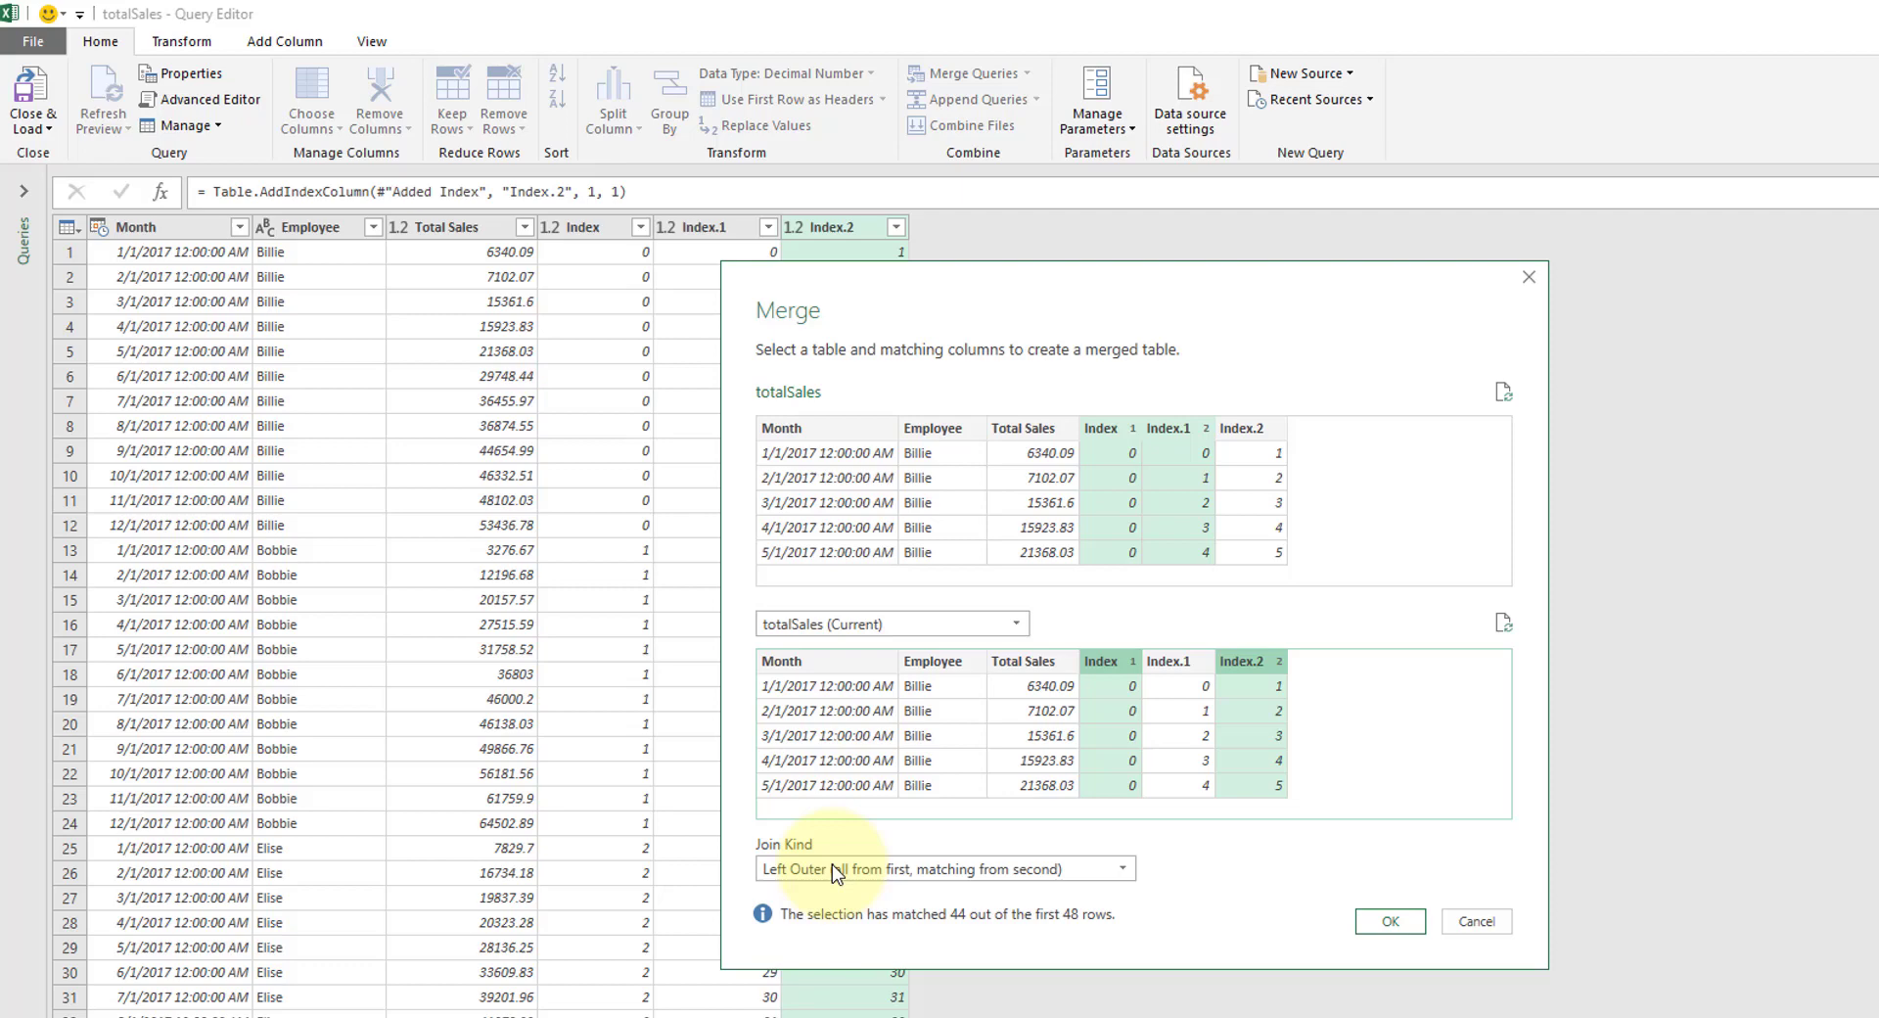
{"action": "left_click", "coordinate": [1389, 919]}
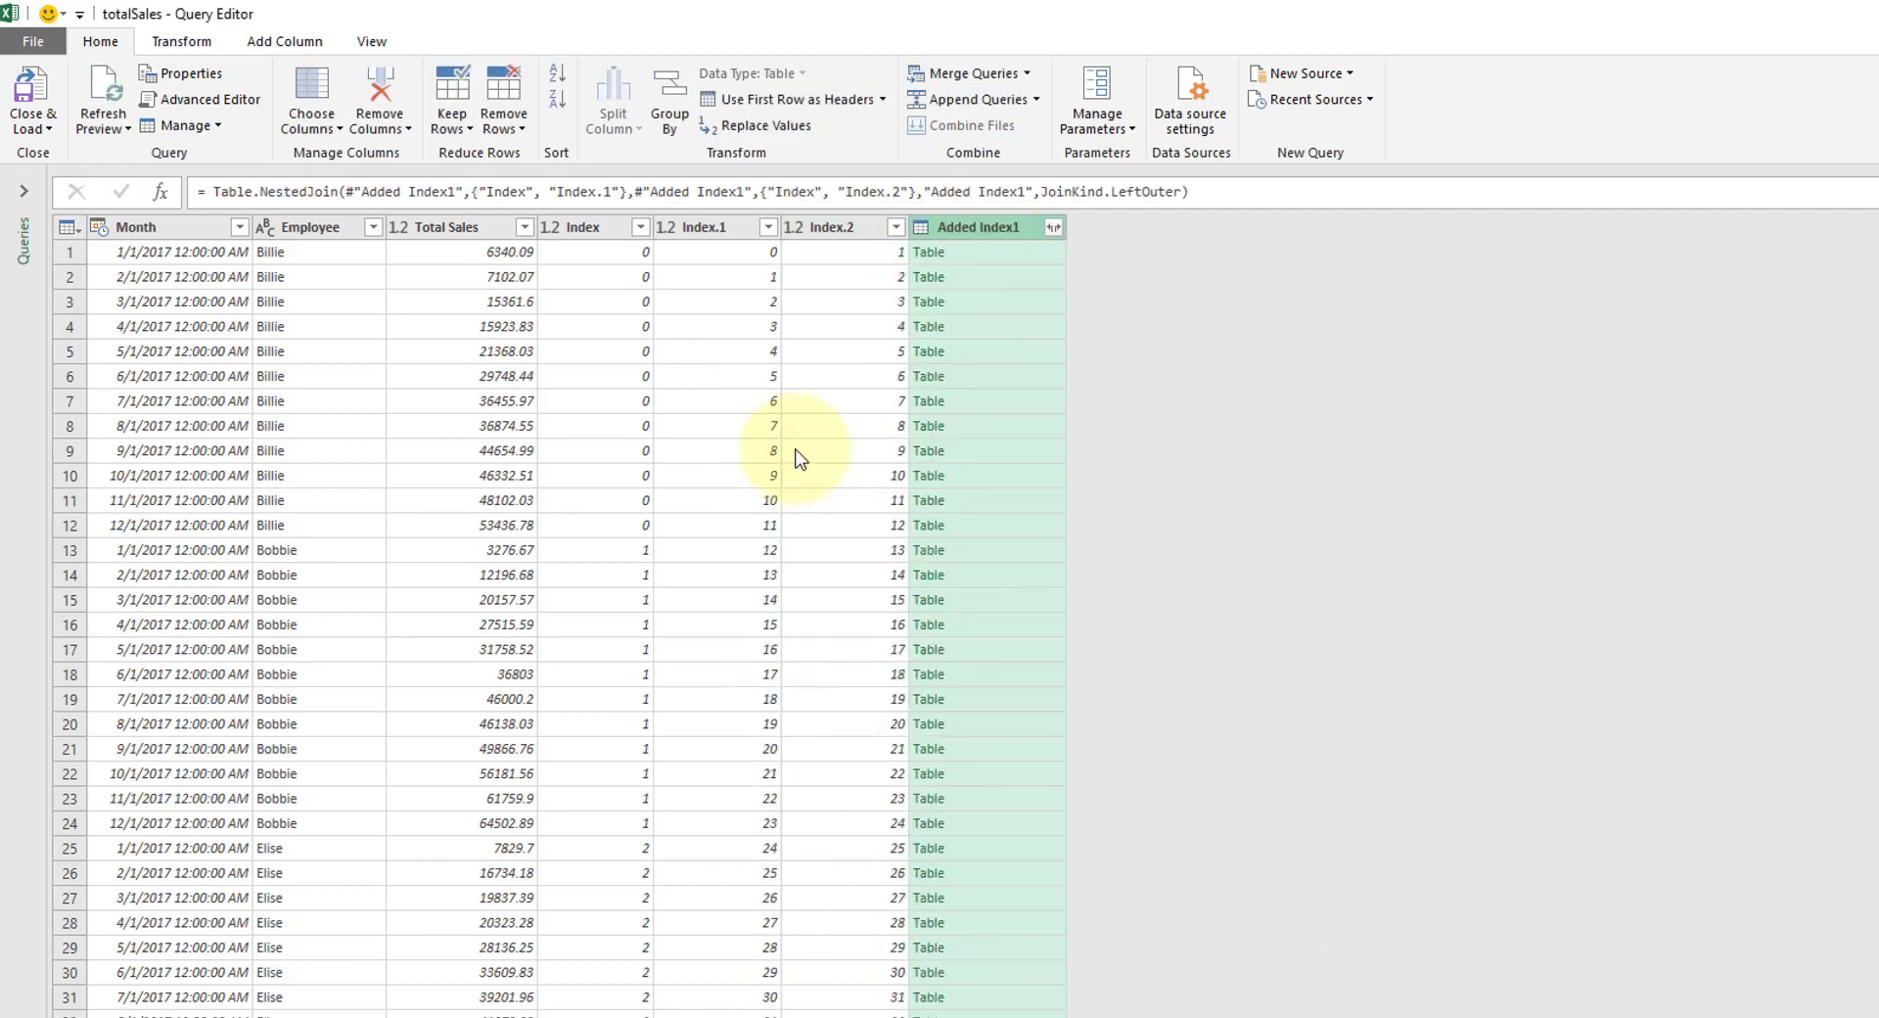
{"action": "mouse_move", "coordinate": [603, 329]}
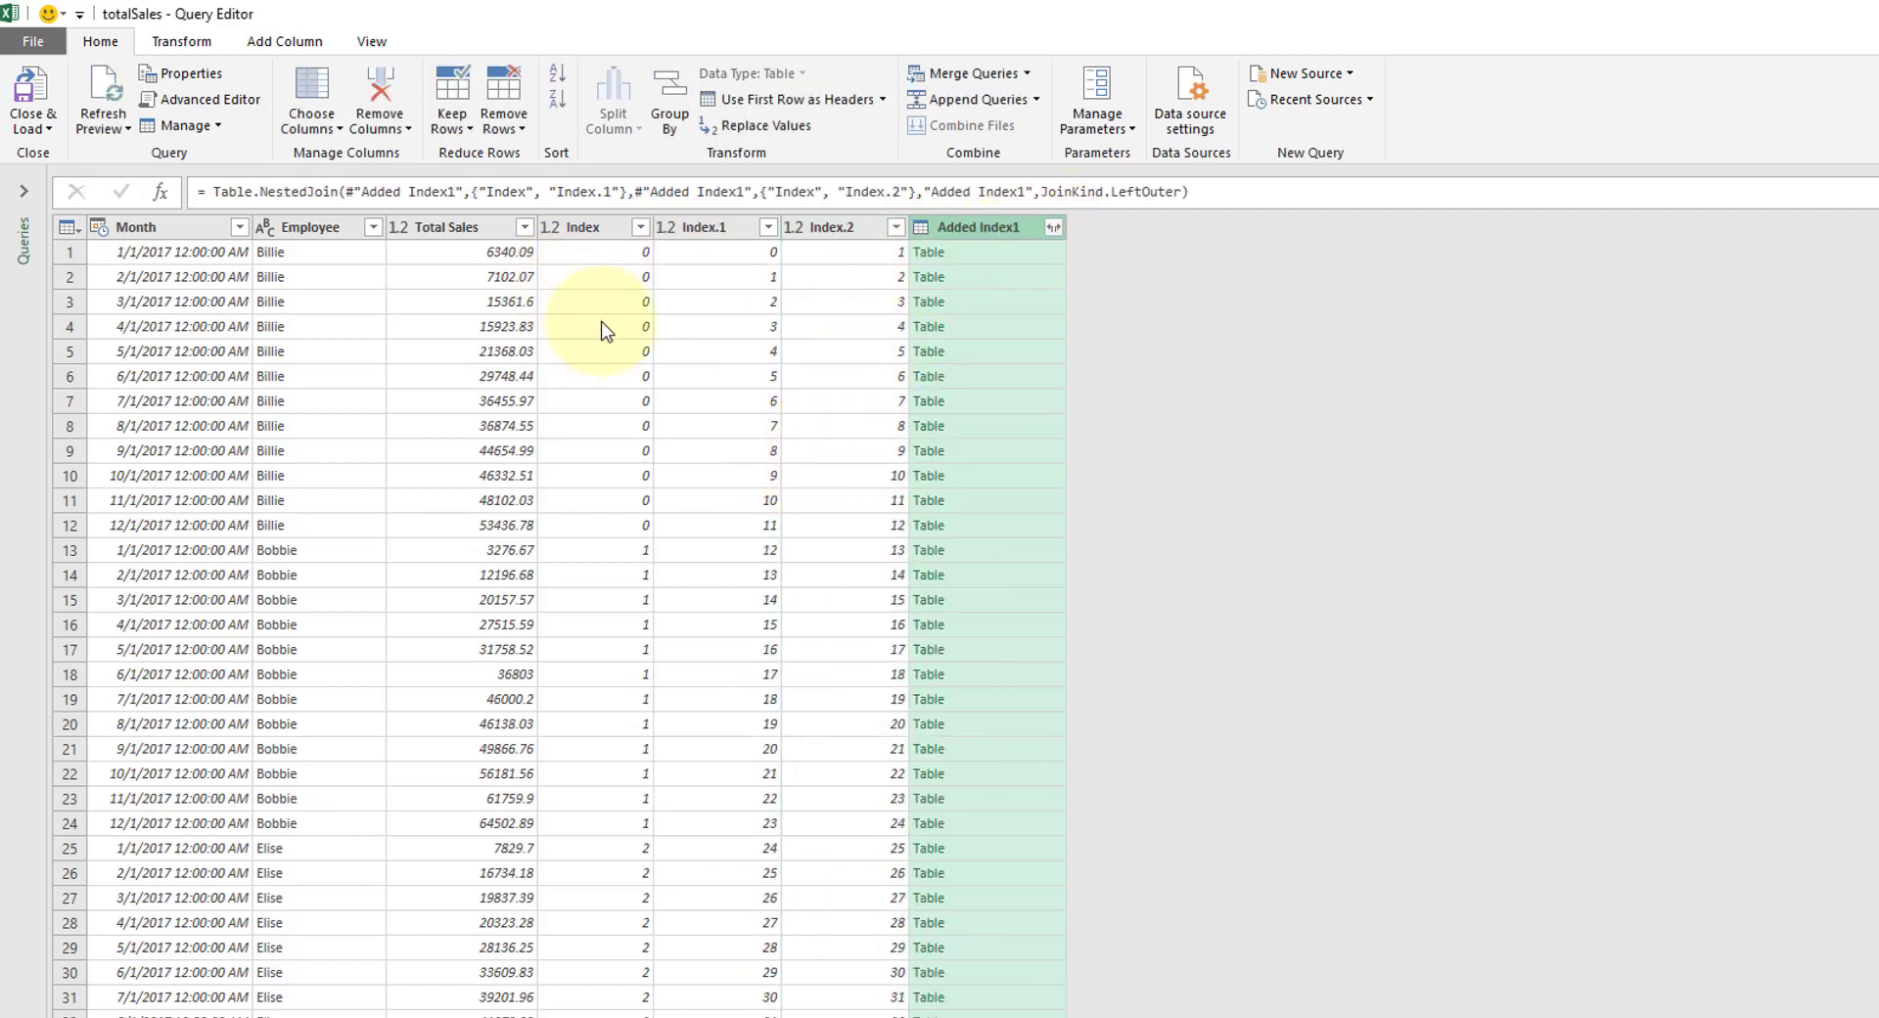
- Expand the merged column keeping only Total Sales (no prefix), giving Total Sales.1
{"action": "left_click", "coordinate": [1053, 227]}
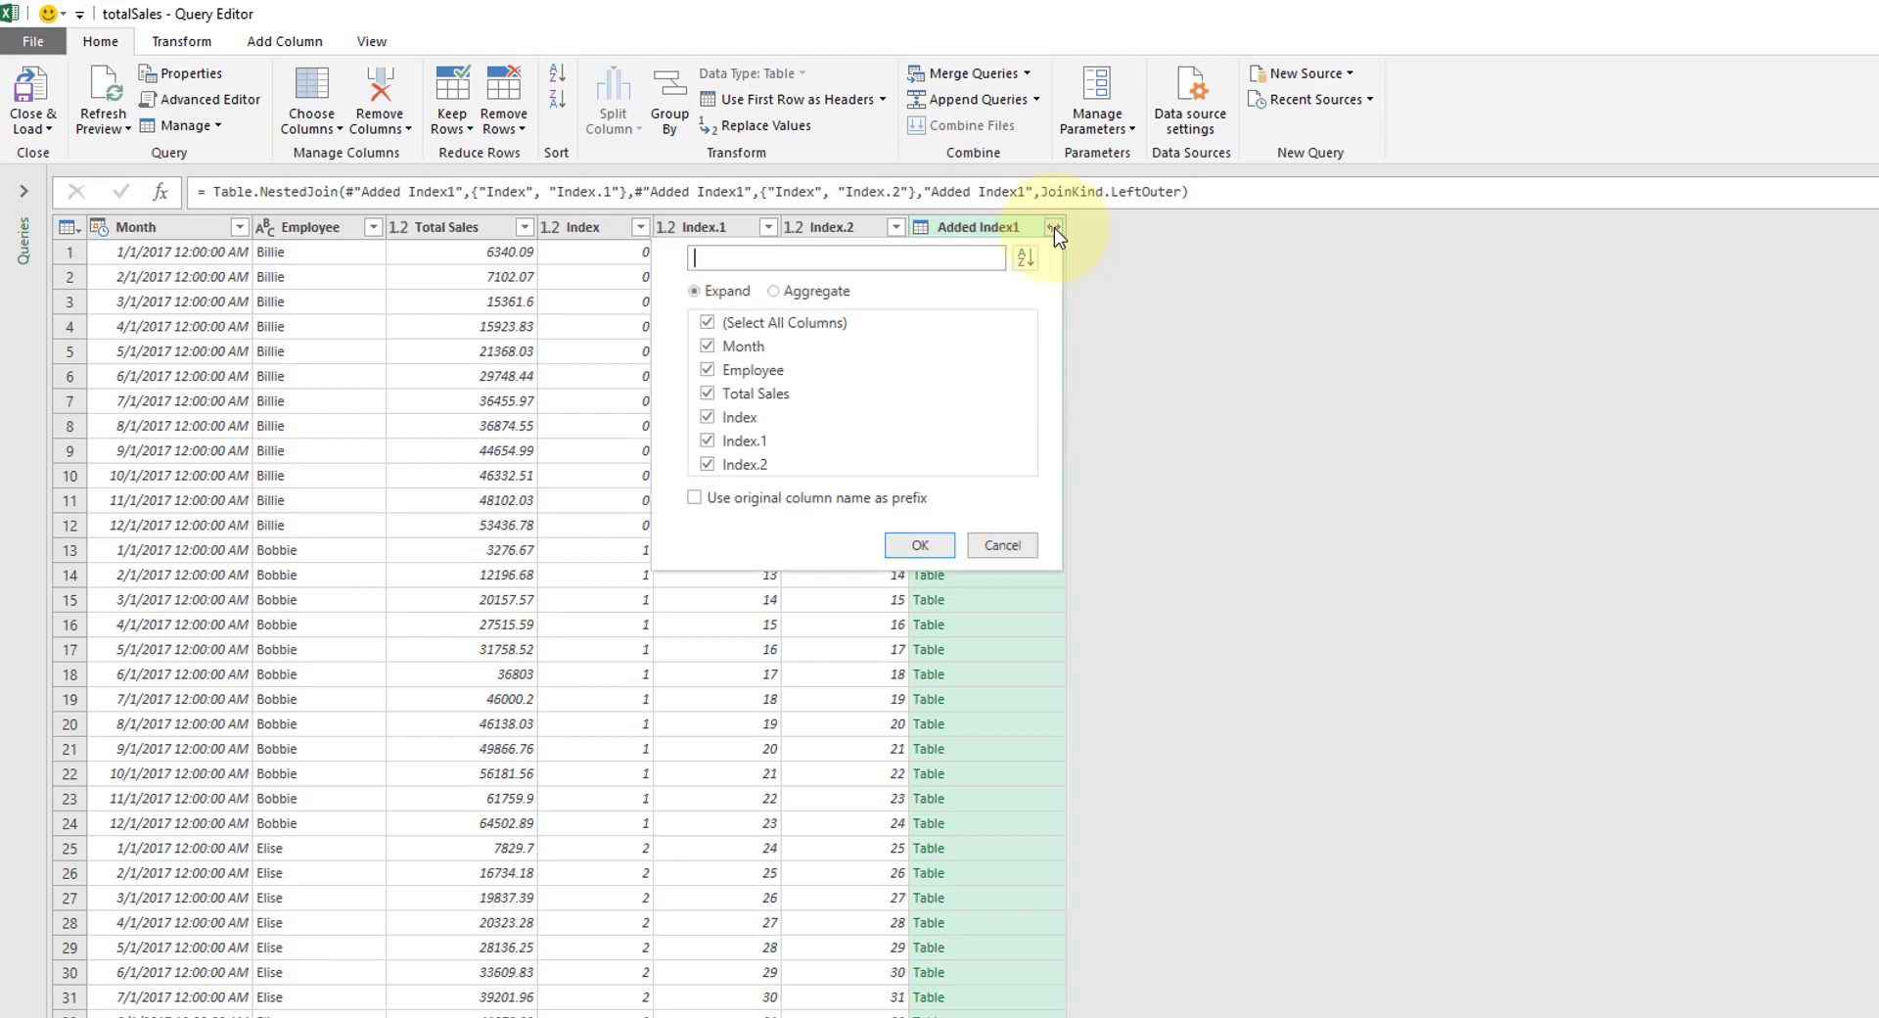
{"action": "mouse_move", "coordinate": [777, 330]}
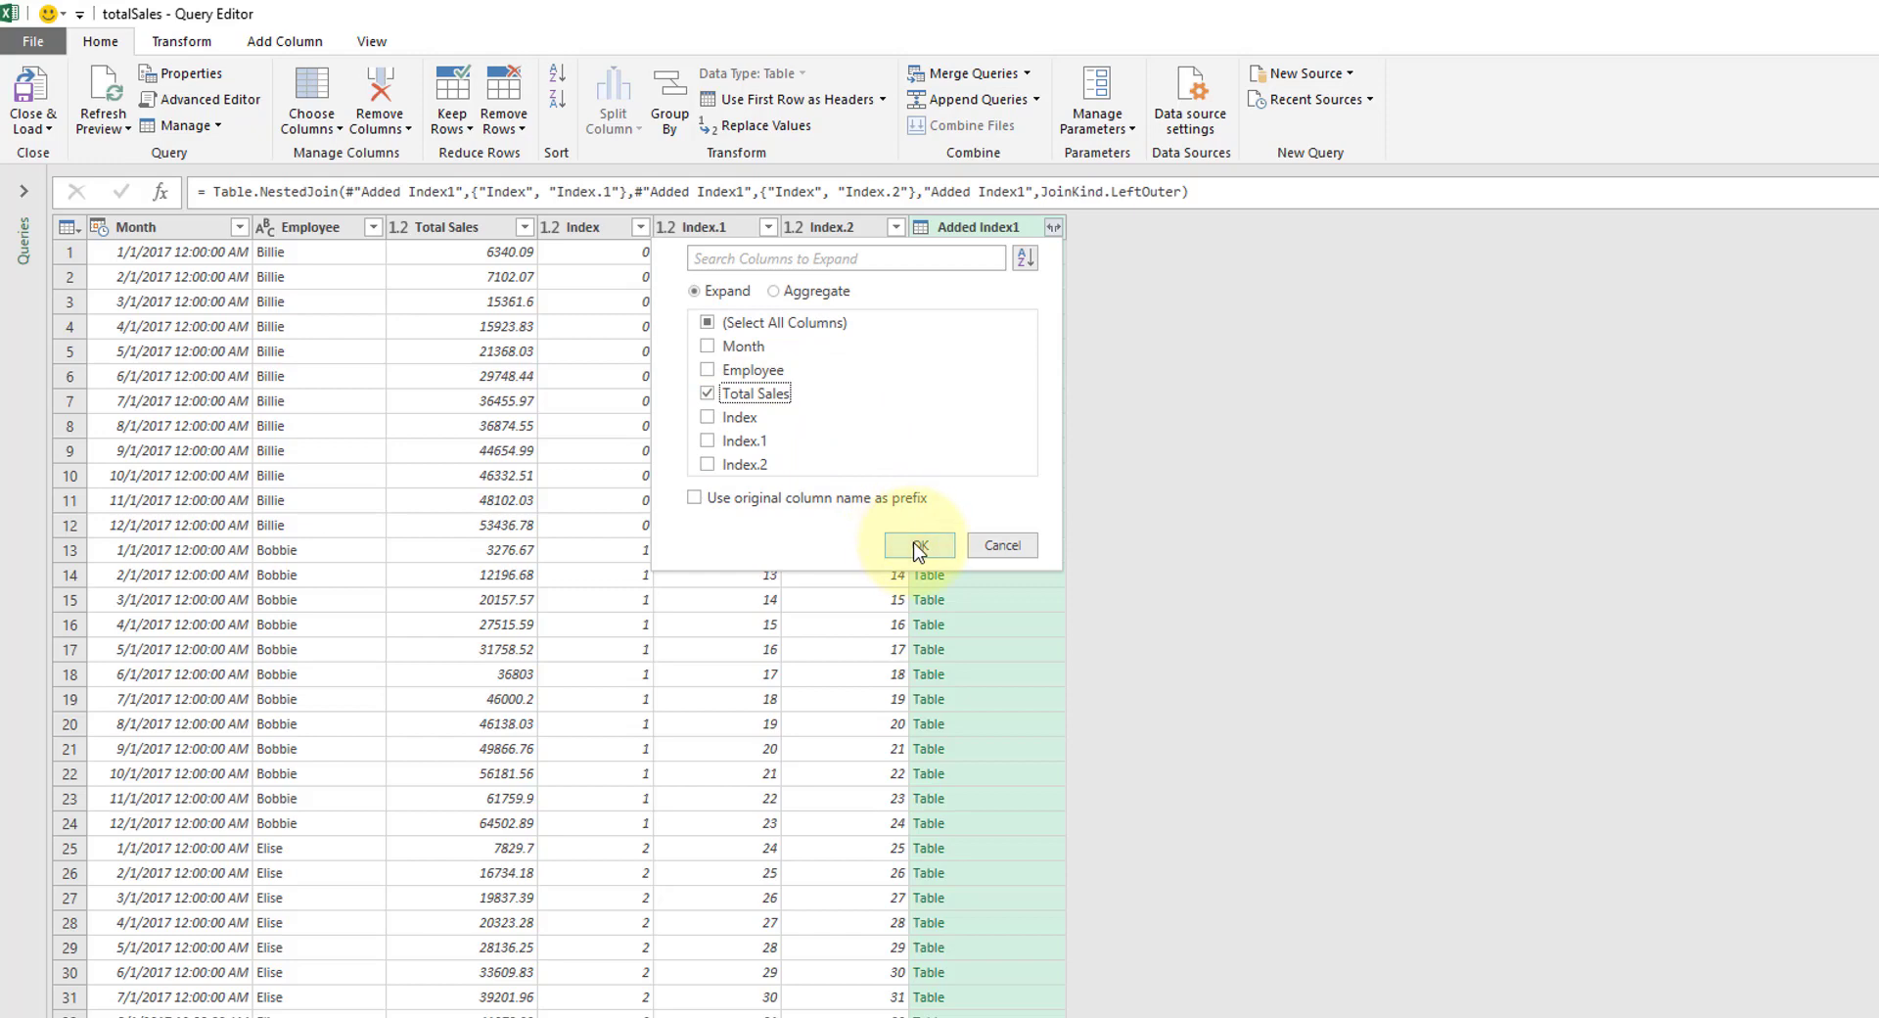
{"action": "left_click", "coordinate": [918, 546]}
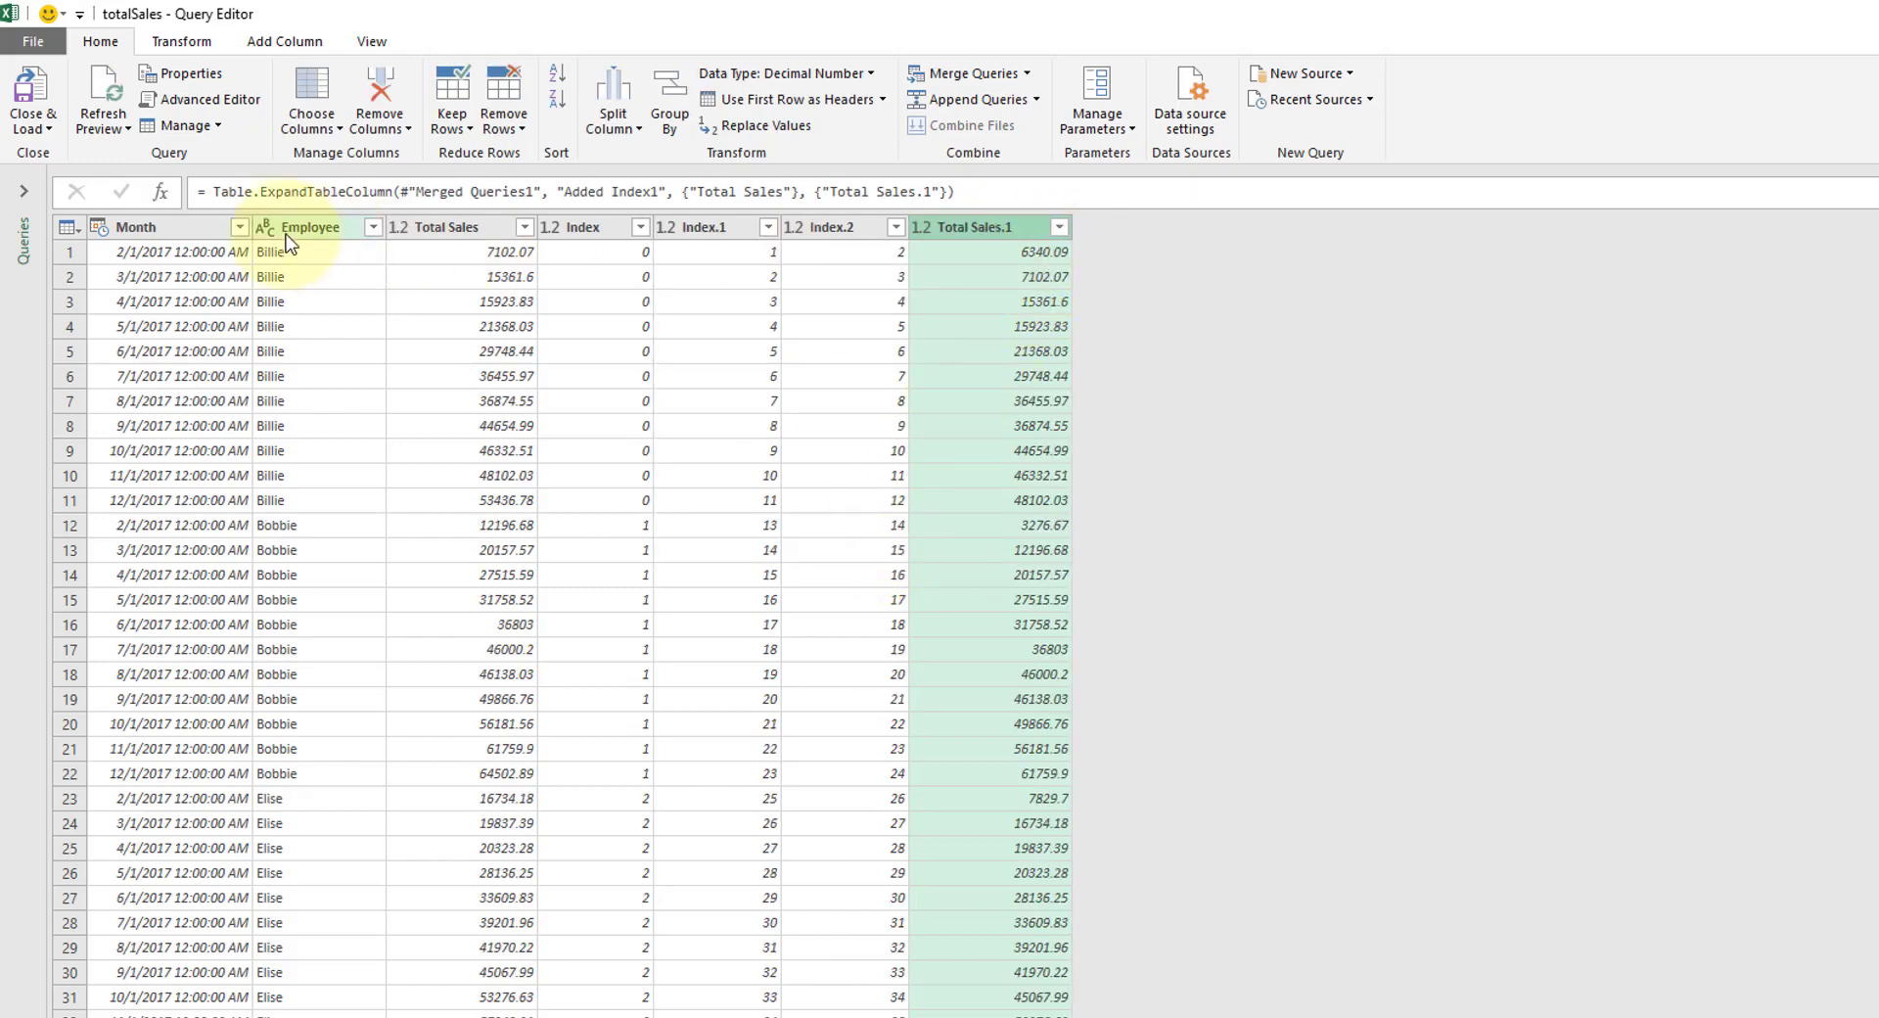
{"action": "left_click", "coordinate": [581, 227]}
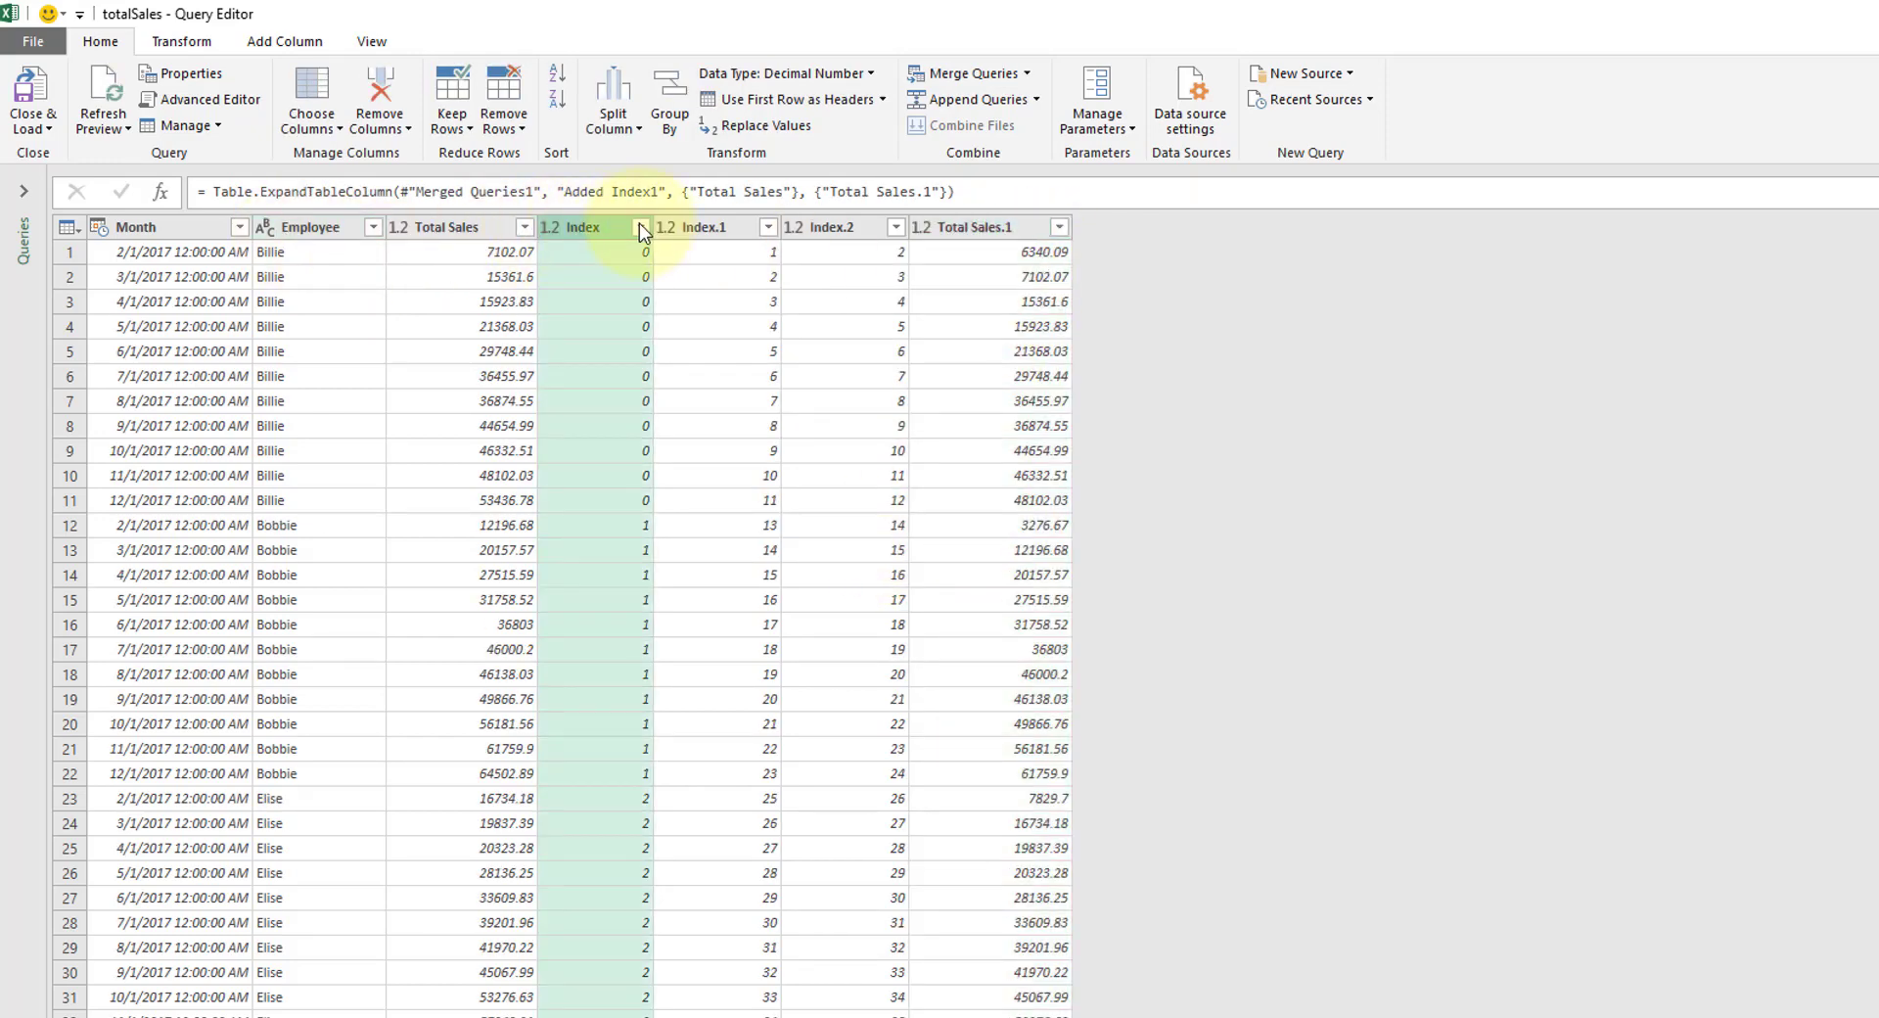
- Sort rows ascending by Index, then ascending by Month
{"action": "left_click", "coordinate": [647, 227]}
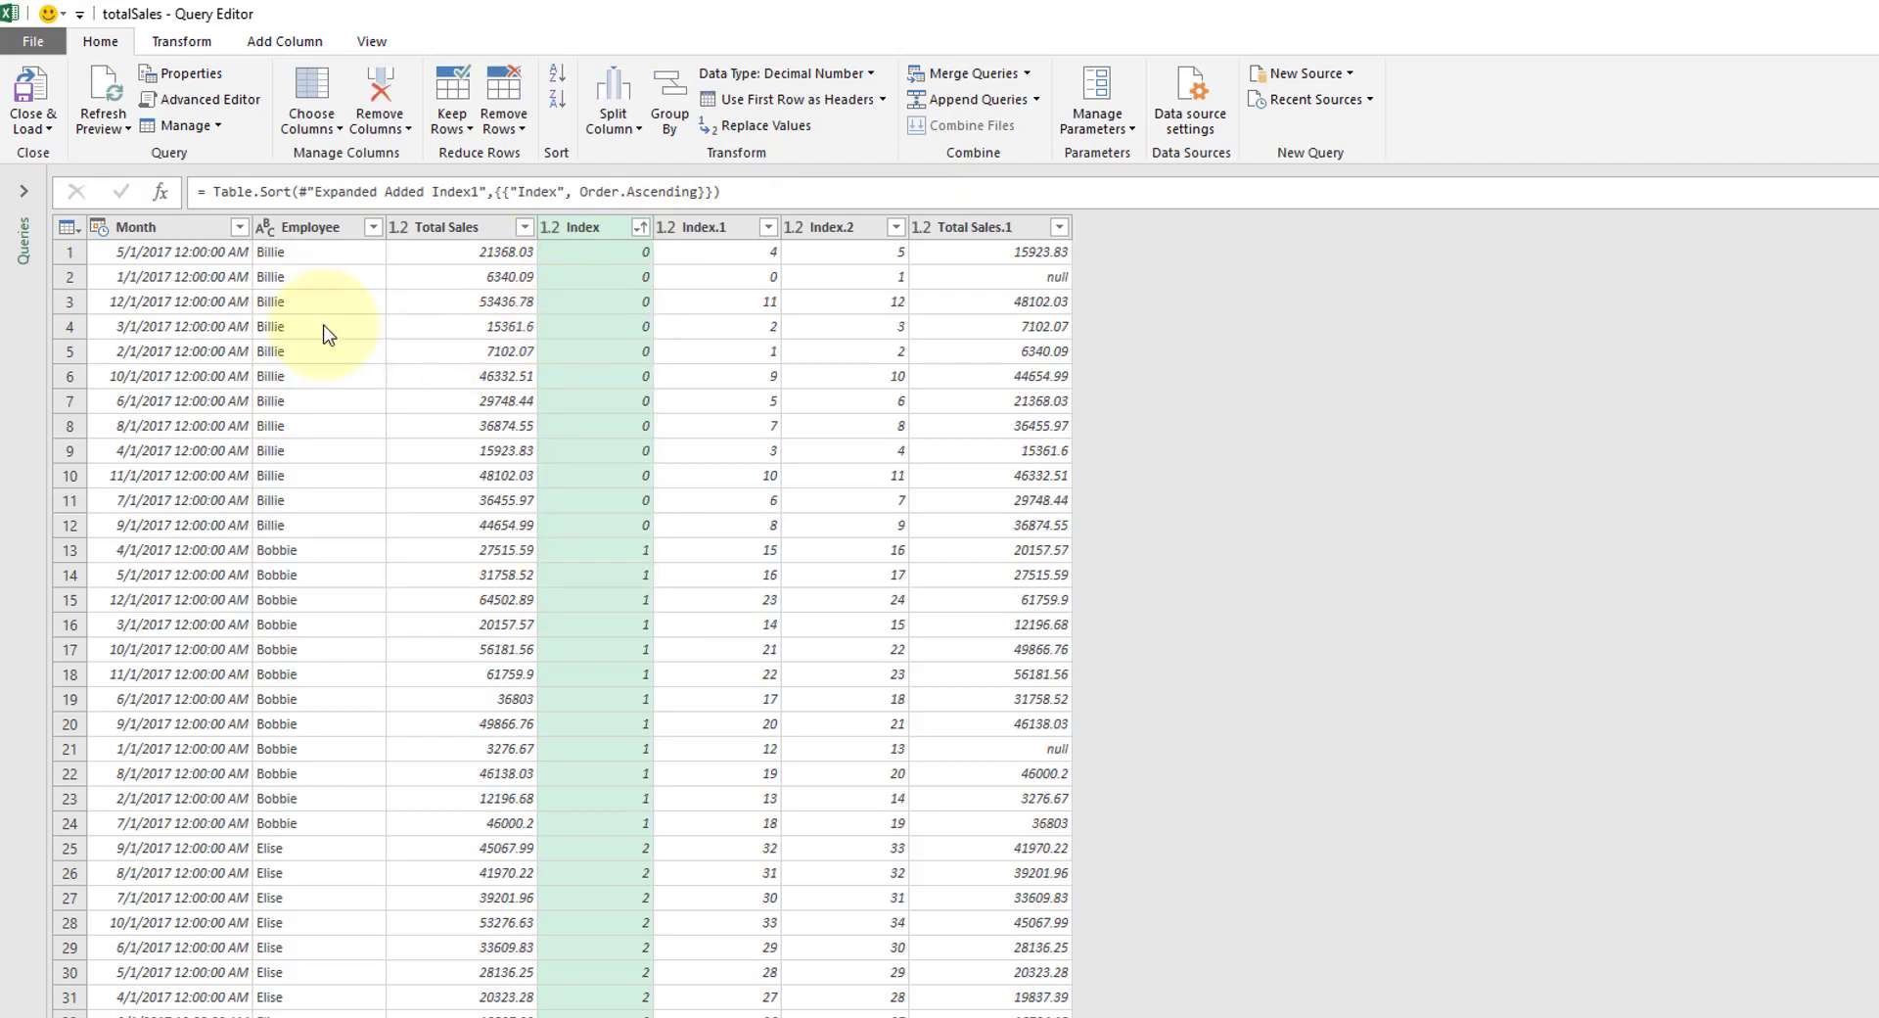
{"action": "left_click", "coordinate": [239, 227]}
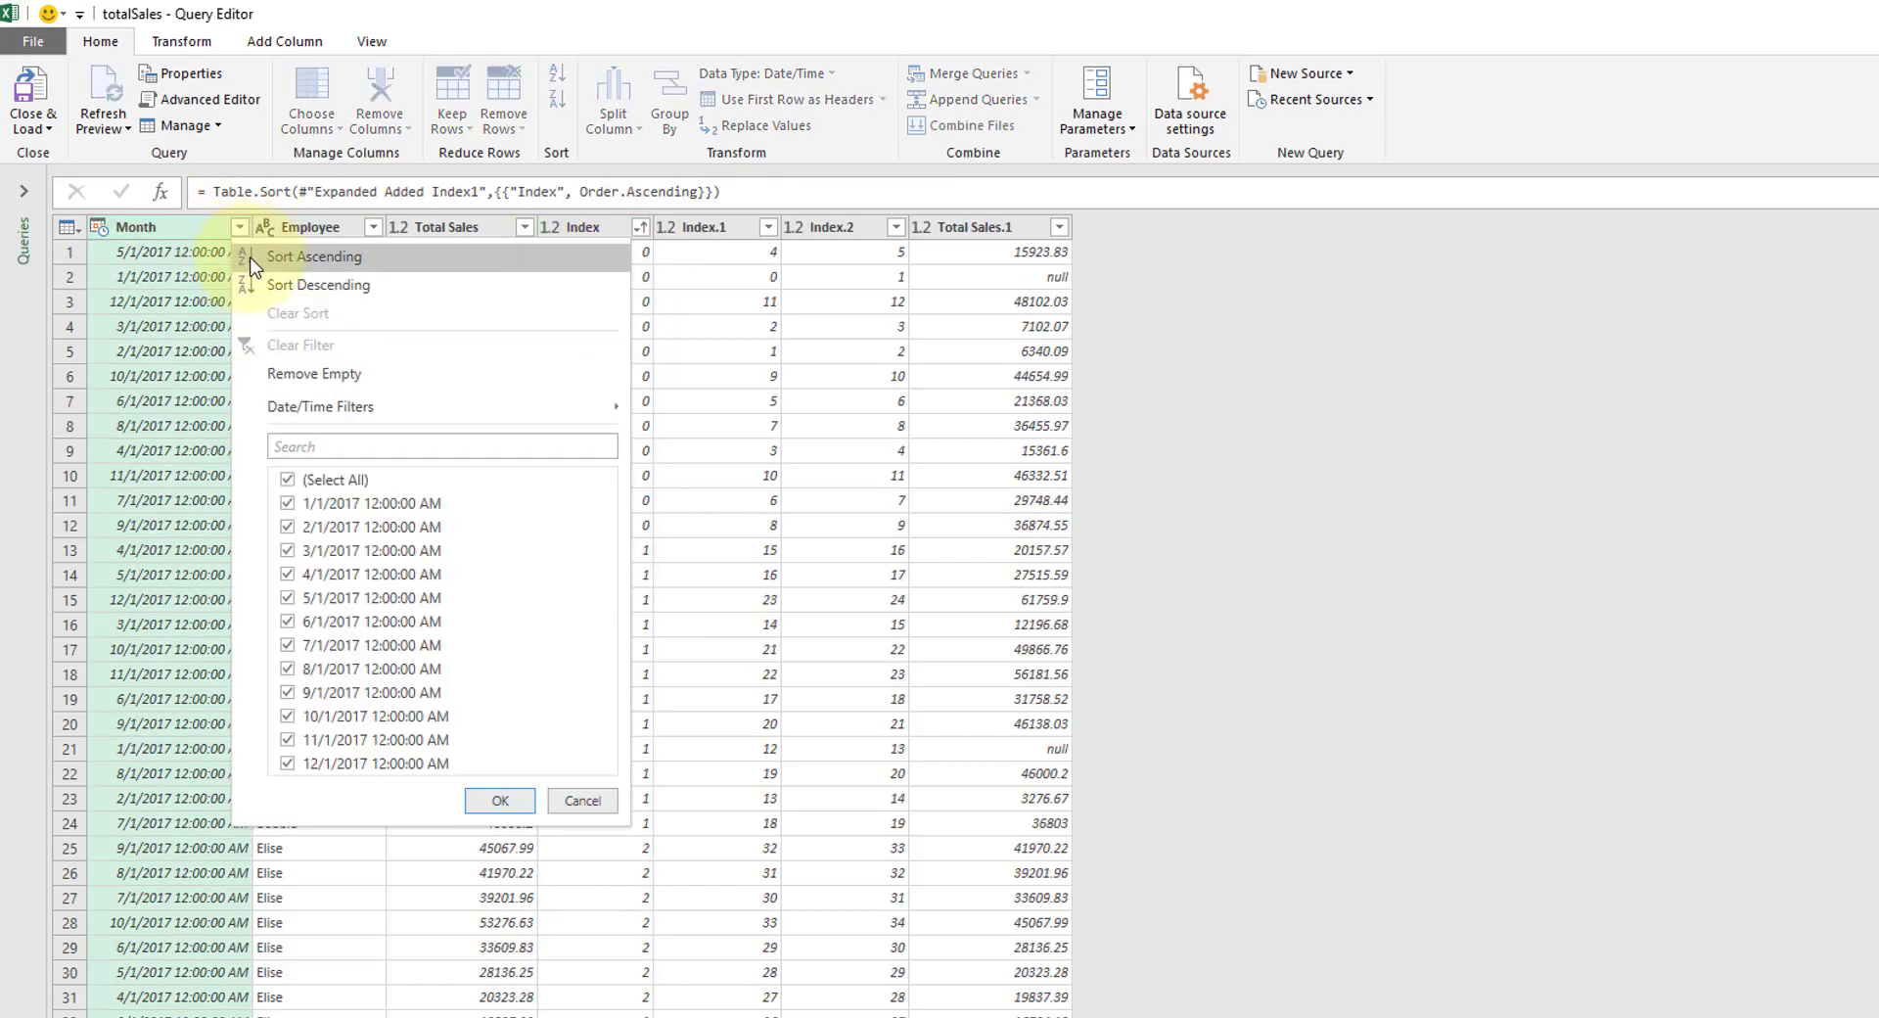
{"action": "left_click", "coordinate": [313, 254]}
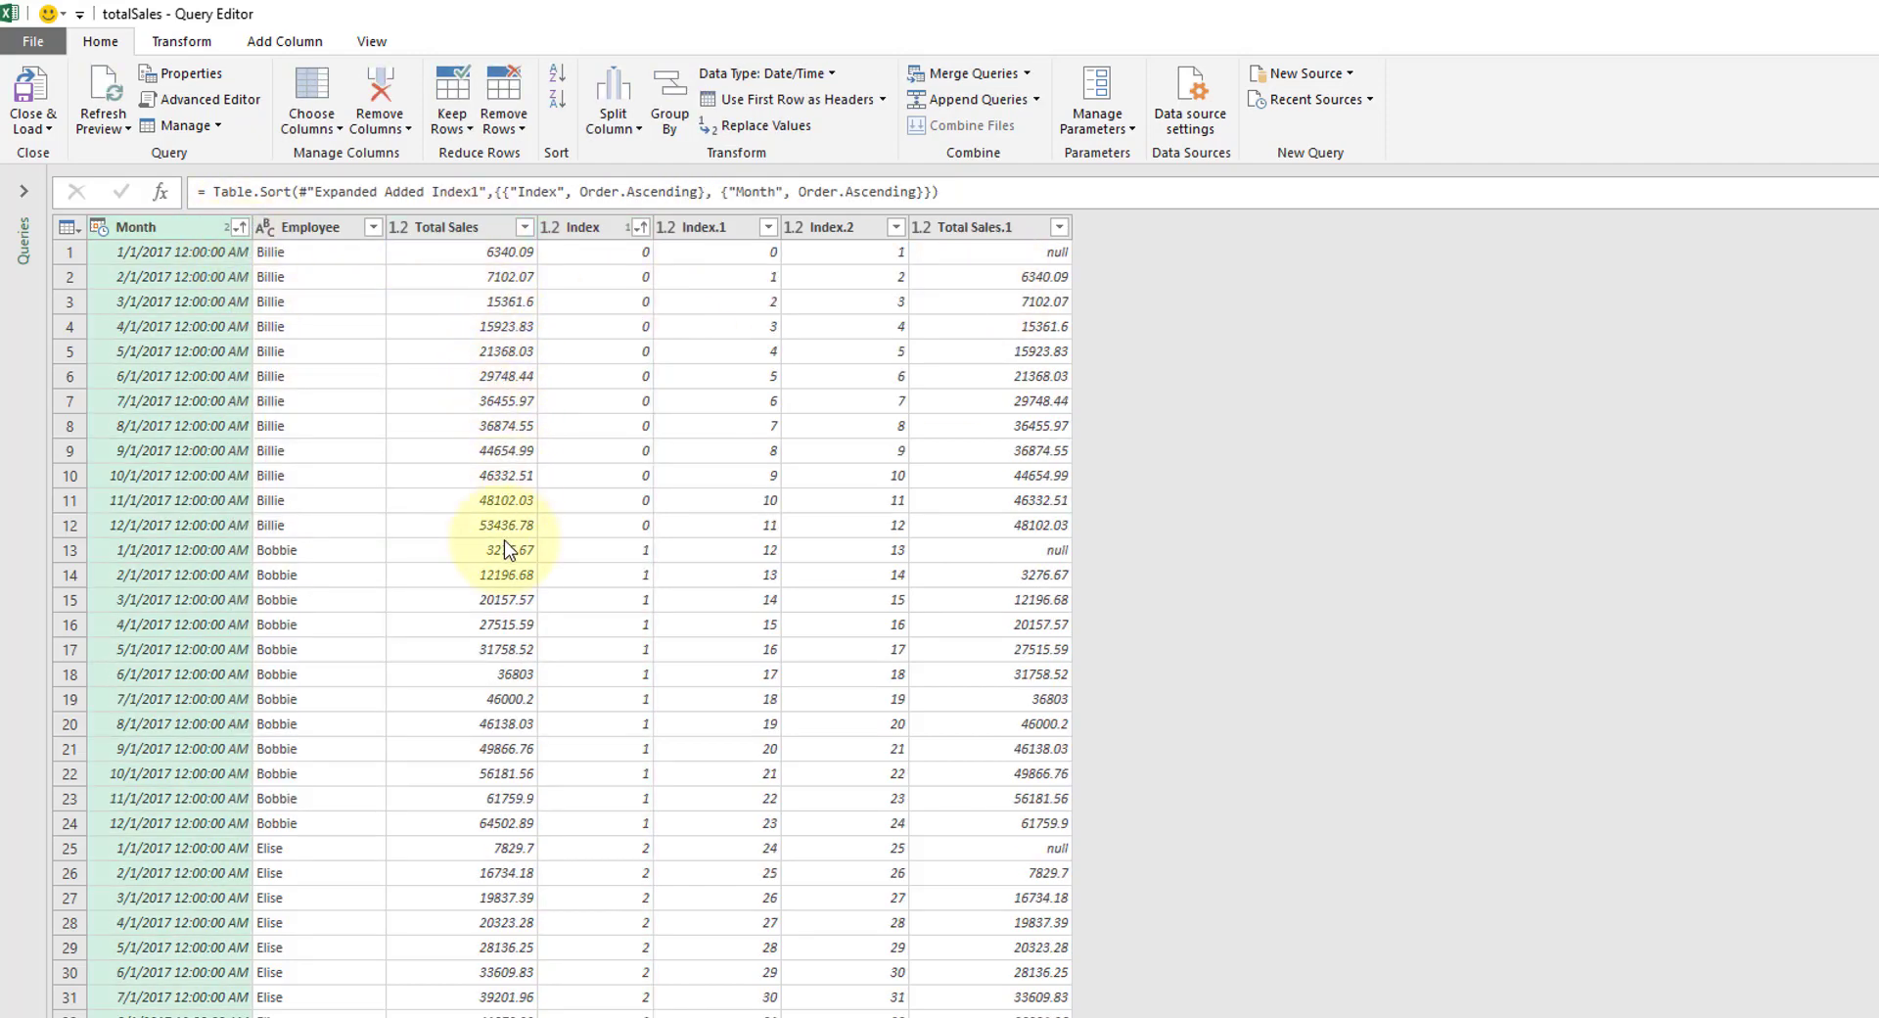
{"action": "mouse_move", "coordinate": [530, 253]}
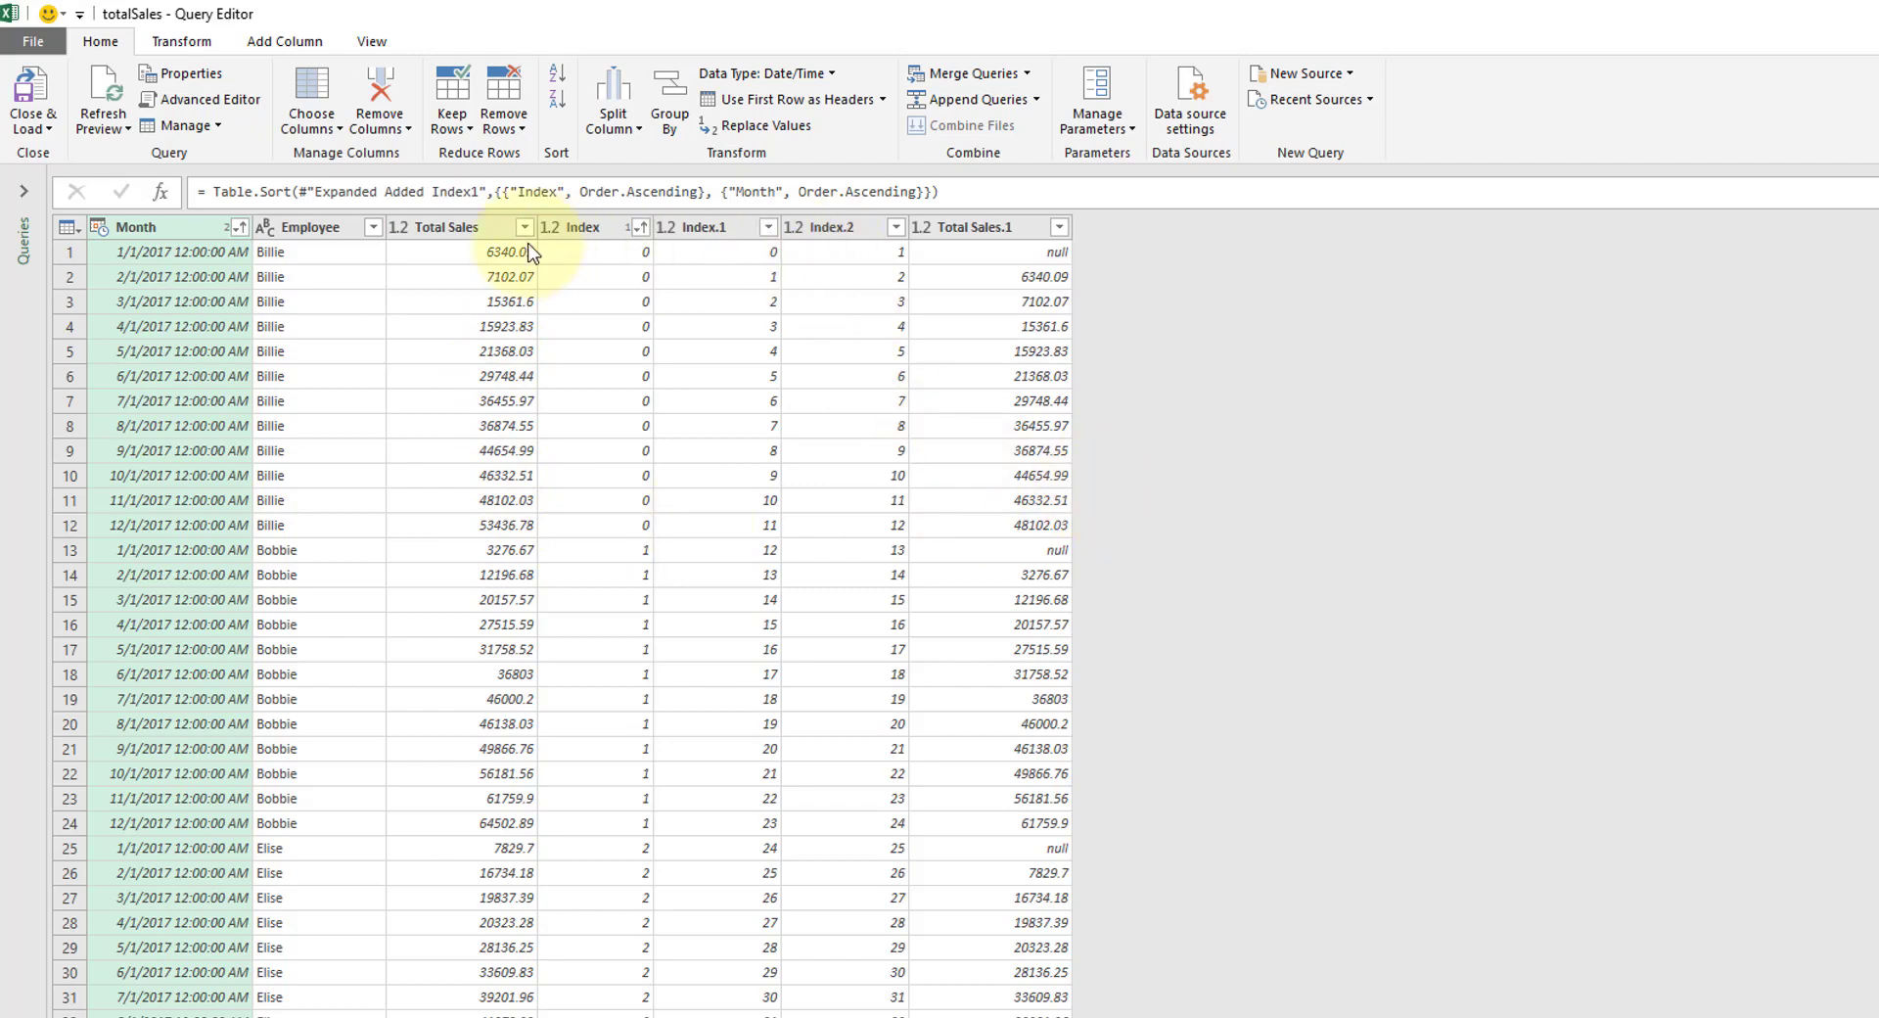
- Replace the null values in Total Sales.1 with 0
{"action": "right_click", "coordinate": [977, 253]}
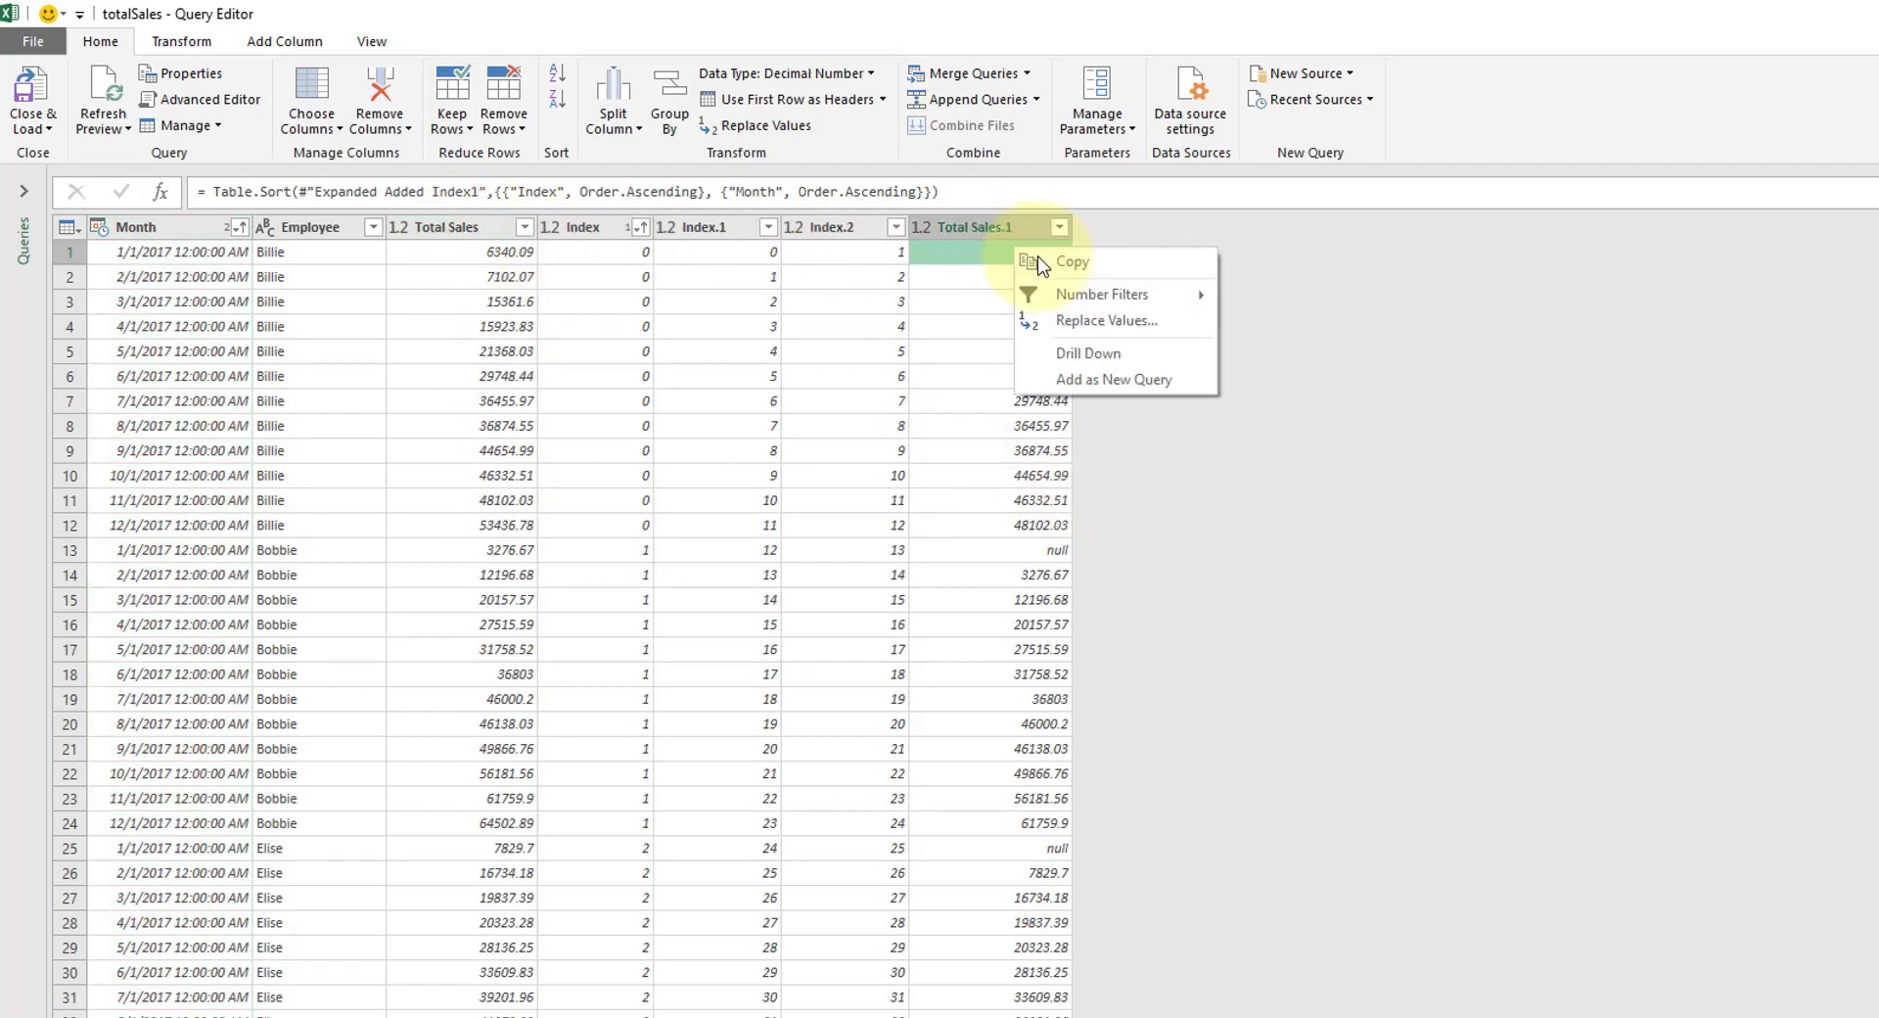
{"action": "left_click", "coordinate": [1103, 321]}
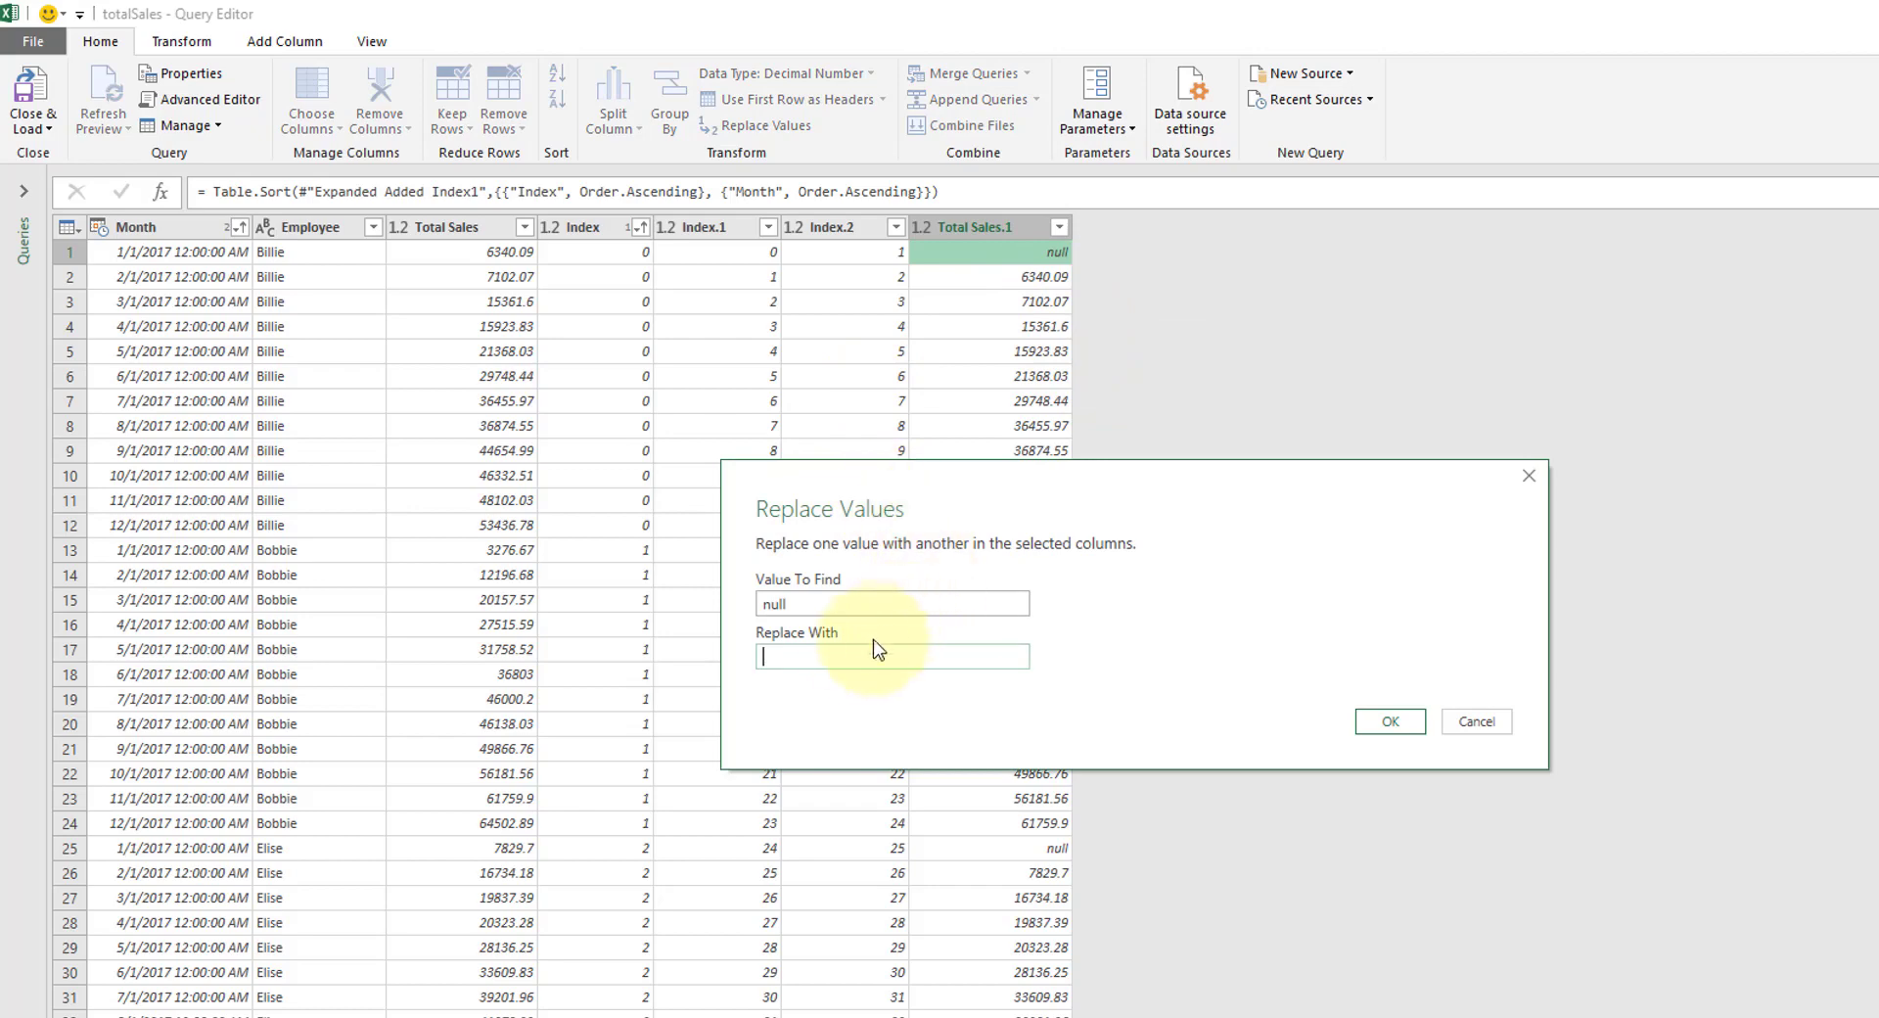
{"action": "left_click", "coordinate": [1474, 720]}
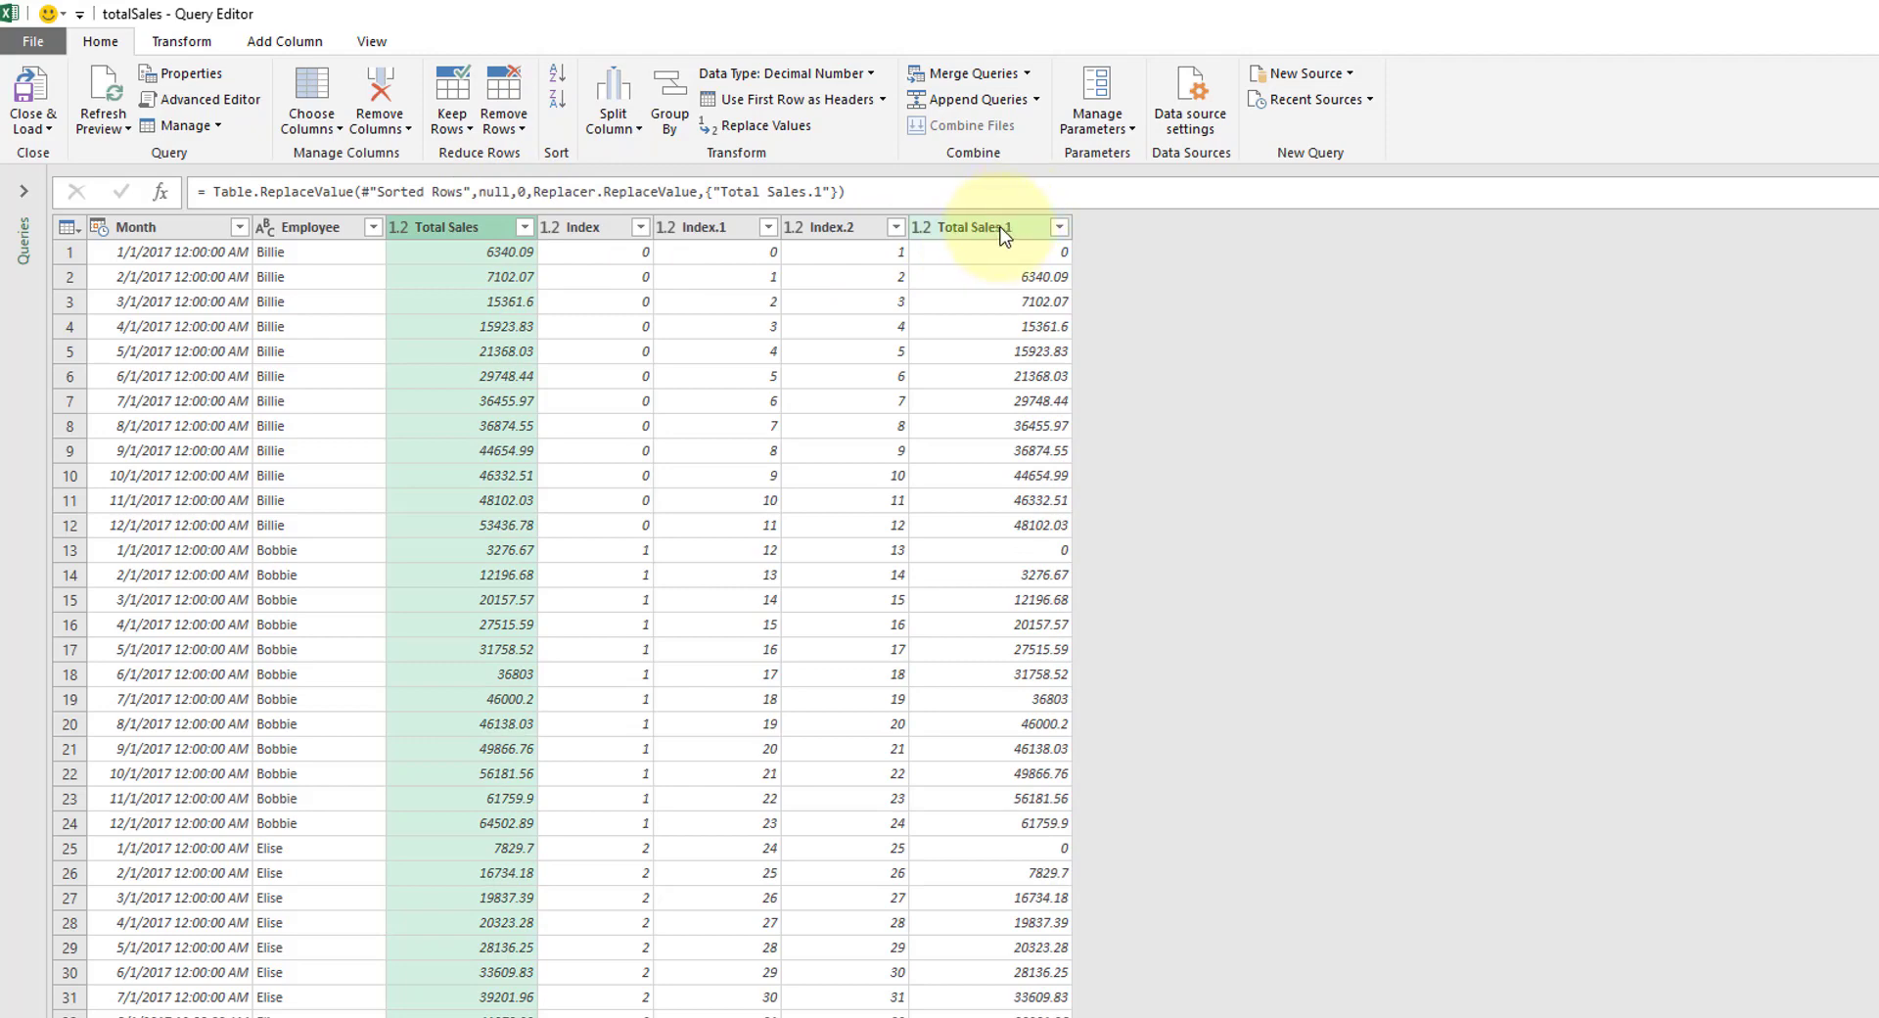
{"action": "mouse_move", "coordinate": [286, 41]}
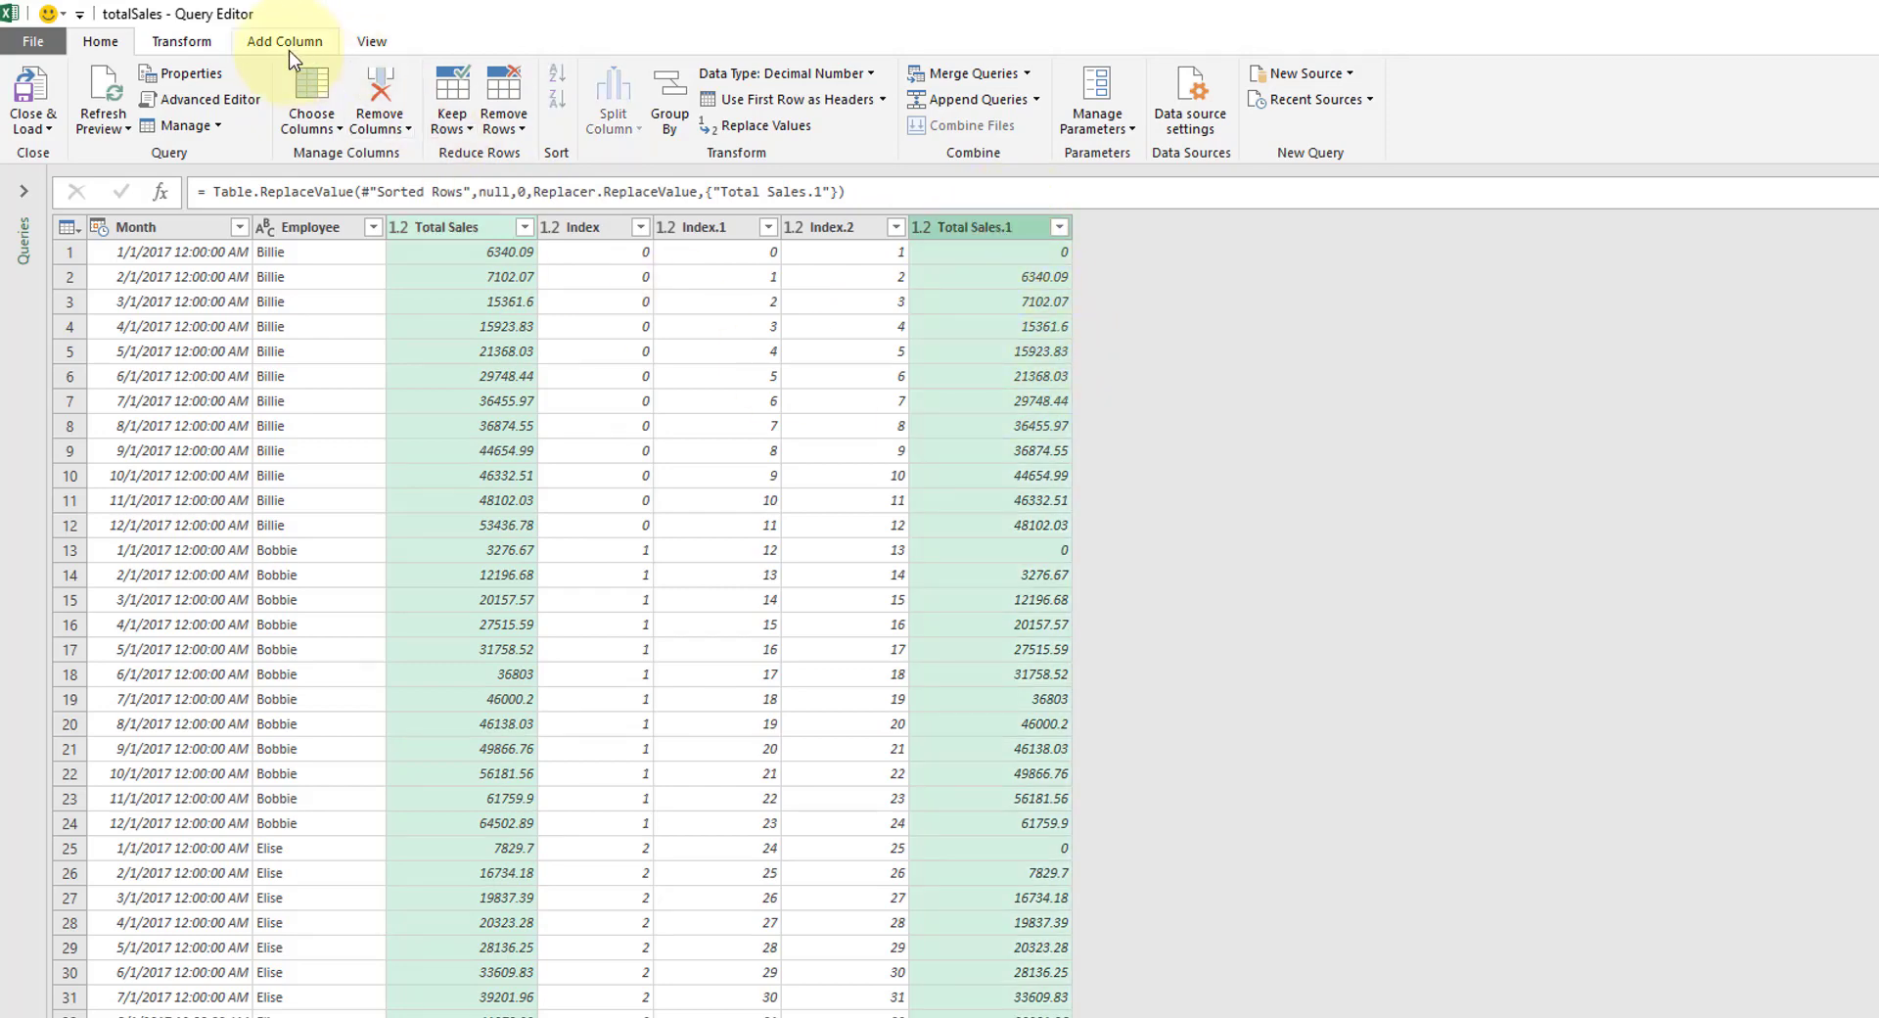
- Add a Subtraction column computing Total Sales minus Total Sales.1 via Standard > Subtract
{"action": "left_click", "coordinate": [286, 41]}
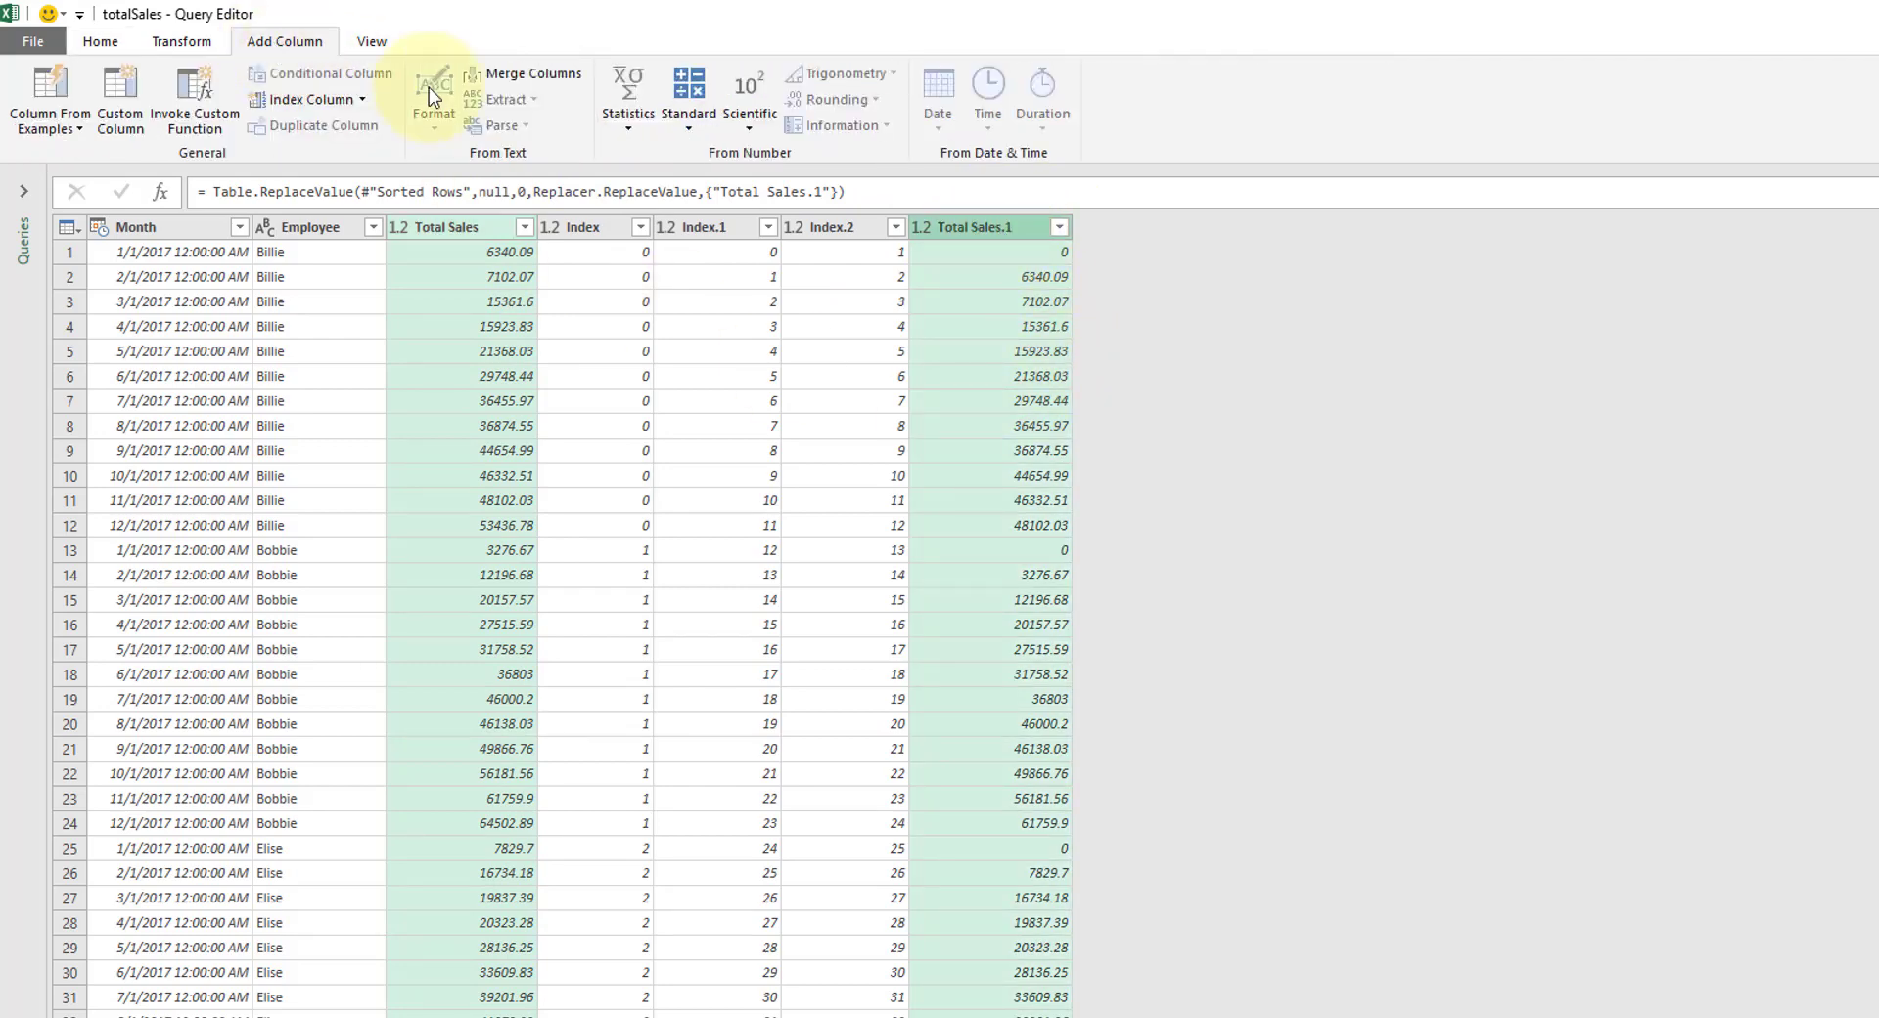
{"action": "left_click", "coordinate": [689, 96]}
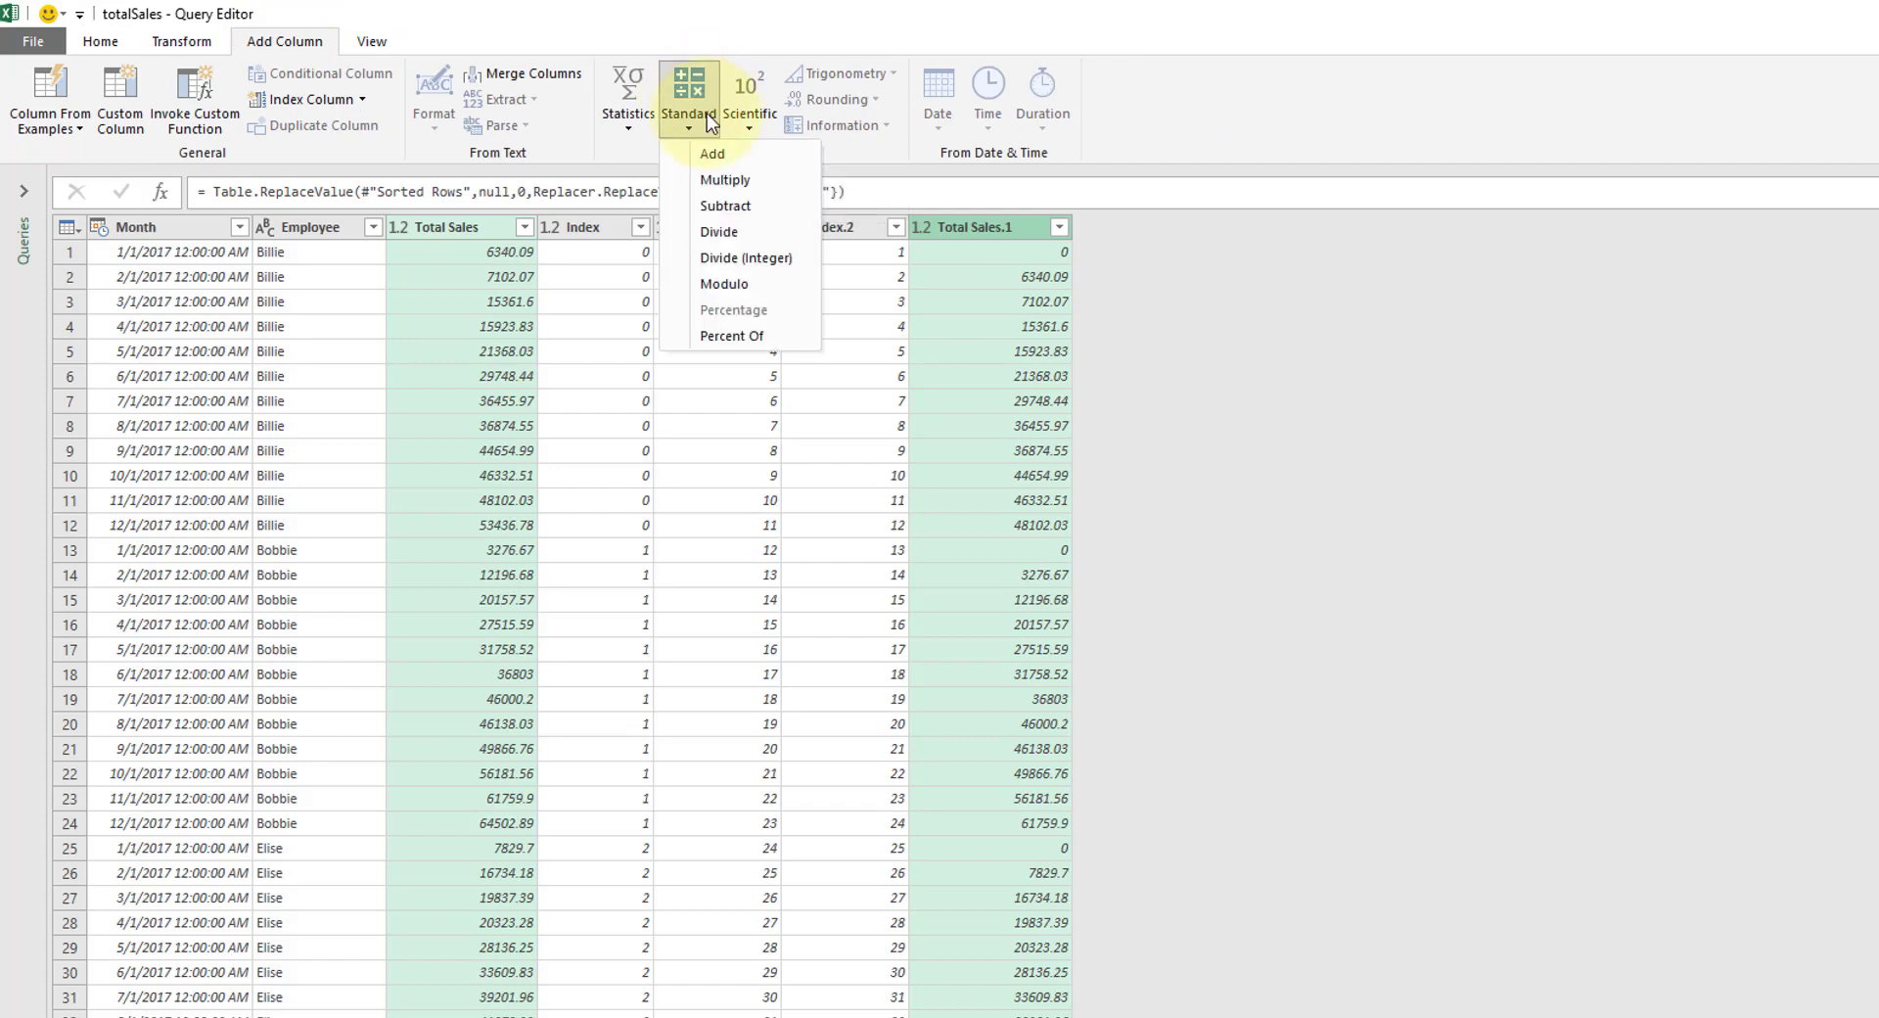
{"action": "mouse_move", "coordinate": [726, 205]}
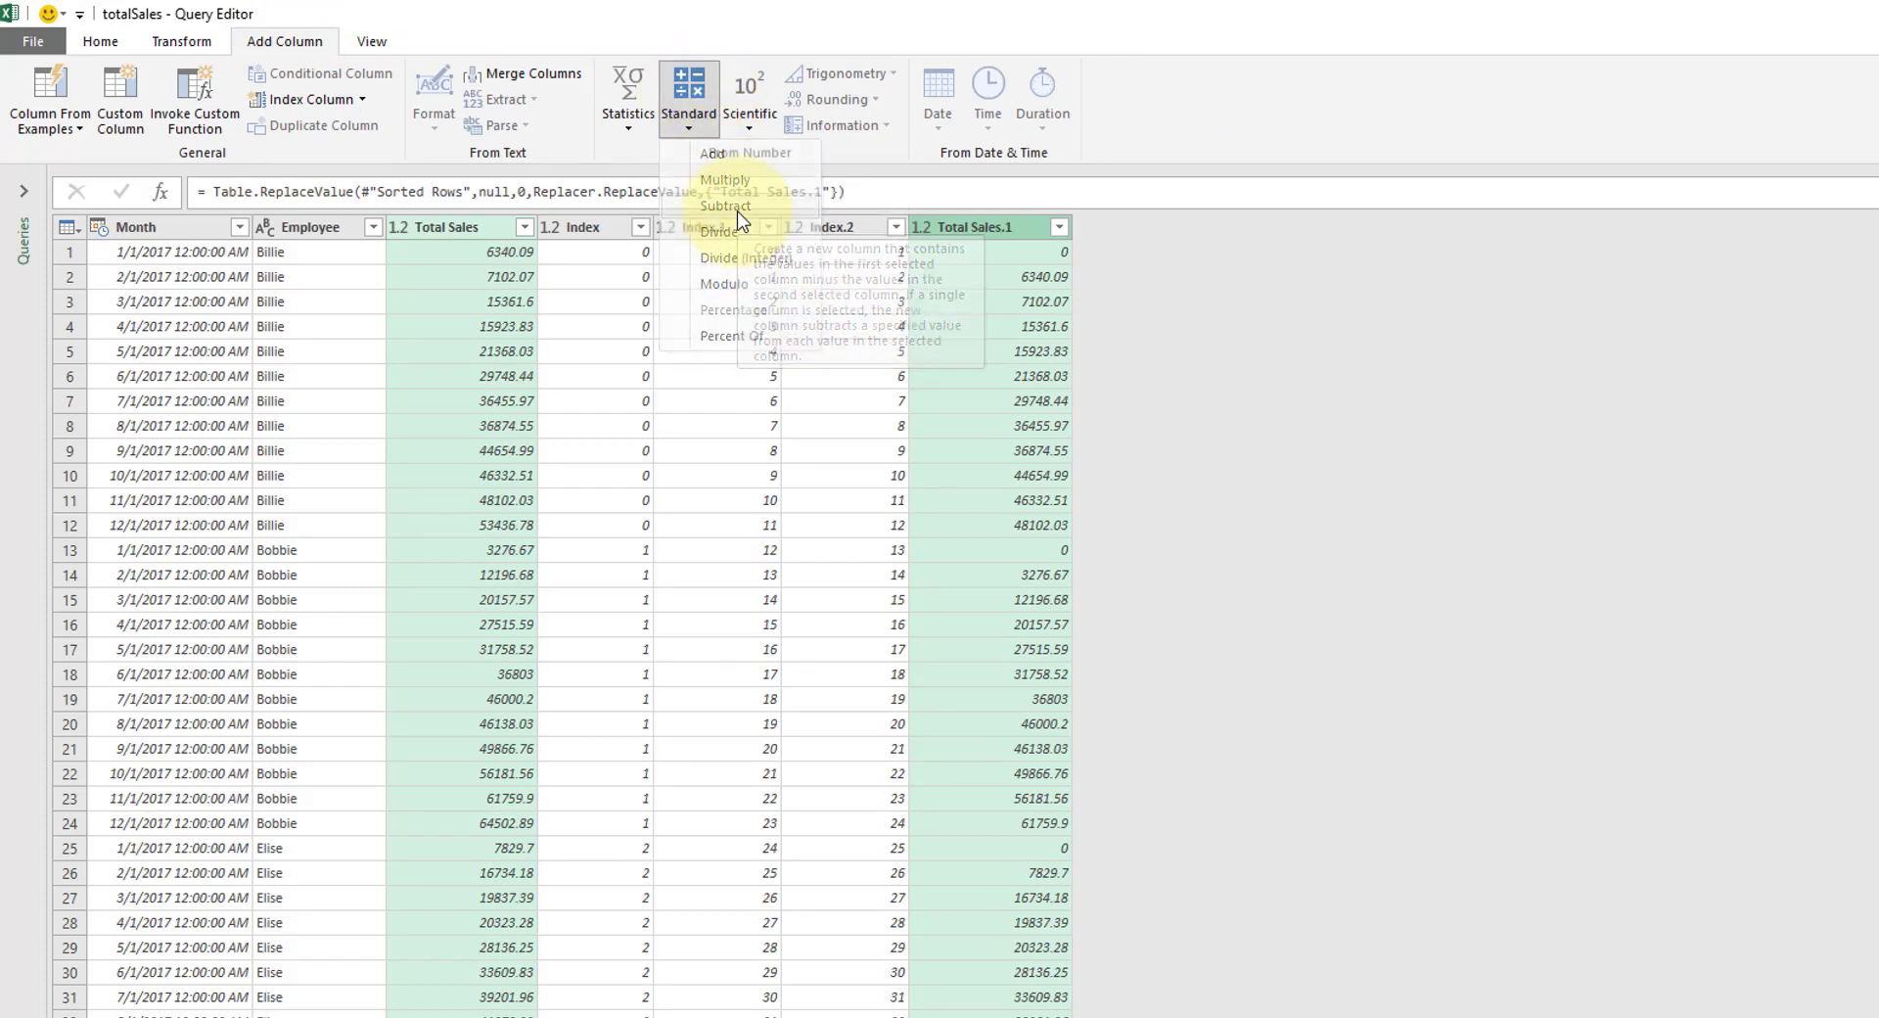
{"action": "left_click", "coordinate": [724, 206]}
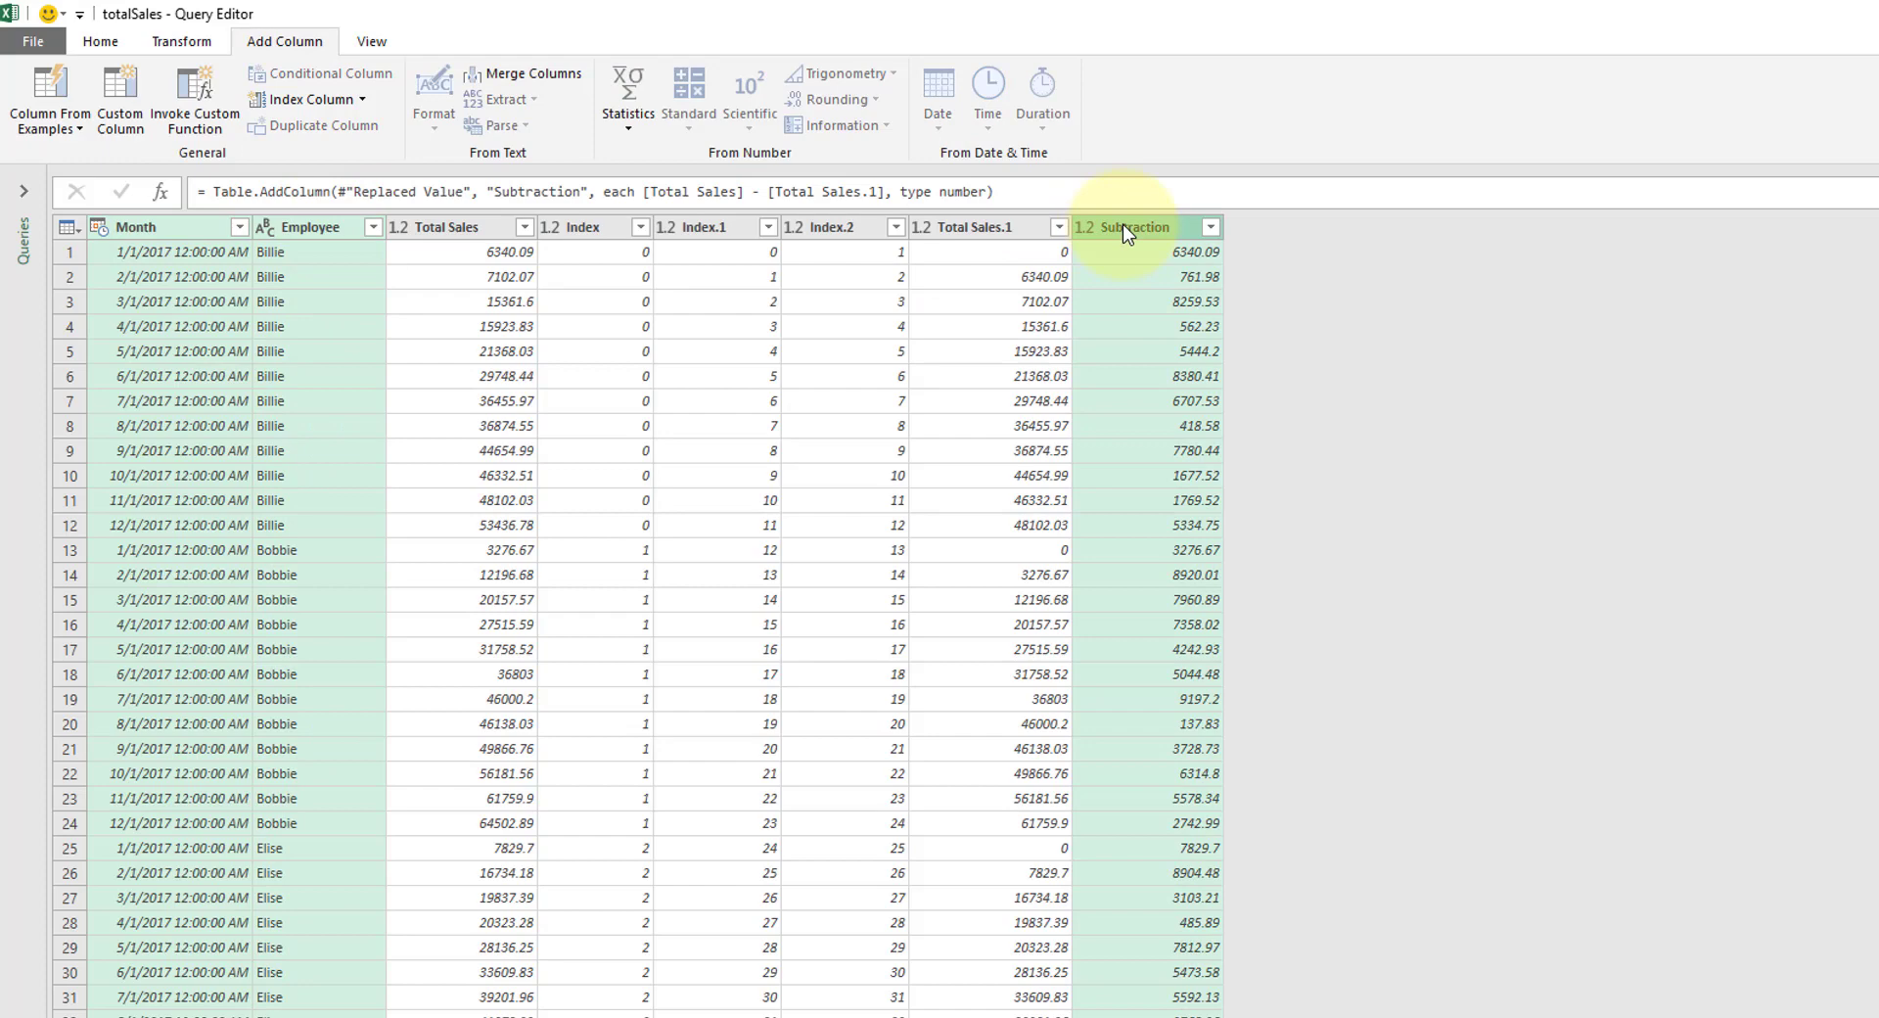
- Remove all columns other than Month, Employee and Subtraction
{"action": "right_click", "coordinate": [1127, 227]}
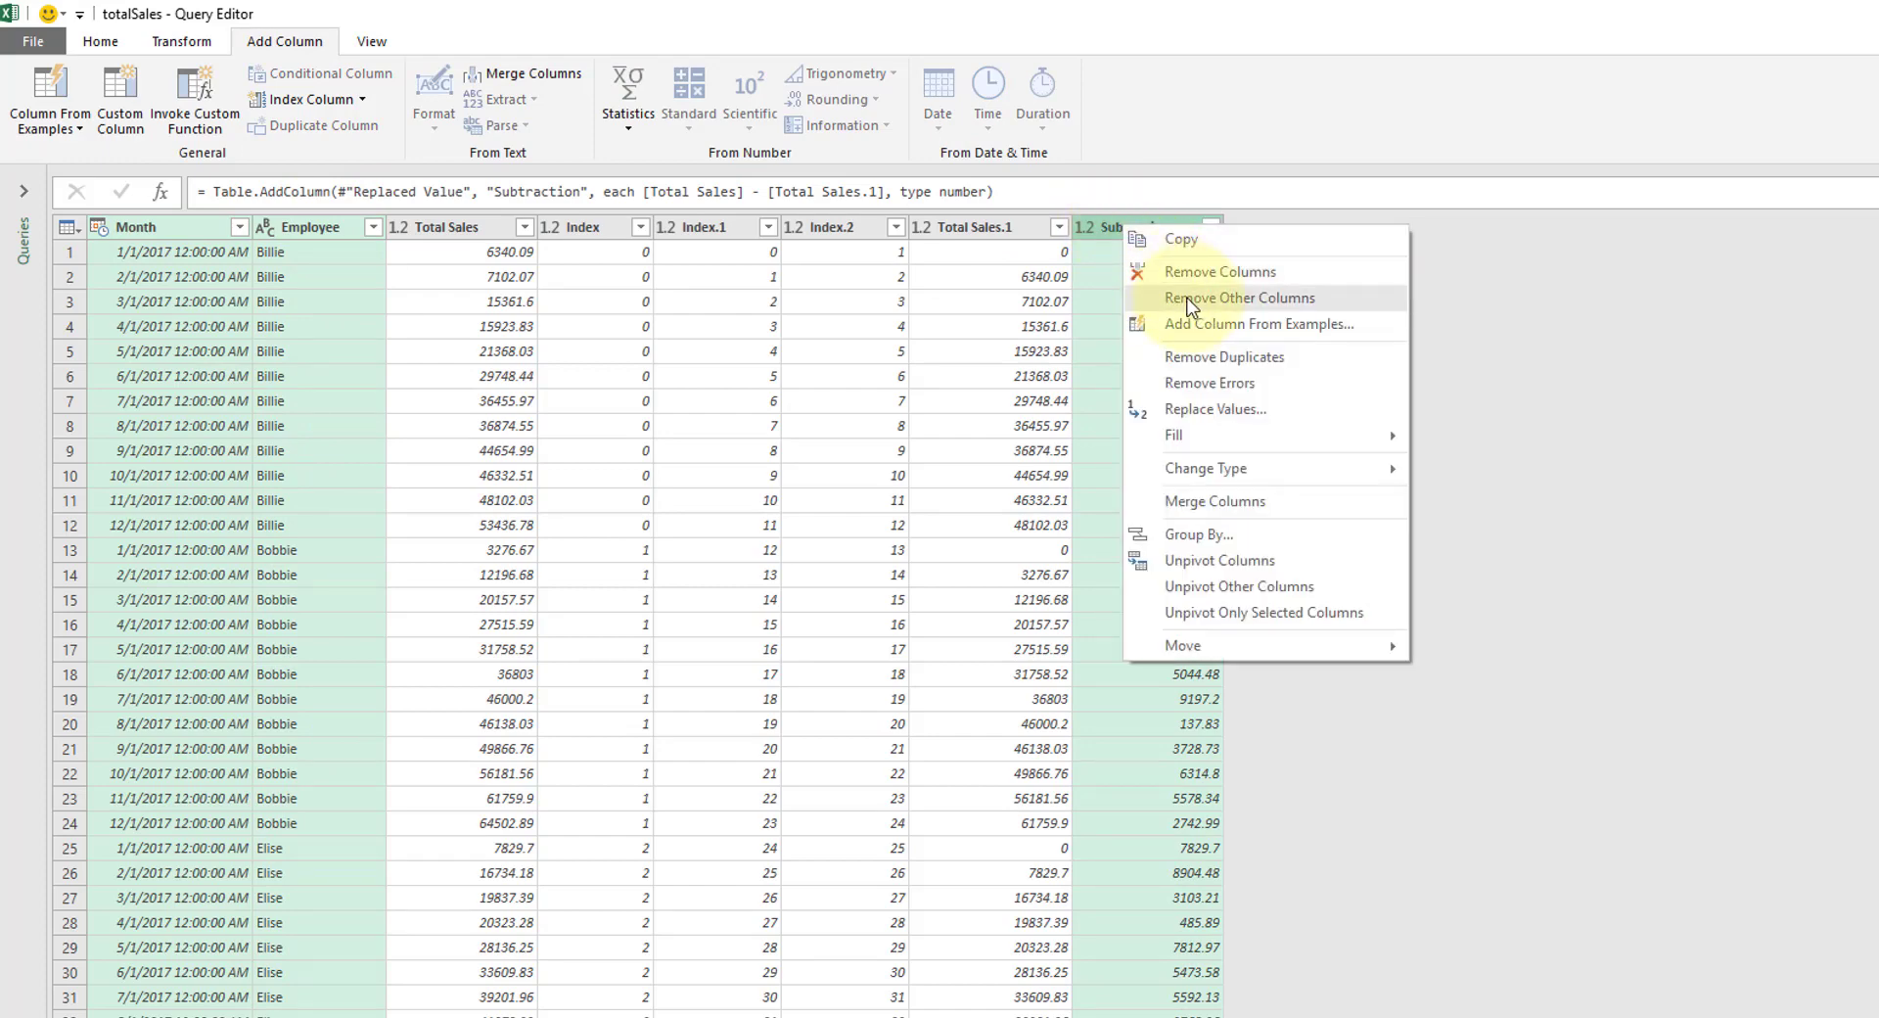
{"action": "left_click", "coordinate": [1239, 297]}
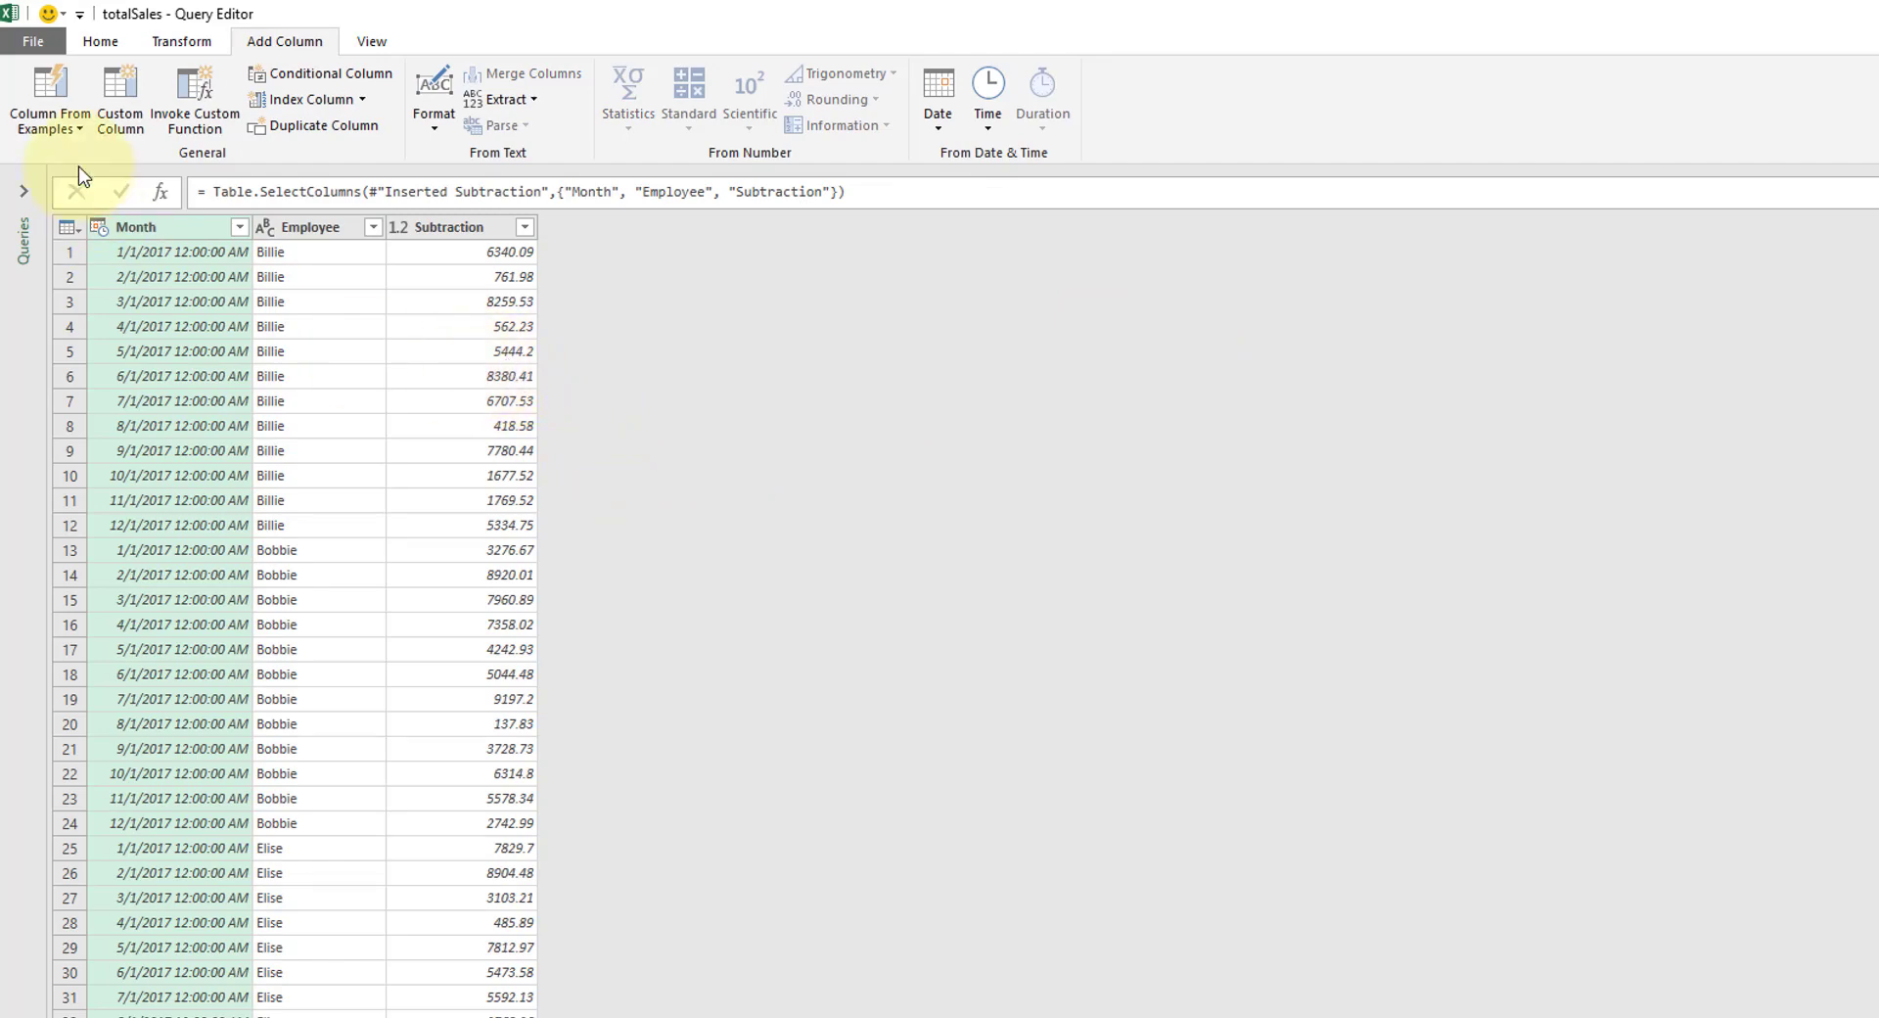
{"action": "left_click", "coordinate": [100, 41]}
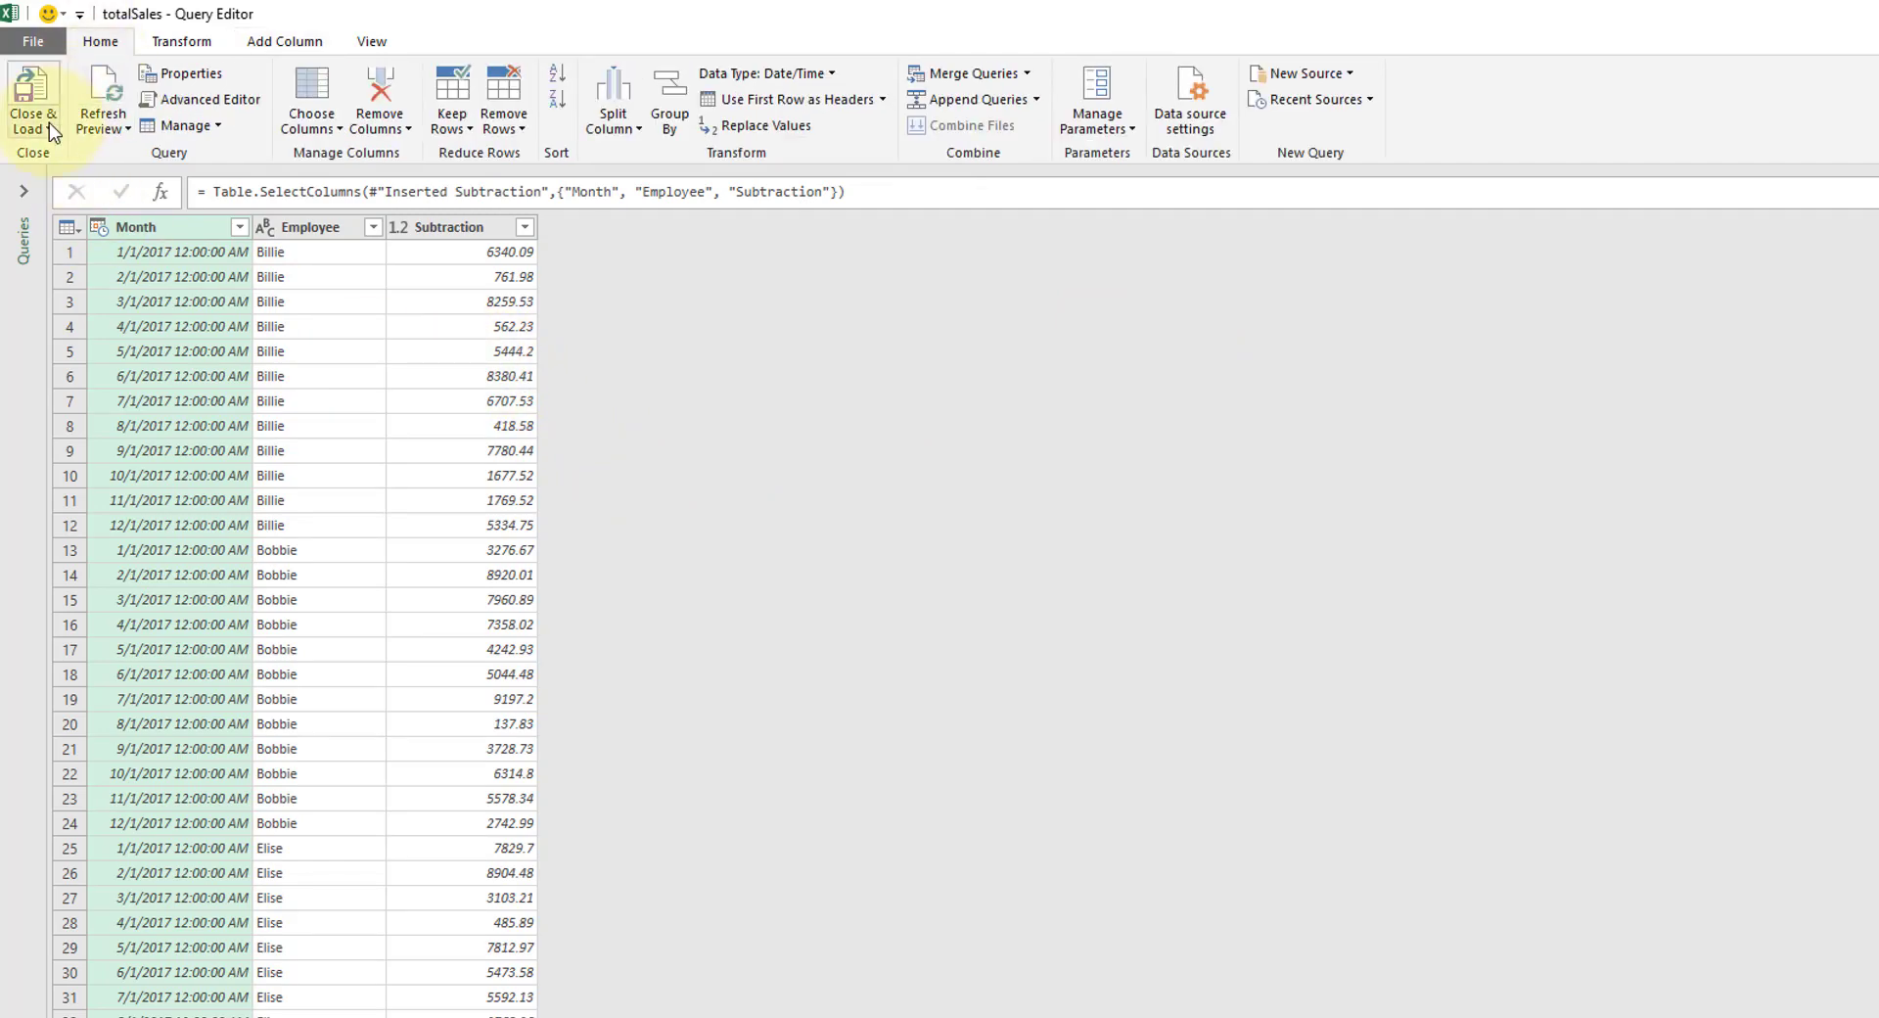